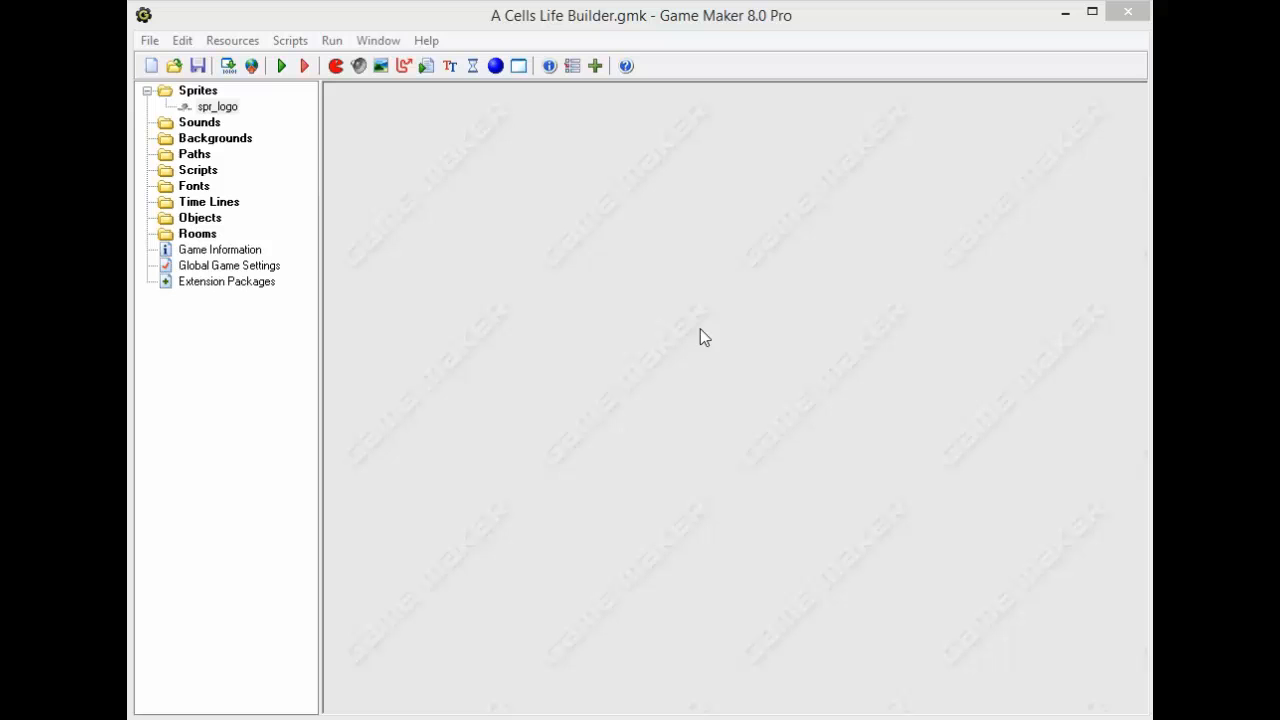
mouse_move(728, 318)
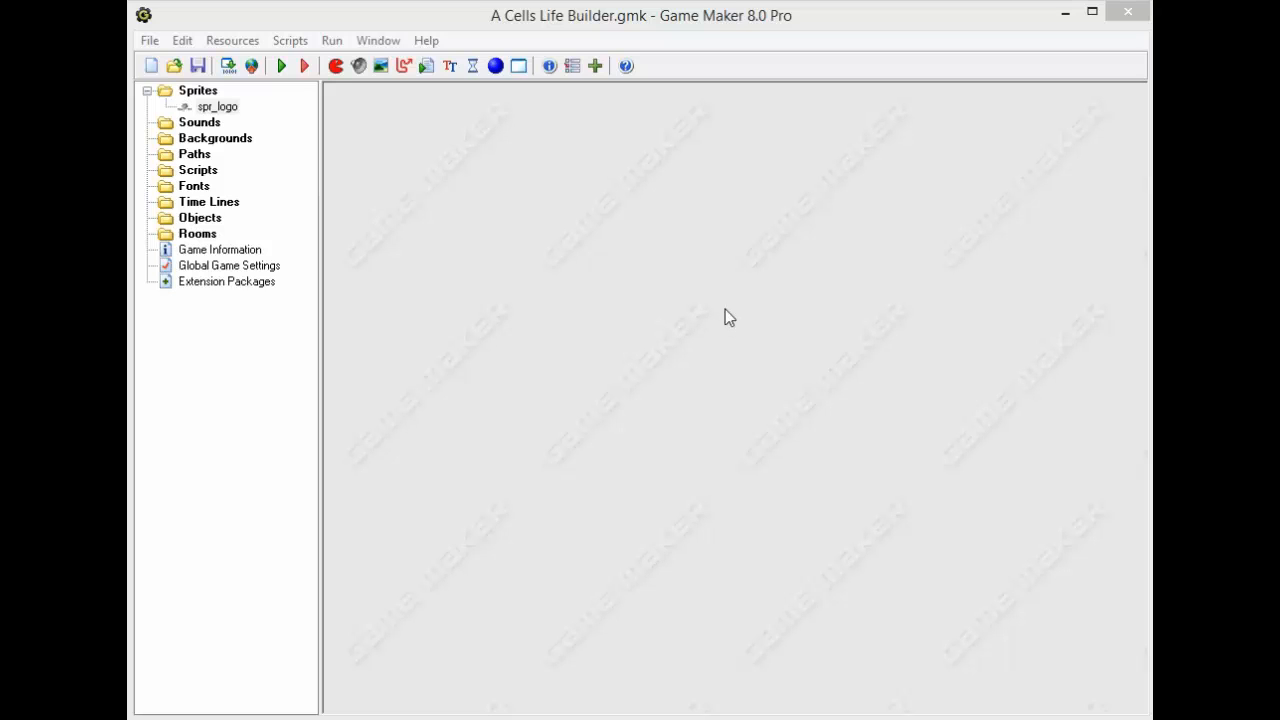
mouse_move(736, 304)
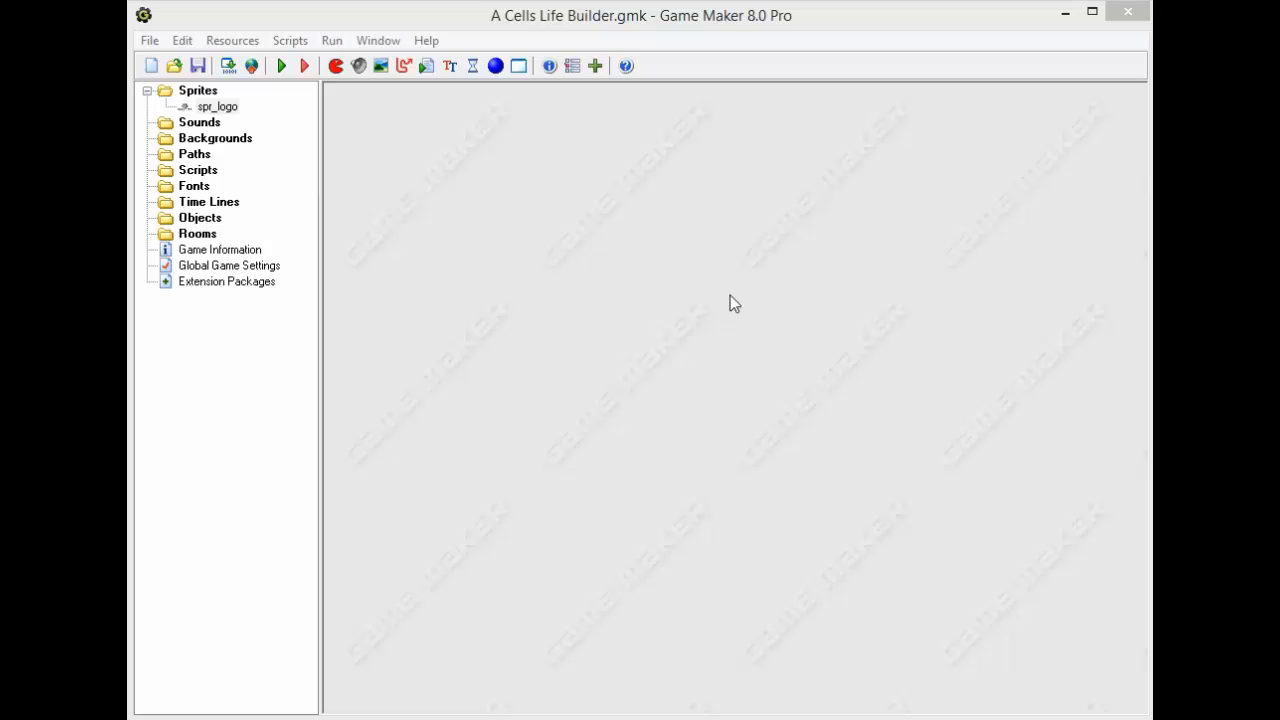
mouse_move(576, 38)
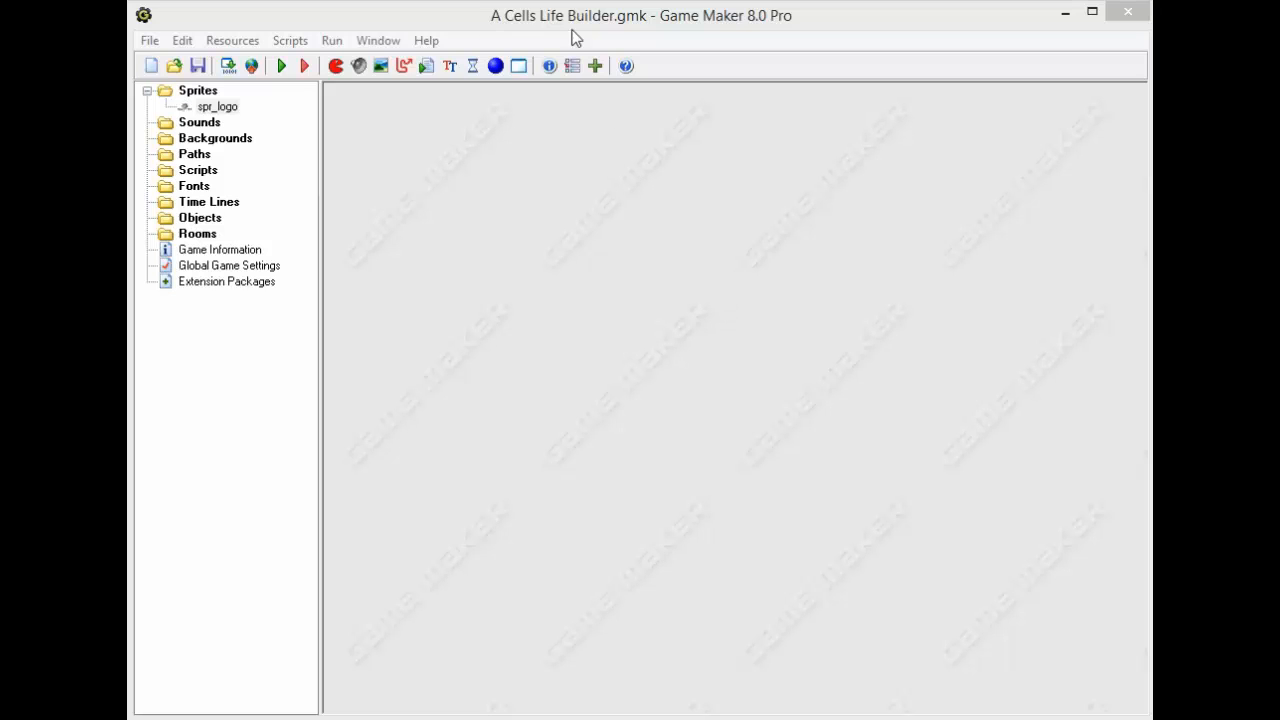
mouse_move(584, 42)
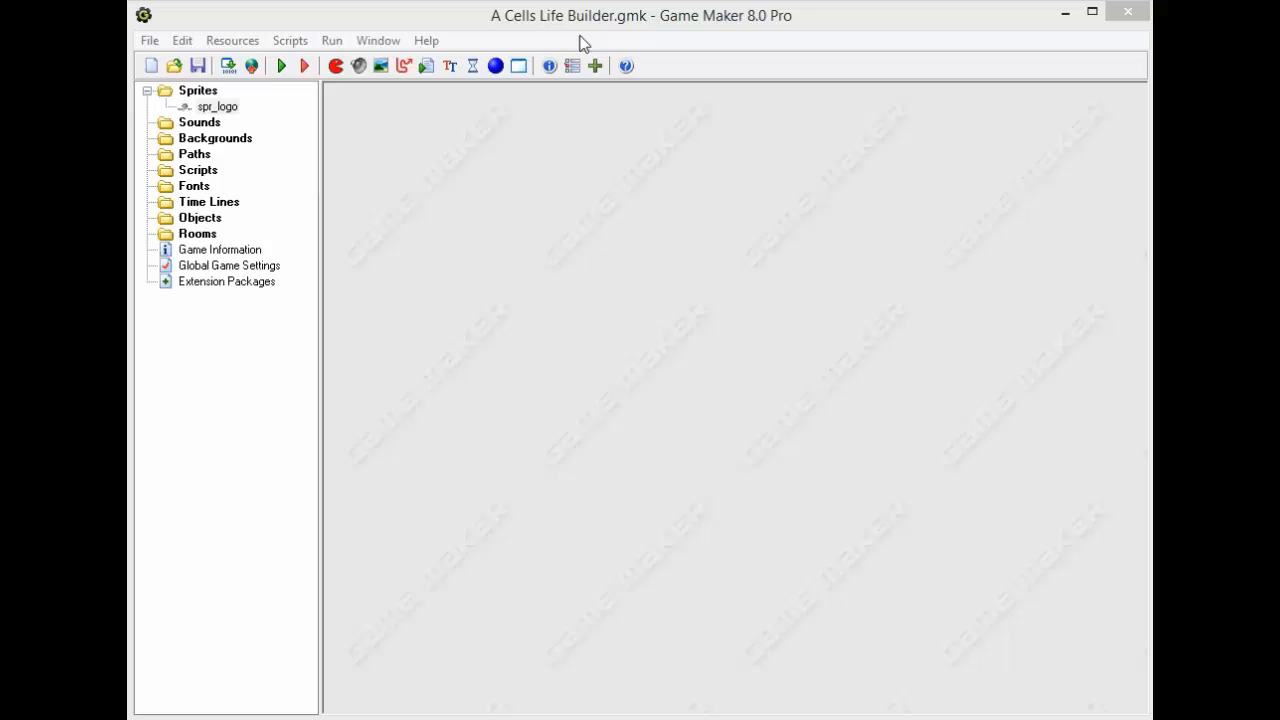
mouse_move(556, 40)
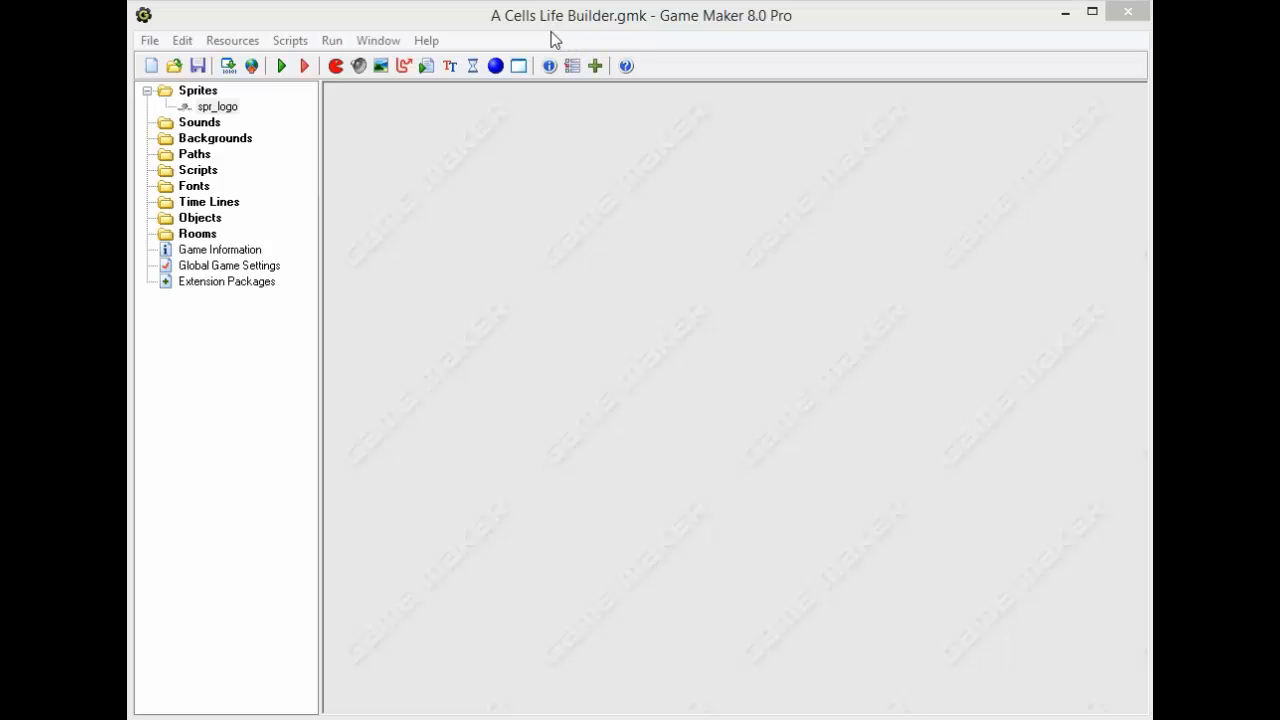
mouse_move(472, 40)
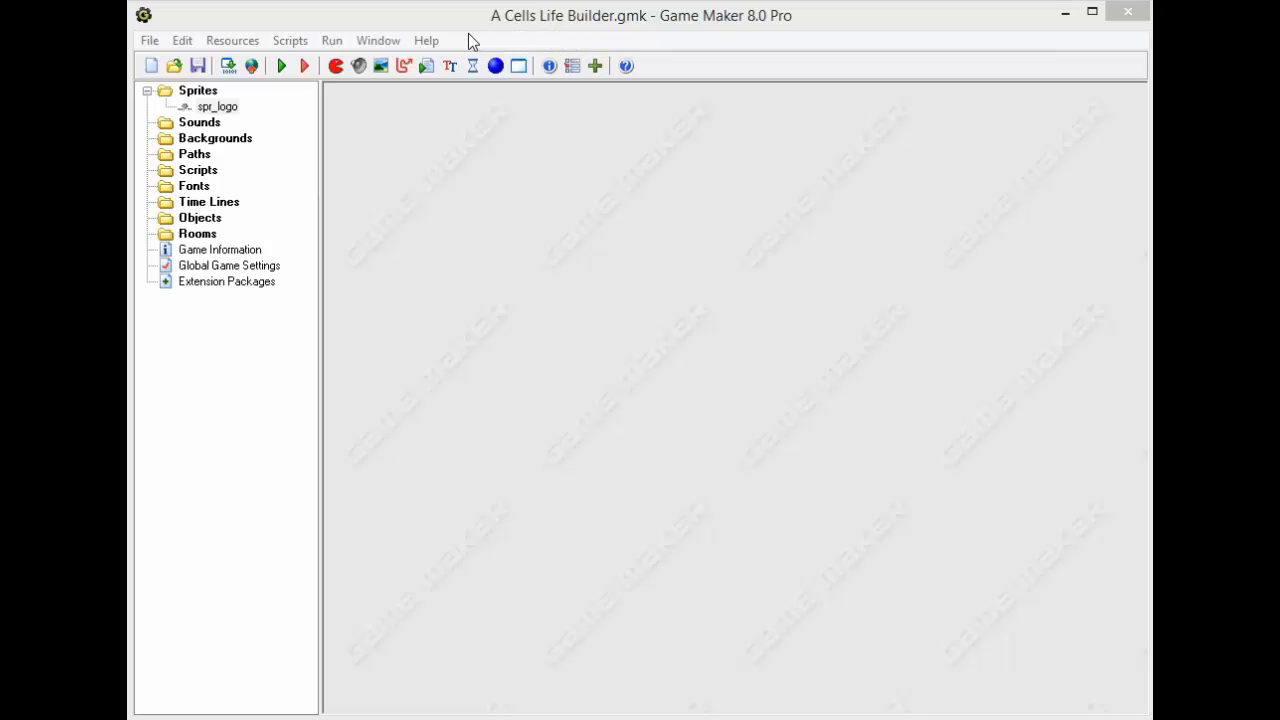
mouse_move(450, 40)
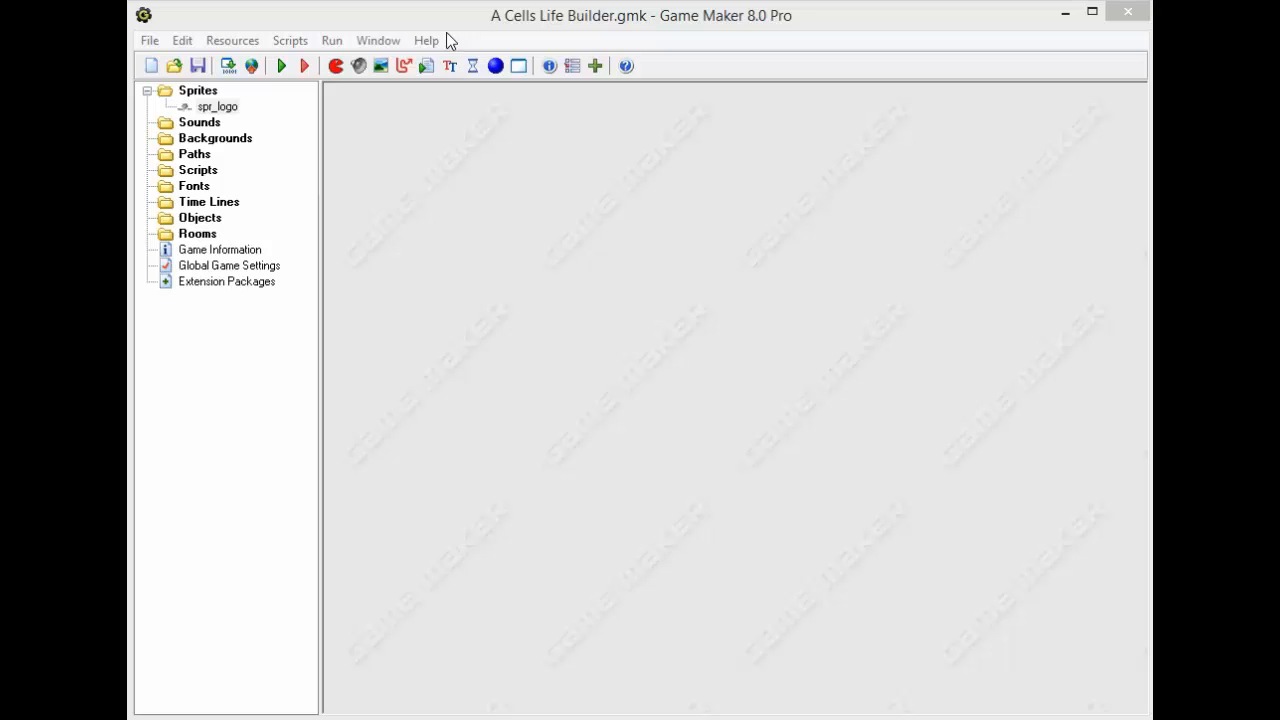
mouse_move(446, 48)
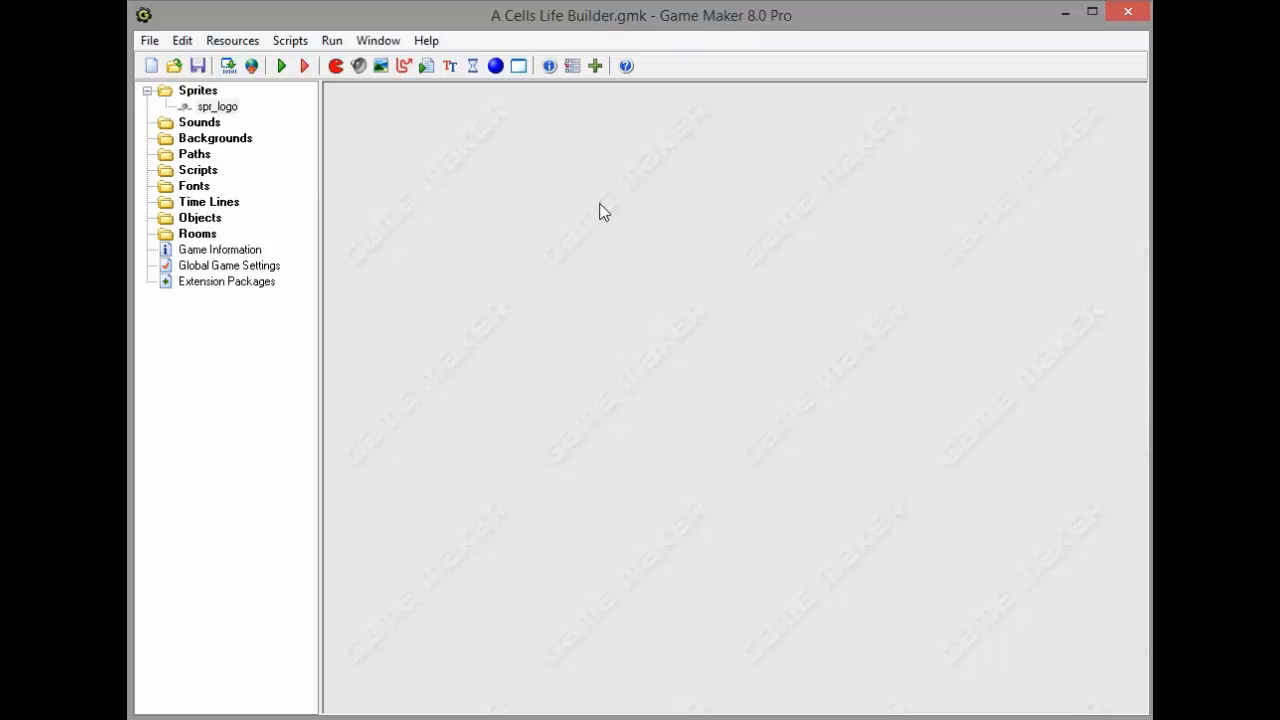
mouse_move(350, 136)
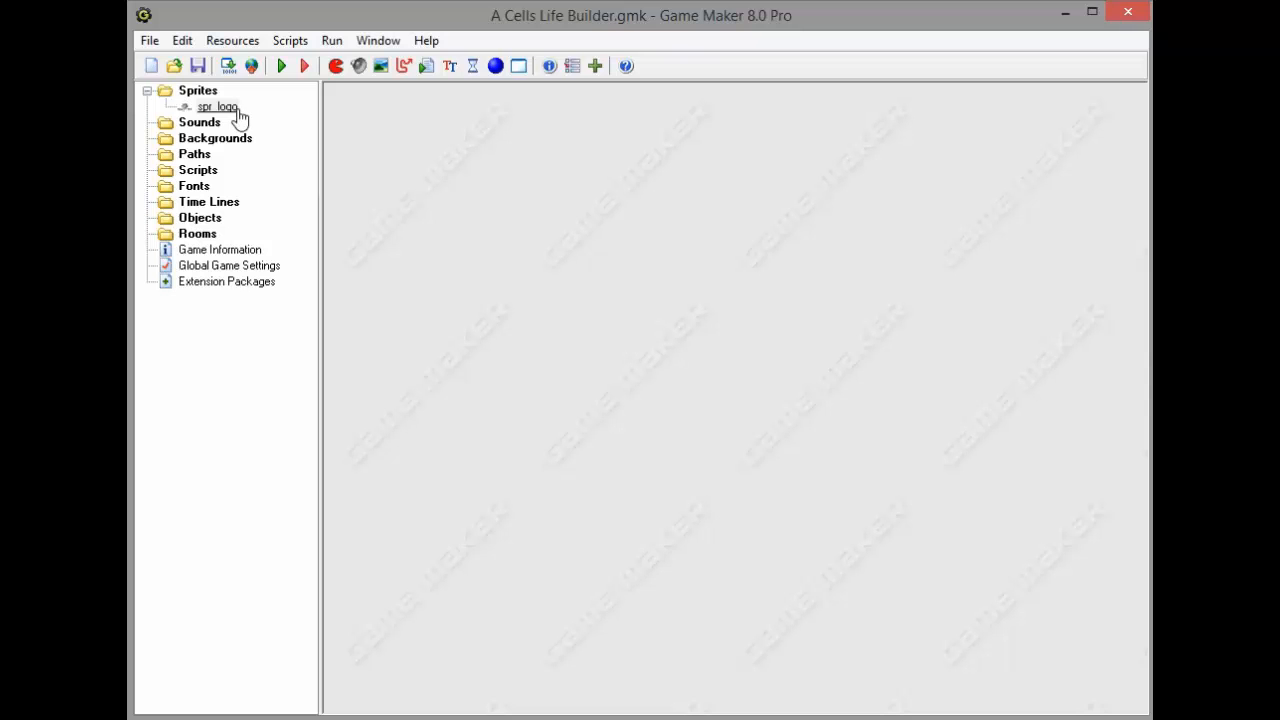
Apply the Disappear animation effect with 60 frames to spr_logo and keep the result
double_click(216, 106)
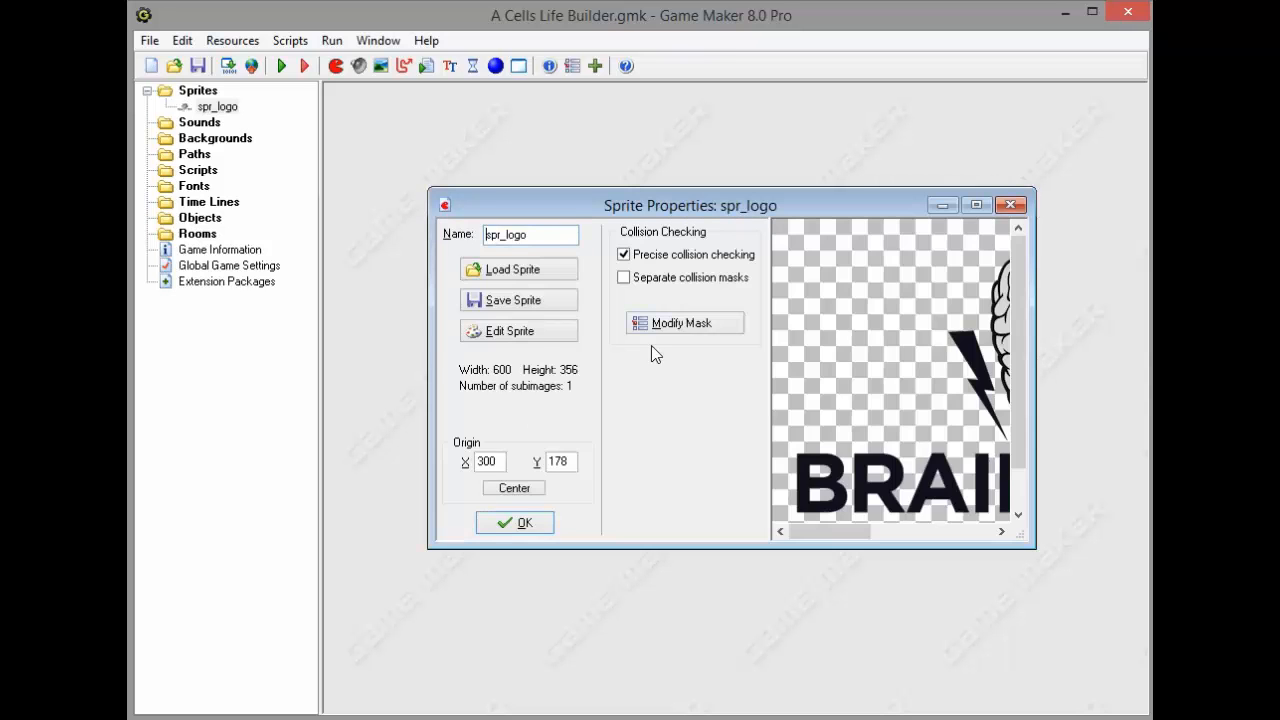
click(510, 330)
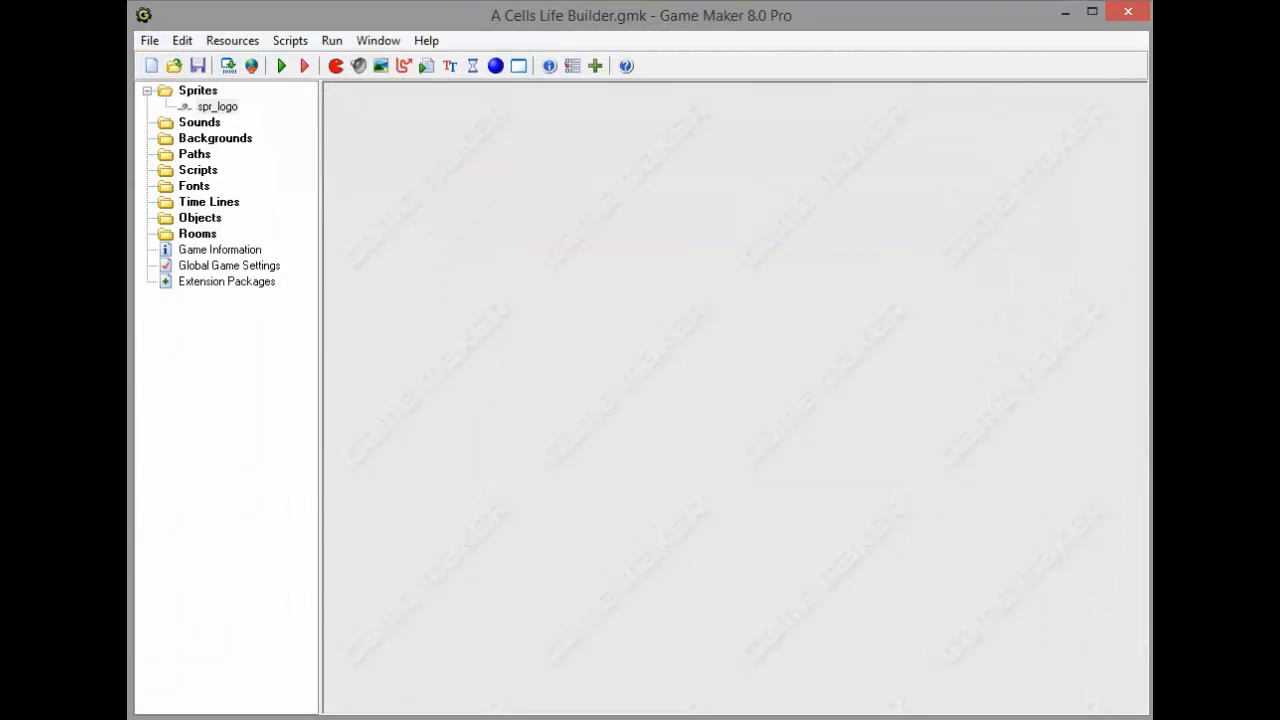
mouse_move(216, 106)
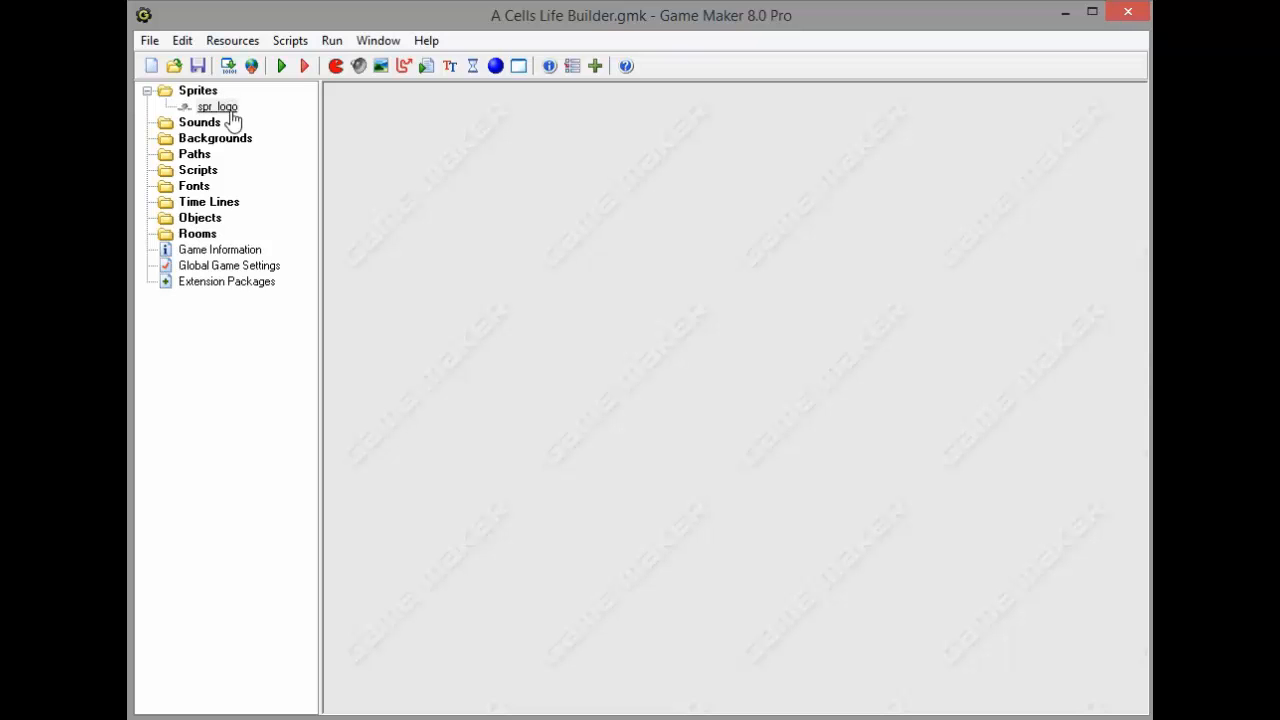
mouse_move(228, 120)
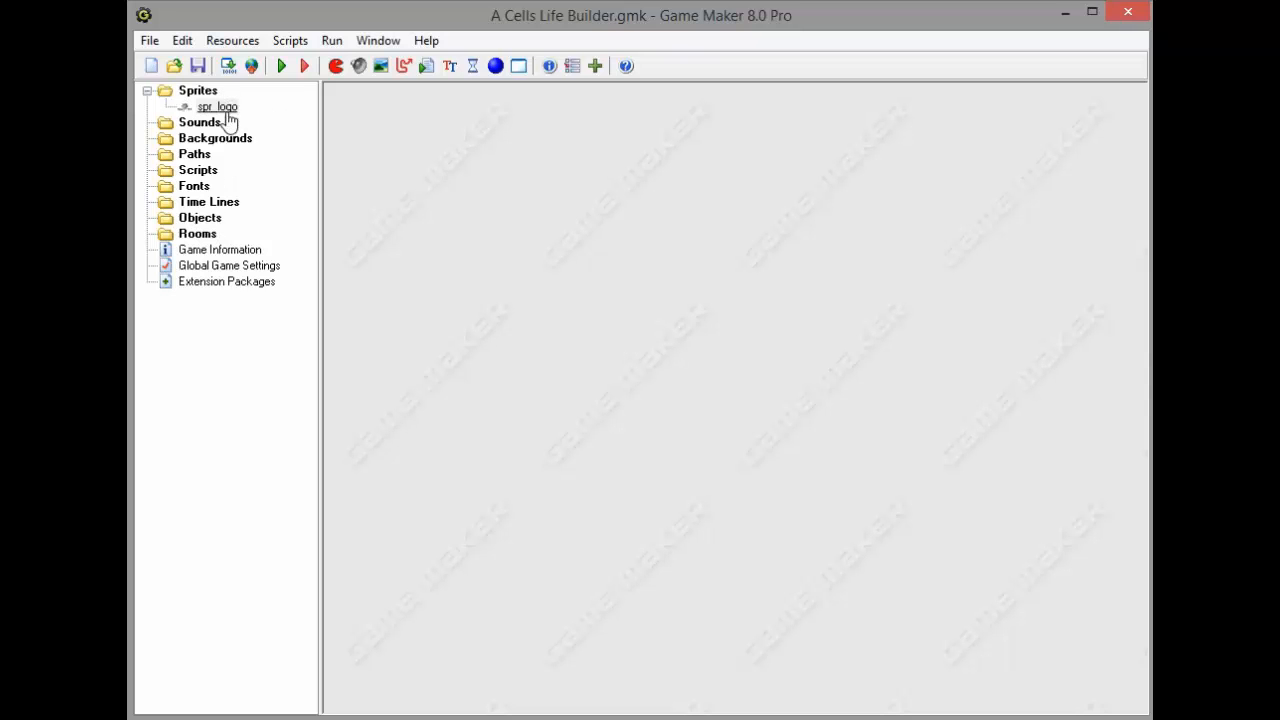
double_click(216, 106)
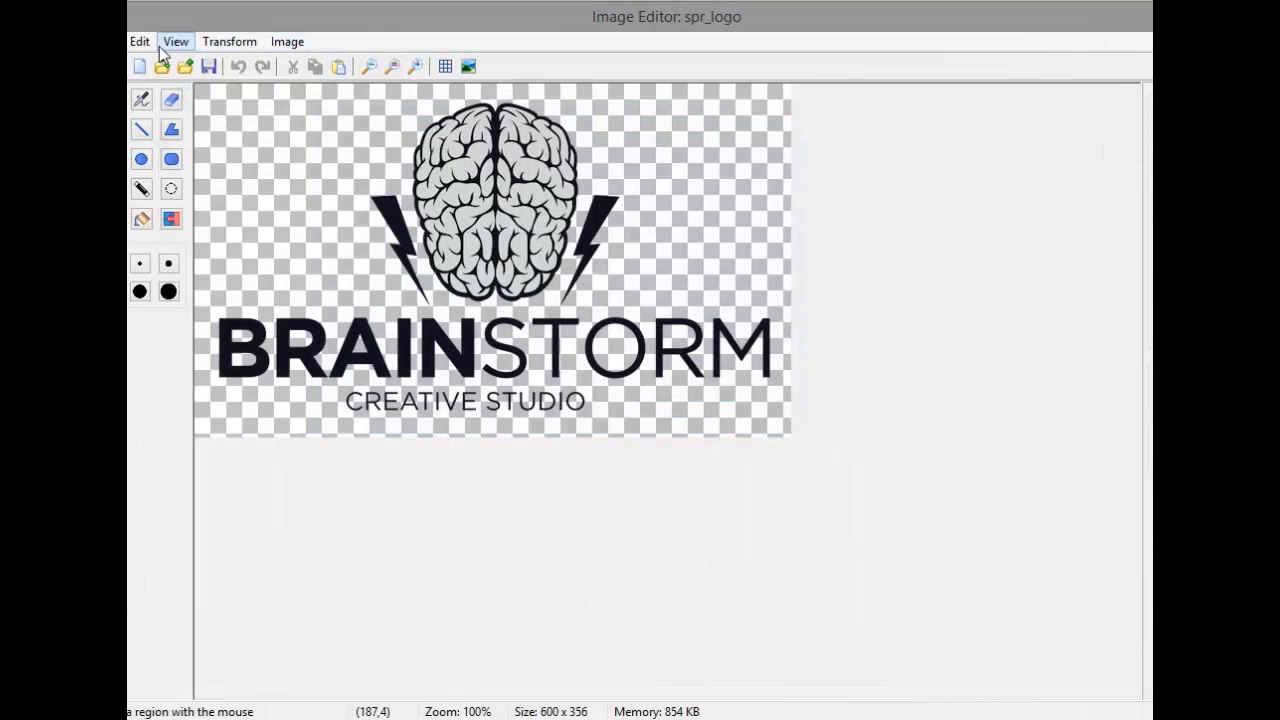
click(356, 40)
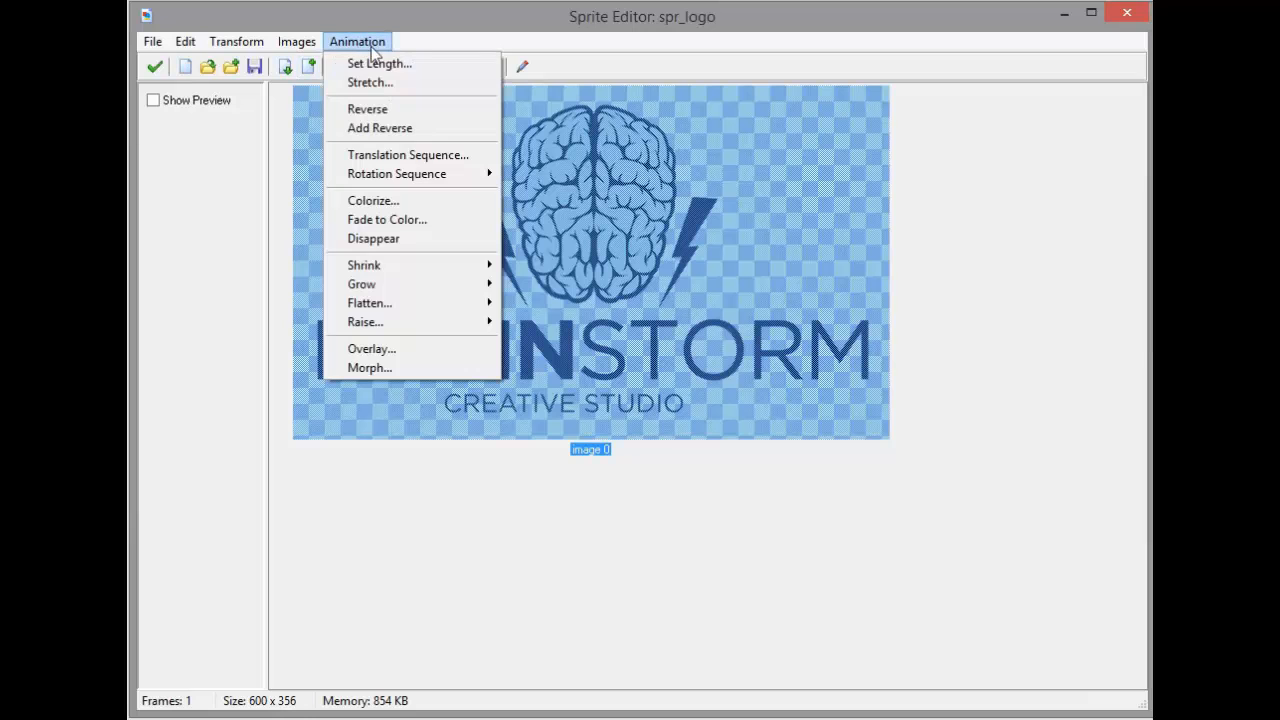
mouse_move(378, 128)
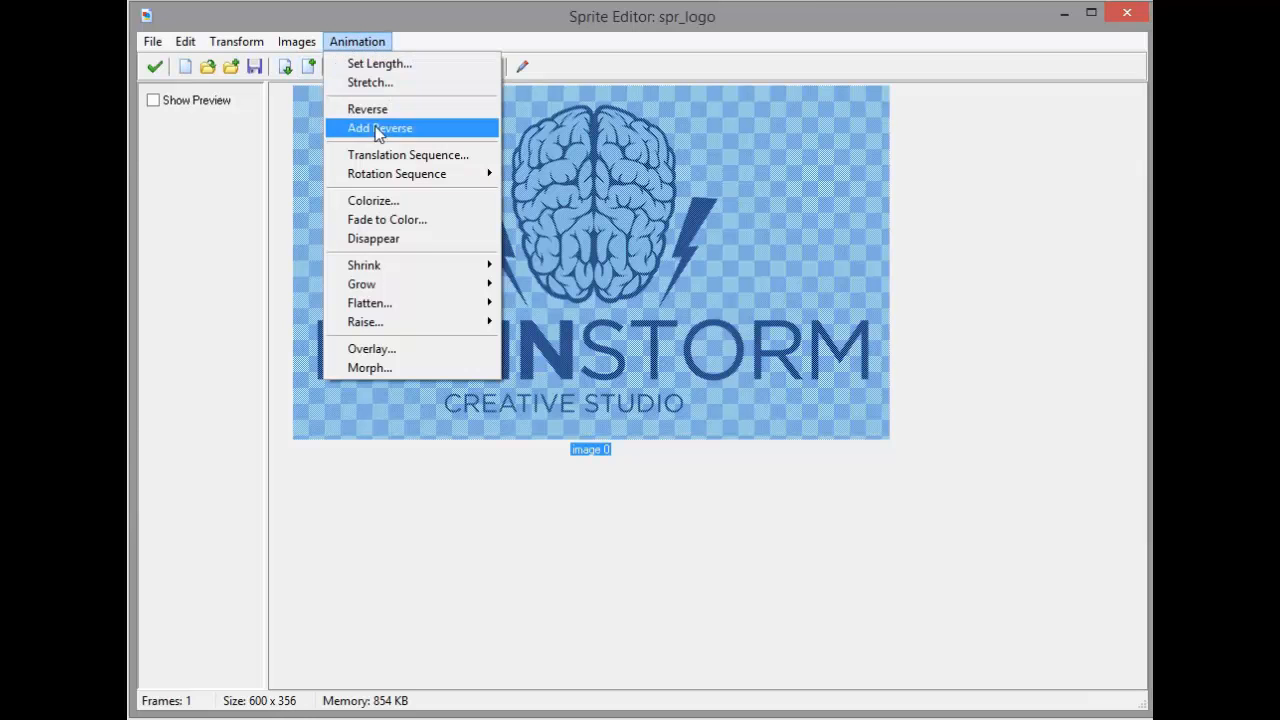
mouse_move(396, 172)
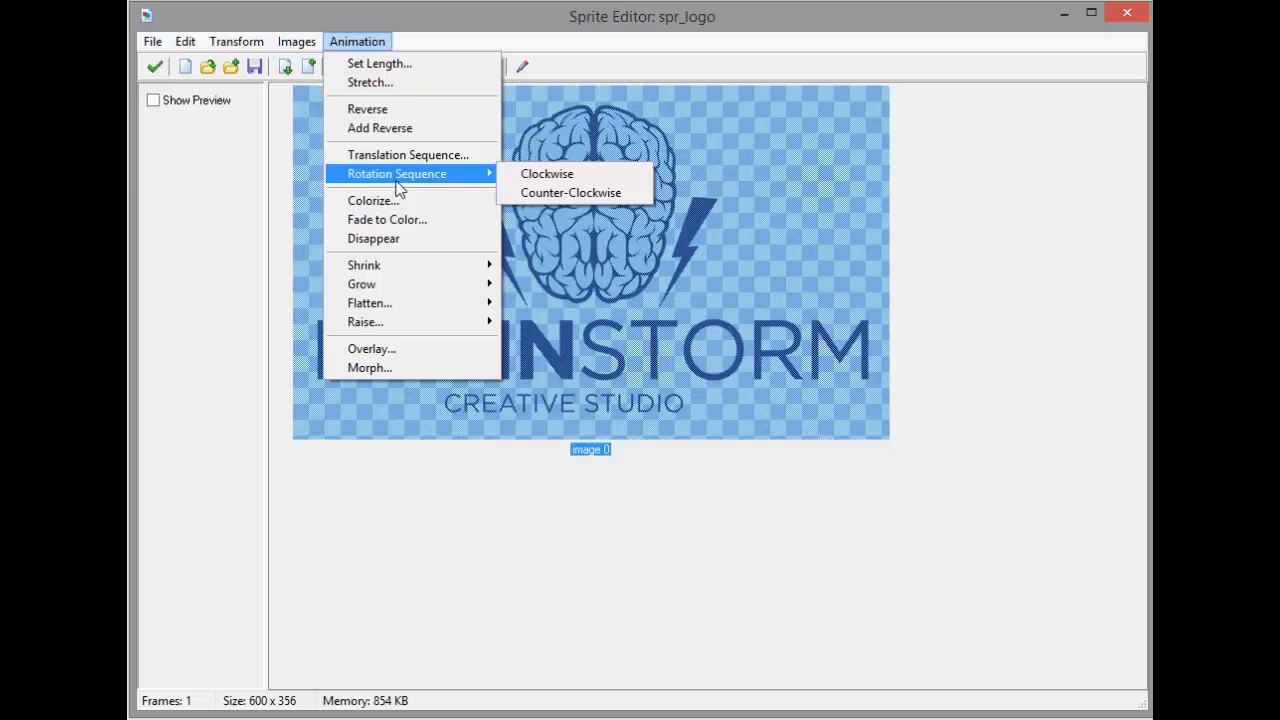
click(372, 238)
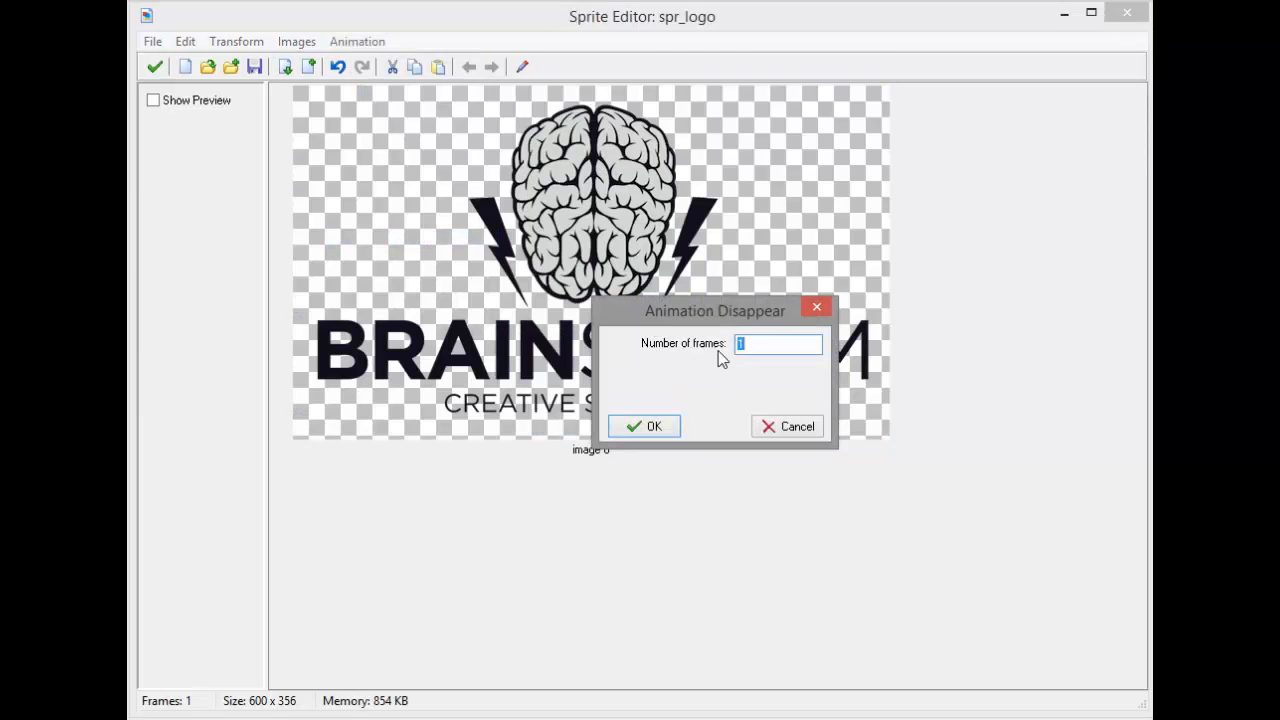
text(60)
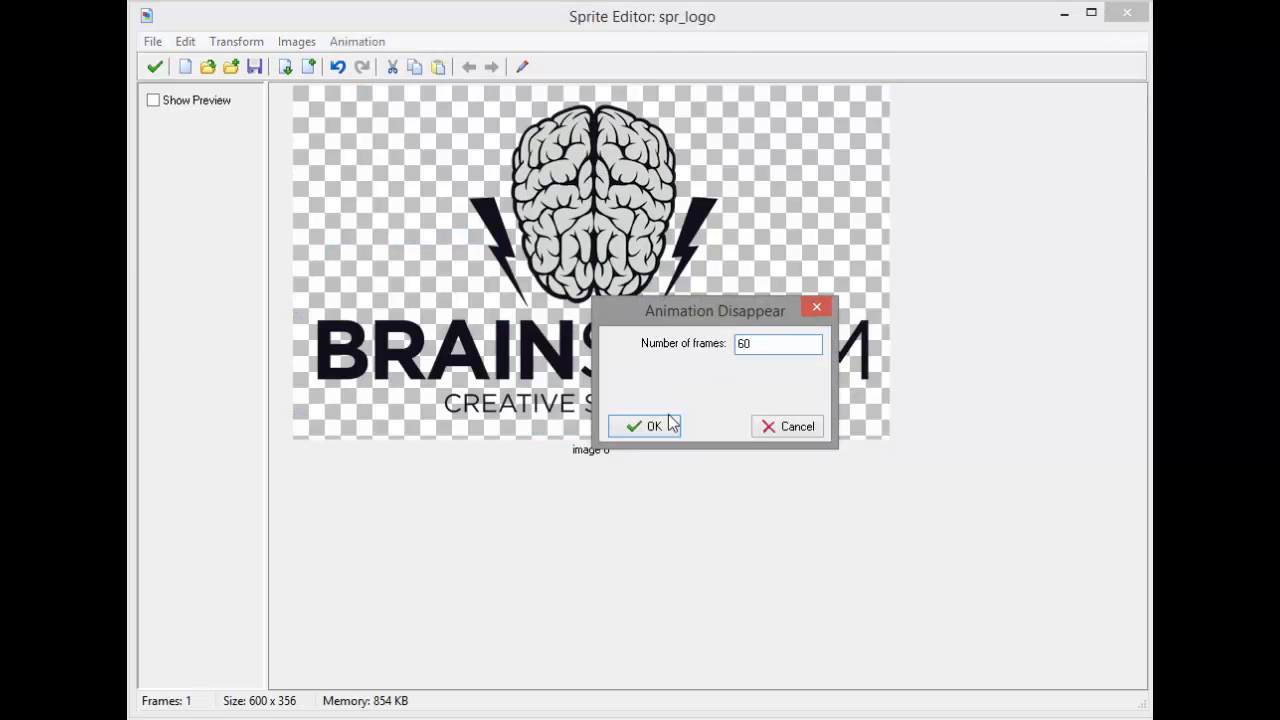
click(644, 426)
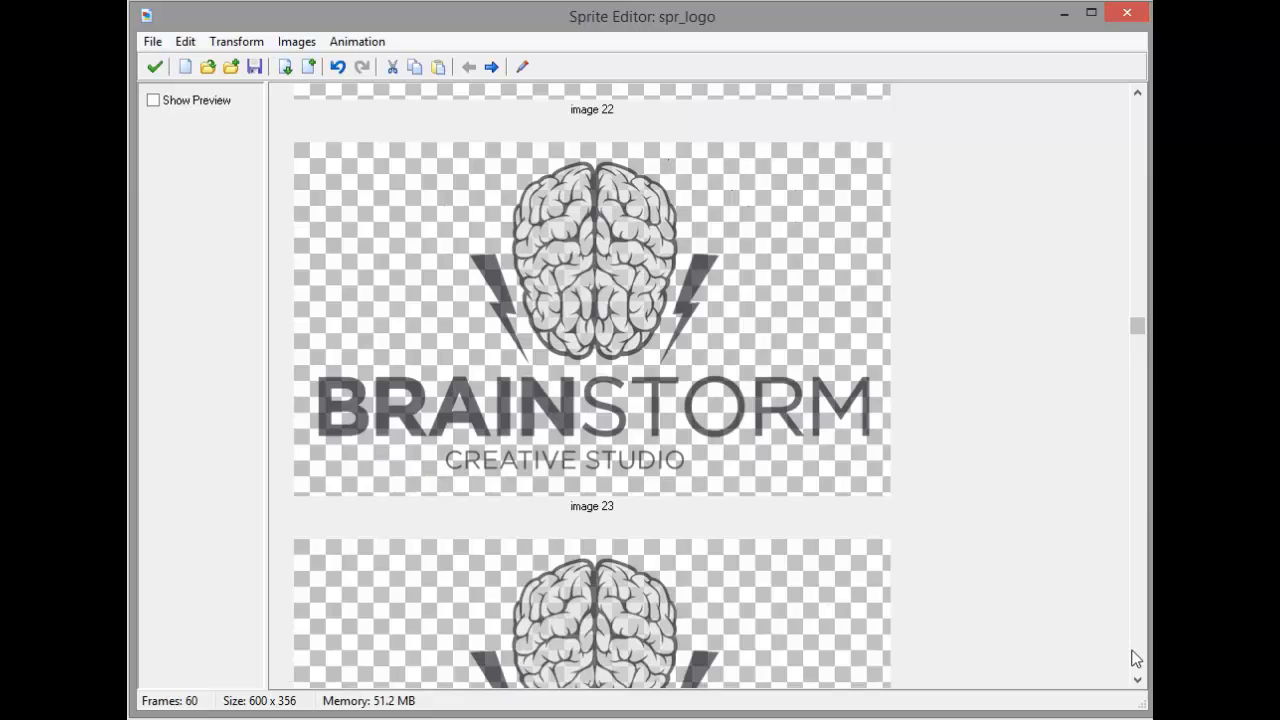
scroll(down, 3)
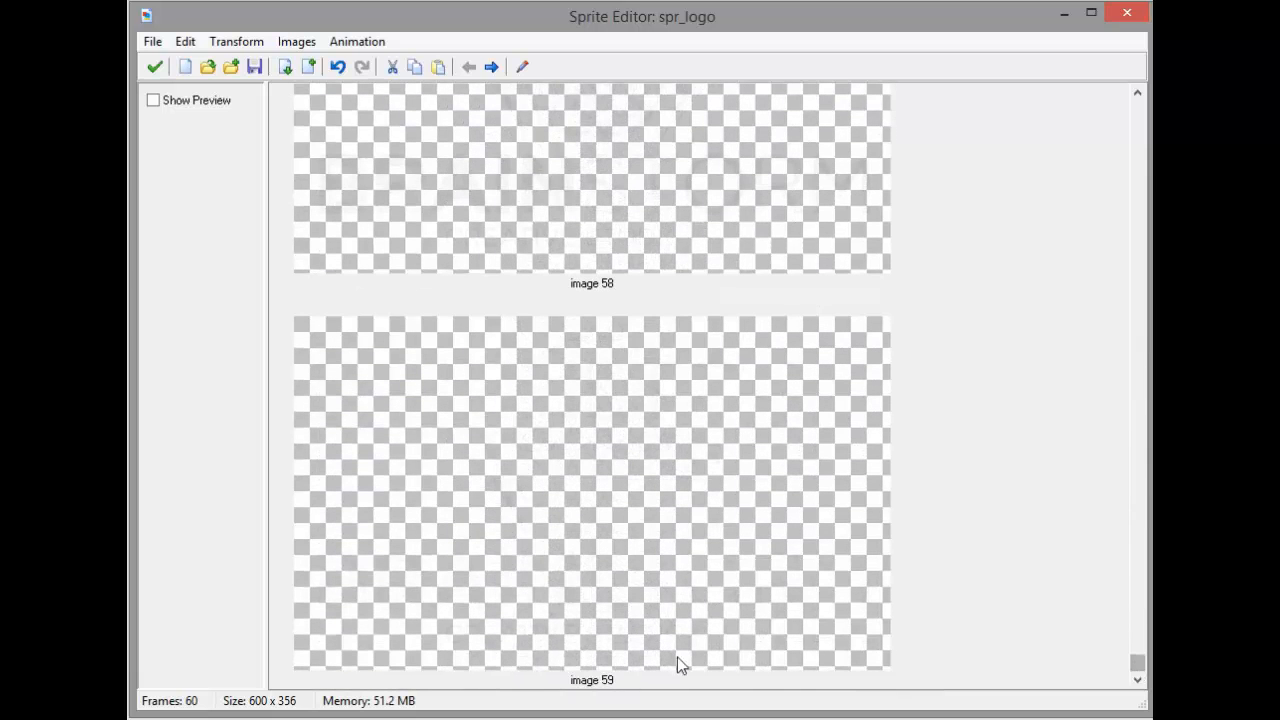
click(154, 66)
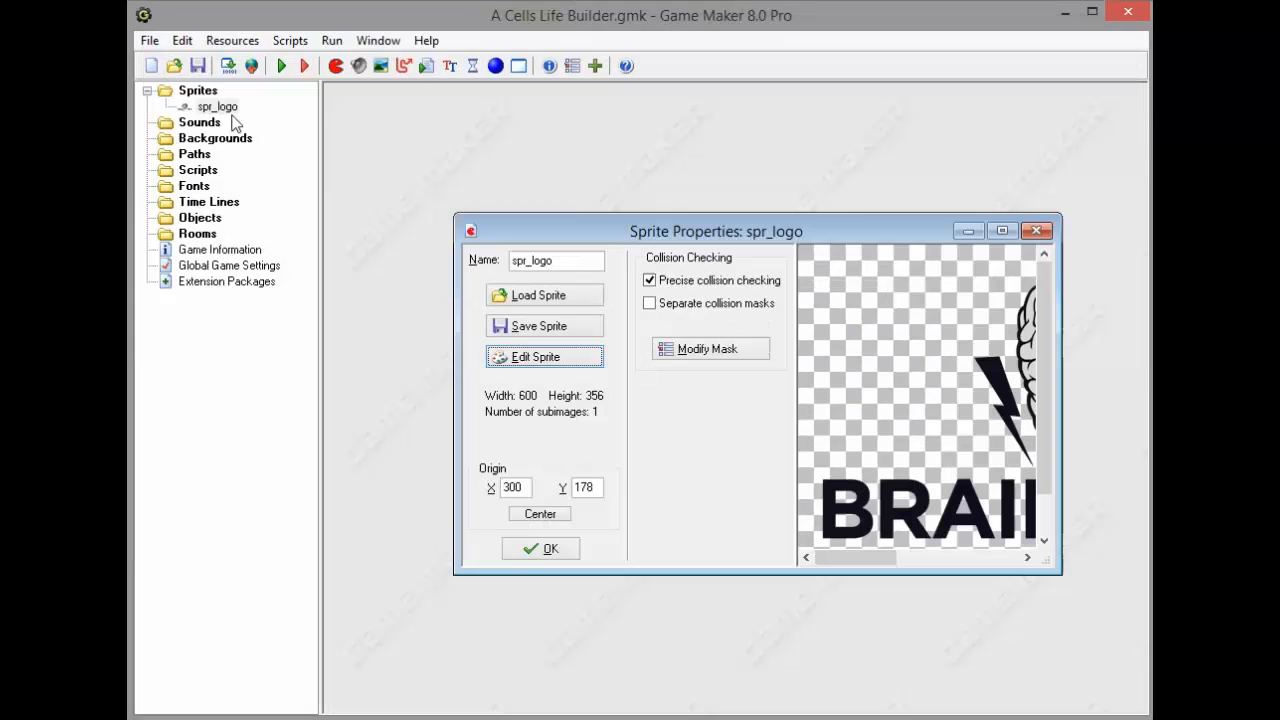
Create a new object obj_logo using sprite spr_logo and give it a Create event
click(540, 548)
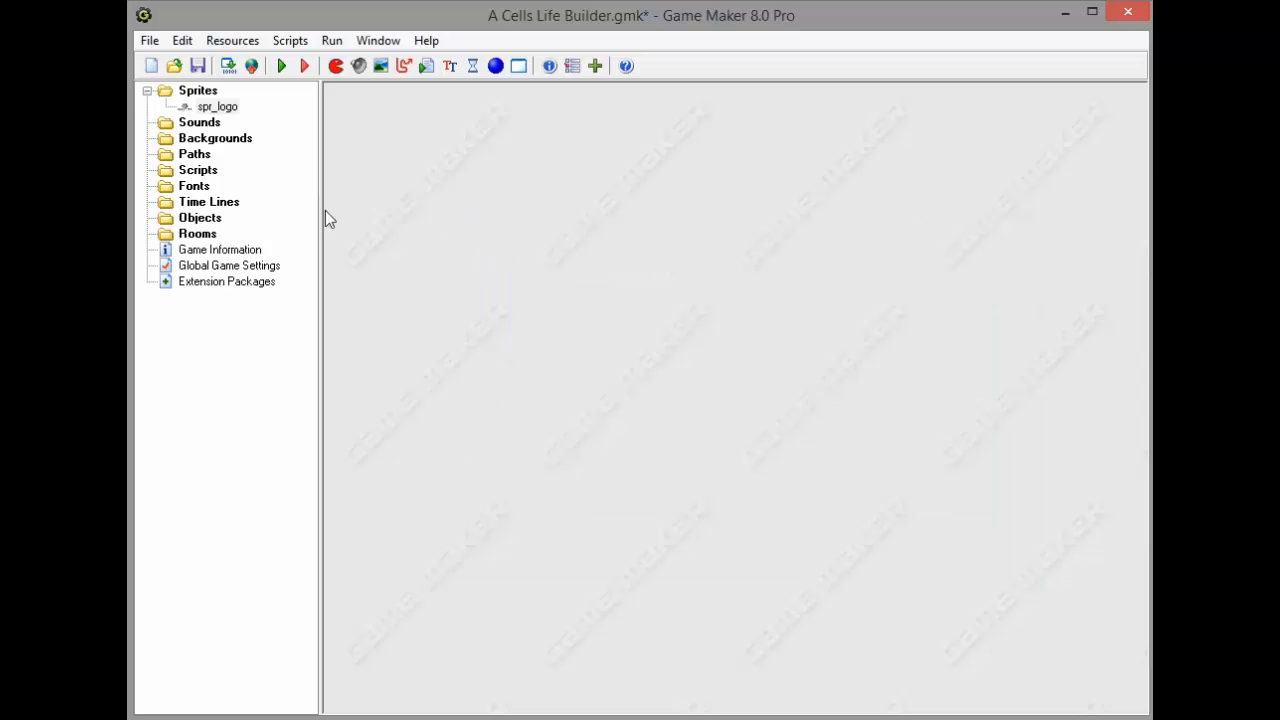
click(196, 64)
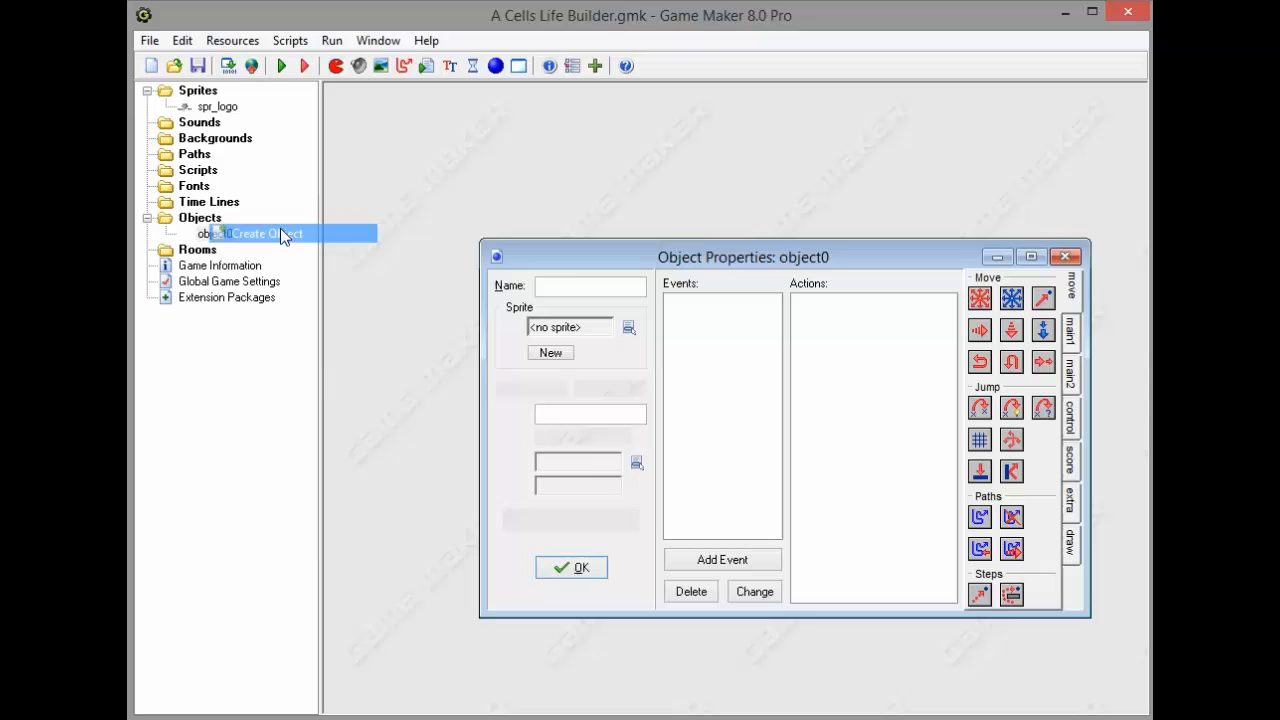
text(obj_logo)
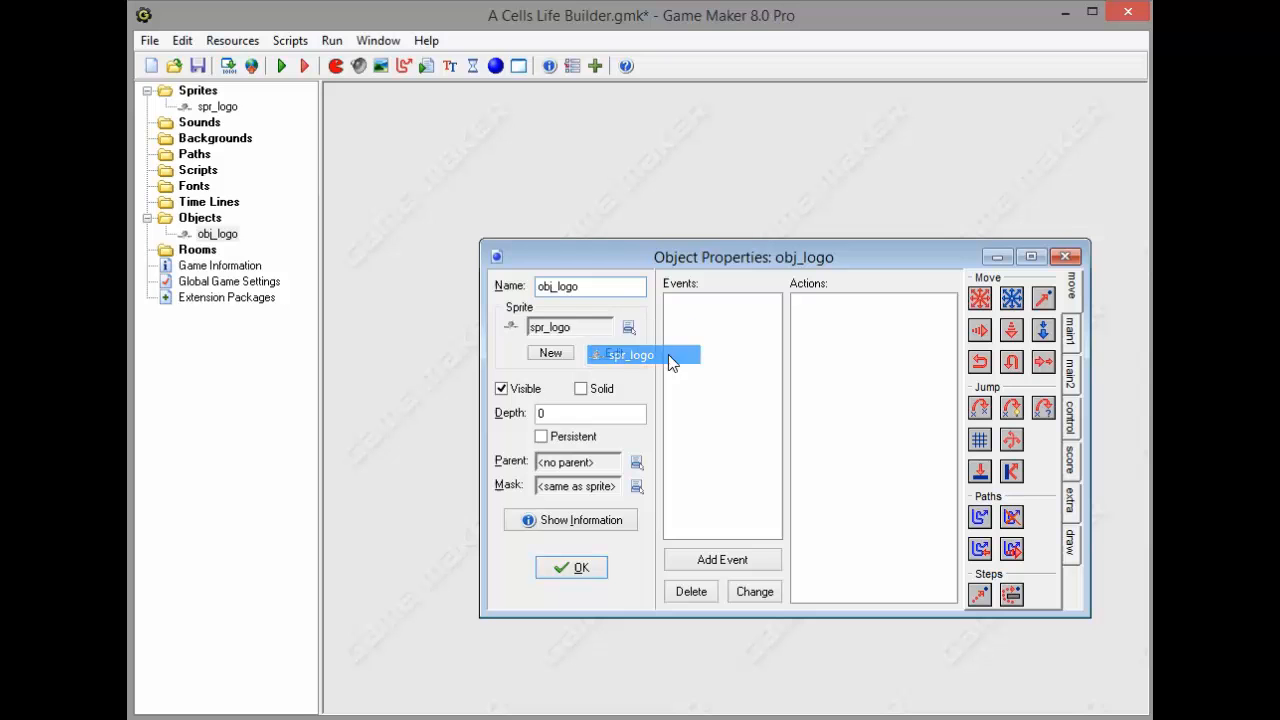
click(630, 356)
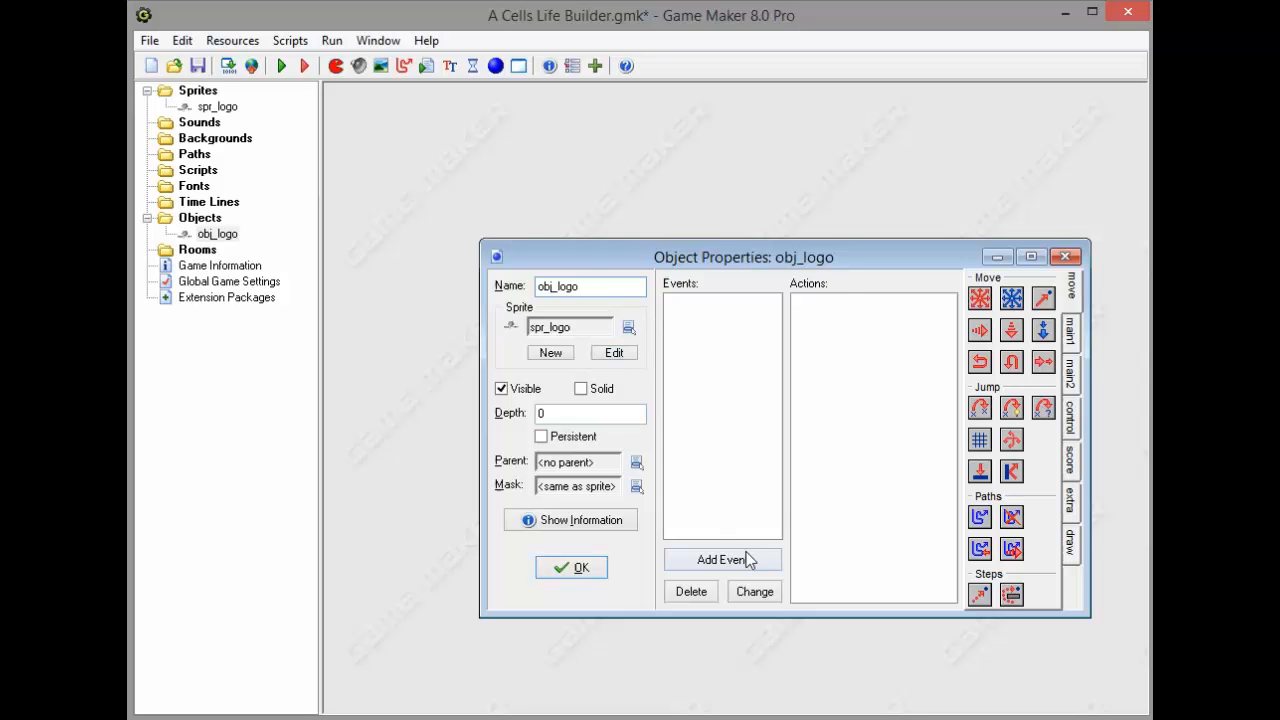
click(720, 560)
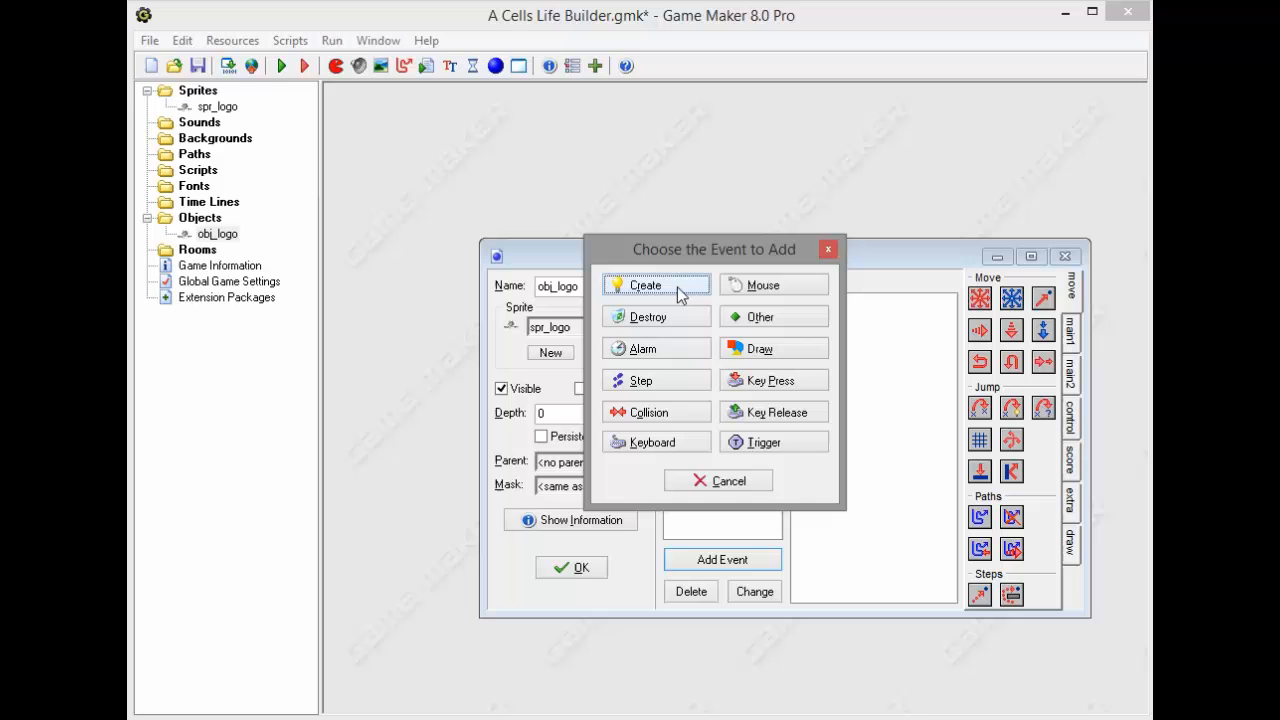
click(644, 284)
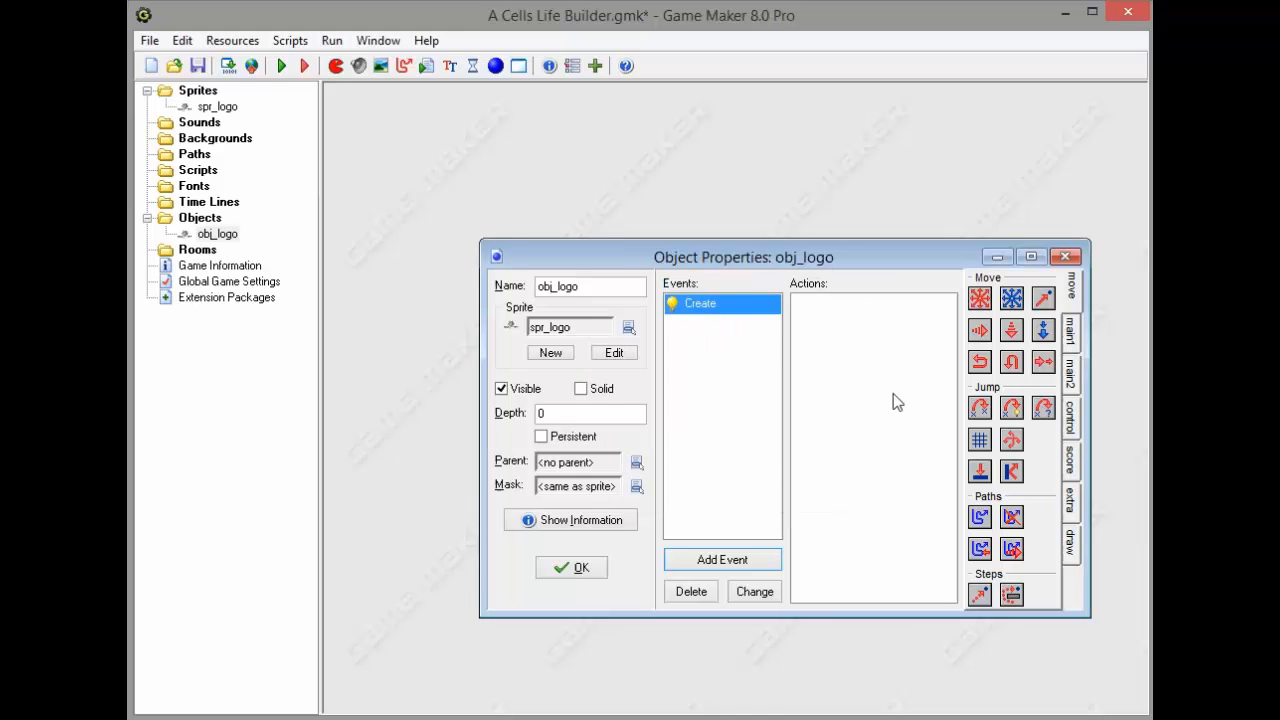
mouse_move(1072, 424)
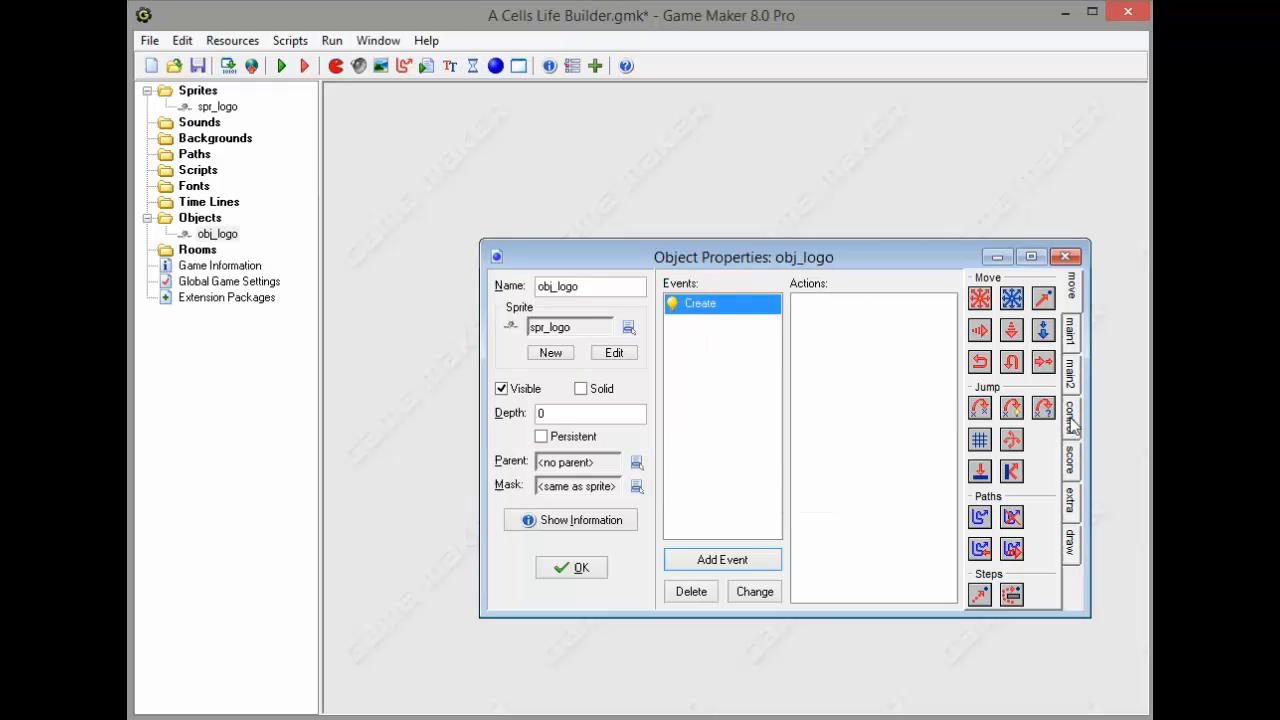
mouse_move(1070, 424)
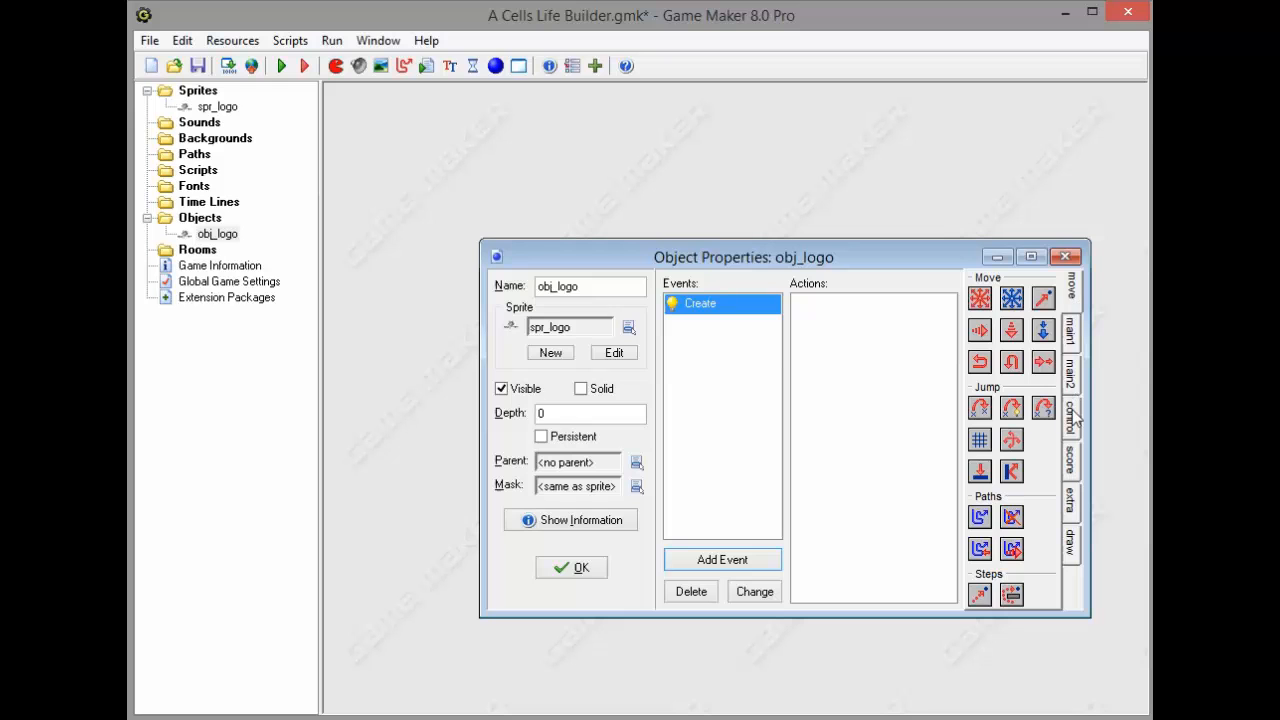
Add Create-event code setting image_speed = 0; and alarm[0] = 140;
click(1072, 418)
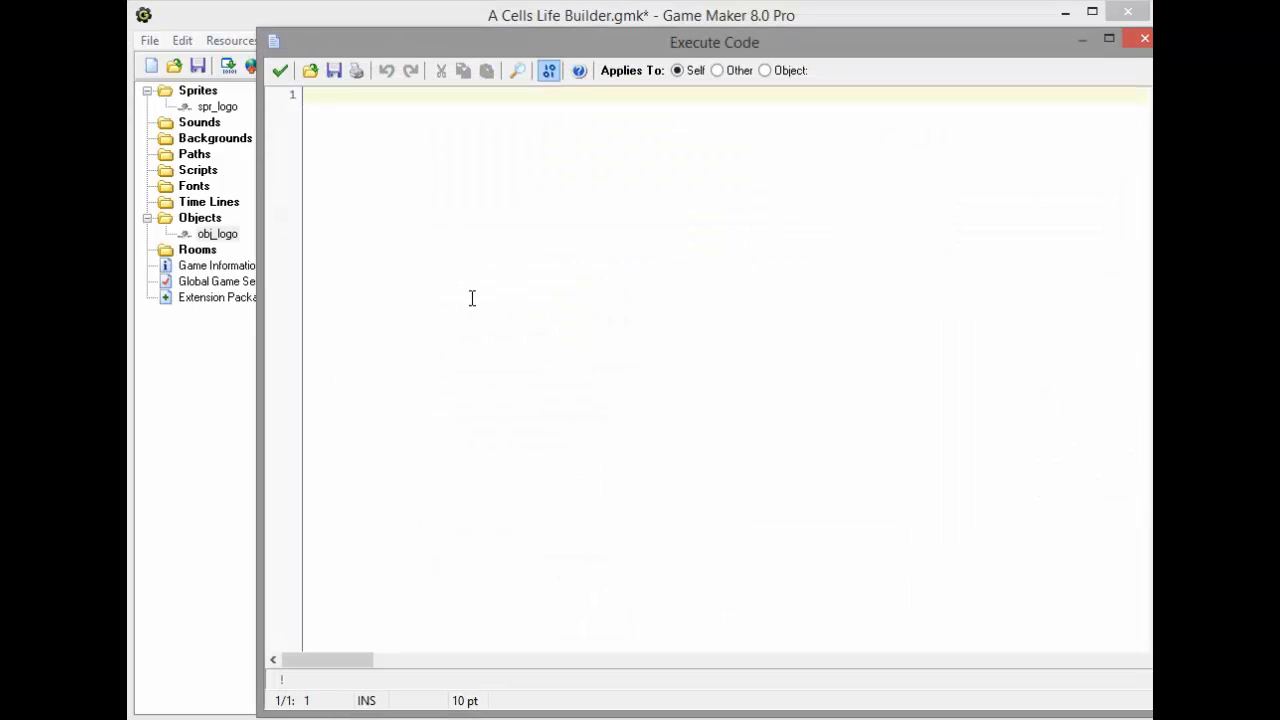
text(image)
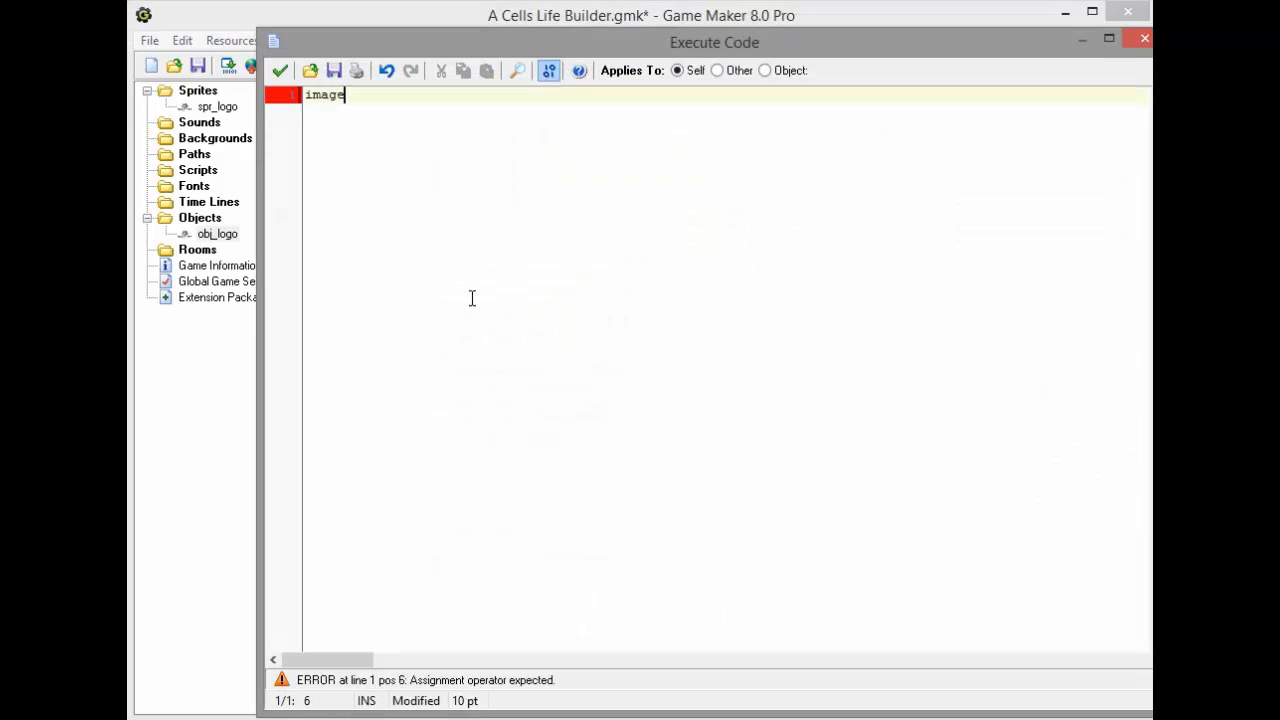
text(_speed = 0;)
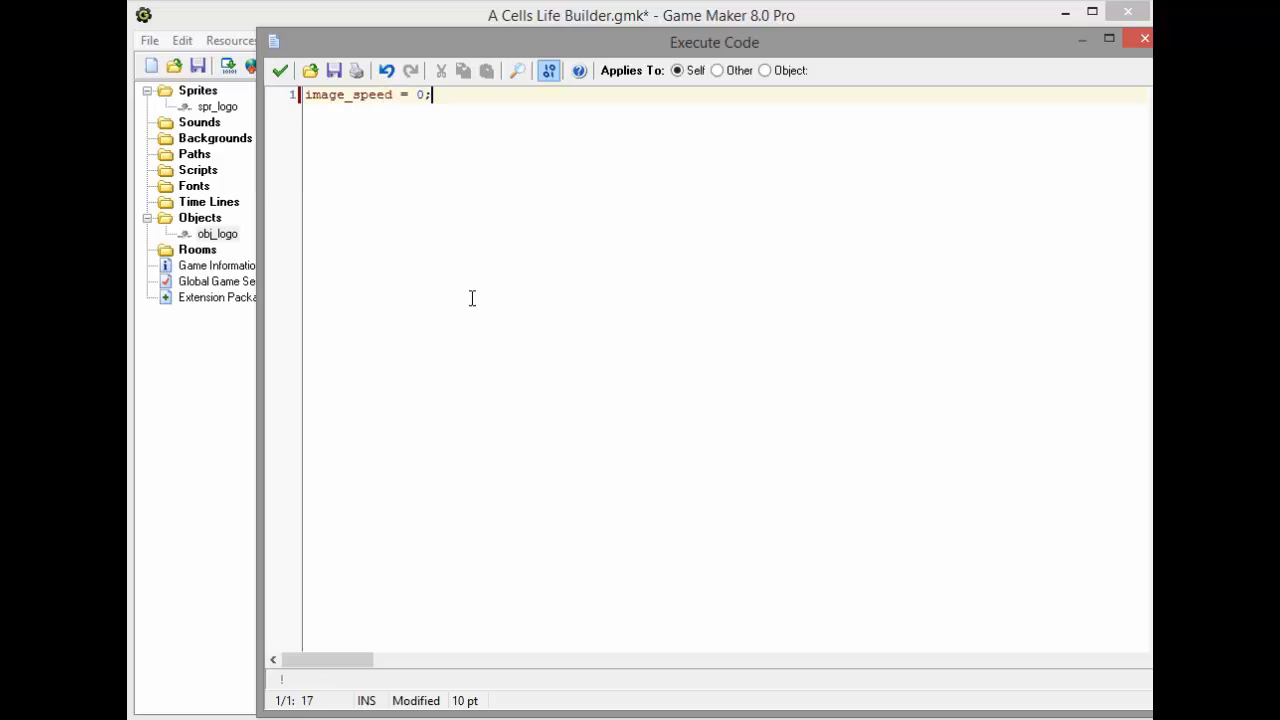
click(280, 70)
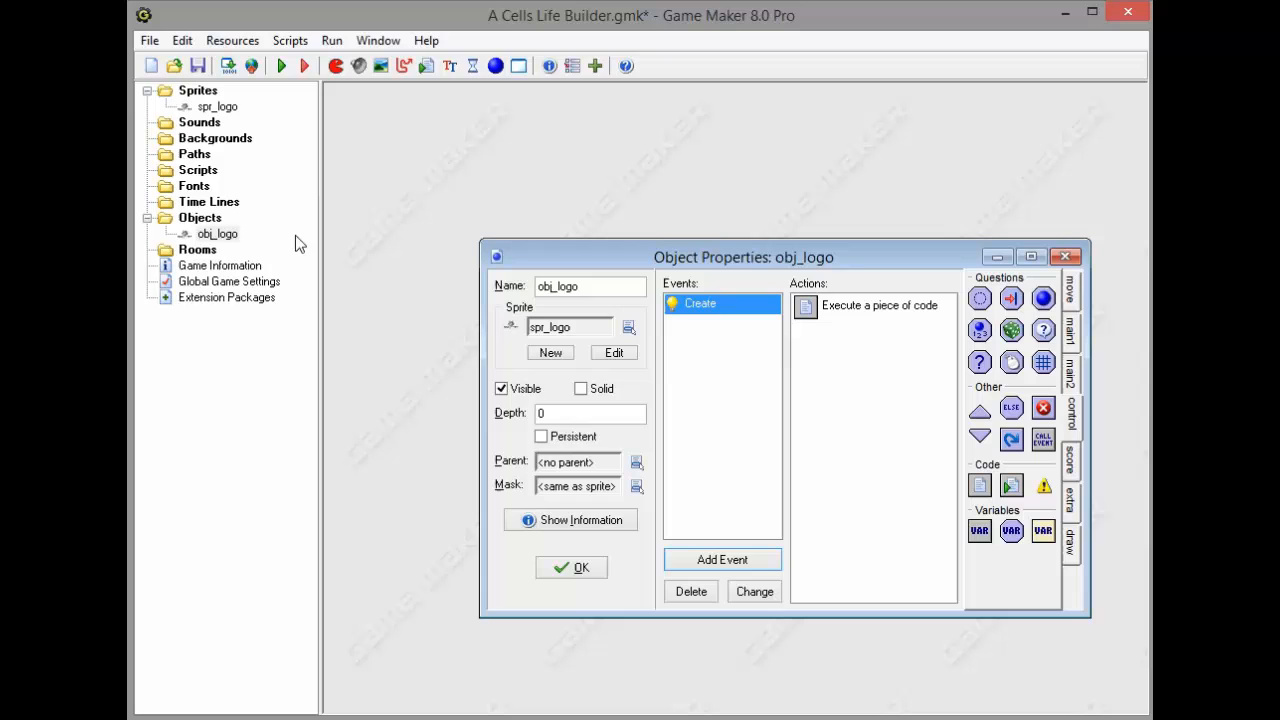
double_click(880, 304)
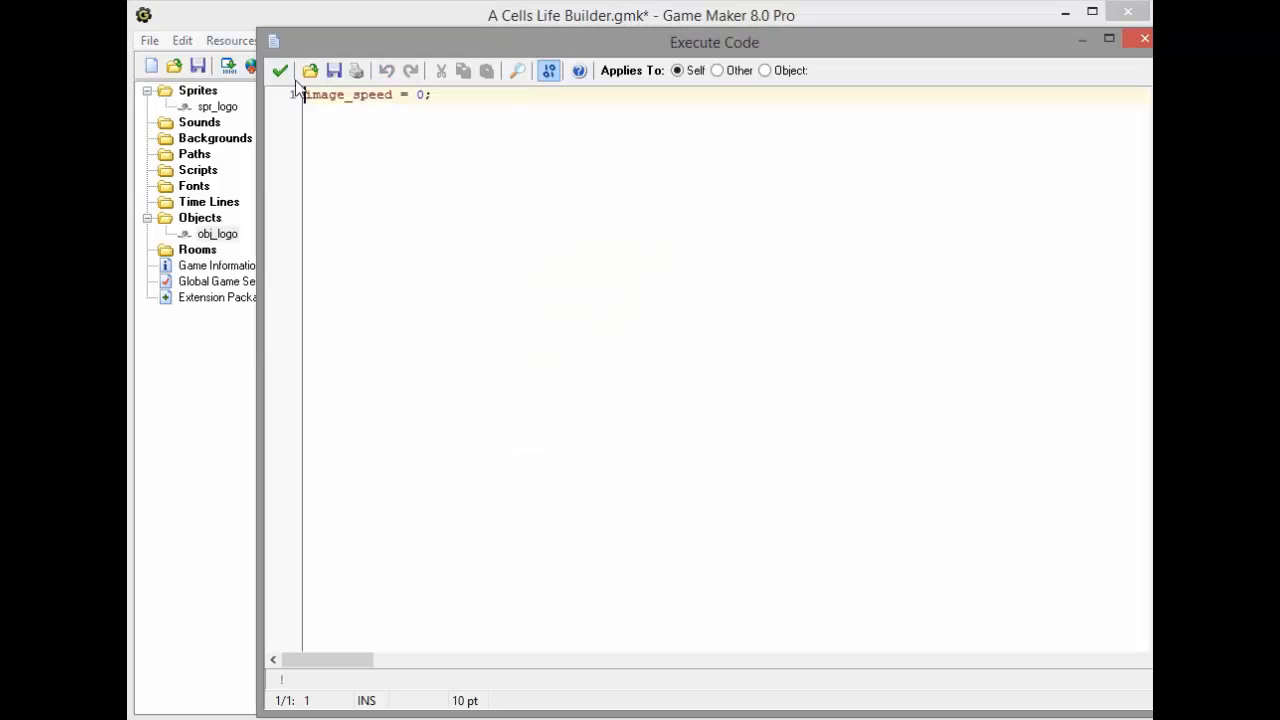
text(alarm[0] = 1)
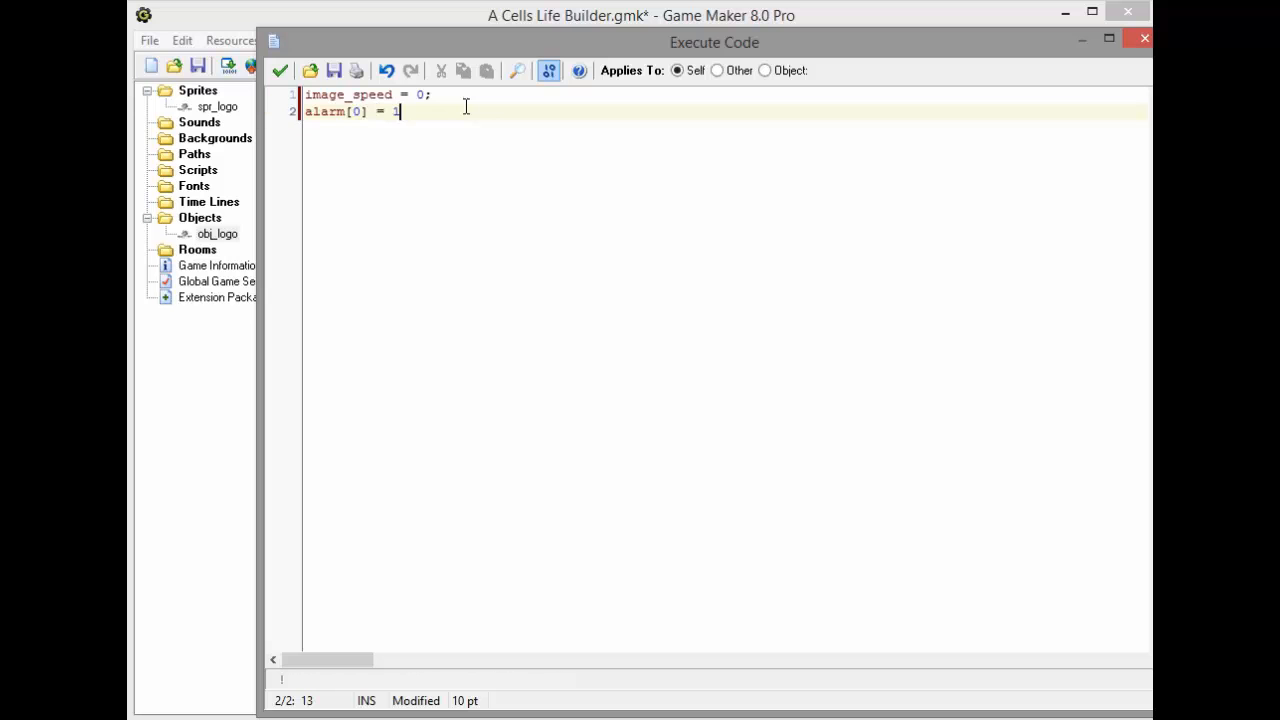
text(40)
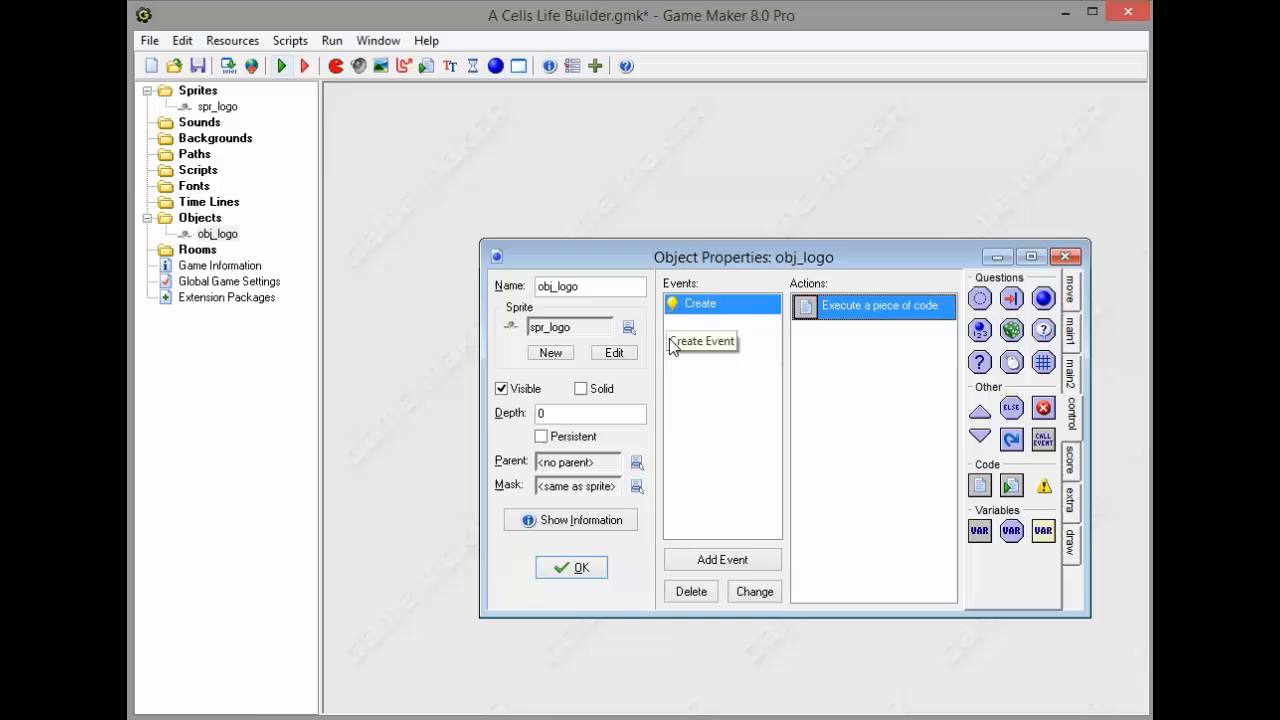
Add an Alarm 0 event to obj_logo with code image_speed = 1;
click(722, 560)
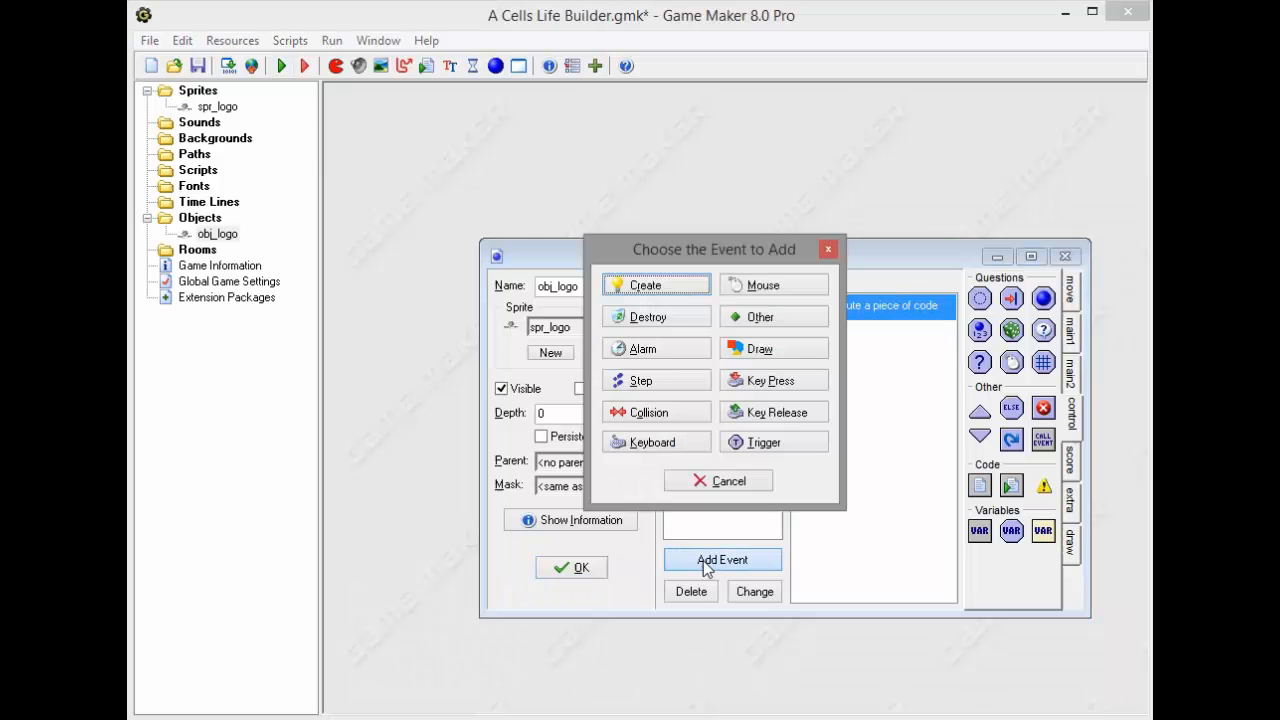
click(640, 348)
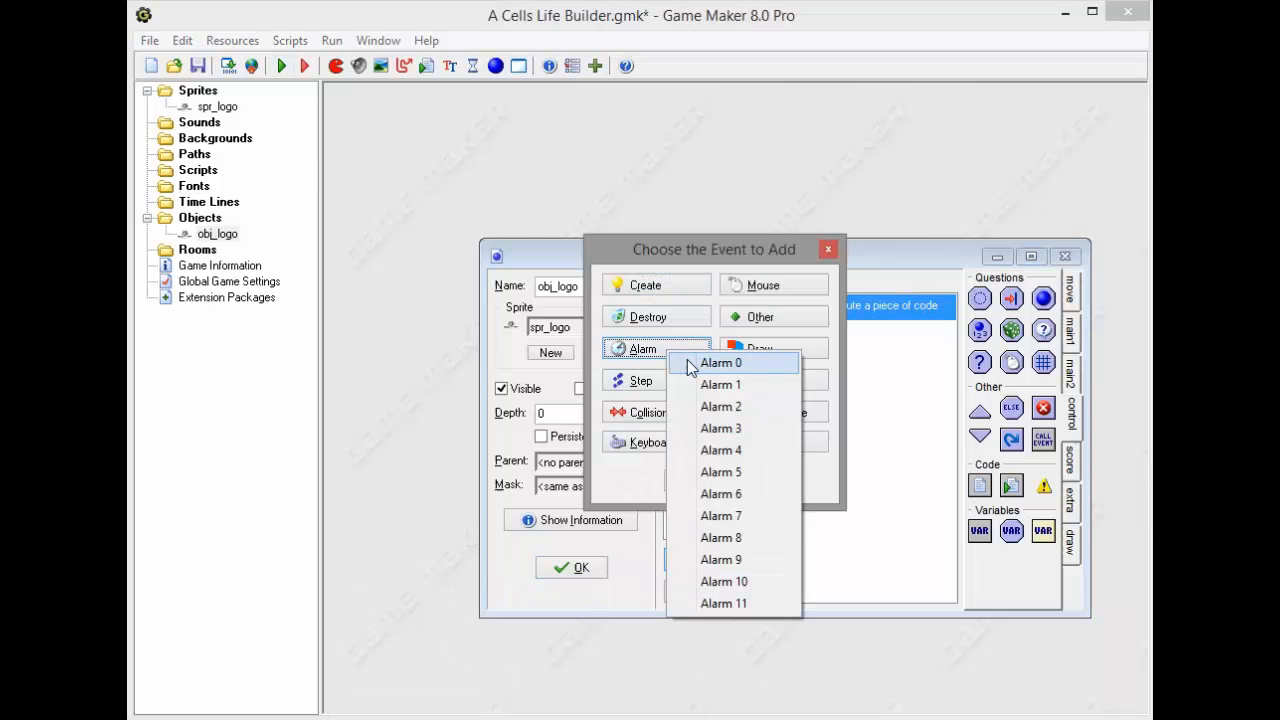
click(722, 362)
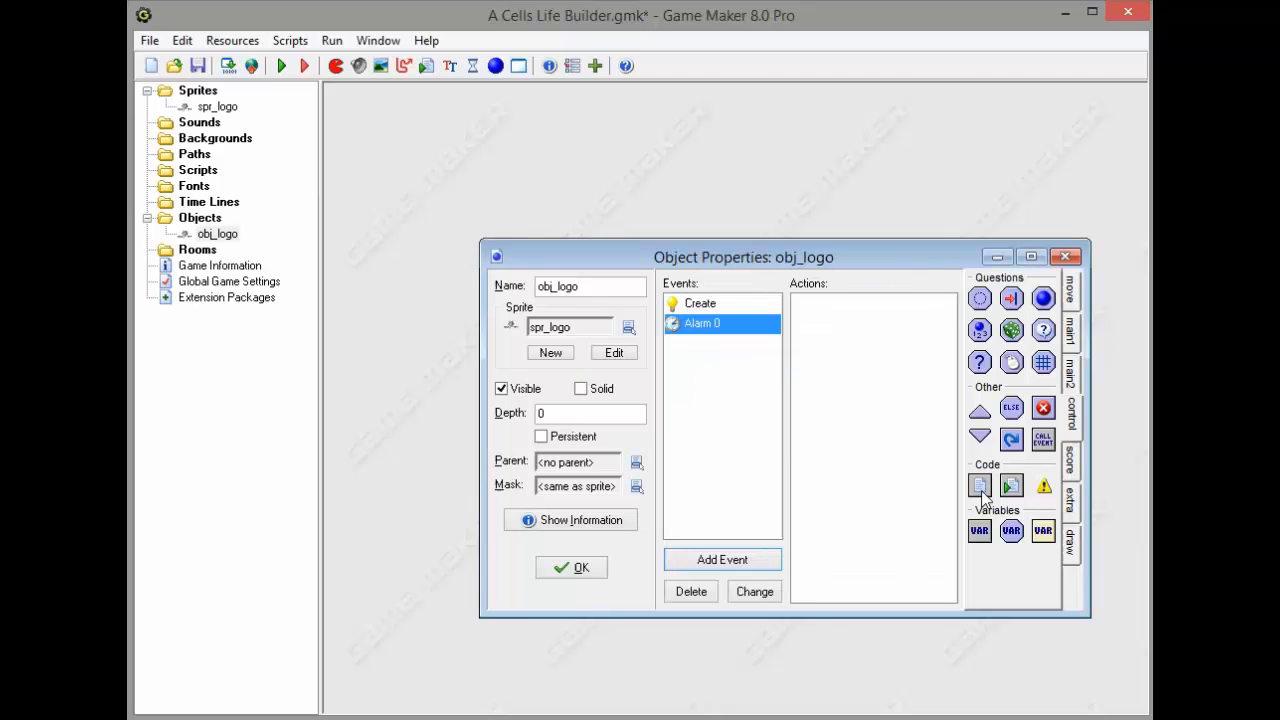
click(980, 488)
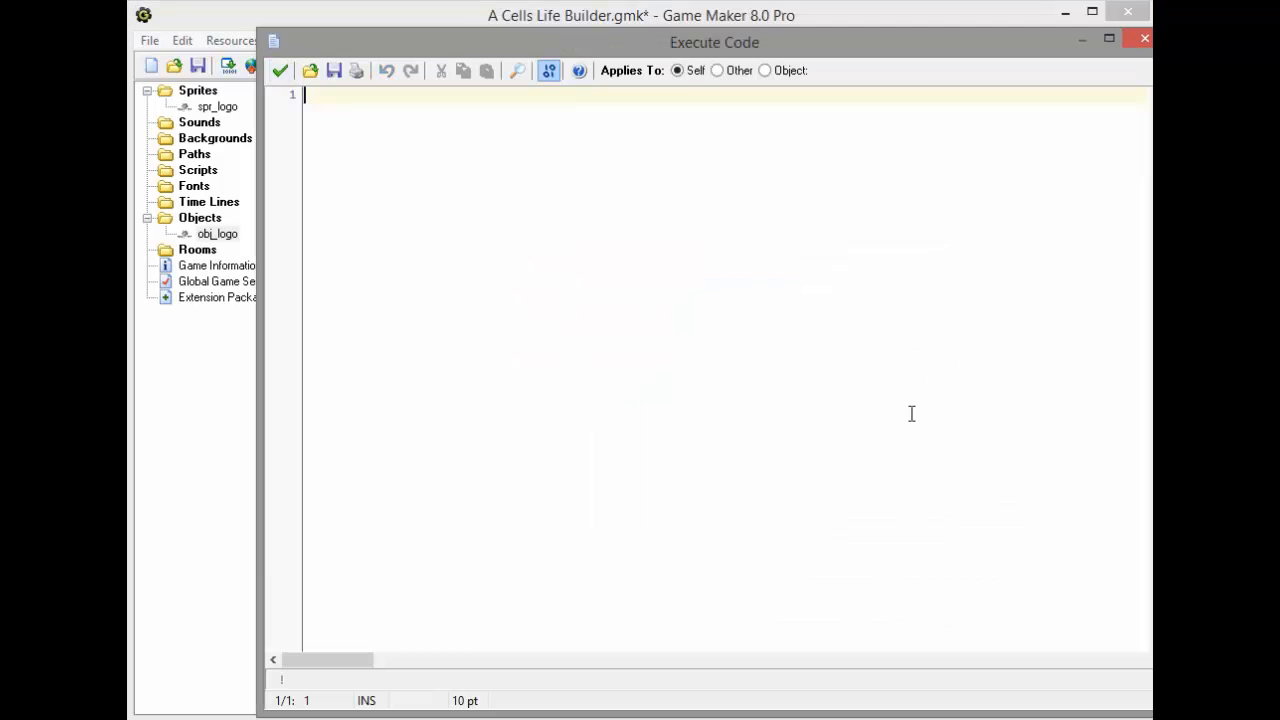
text(image_)
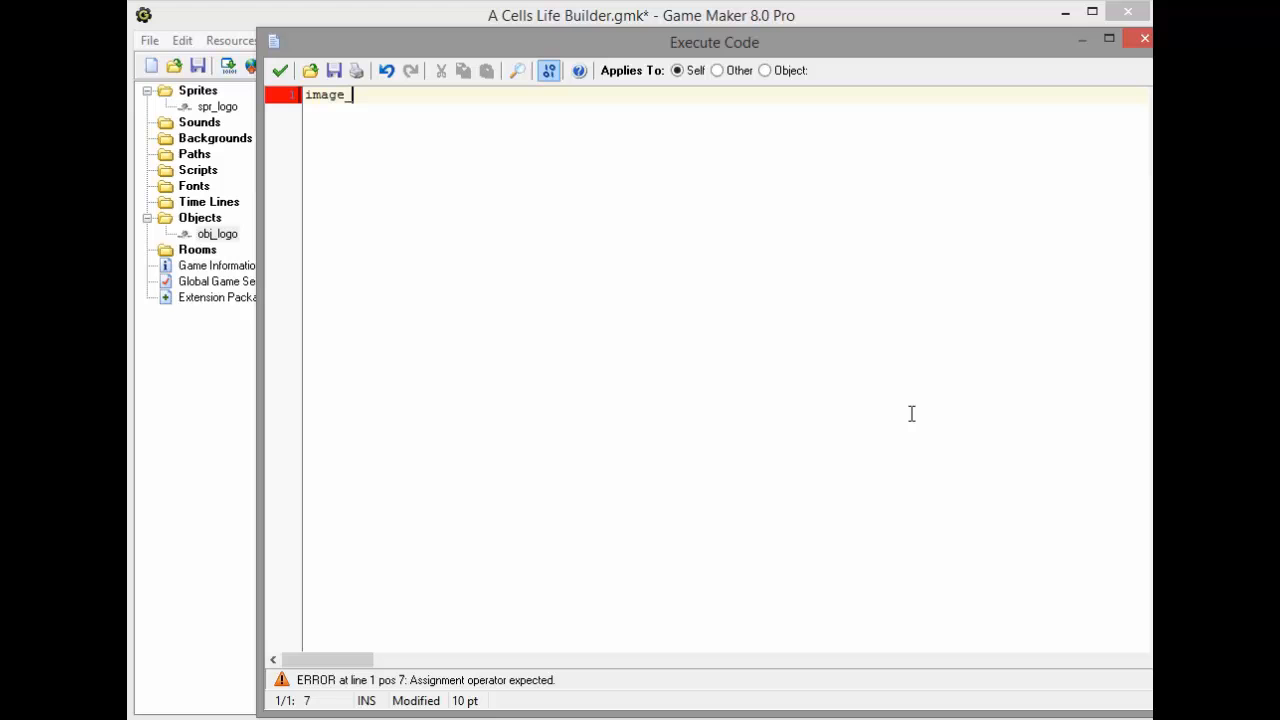
text(speed)
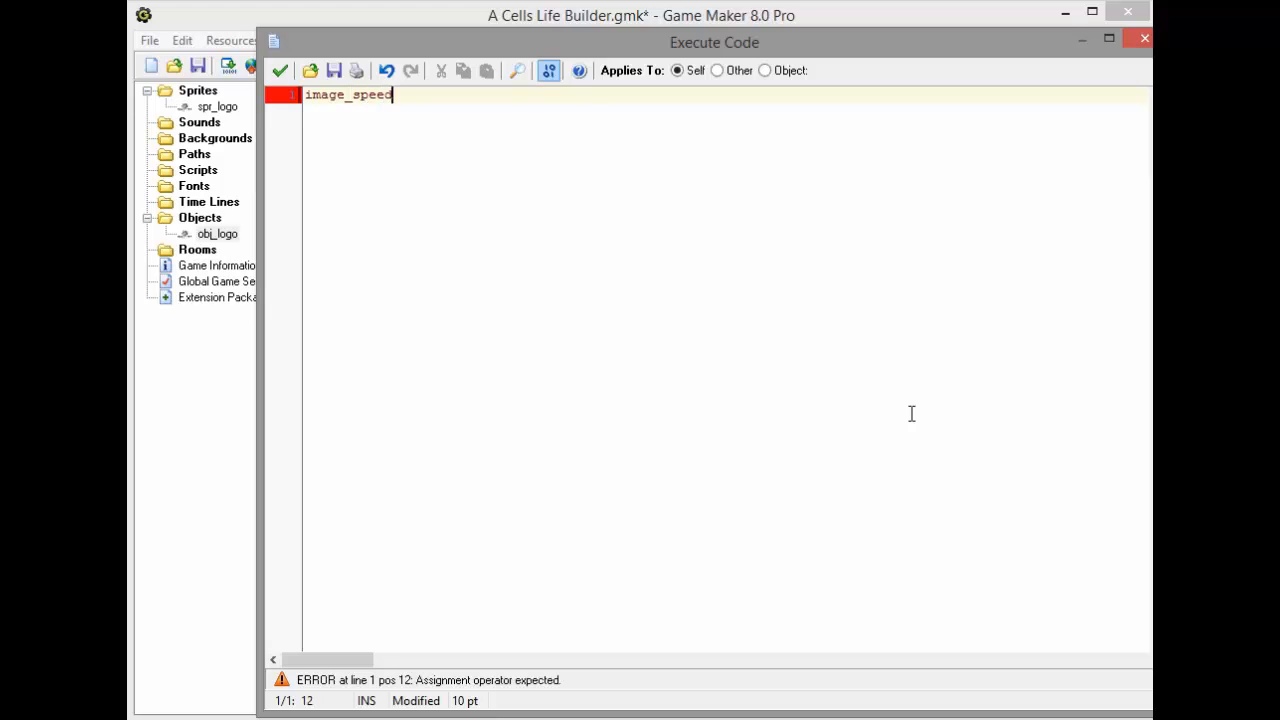
text(= 1;)
text(alarm[0] = 140;)
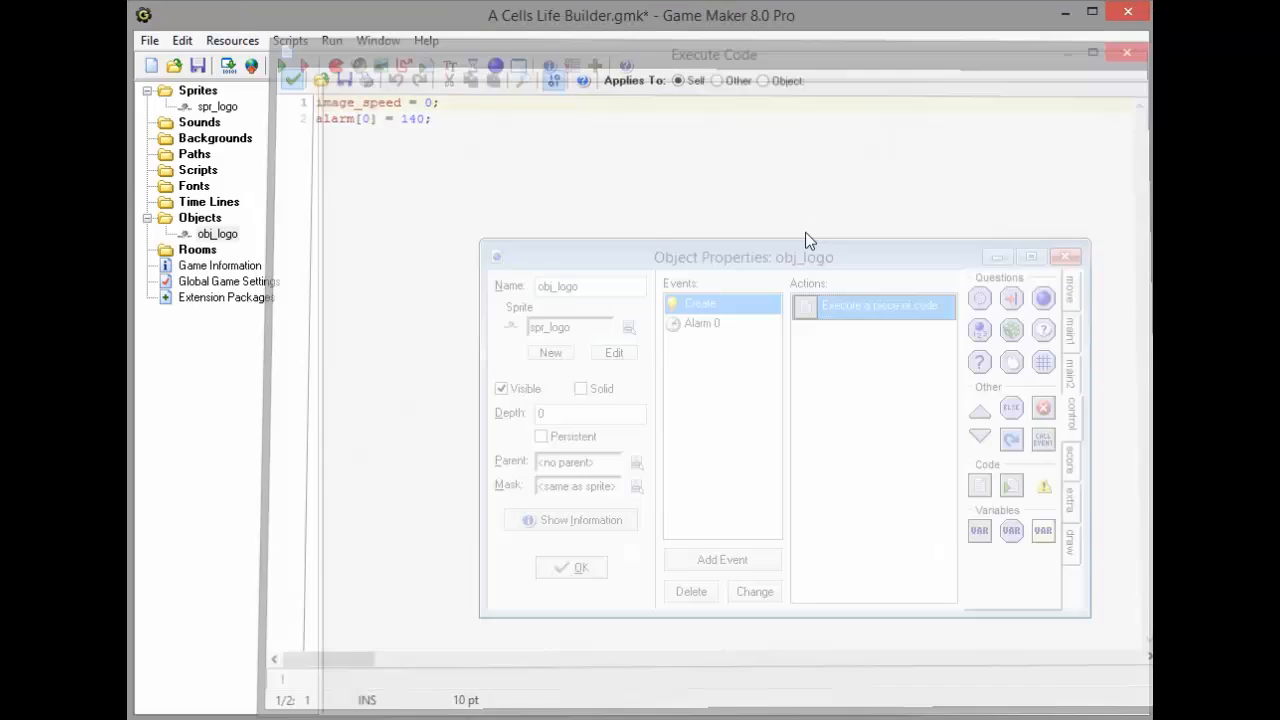
click(702, 322)
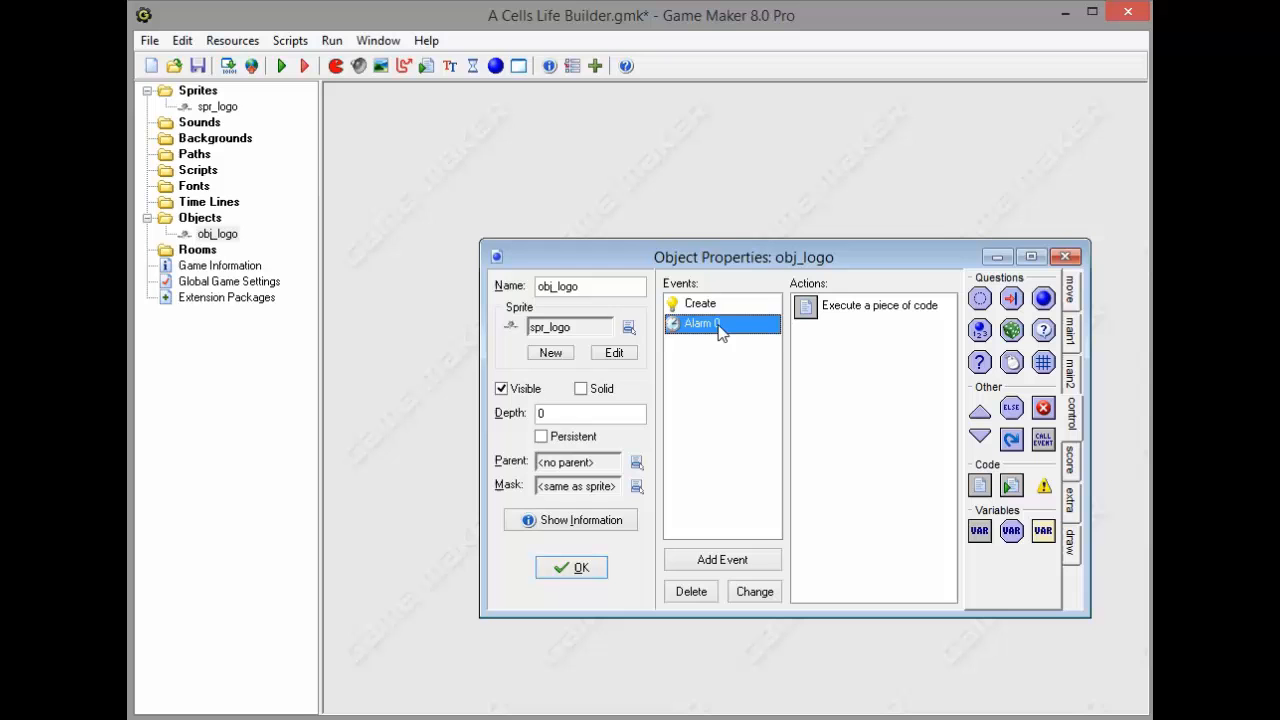
mouse_move(816, 328)
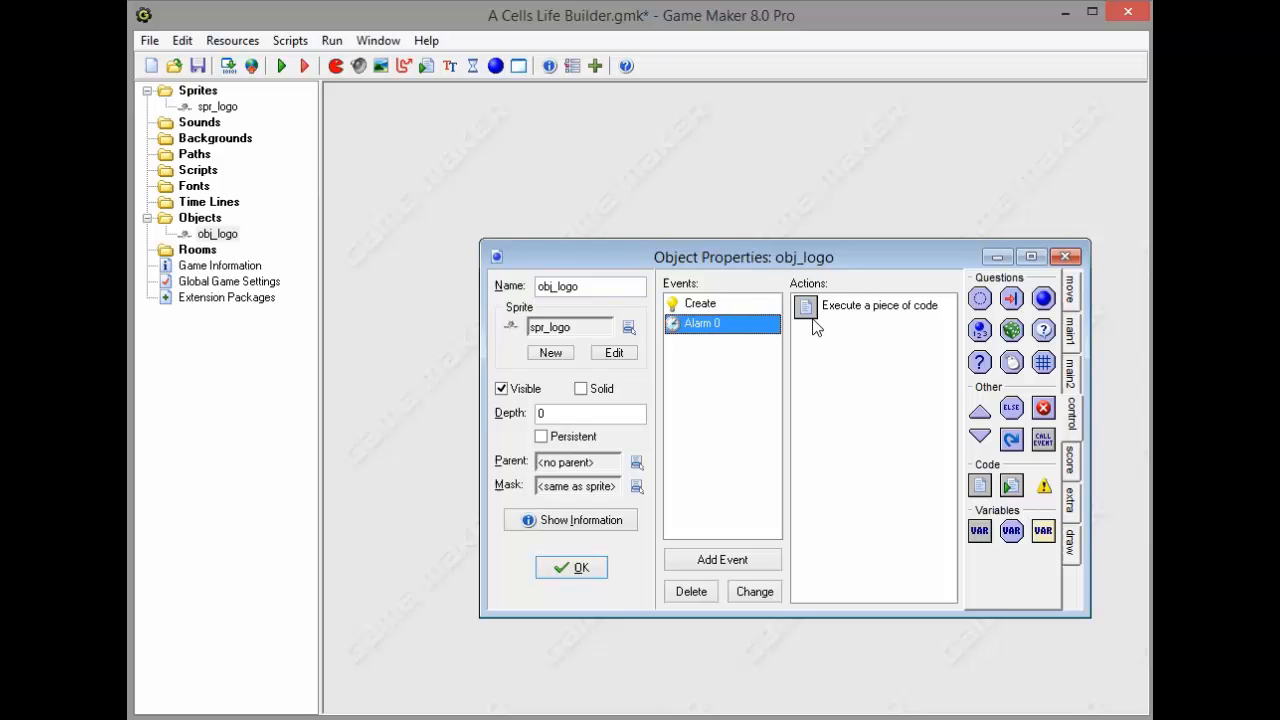
double_click(878, 304)
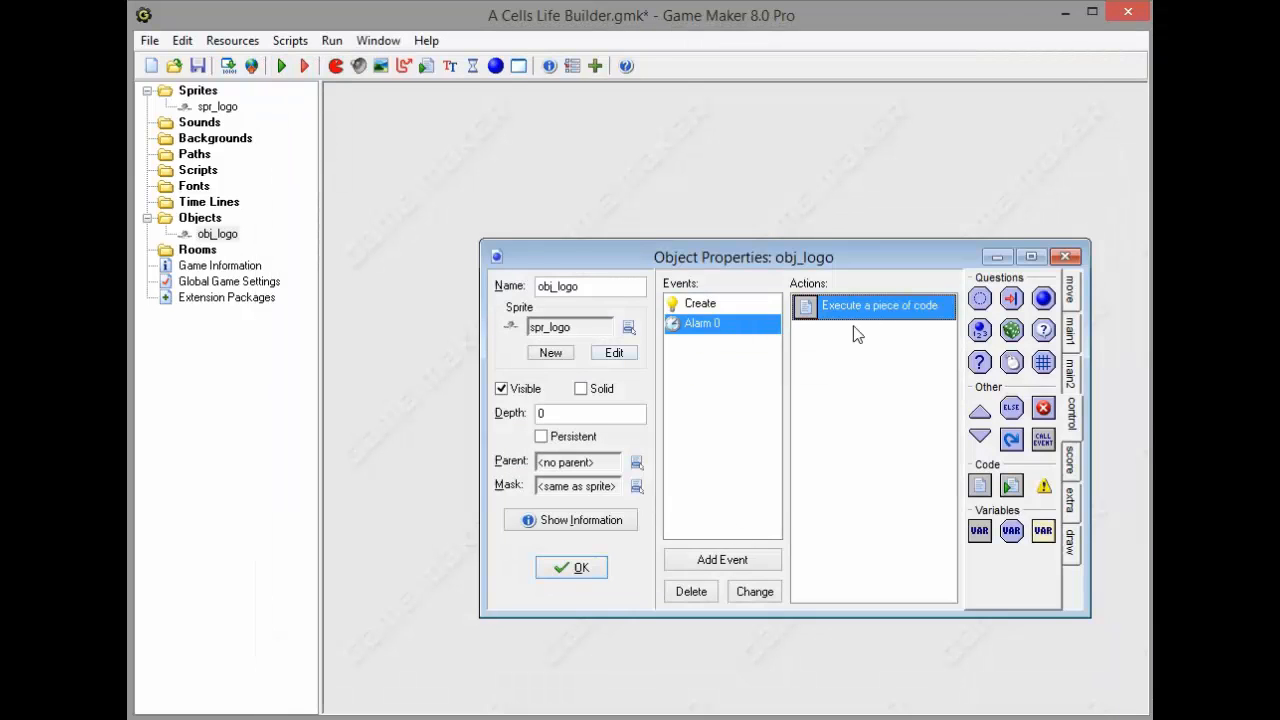
Add a Step event with code: if image_index = 59 { instance_destroy();
click(722, 560)
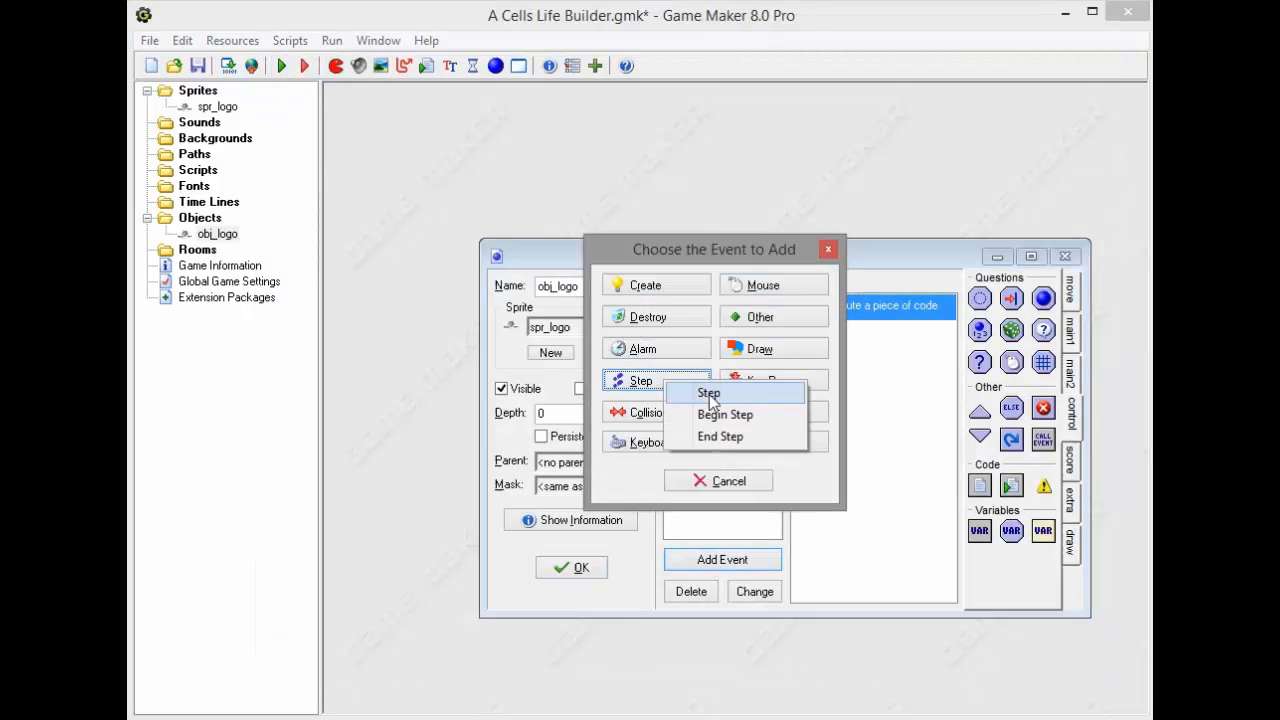
click(708, 392)
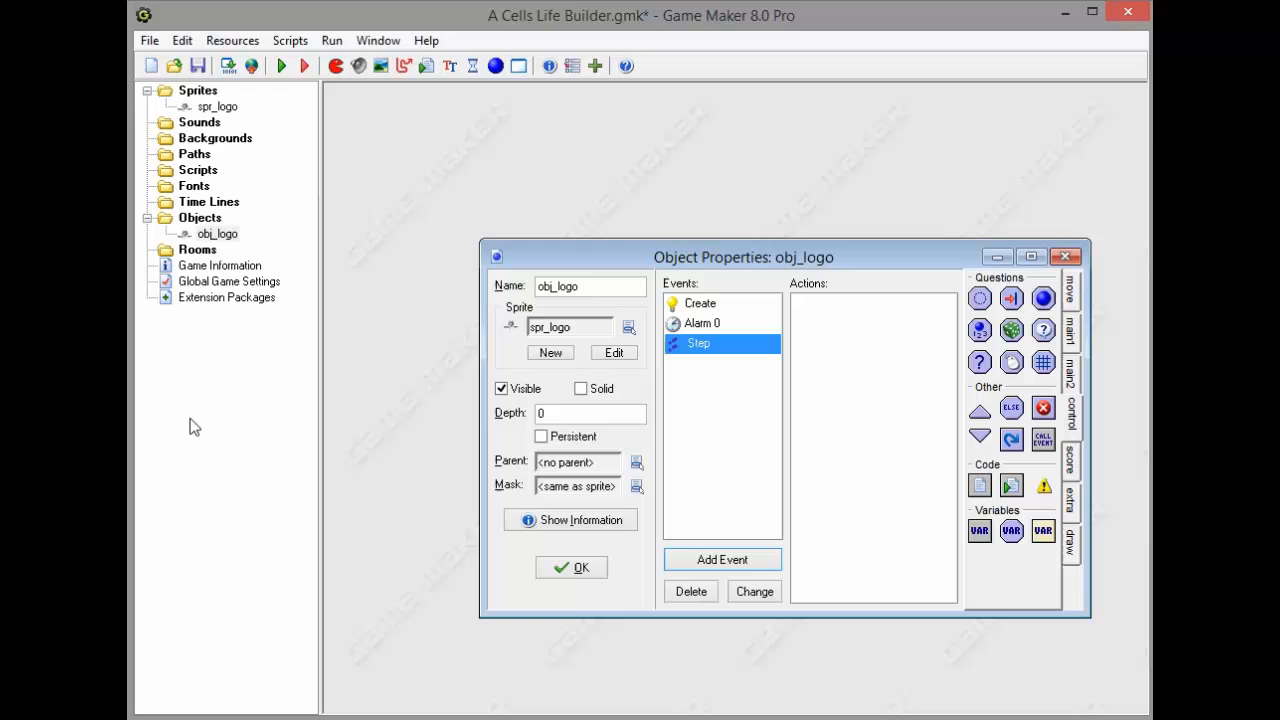
mouse_move(670, 324)
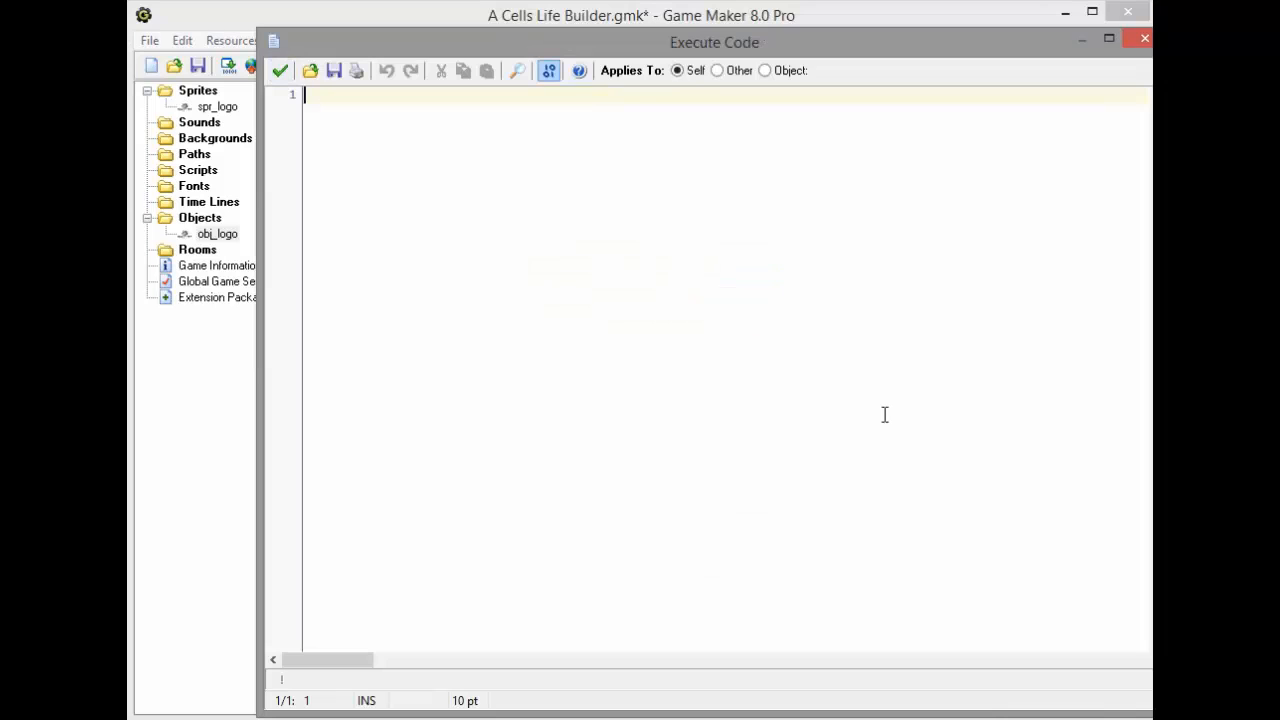
text(if image)
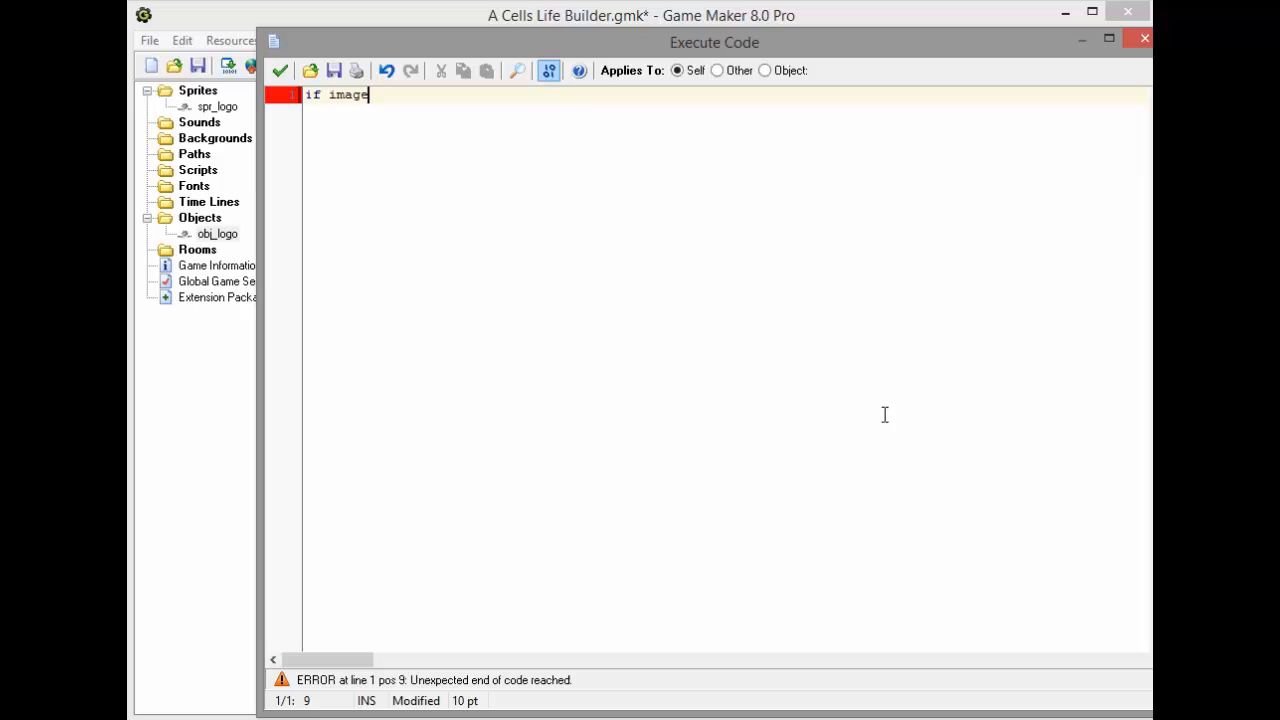
text(_index =)
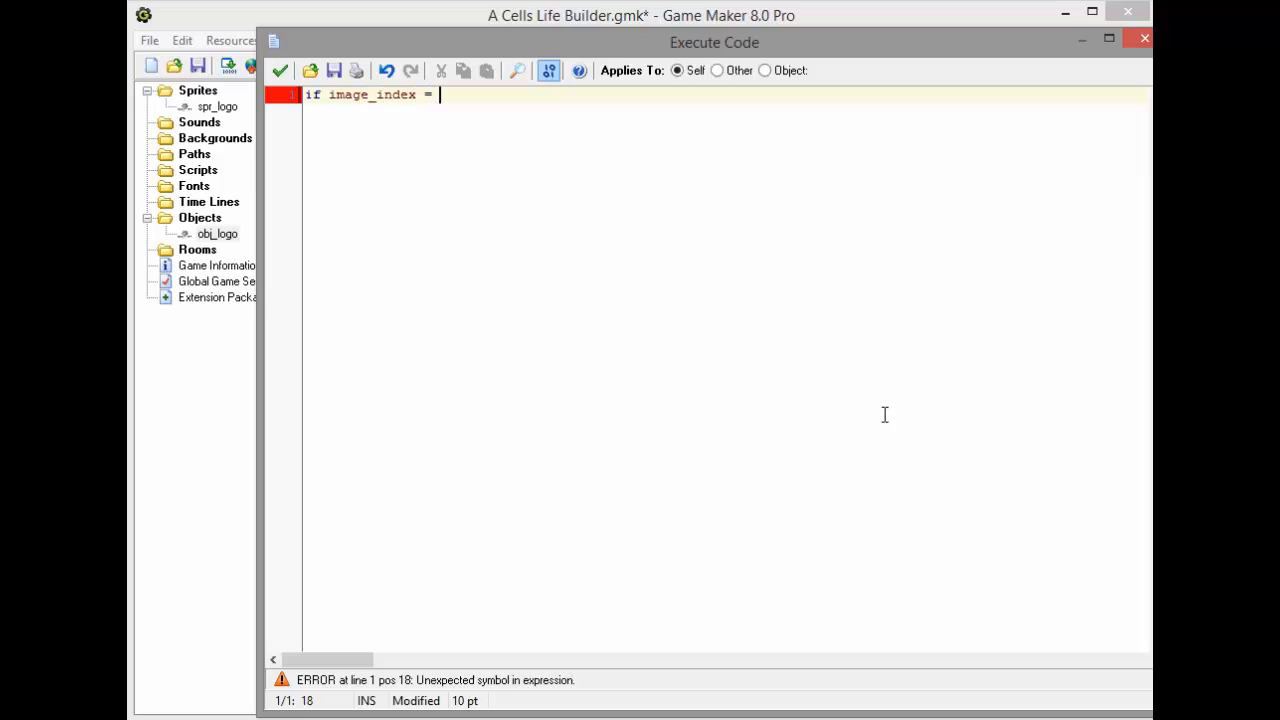
text(59 {)
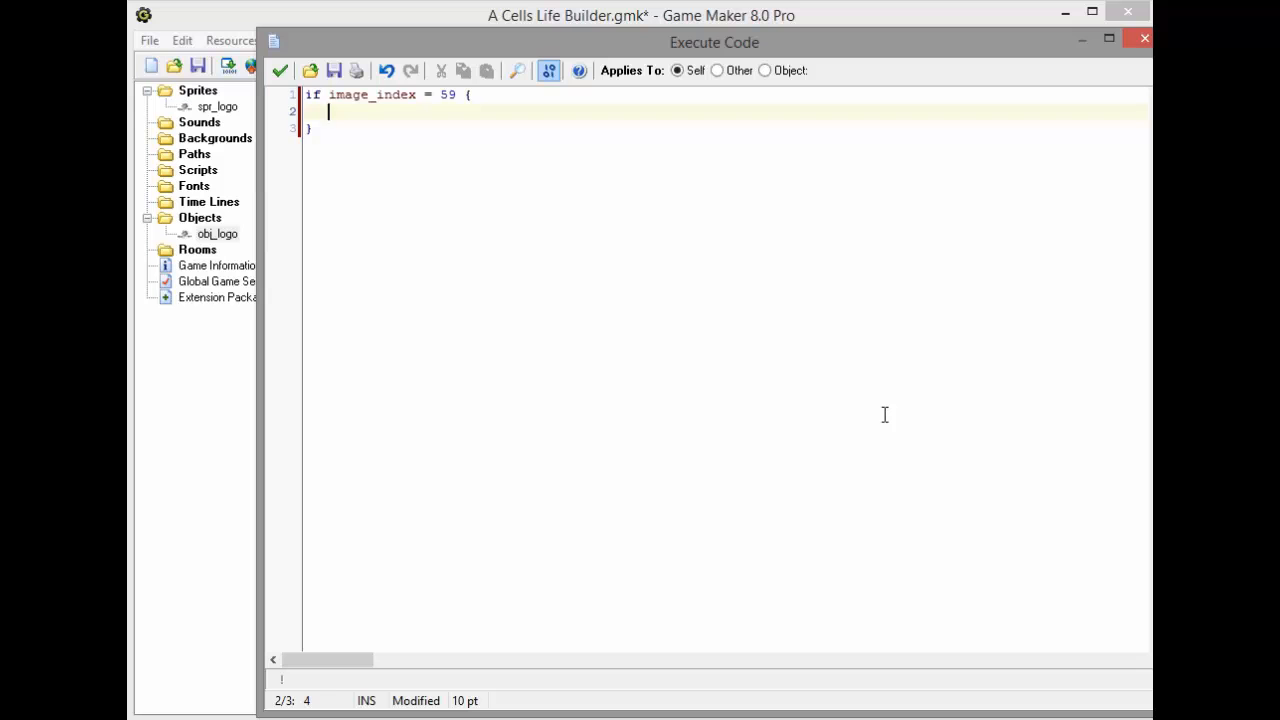
text(+)
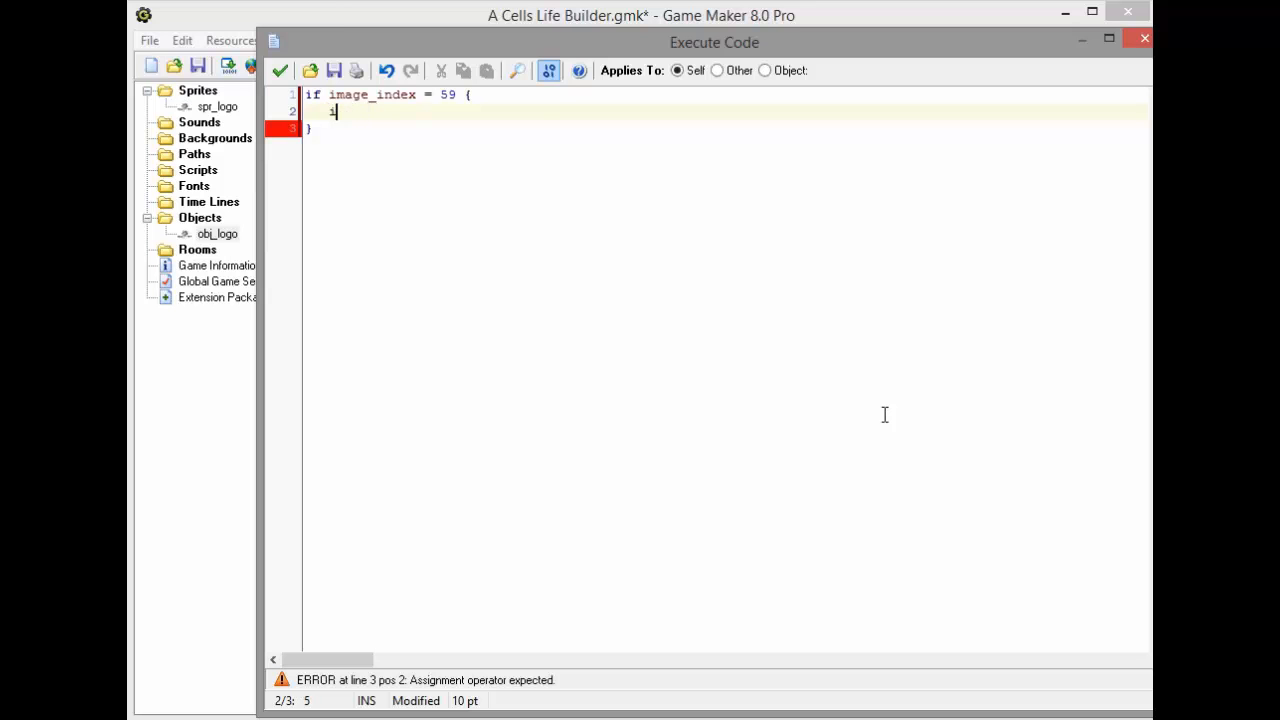
text(instance_d)
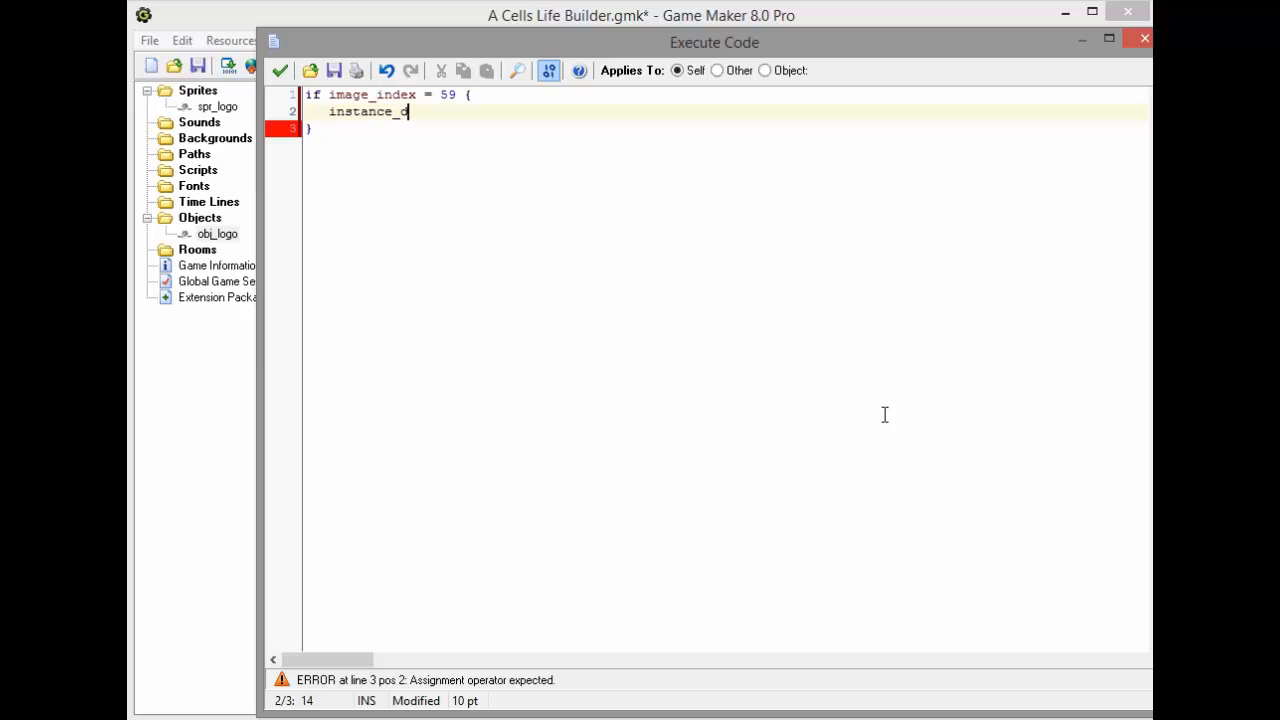
text(estroy();)
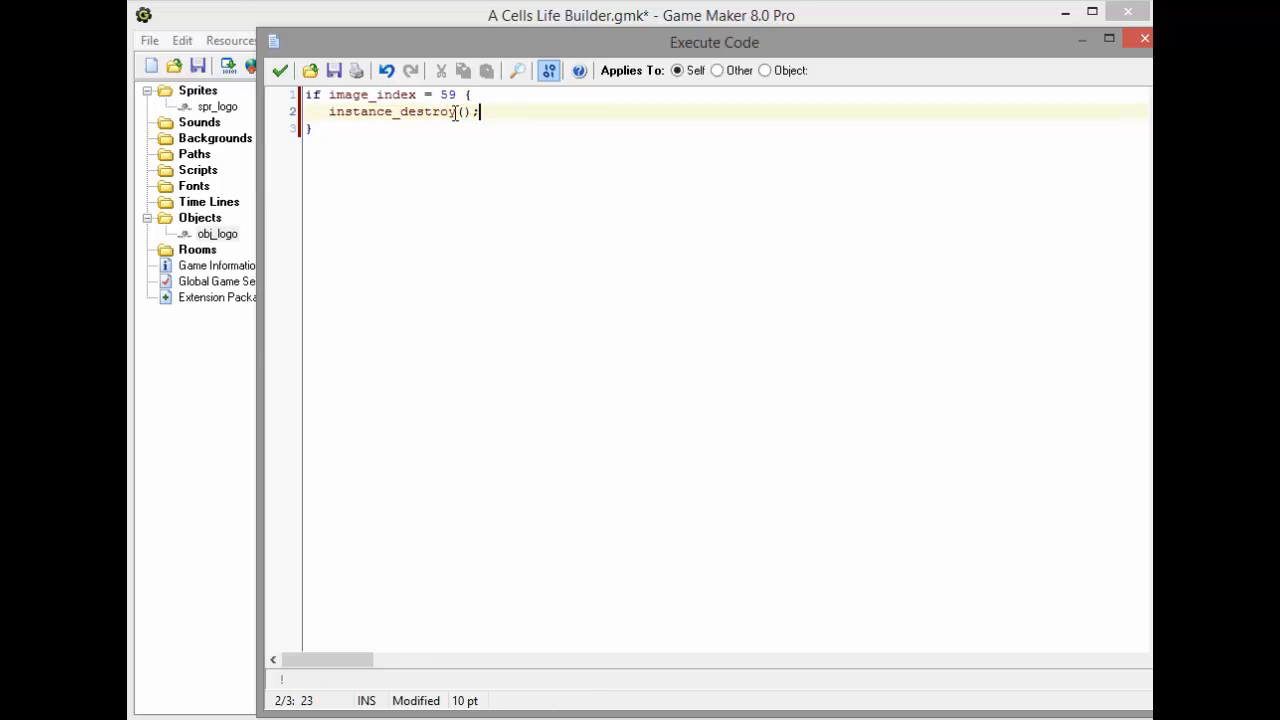
Complete the Step code with room_goto(menu); and save it
double_click(368, 94)
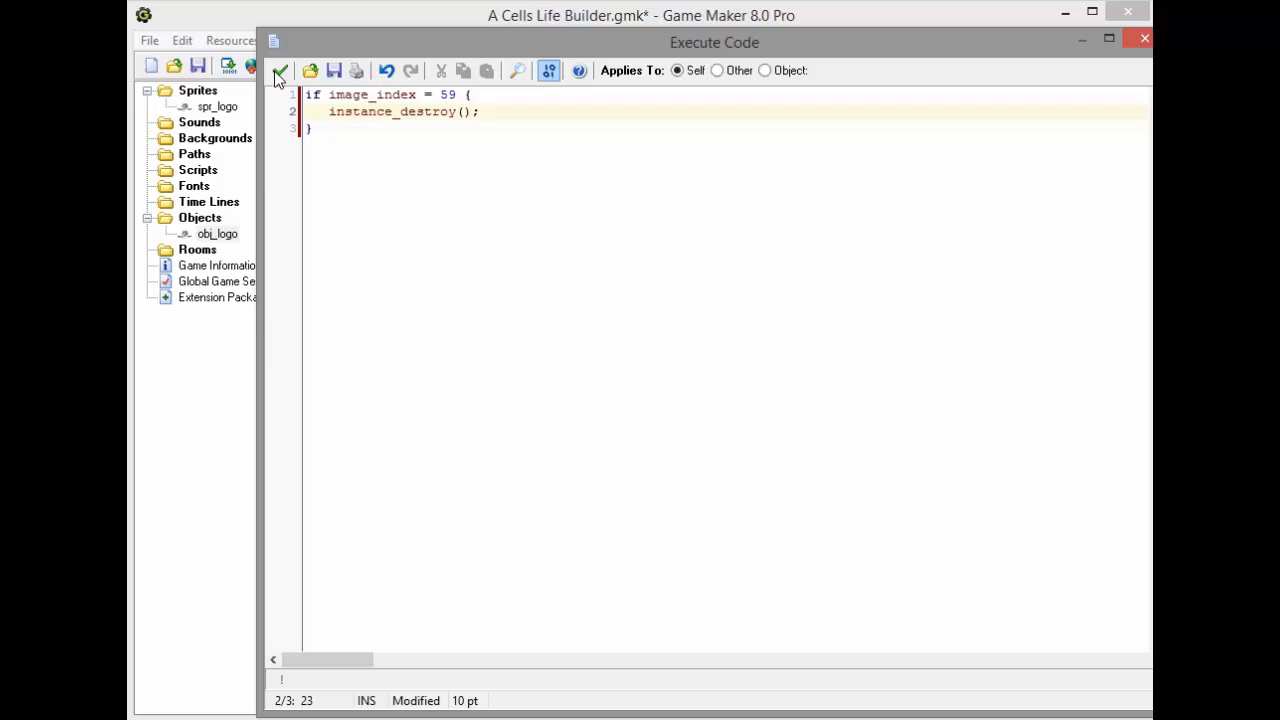
text(=)
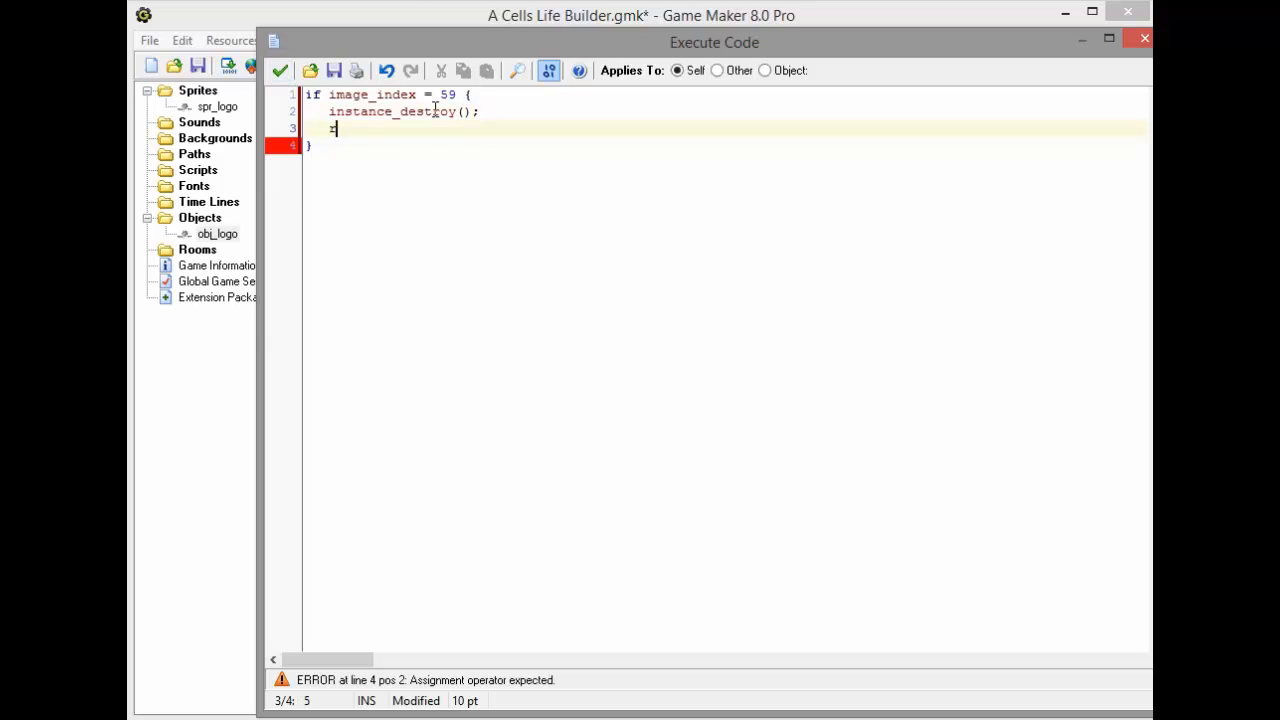
text(room_goto()
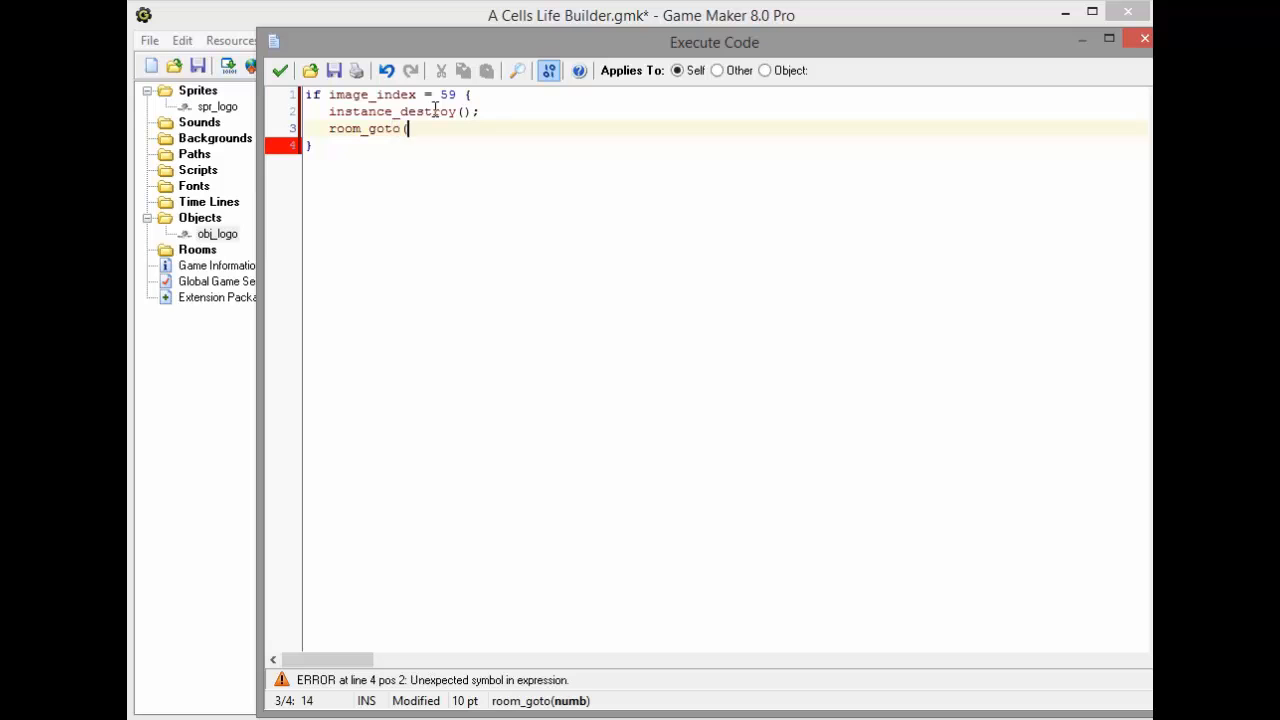
text(menu)
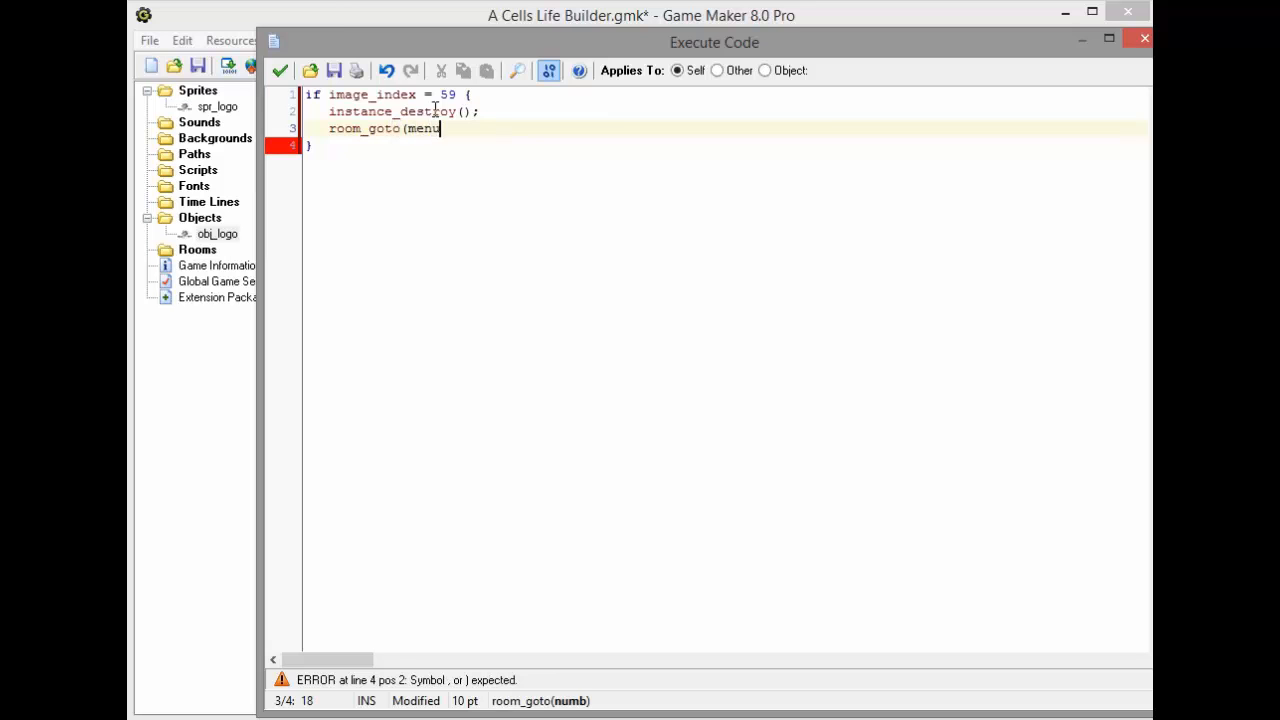
text();)
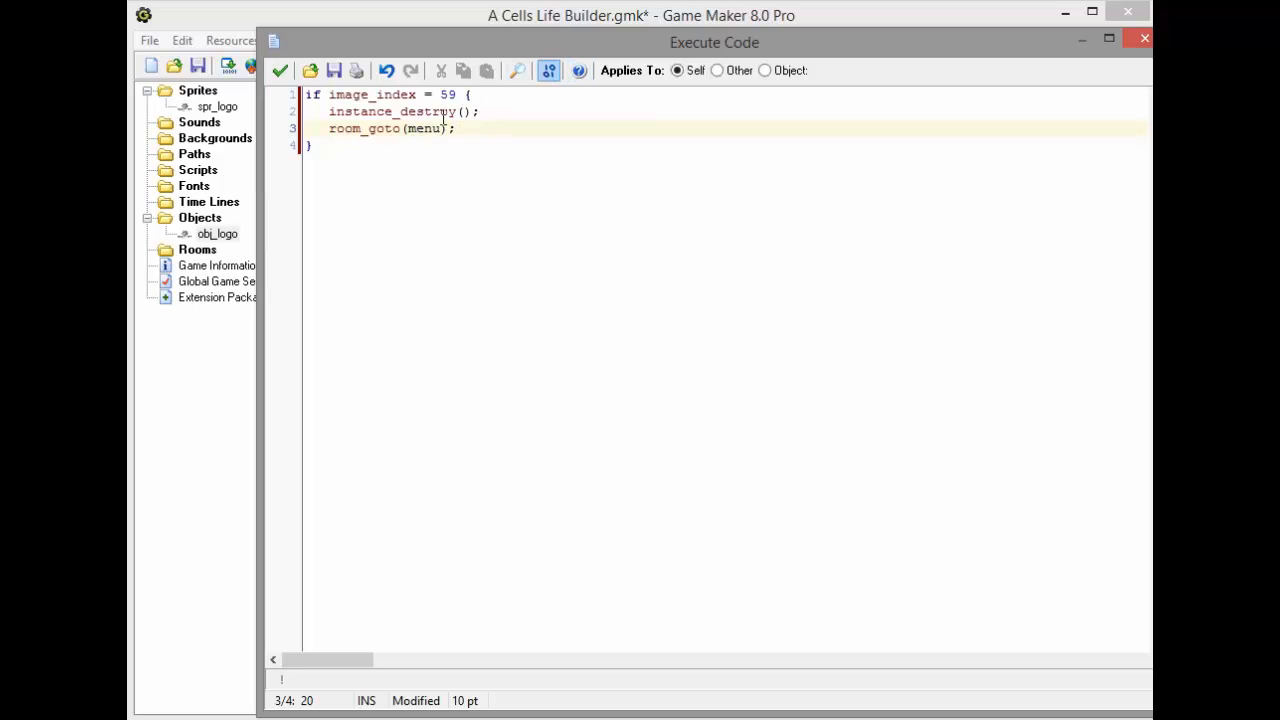
double_click(424, 128)
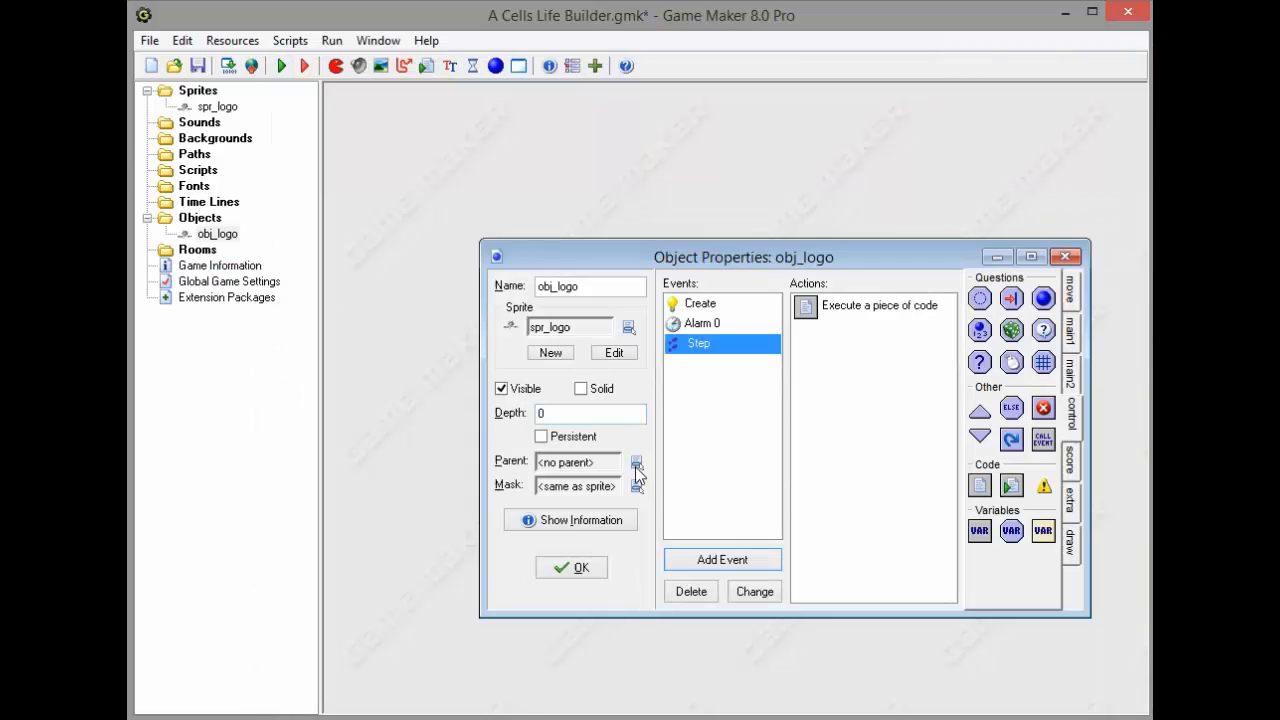
mouse_move(724, 388)
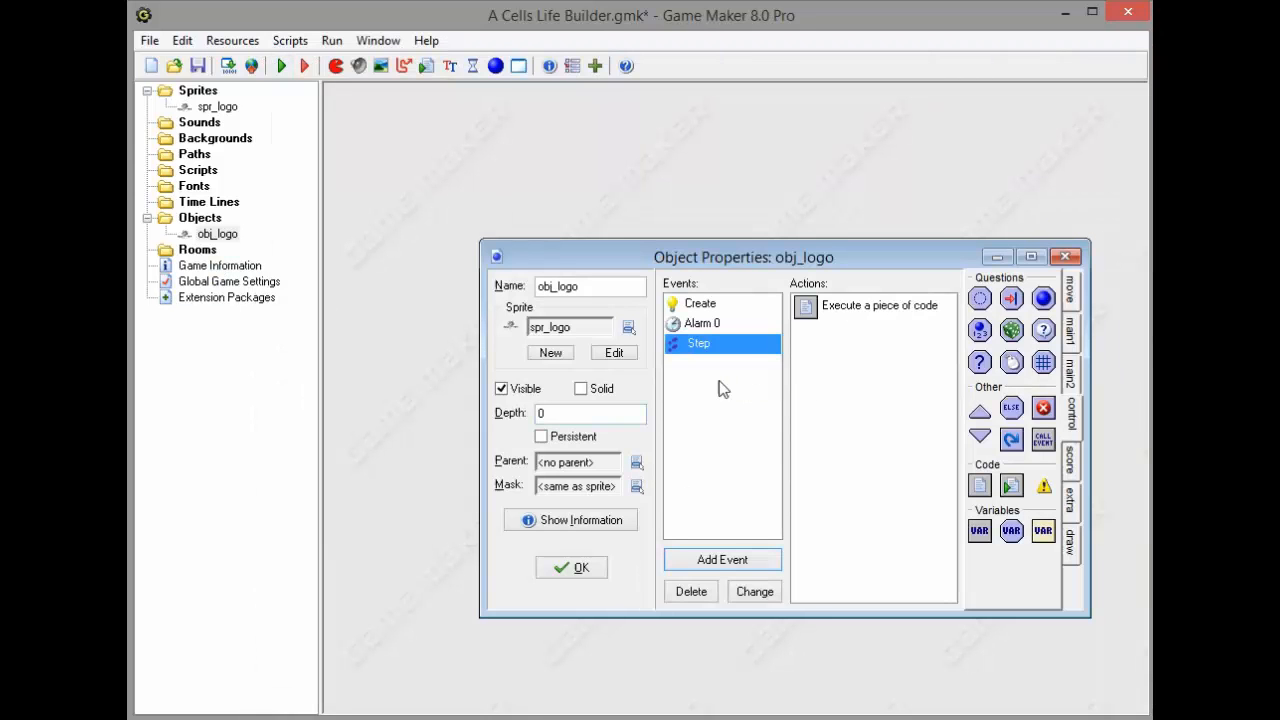
Close obj_logo and create a new room named intro with its background settings shown
click(572, 568)
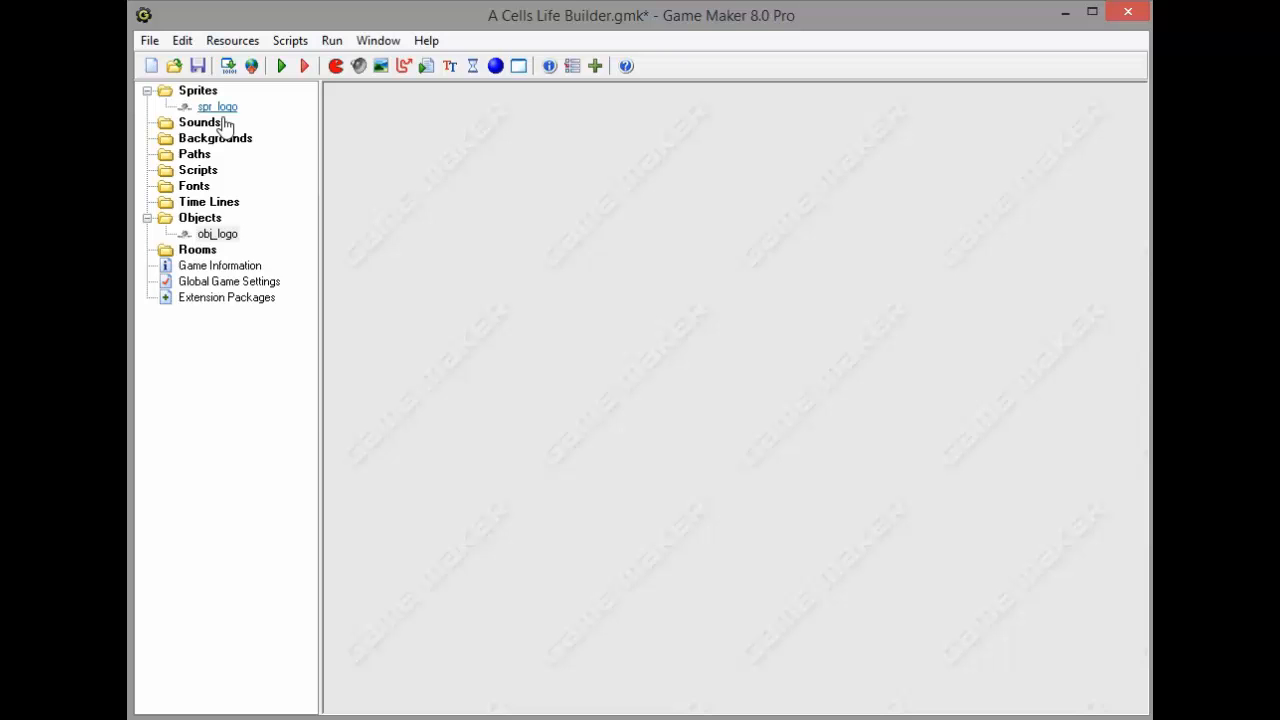
double_click(196, 248)
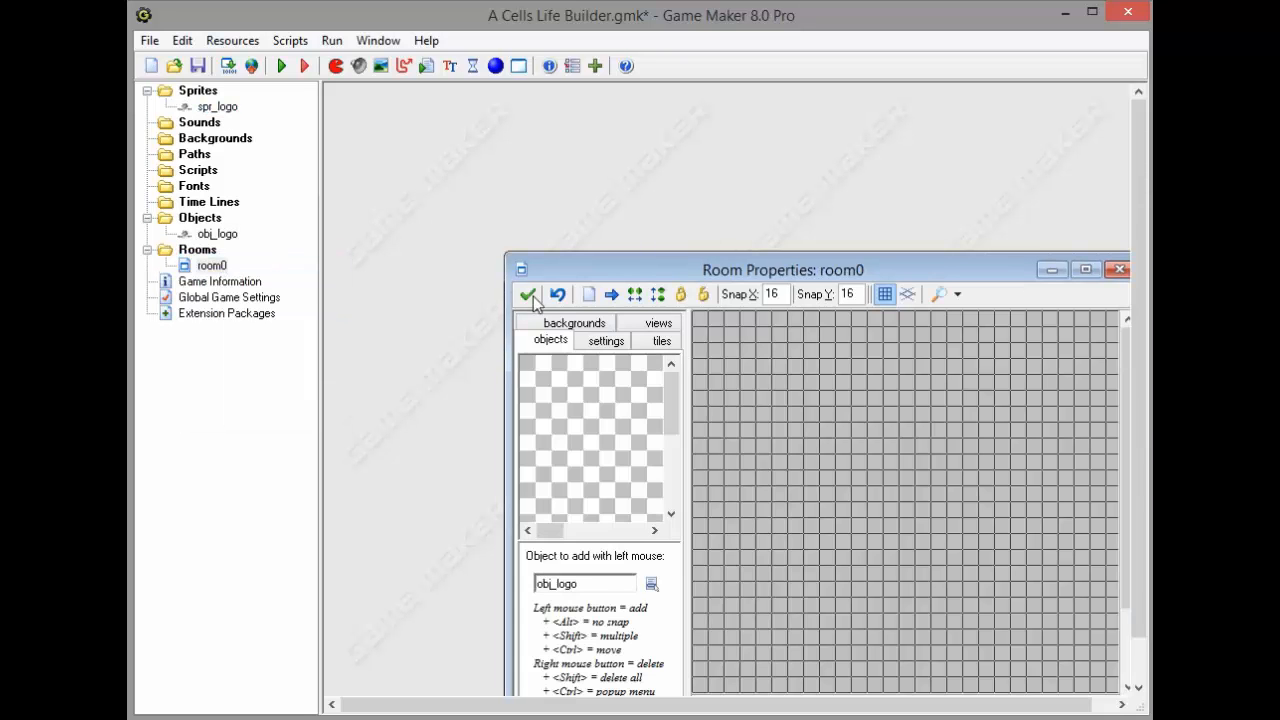
click(604, 340)
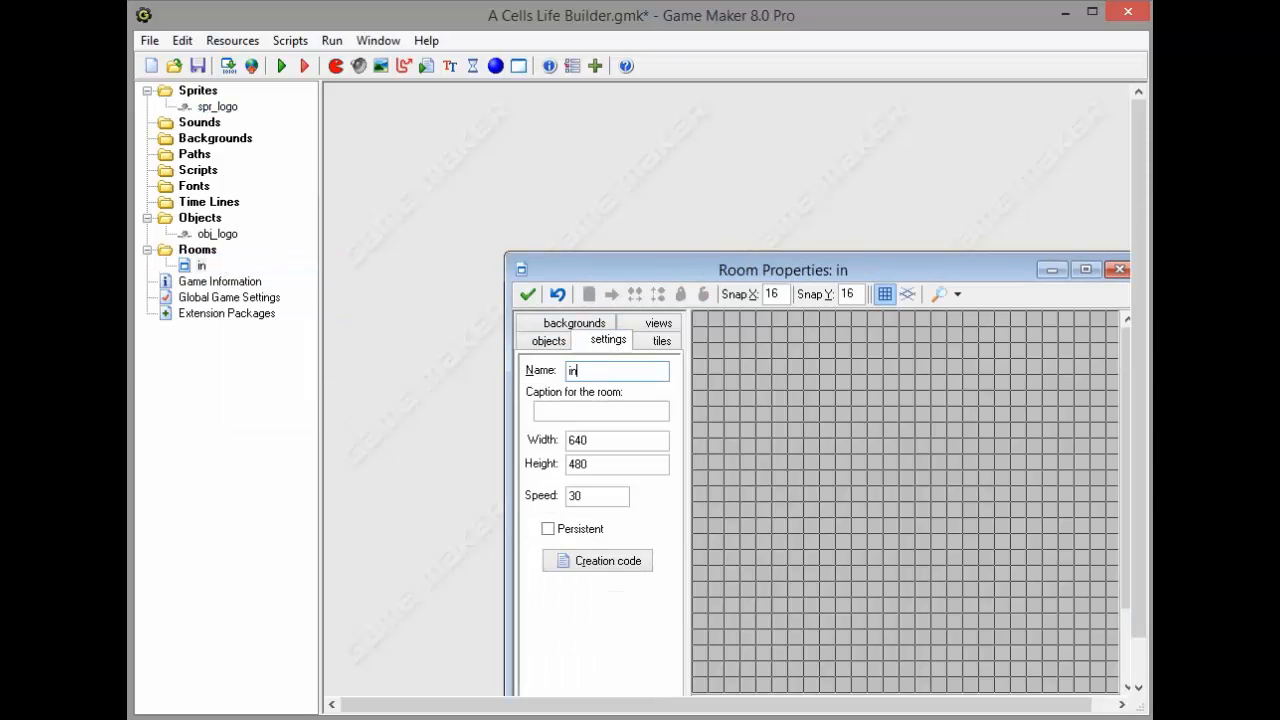
click(576, 338)
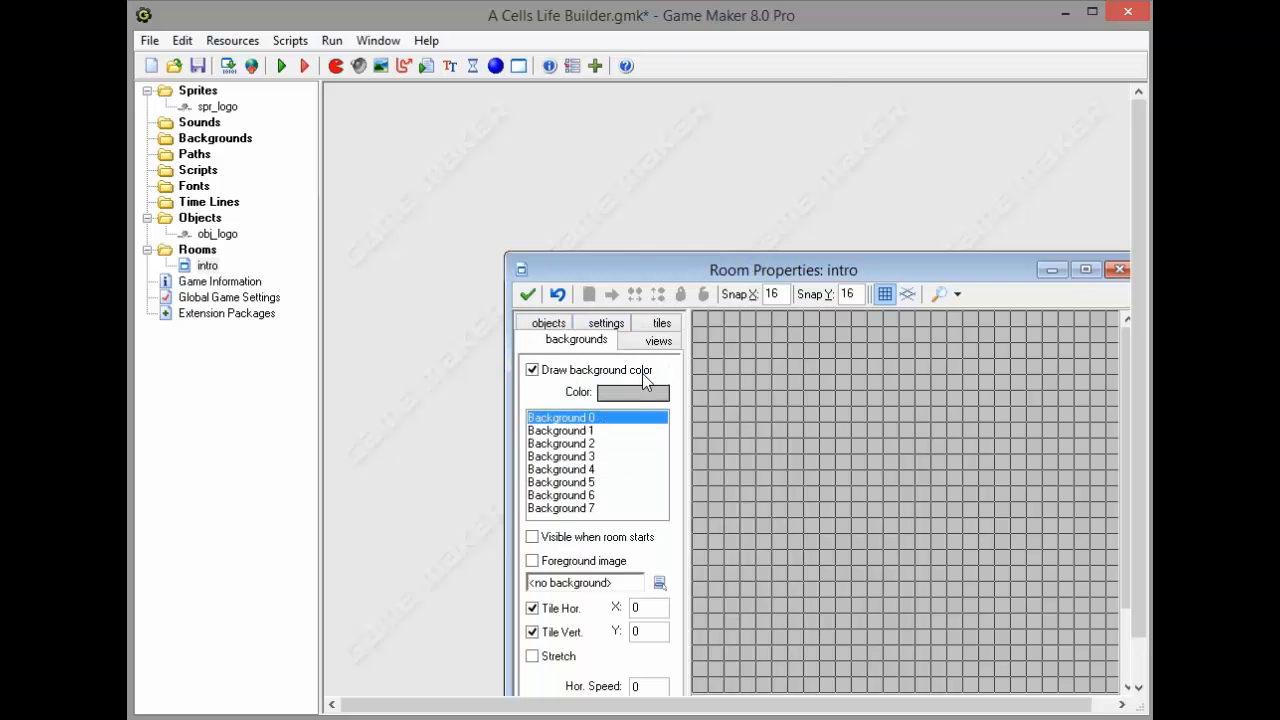
click(632, 390)
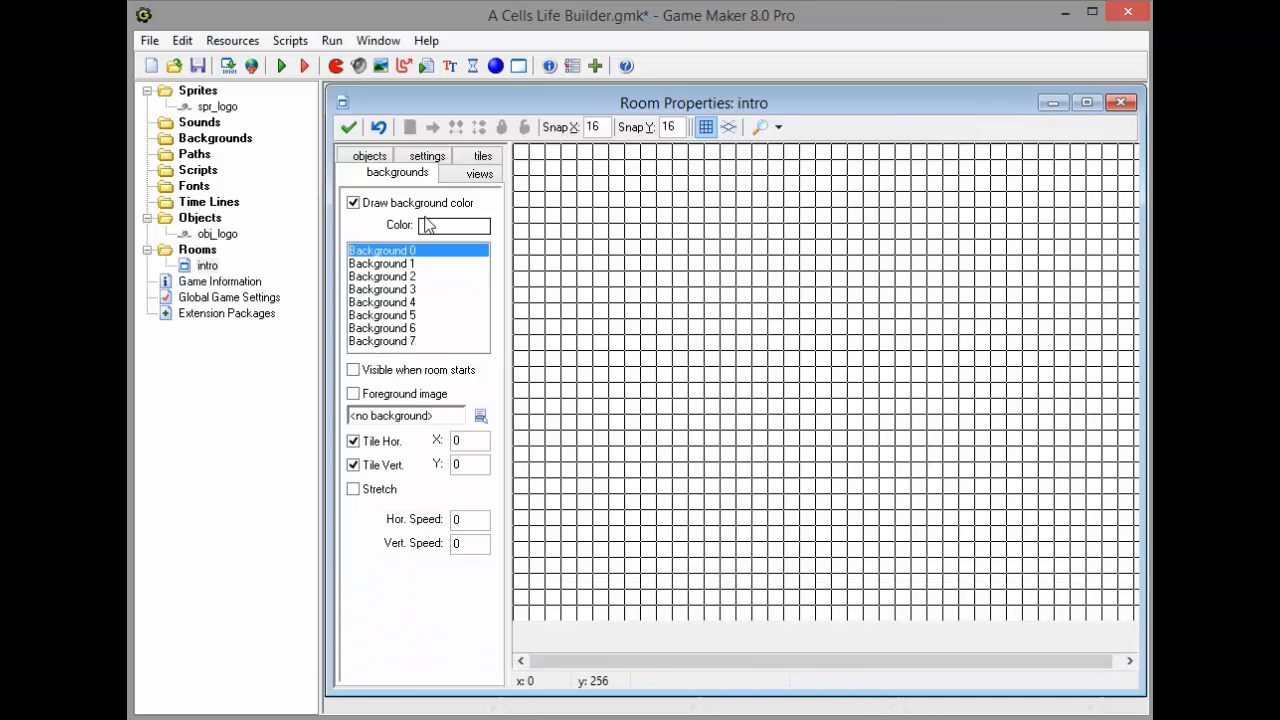
Place an obj_logo instance at 320,240 in the intro room and save the room
click(370, 172)
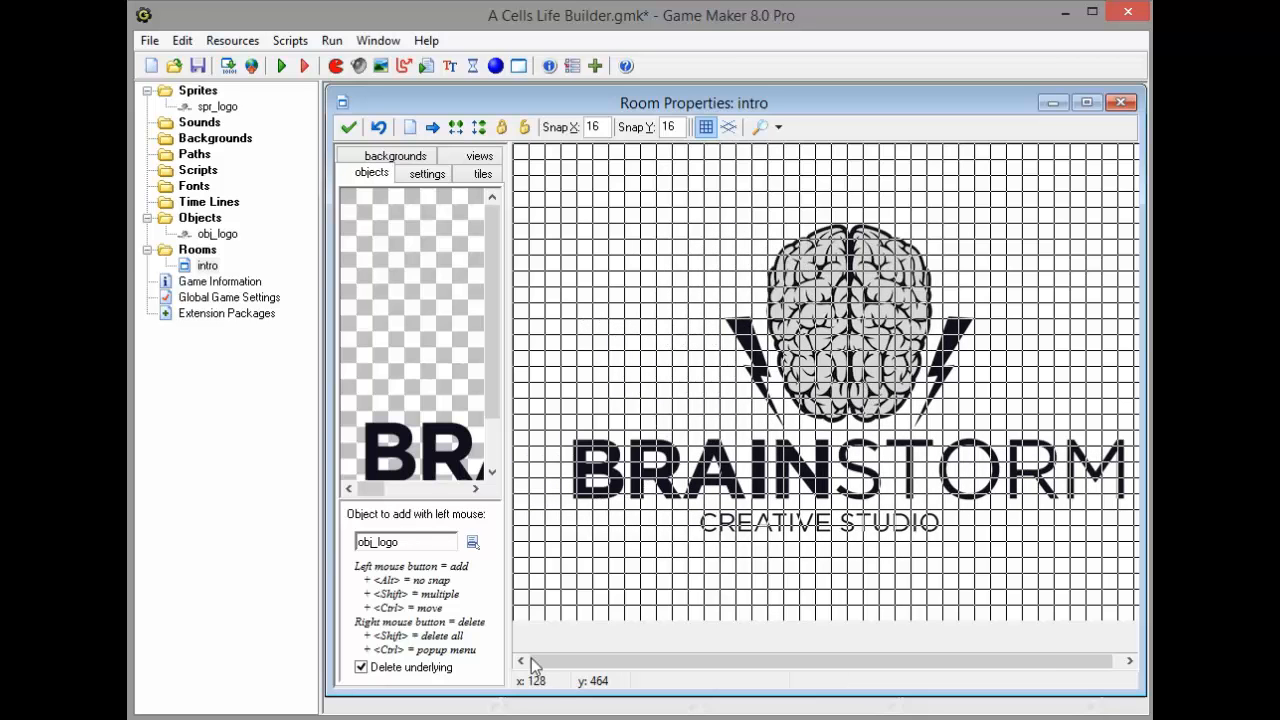
mouse_move(552, 692)
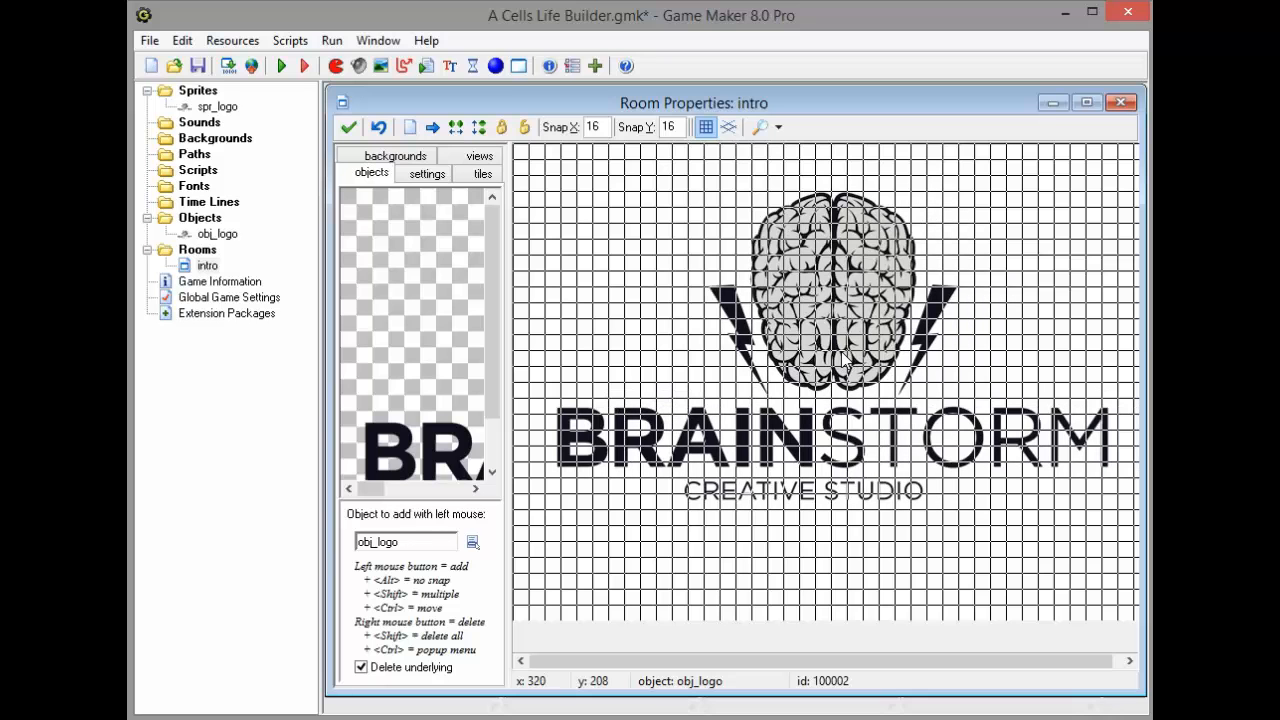
mouse_move(840, 368)
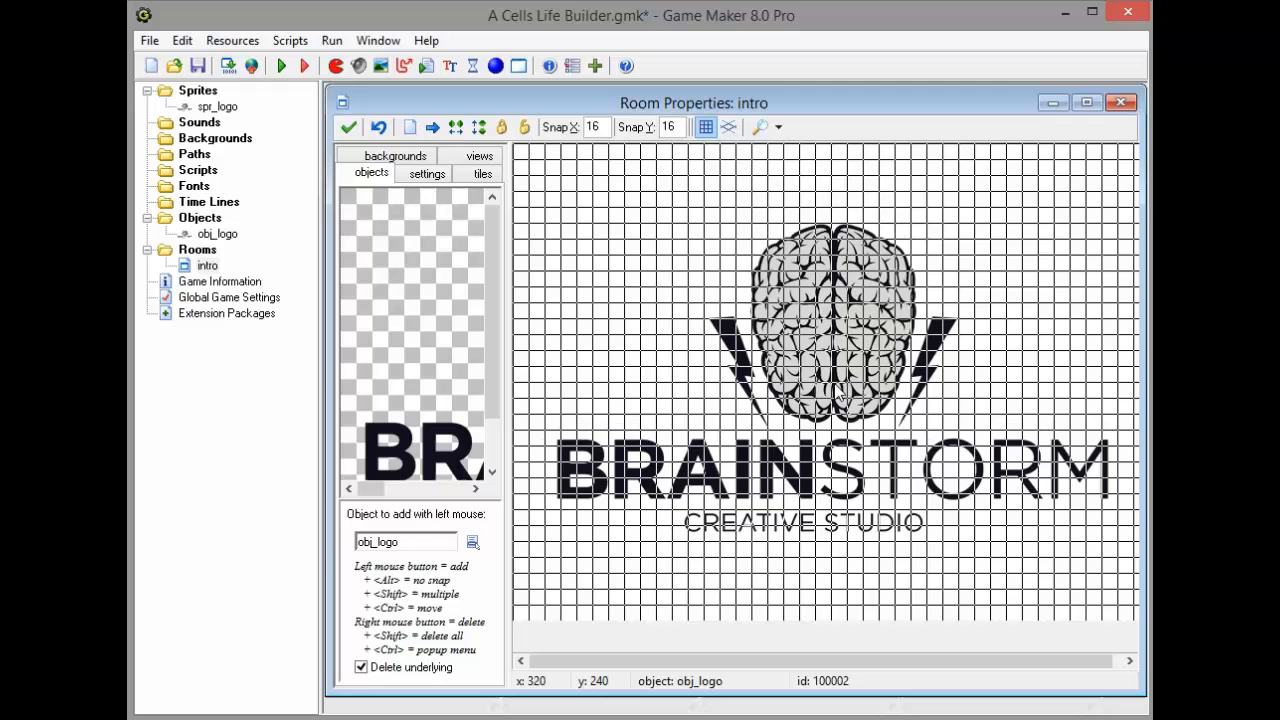
click(428, 172)
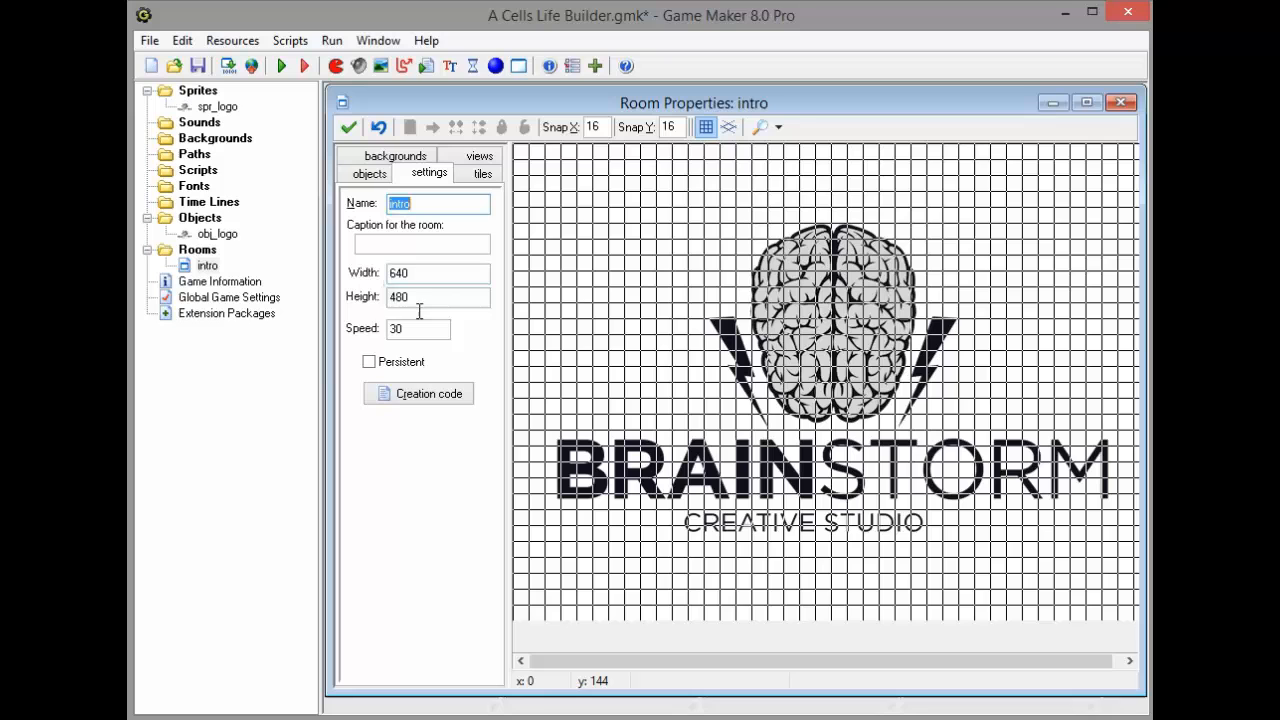
mouse_move(784, 424)
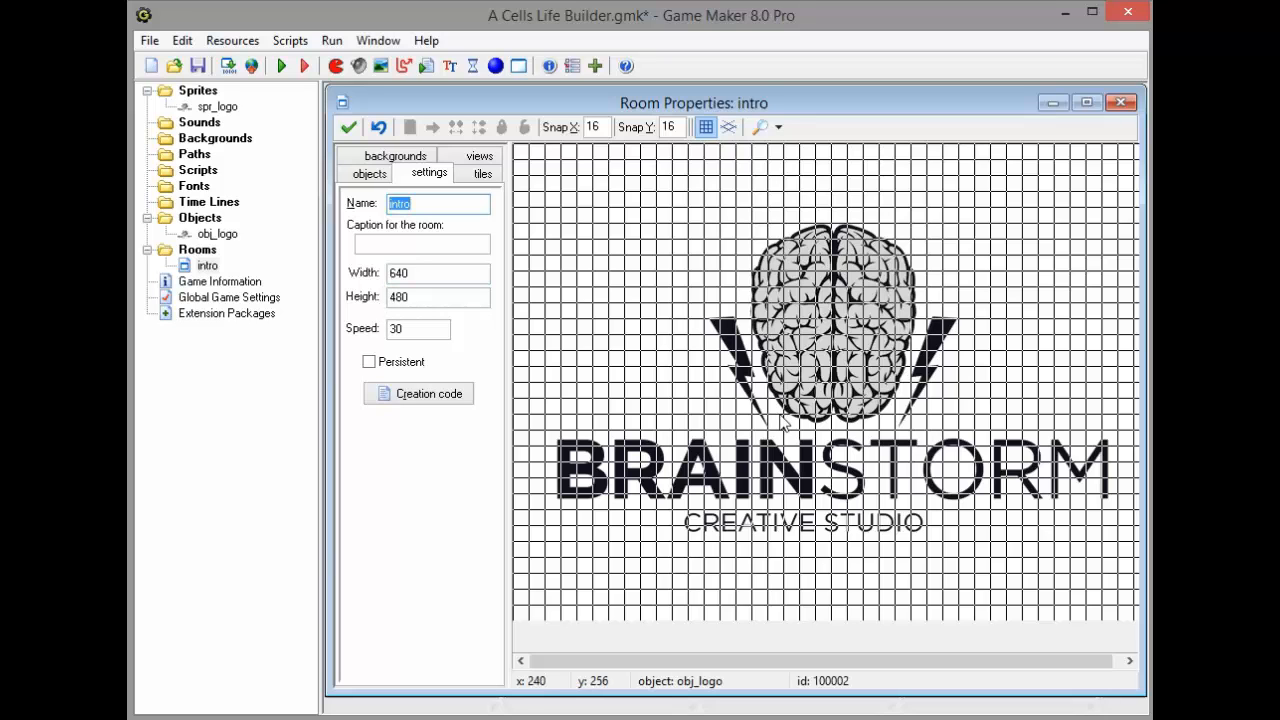
mouse_move(844, 392)
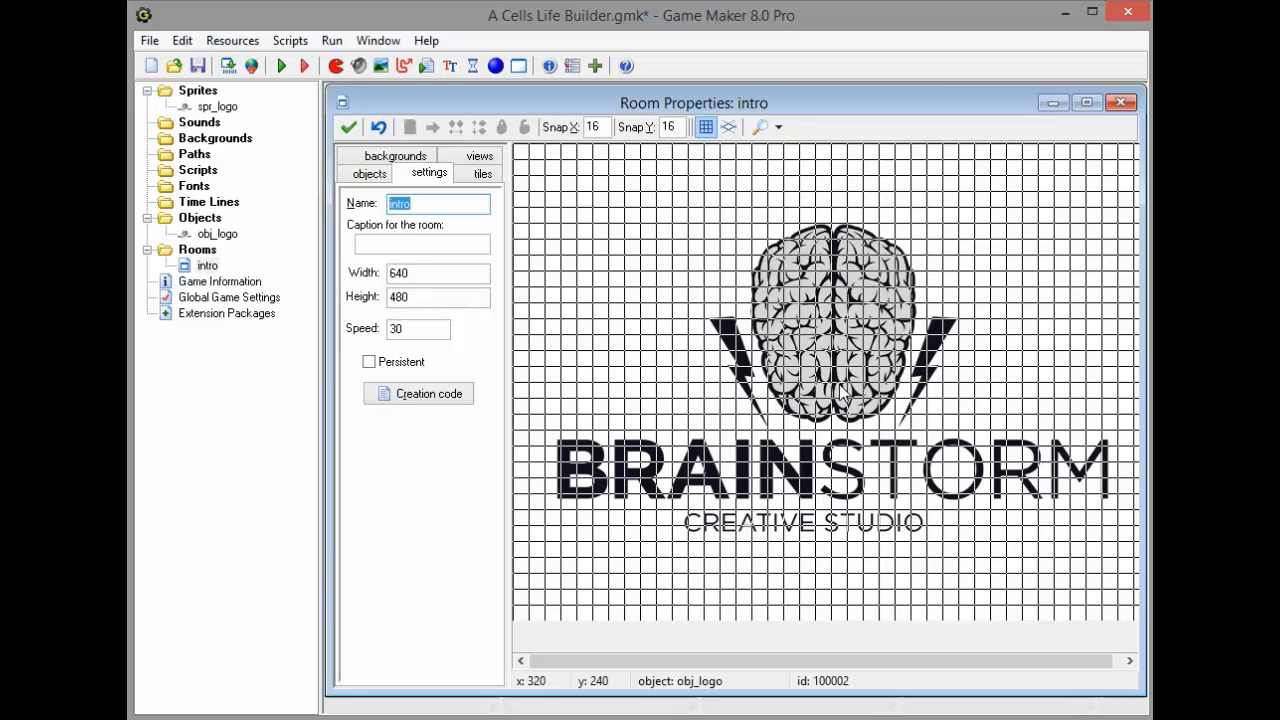
mouse_move(840, 392)
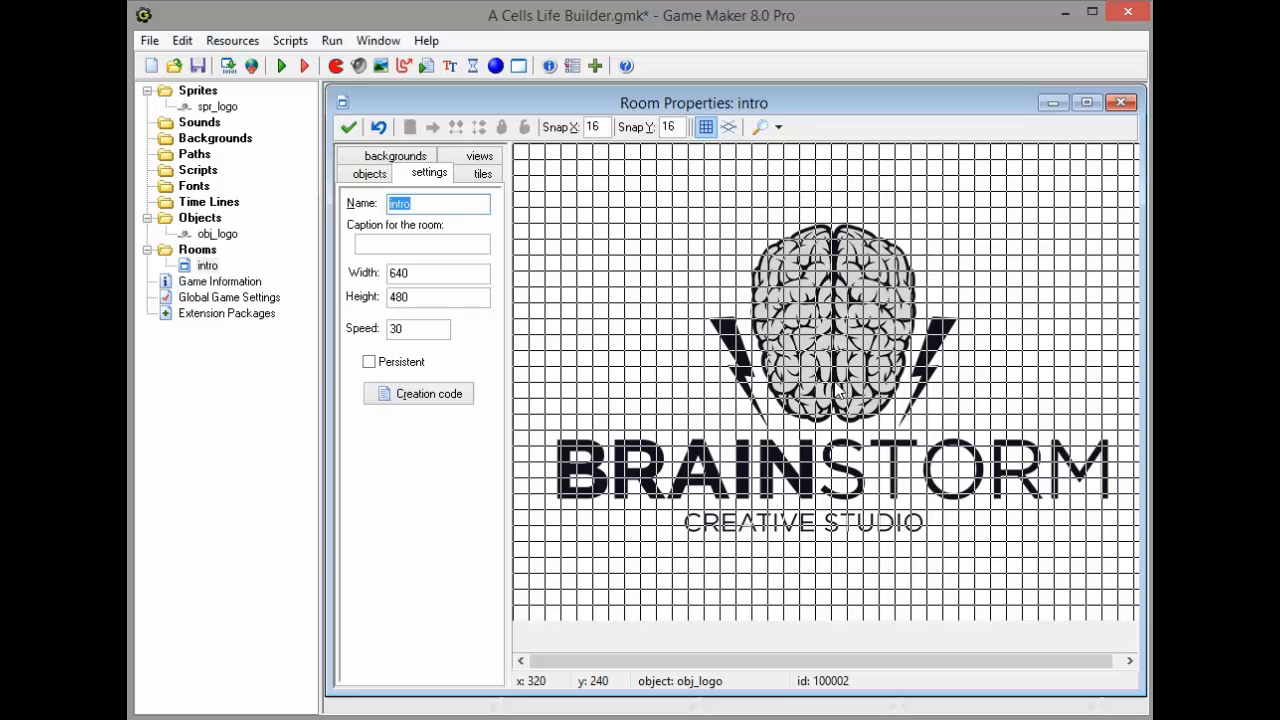
mouse_move(862, 452)
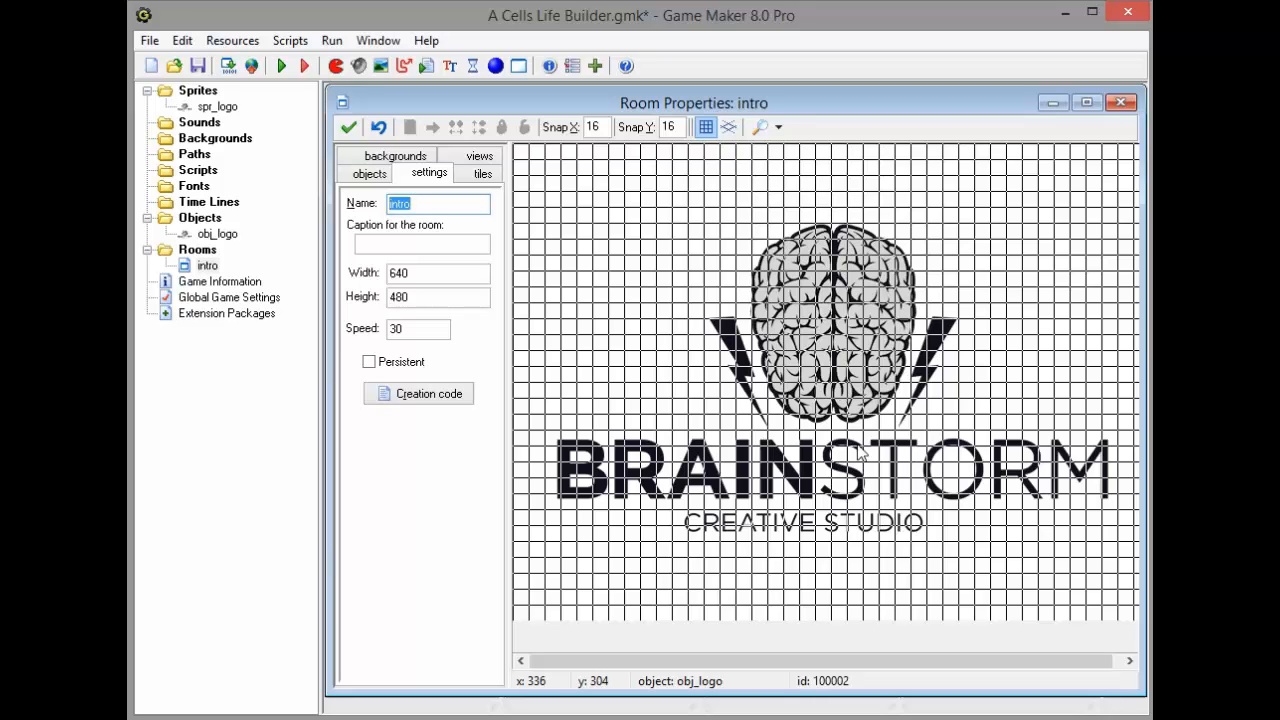
mouse_move(844, 450)
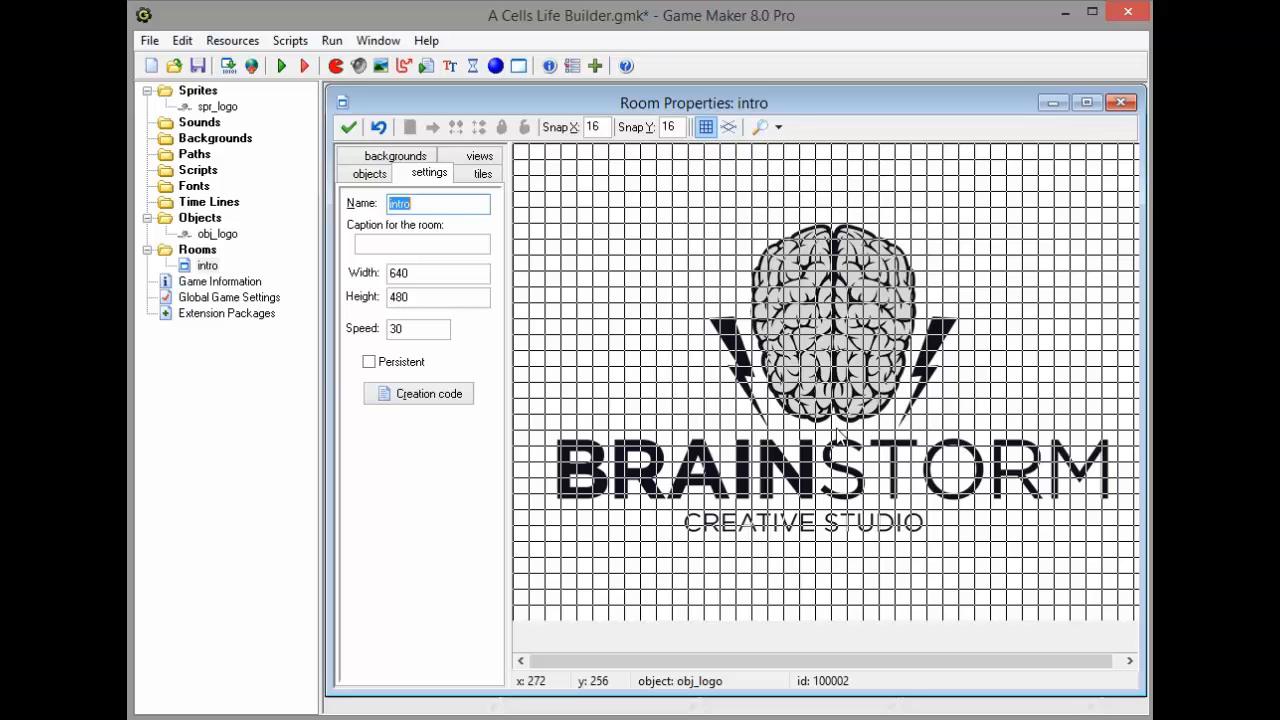
click(198, 64)
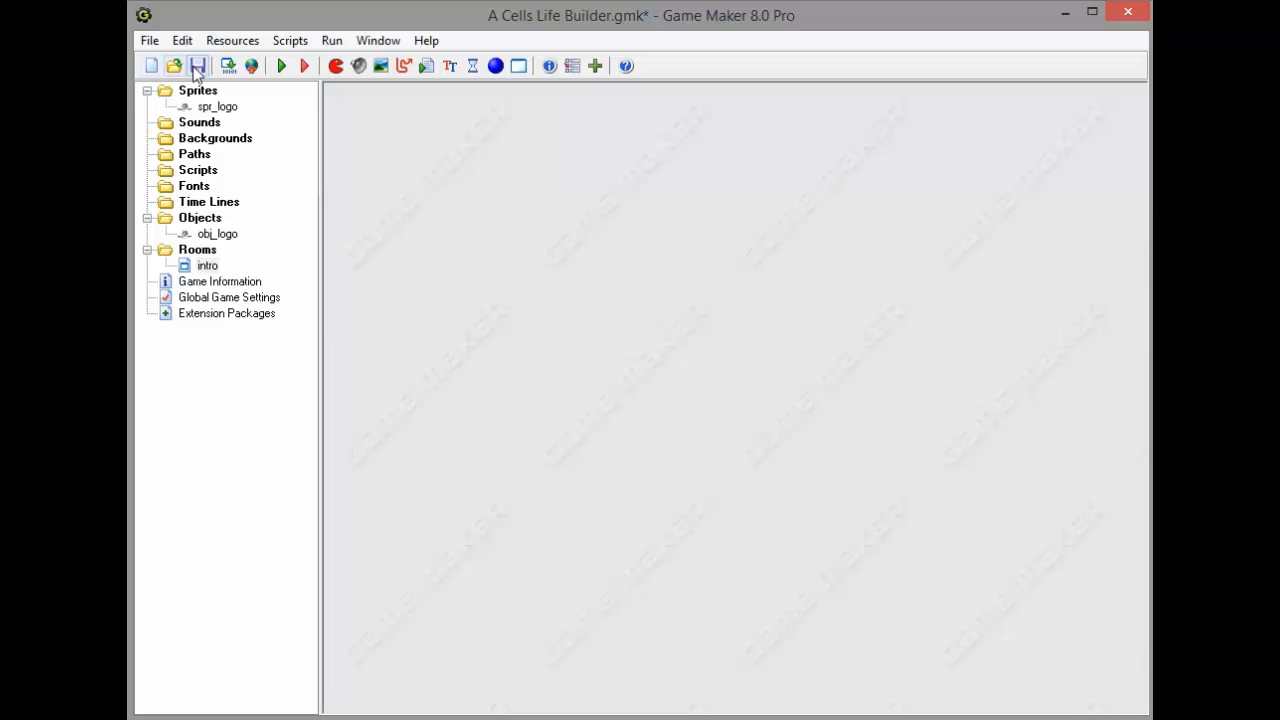
Create a second room named menu, then reopen obj_logo's Step event
right_click(196, 248)
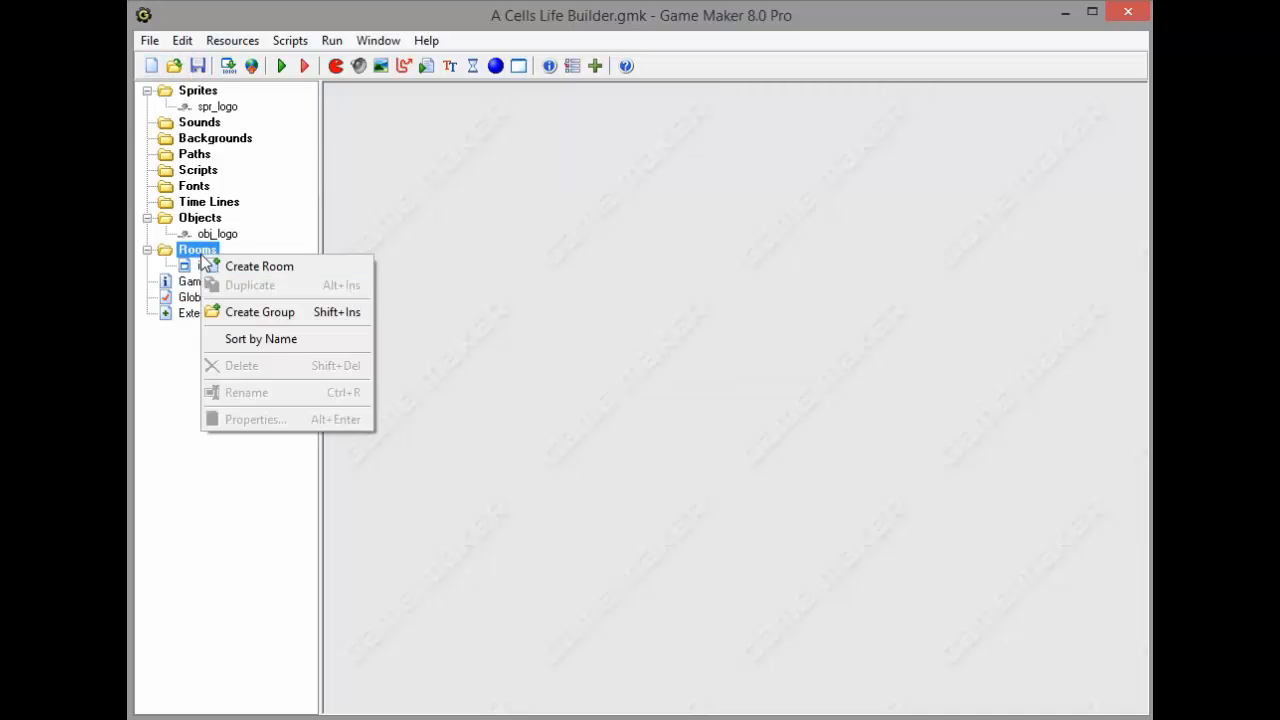
click(260, 312)
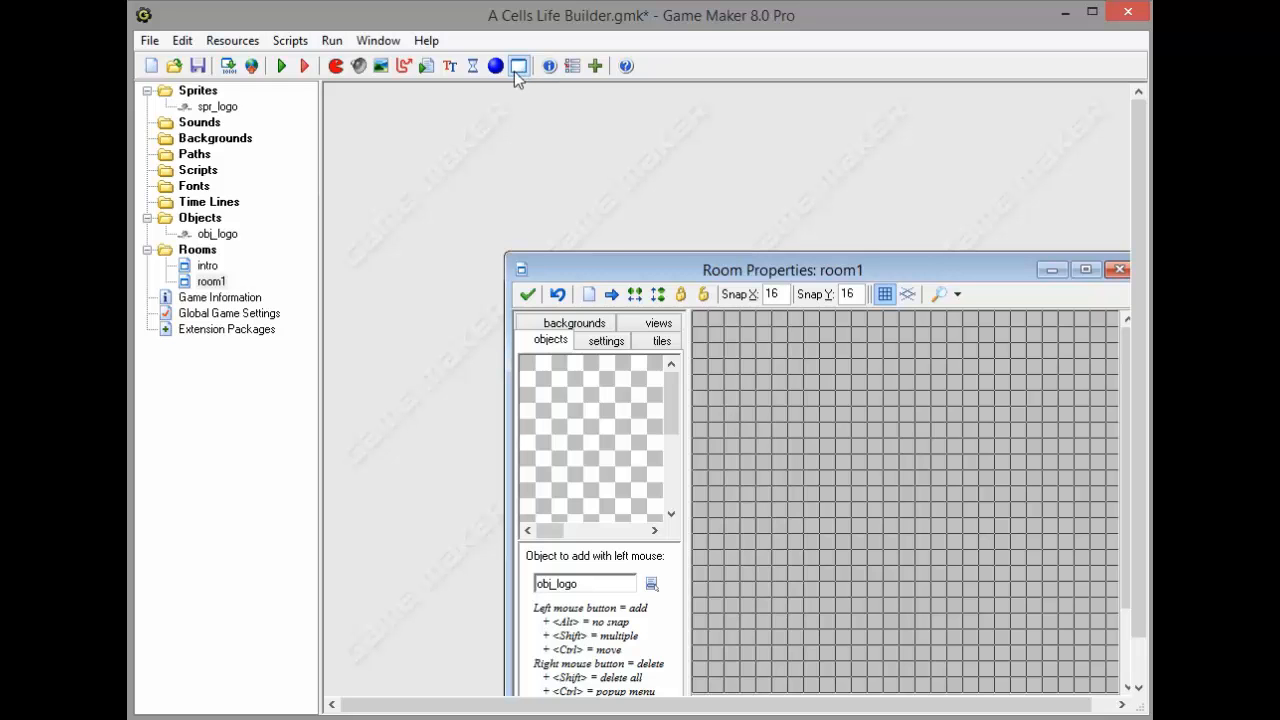
click(574, 338)
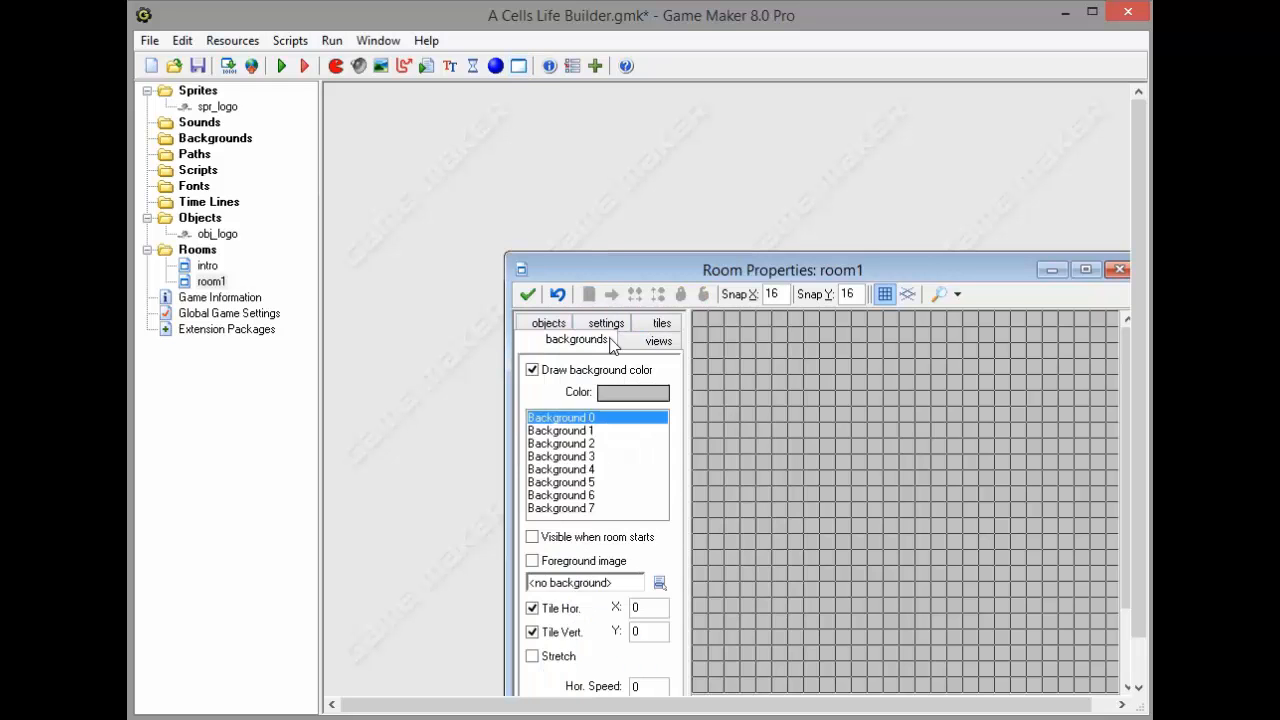
click(608, 340)
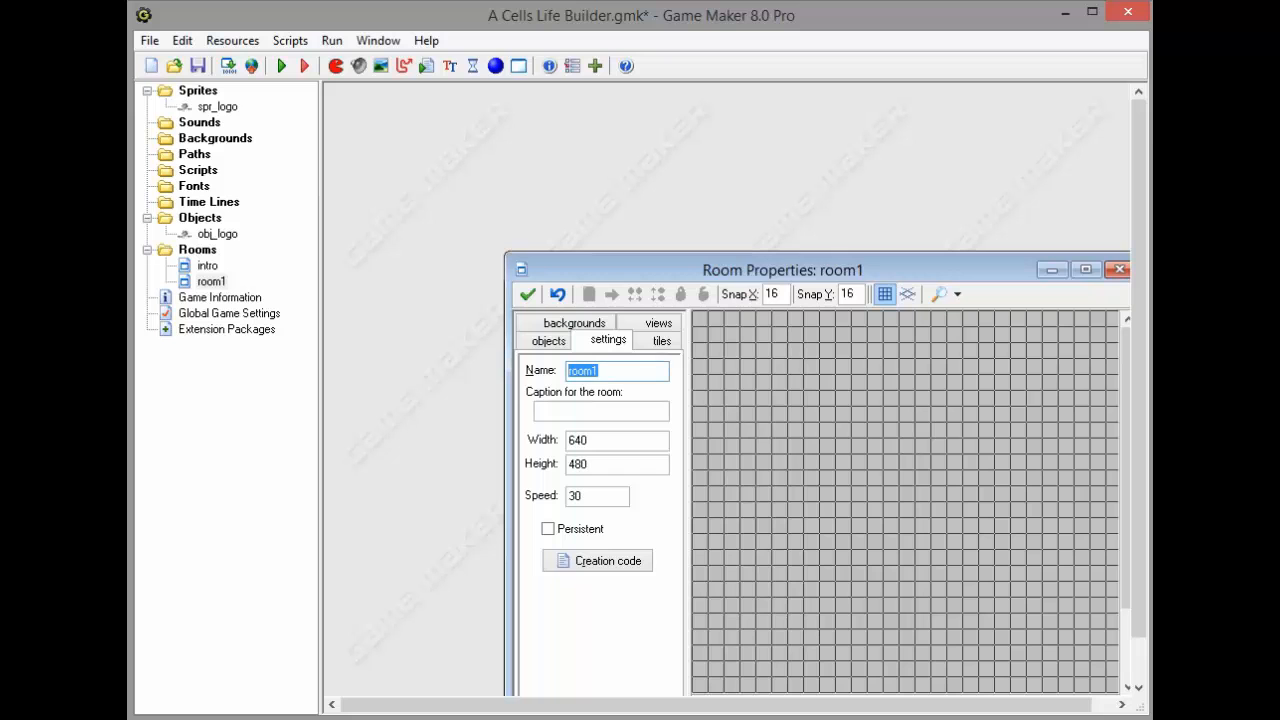
text(menu)
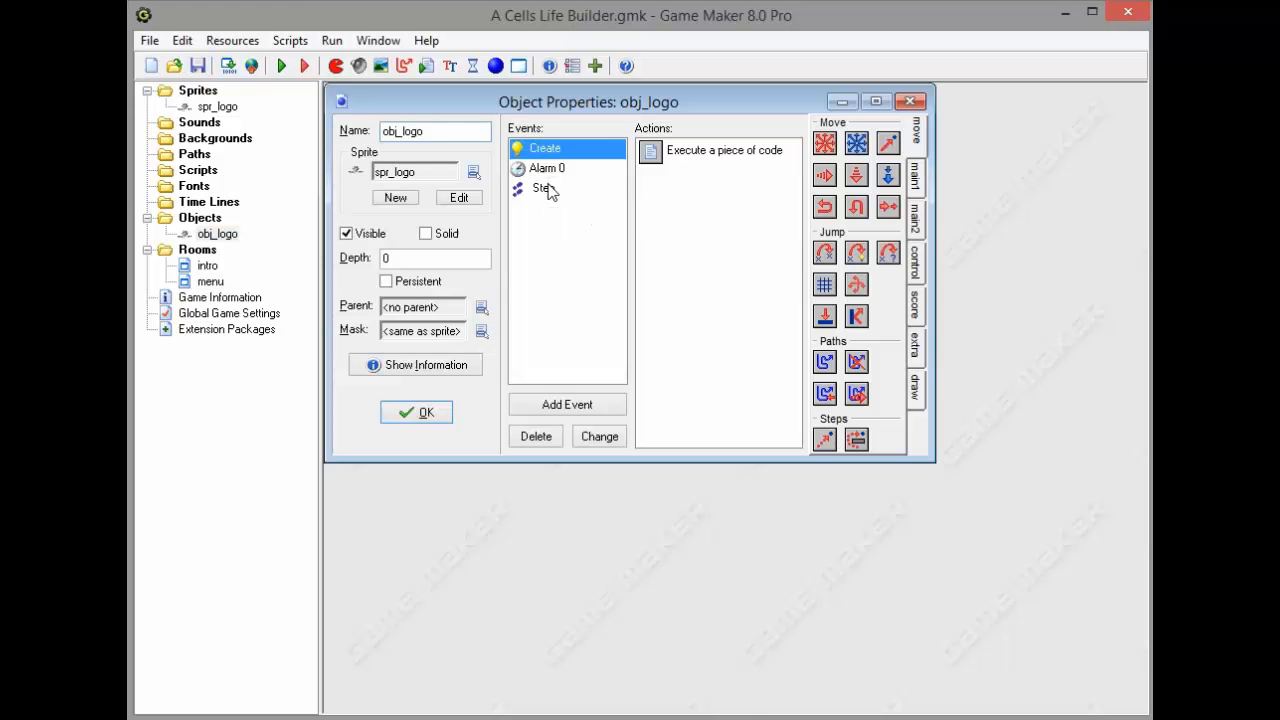
double_click(724, 150)
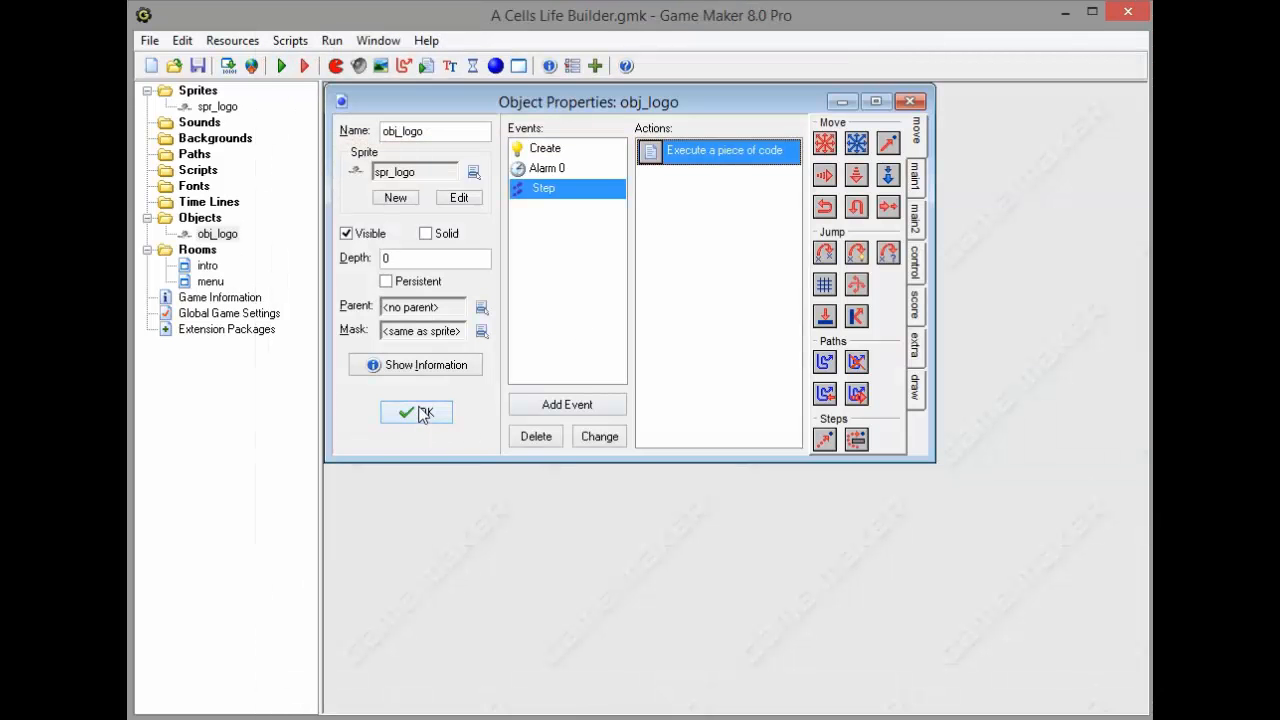
Close the obj_logo properties window with OK
click(416, 412)
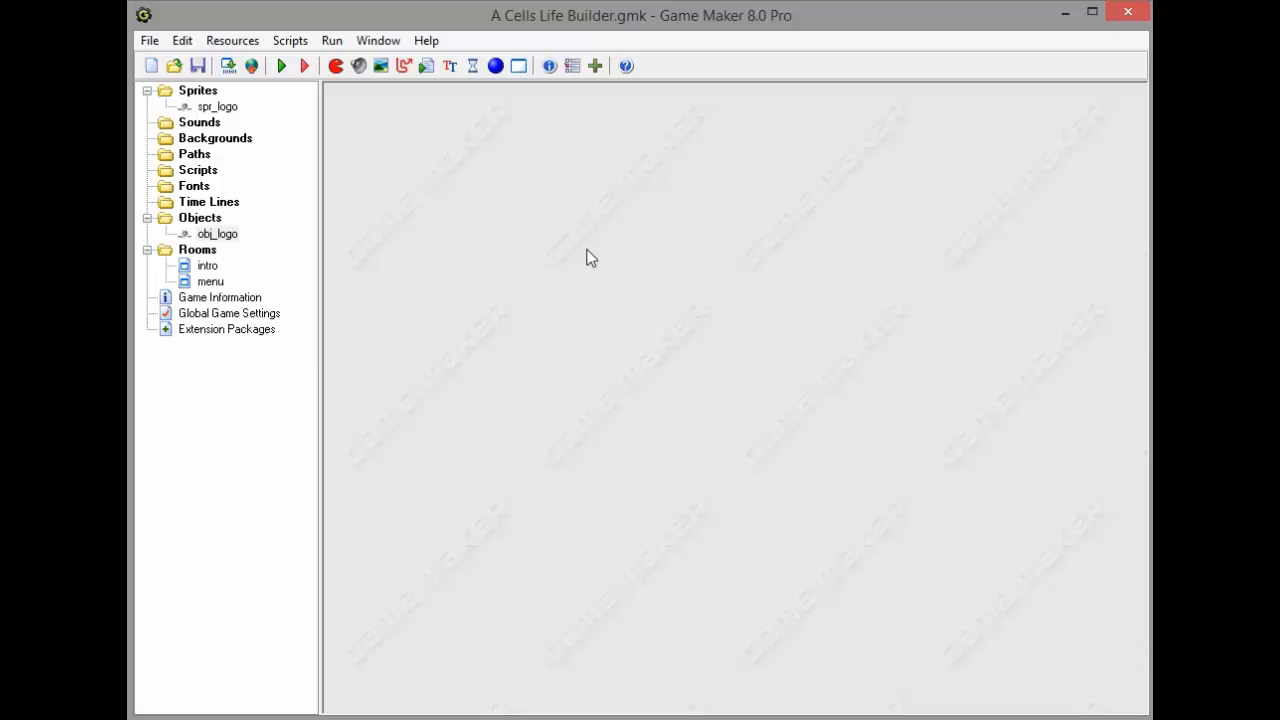
mouse_move(490, 636)
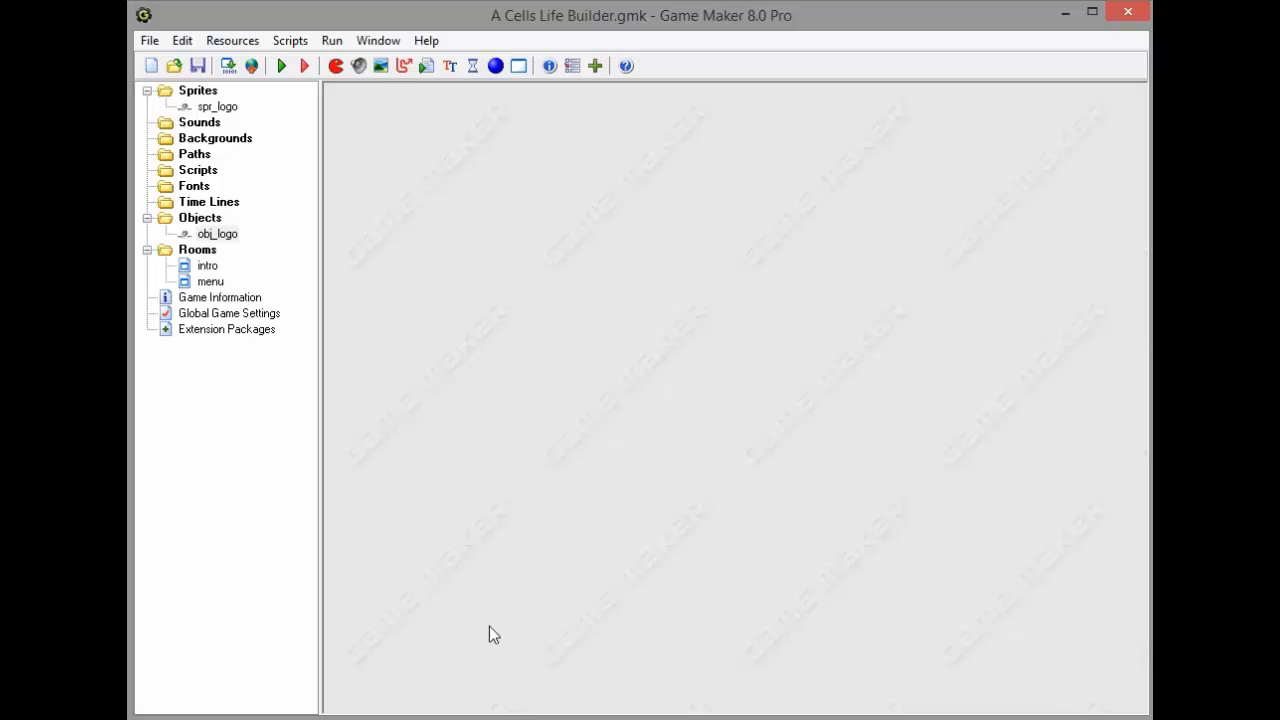
mouse_move(684, 164)
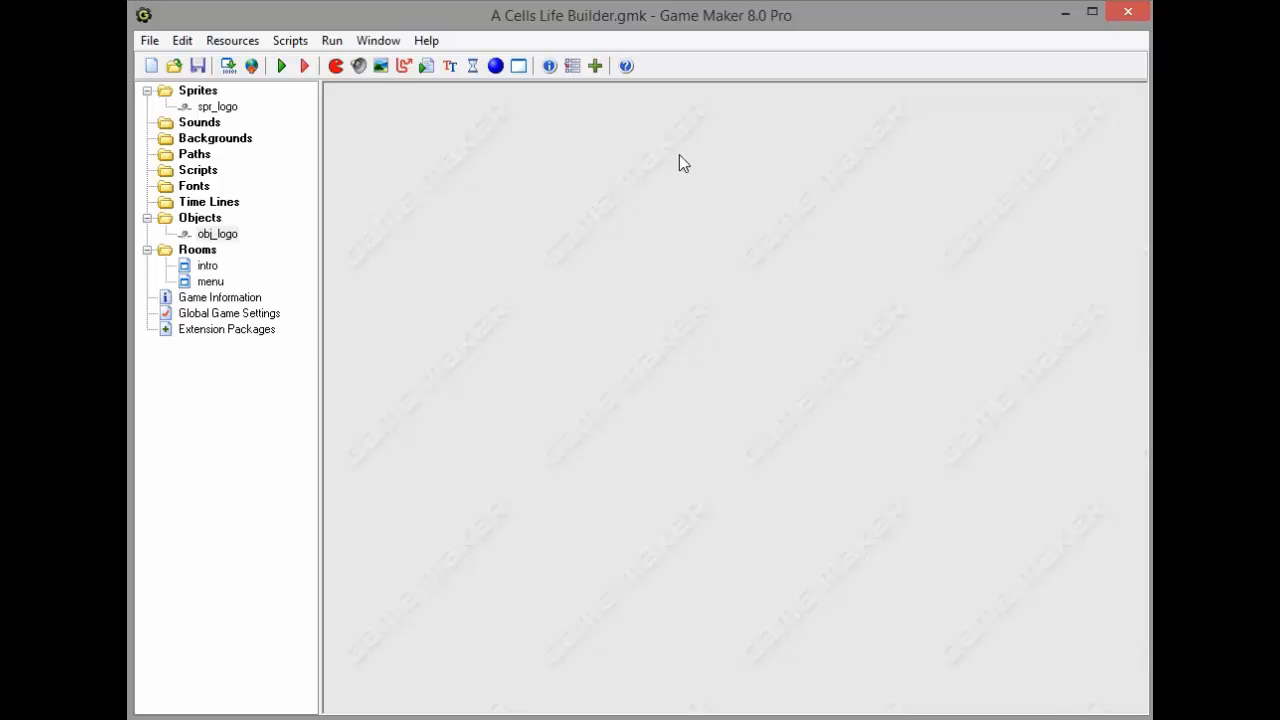
Create a group named grp_menu under the Sprites resources
right_click(198, 90)
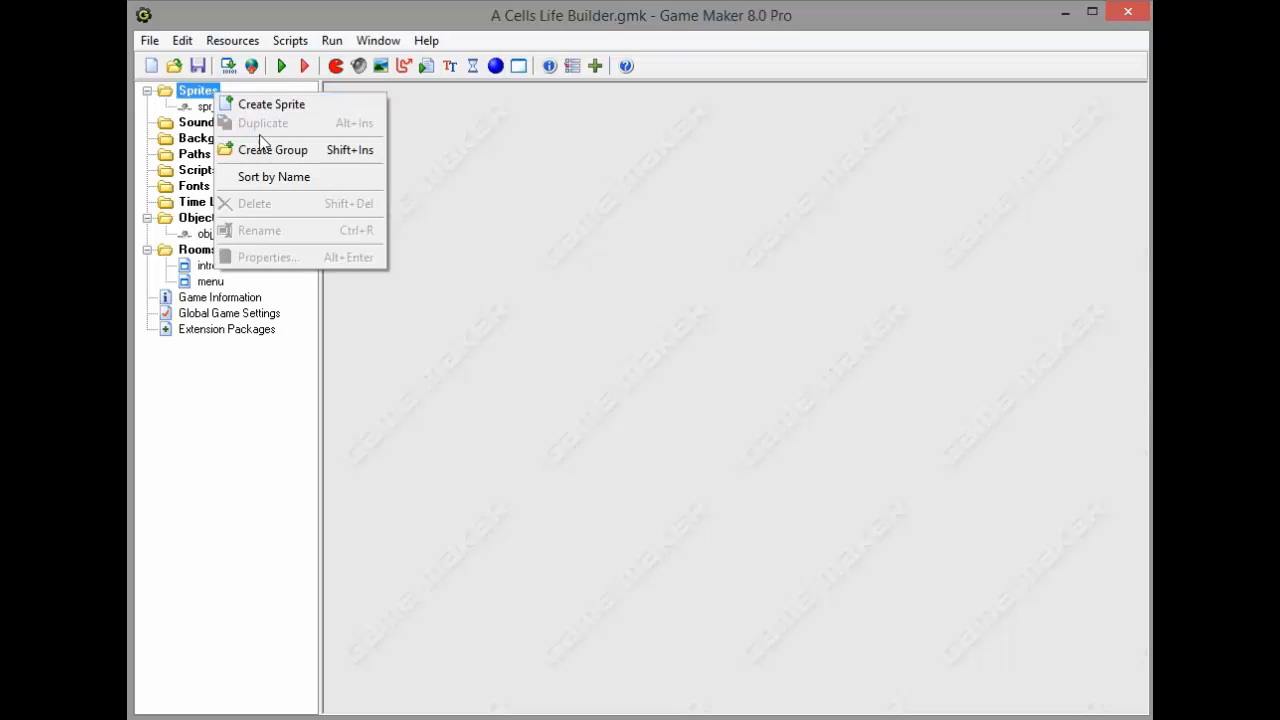
click(272, 148)
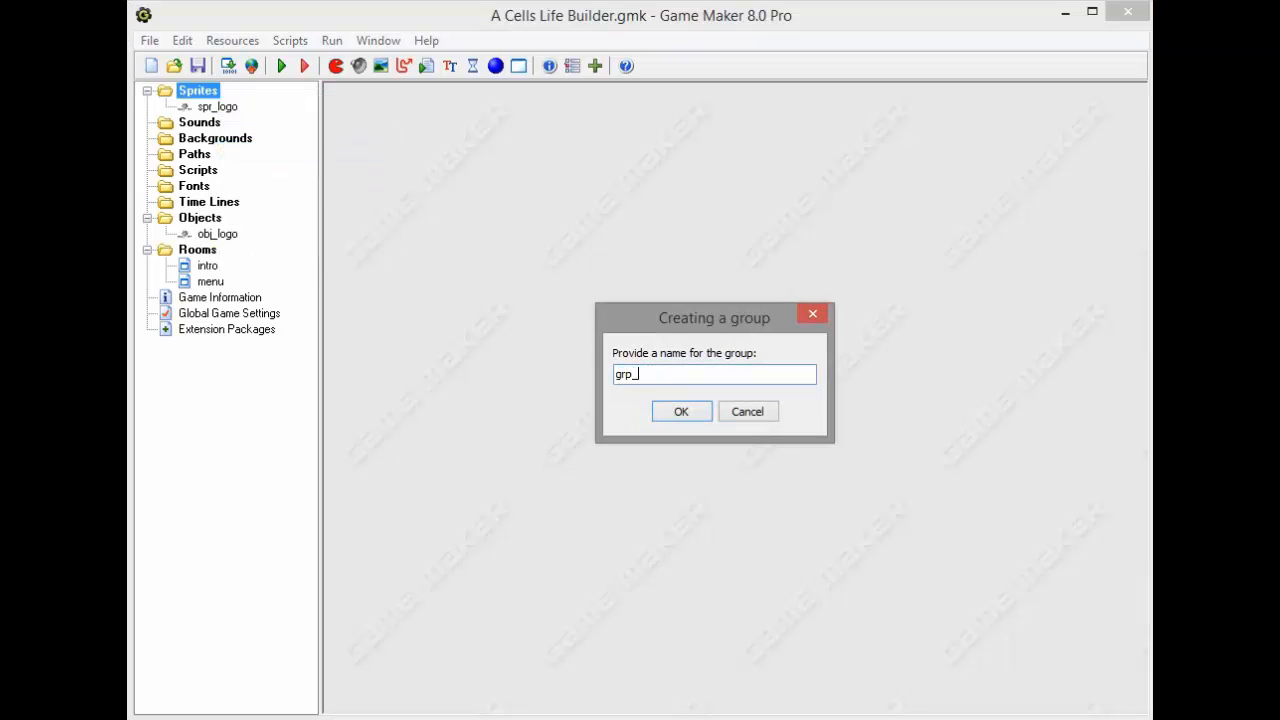
text(menu)
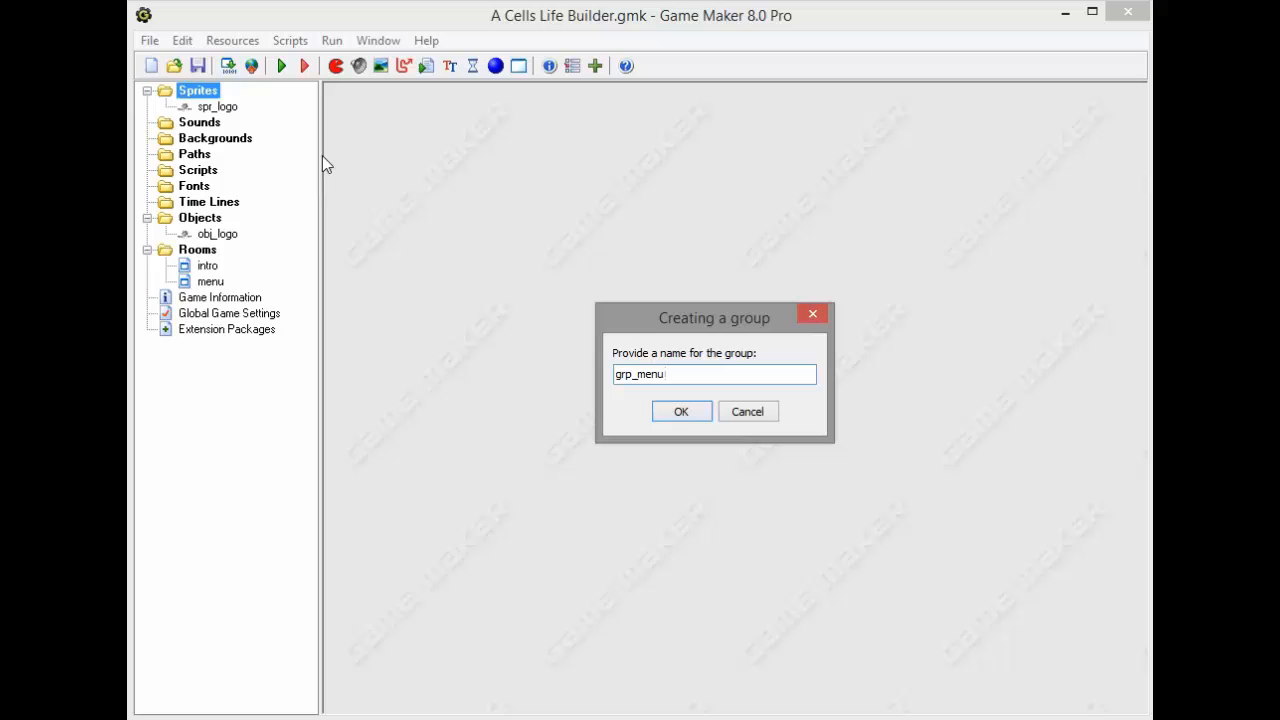
mouse_move(612, 390)
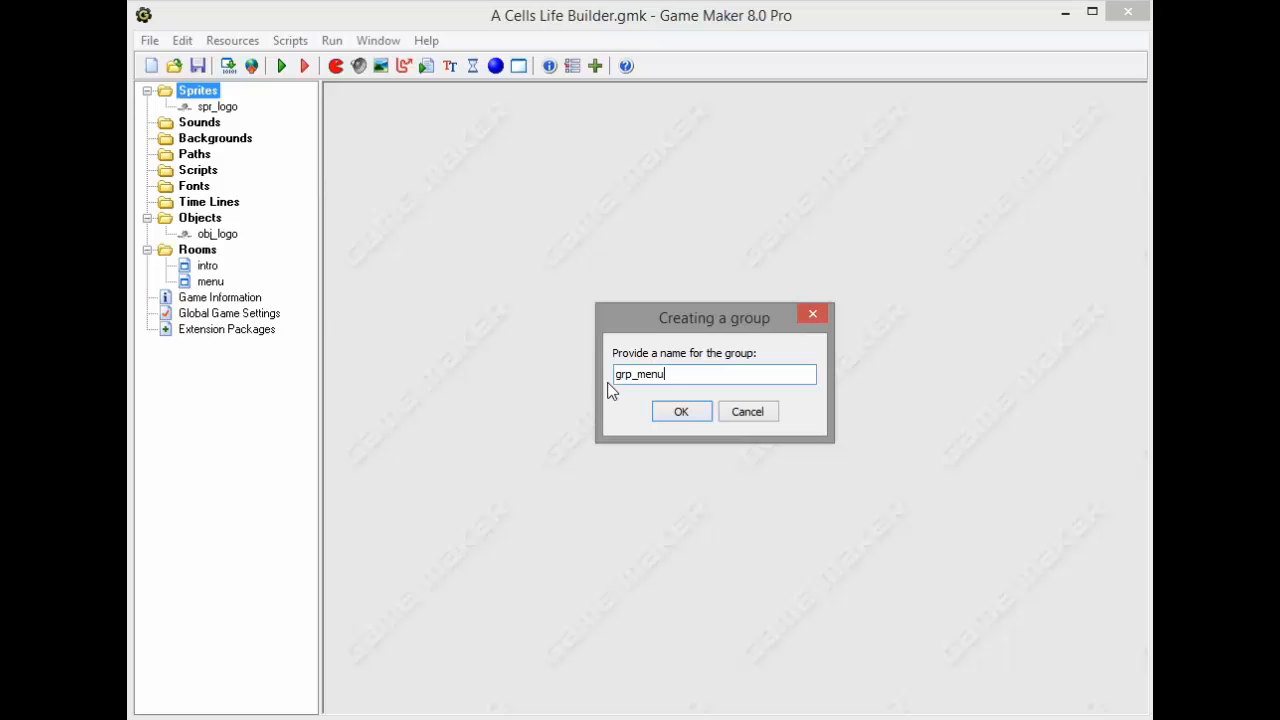
click(680, 412)
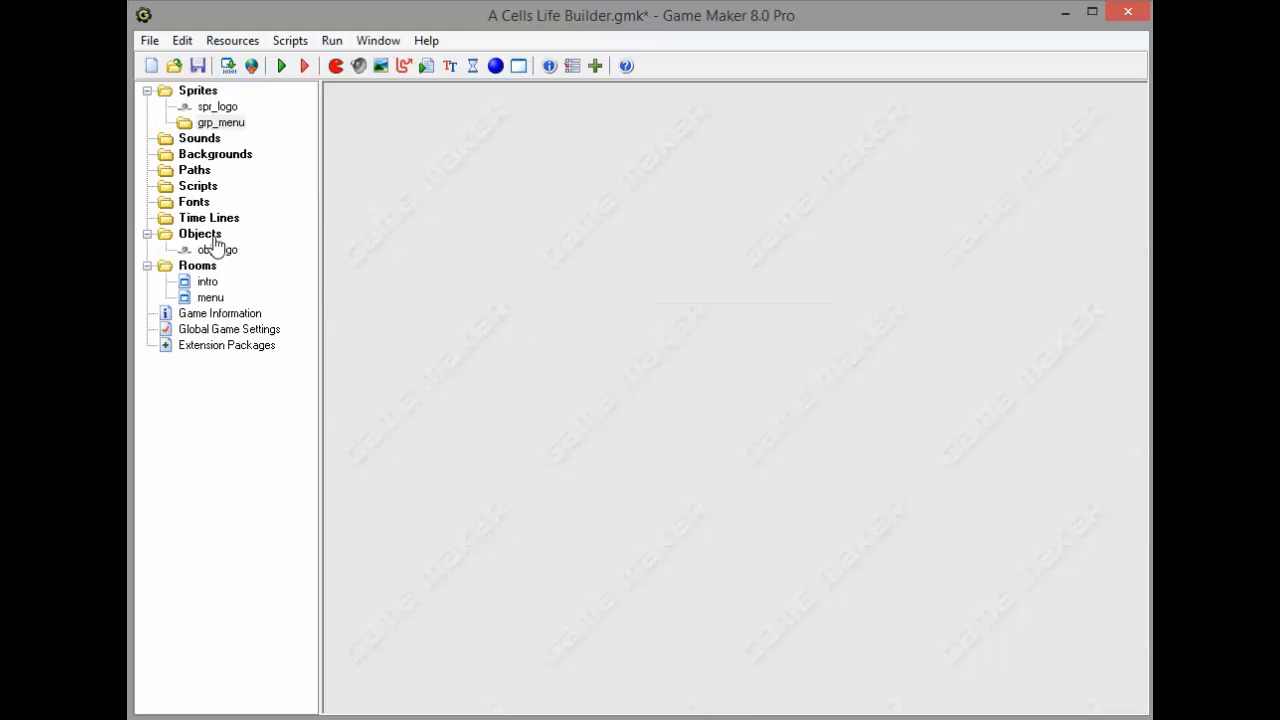
Create a group named grp_menu under the Objects resources
right_click(200, 232)
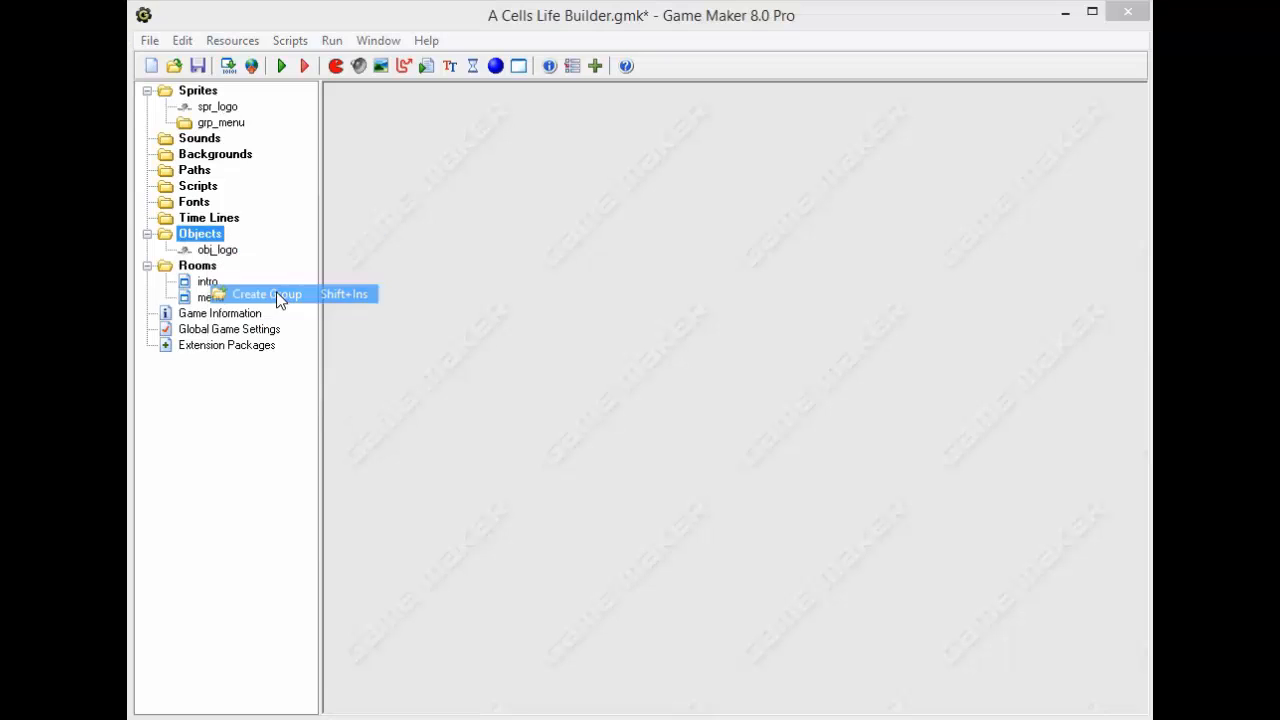
click(266, 294)
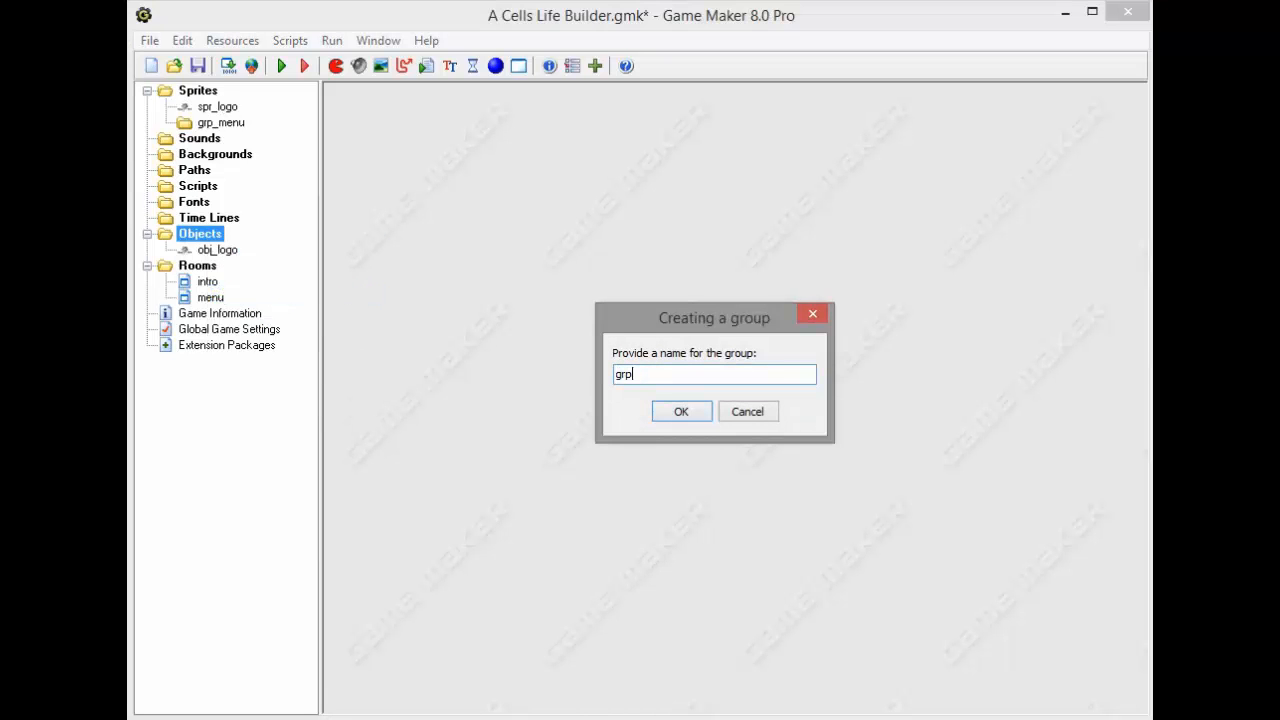
text(_)
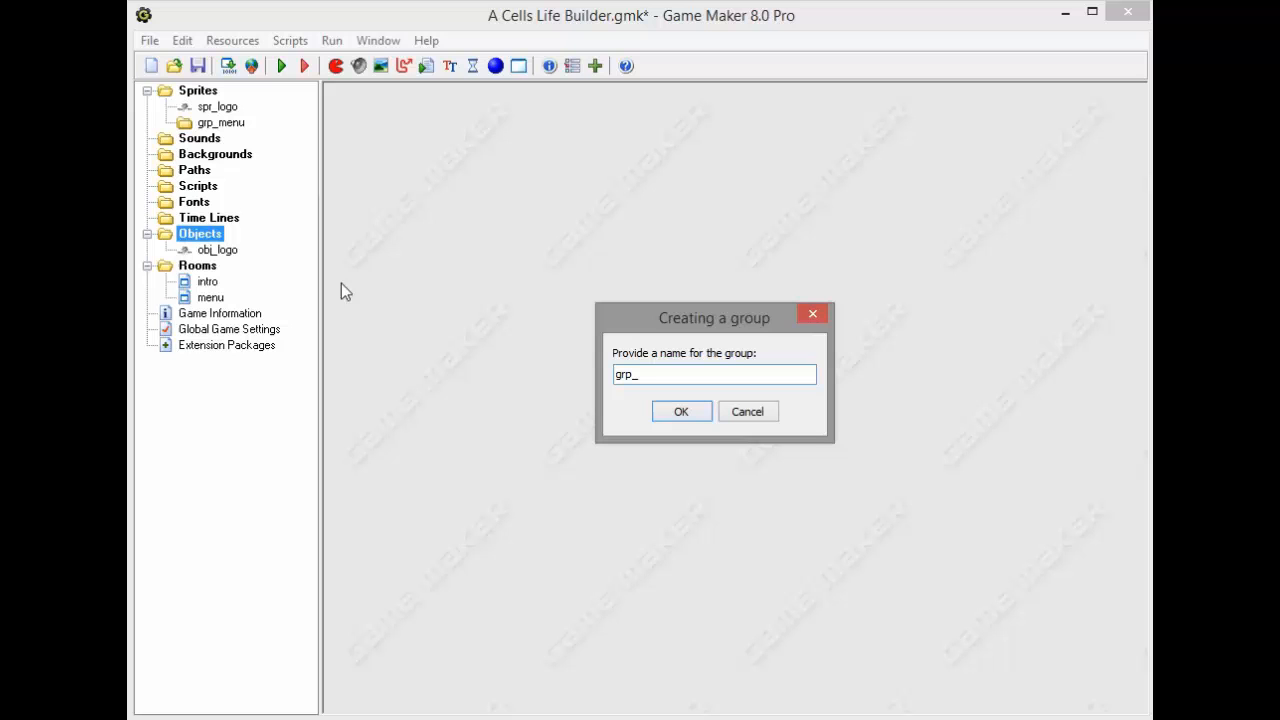
text(menu)
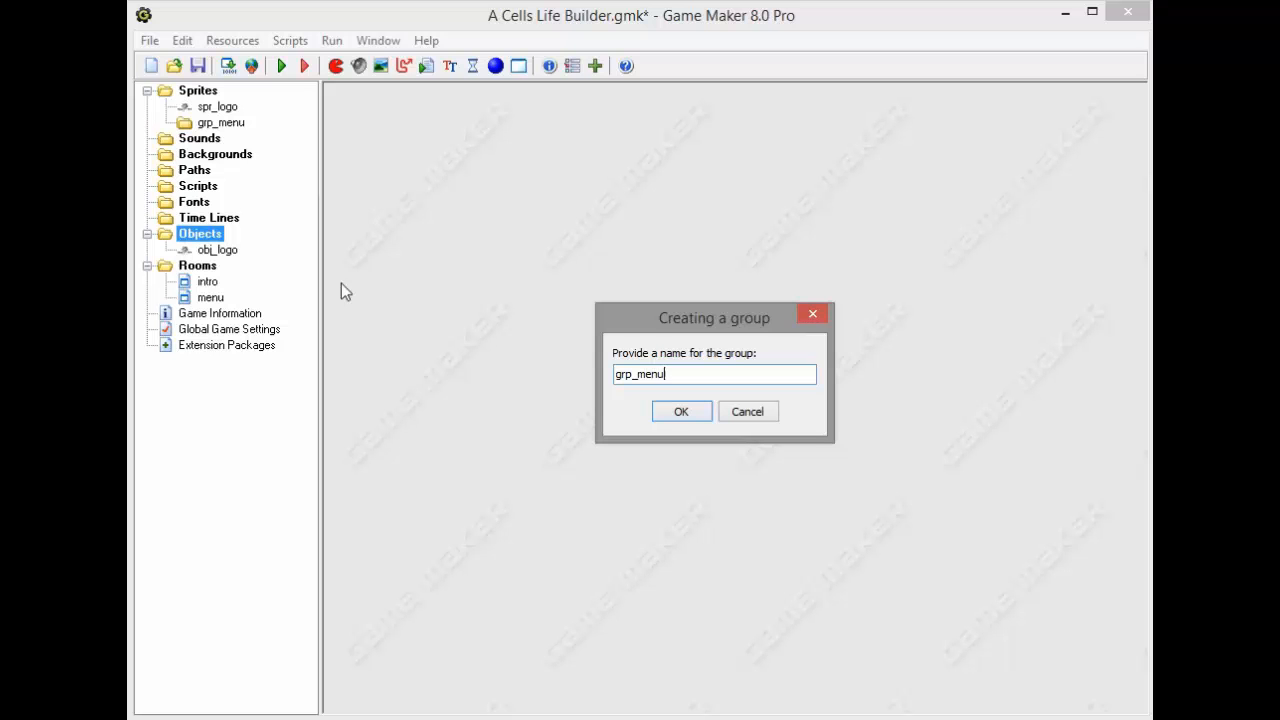
click(680, 412)
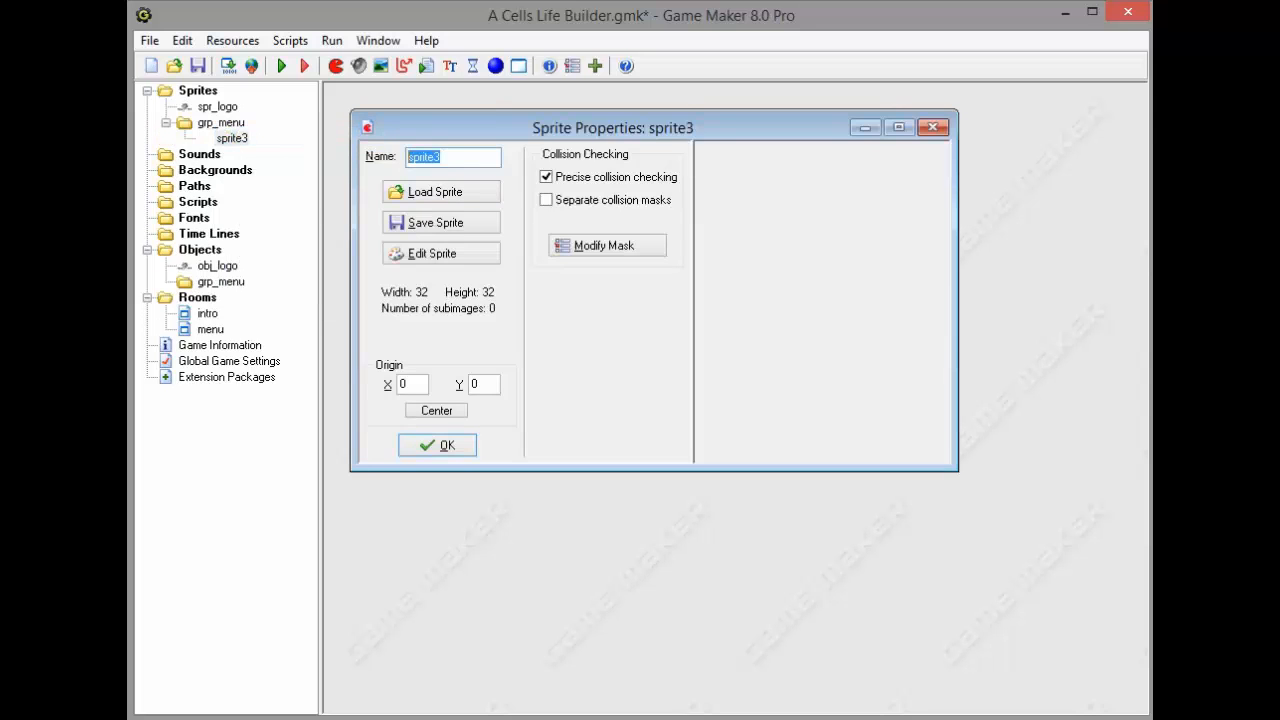
Name the new sprite spr_title and start a new blank image for it
text(spr_titl)
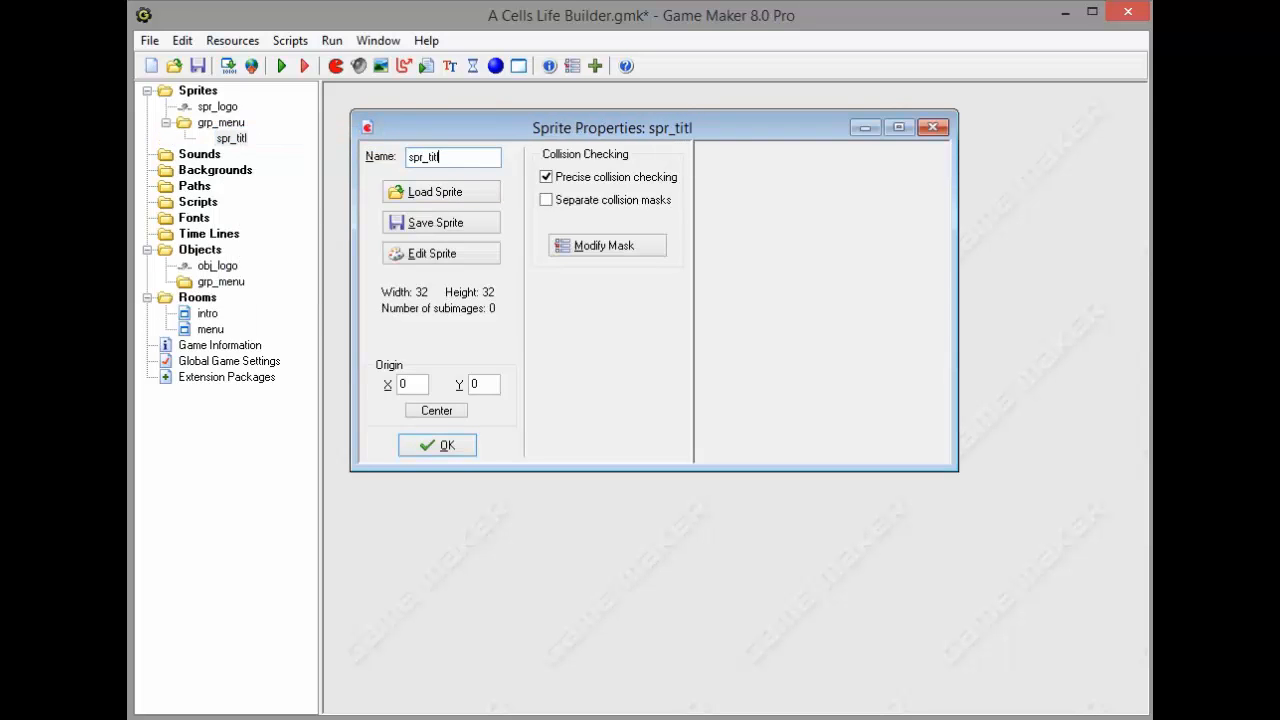
click(430, 252)
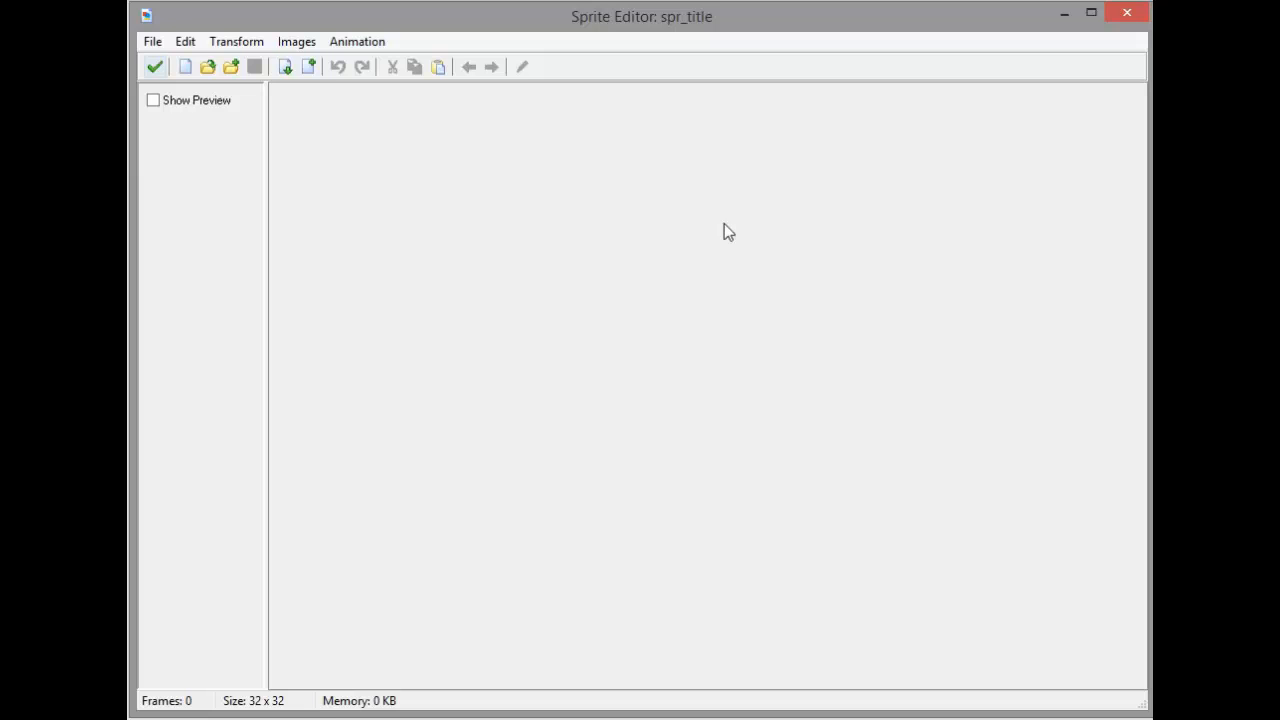
click(184, 66)
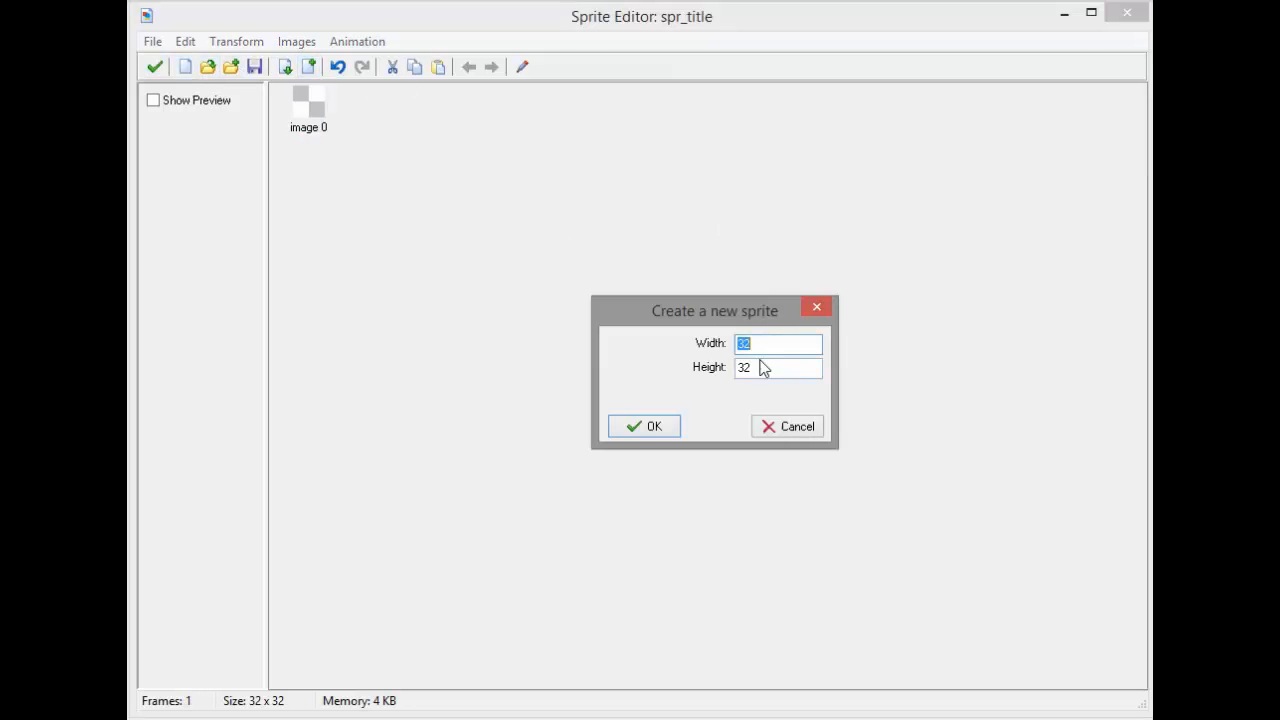
Size the spr_title image to 368 wide by 98 high
click(778, 368)
text(64)
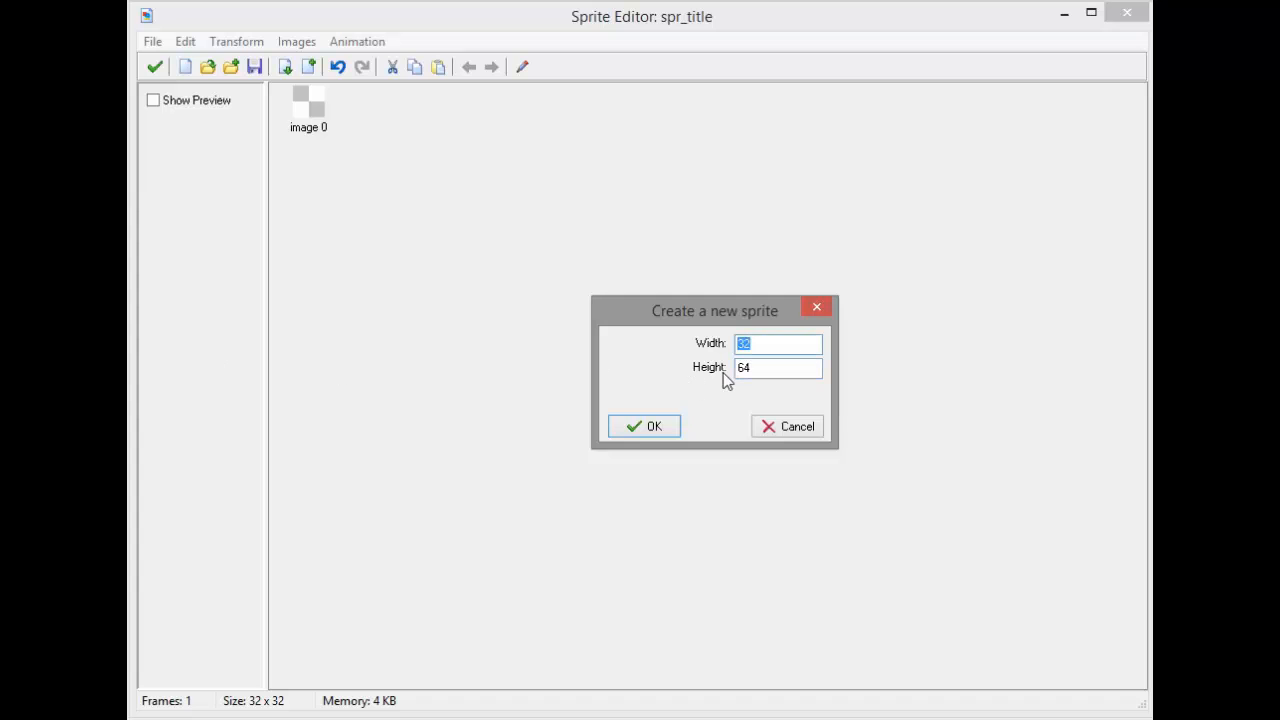
text(2)
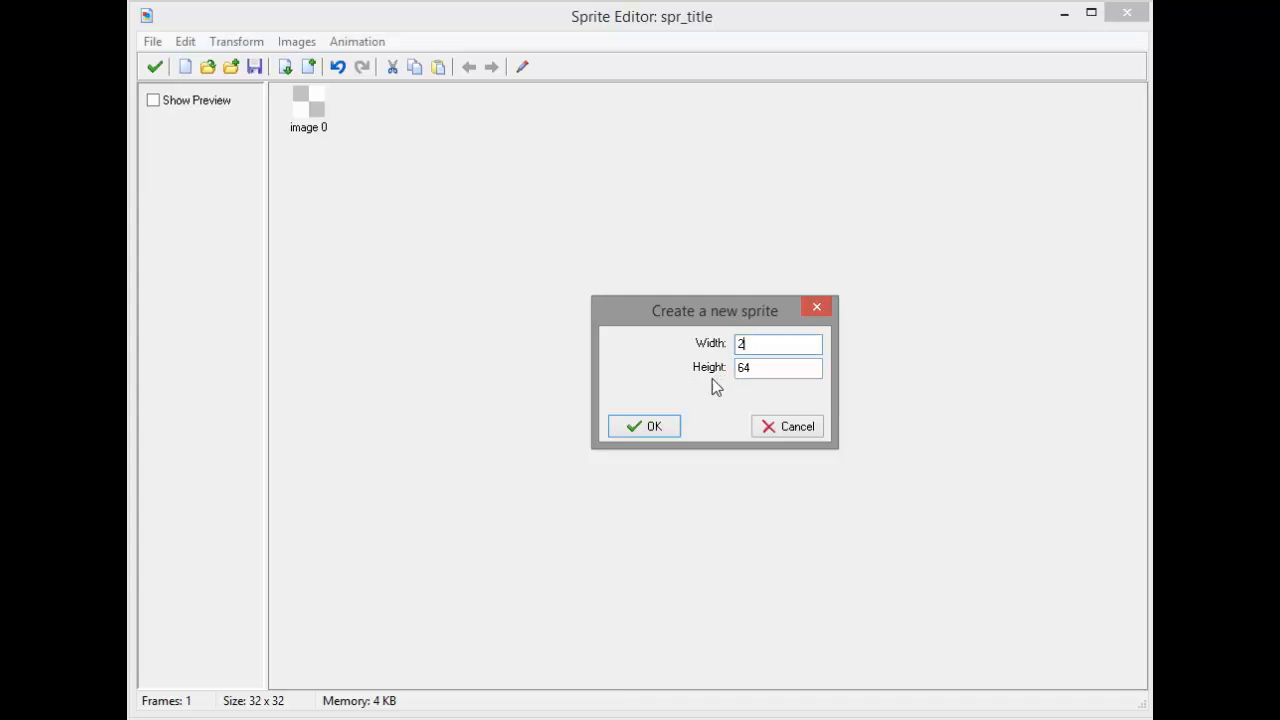
click(644, 424)
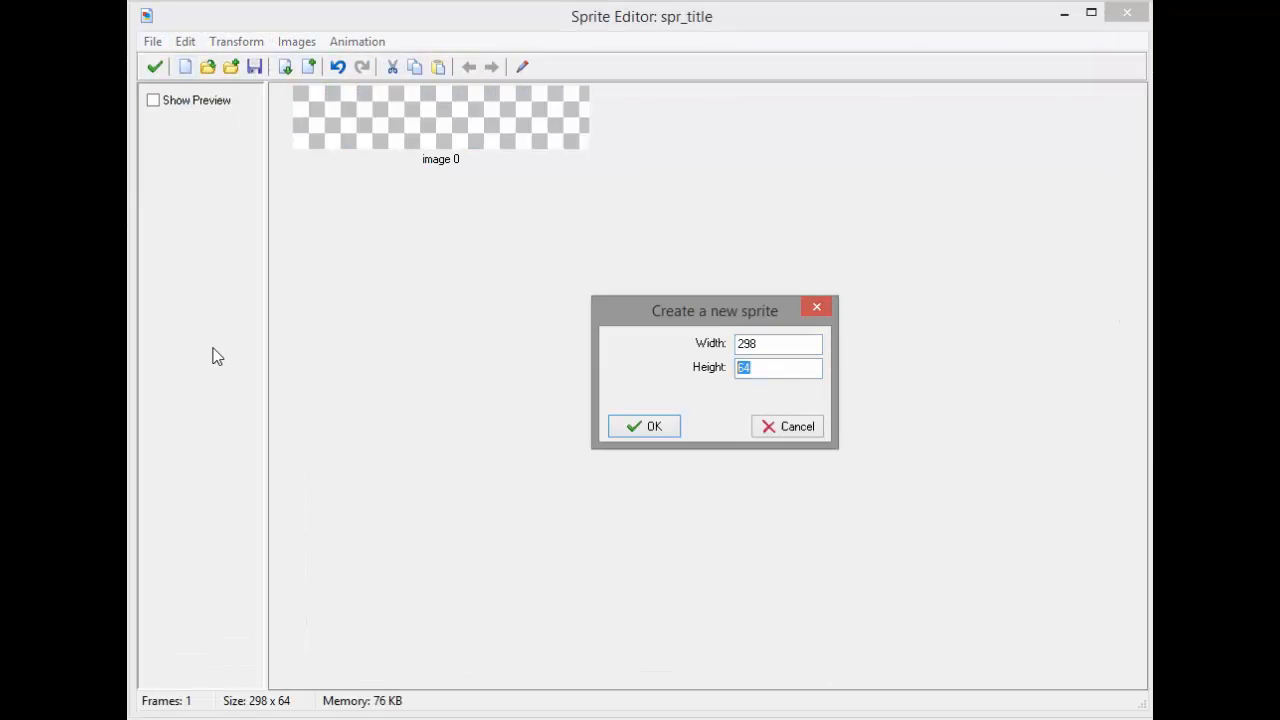
text(98)
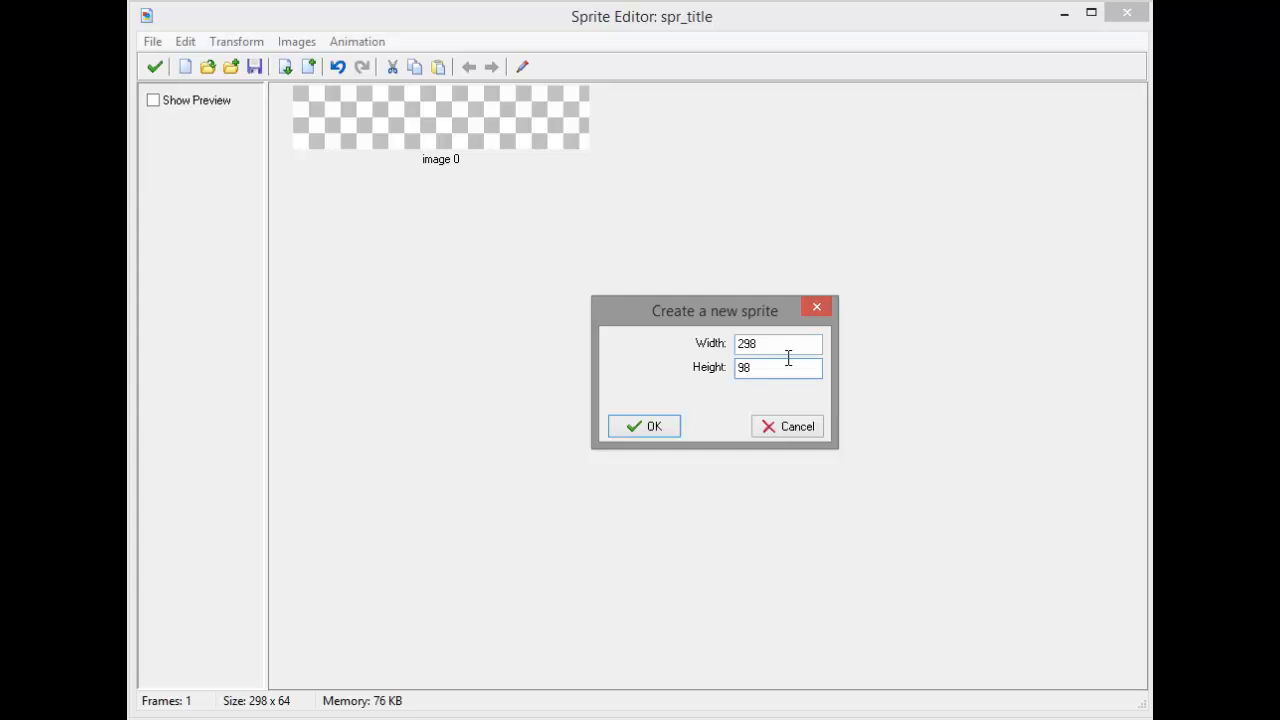
text(368)
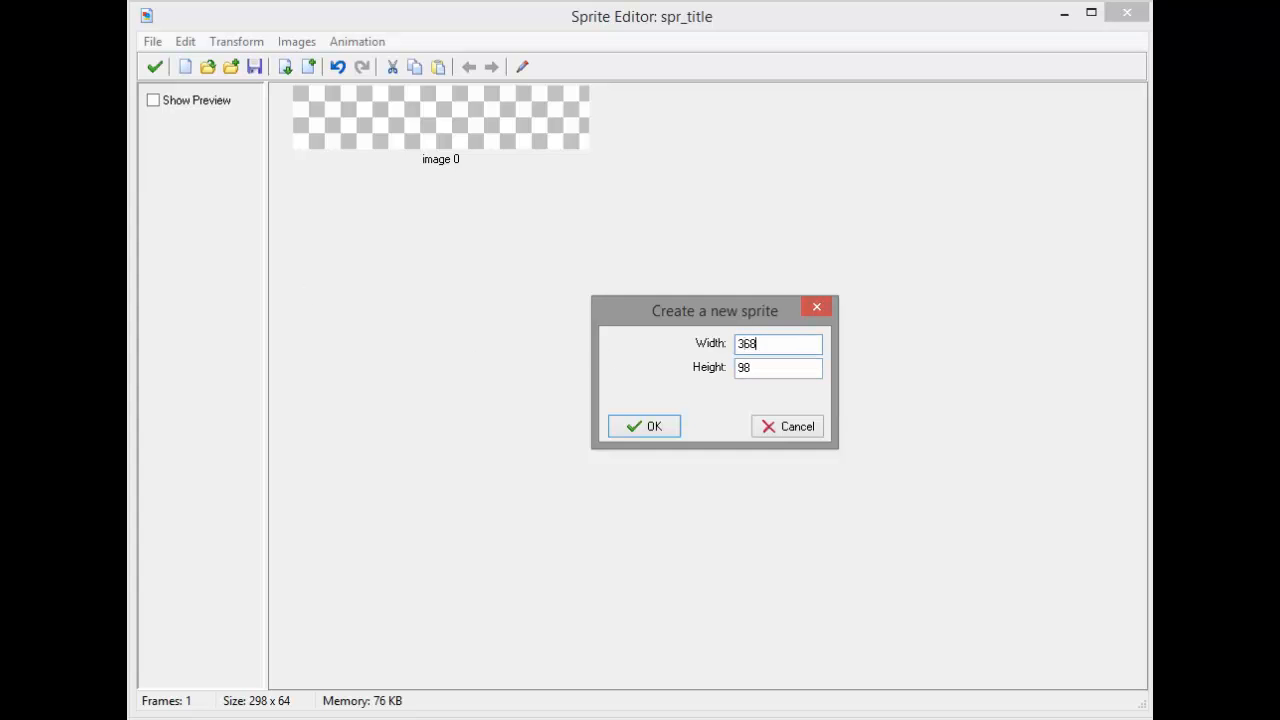
click(644, 426)
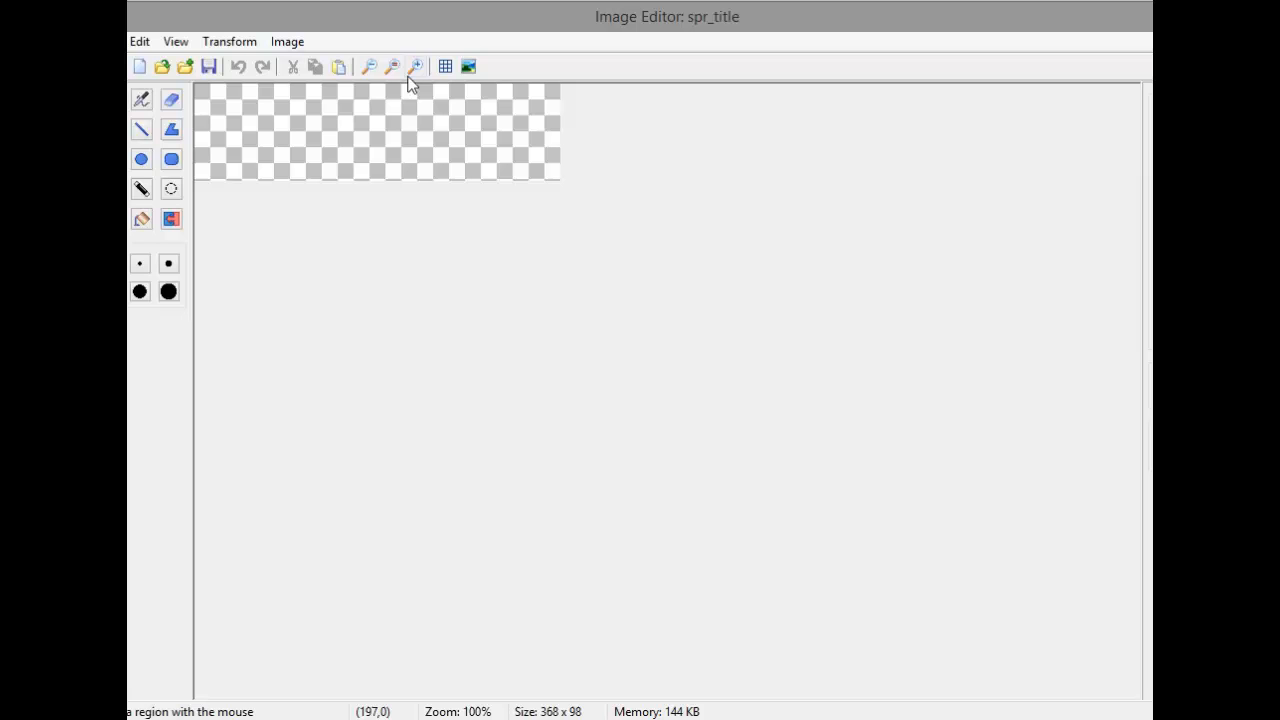
Write the title text A Cells Life on the image in System Bold font
click(140, 218)
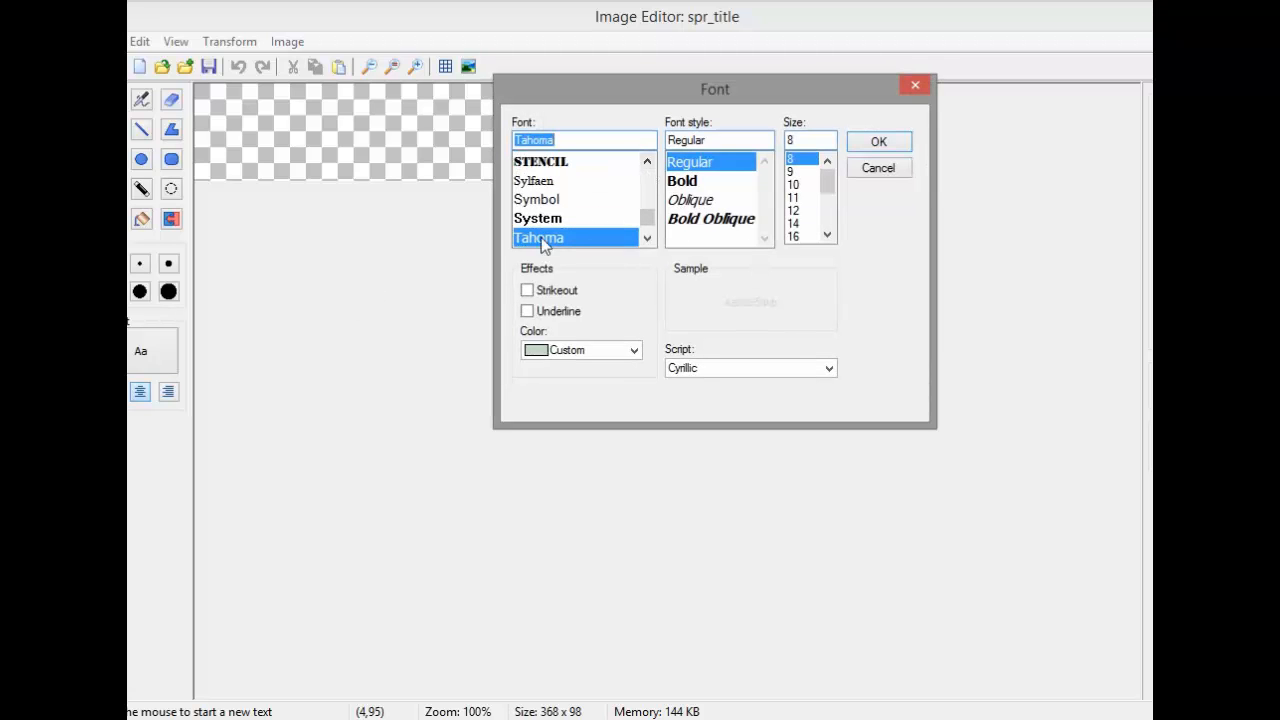
mouse_move(572, 252)
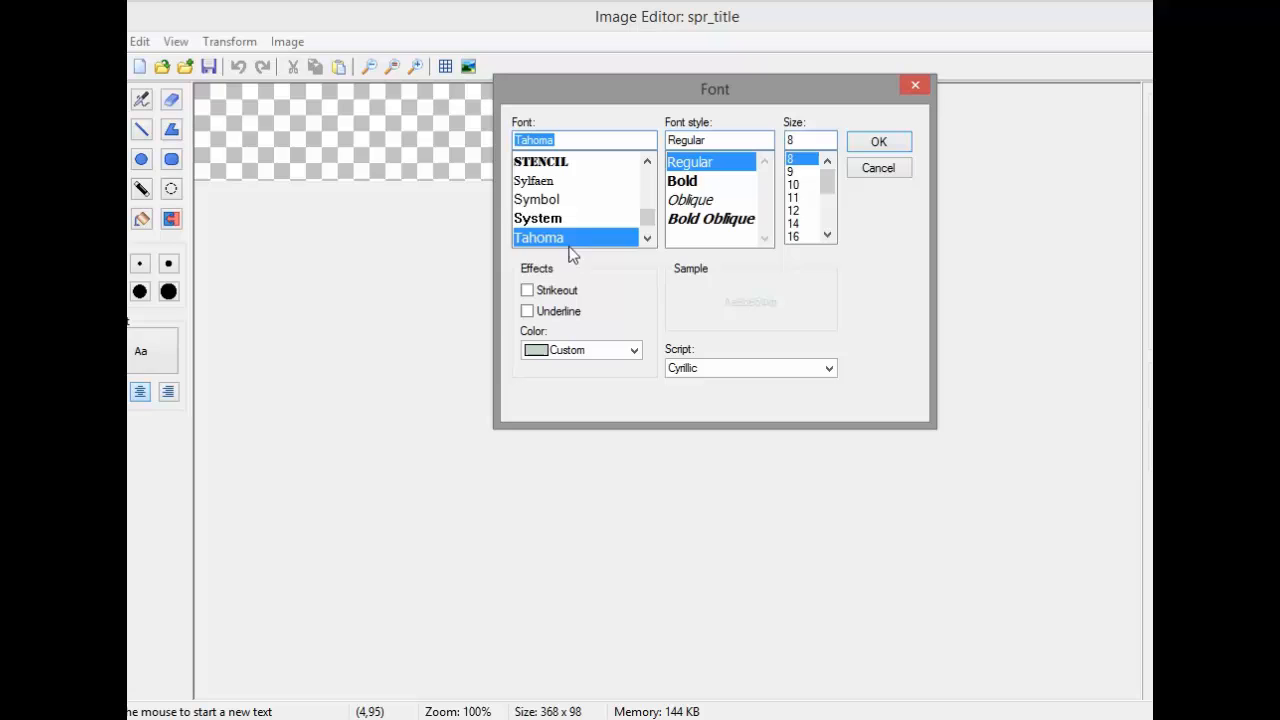
click(538, 218)
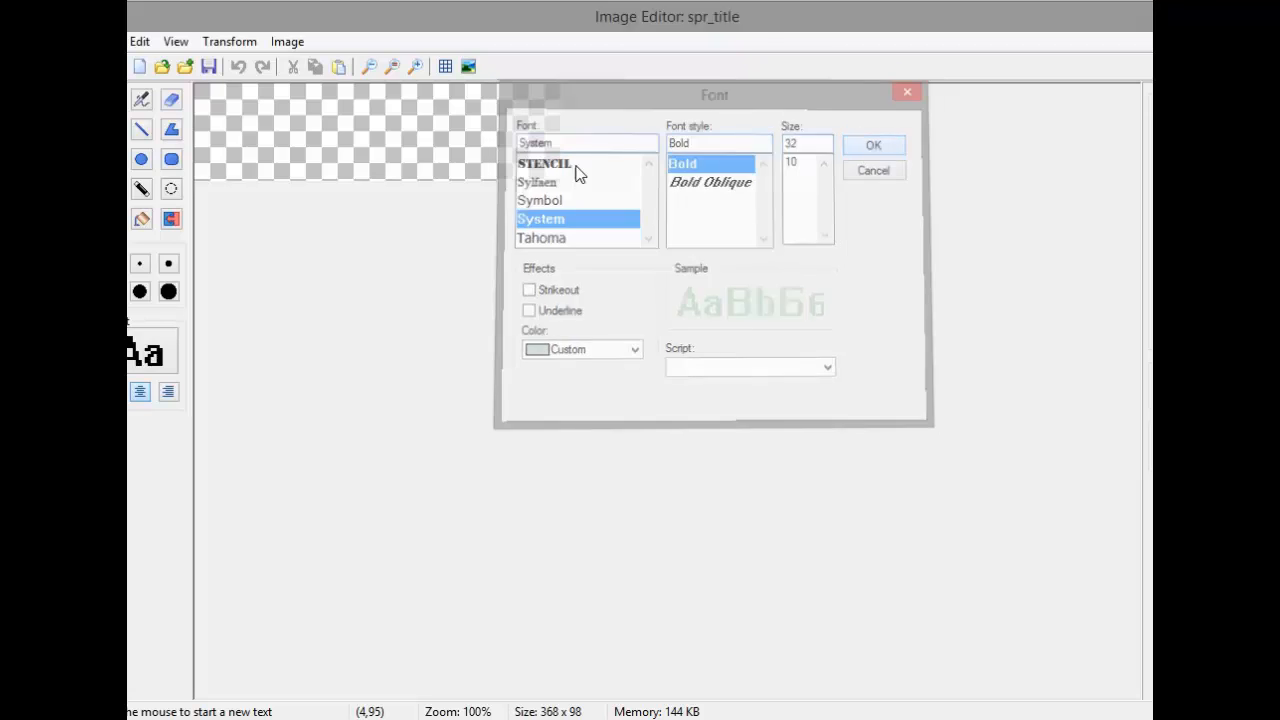
click(872, 144)
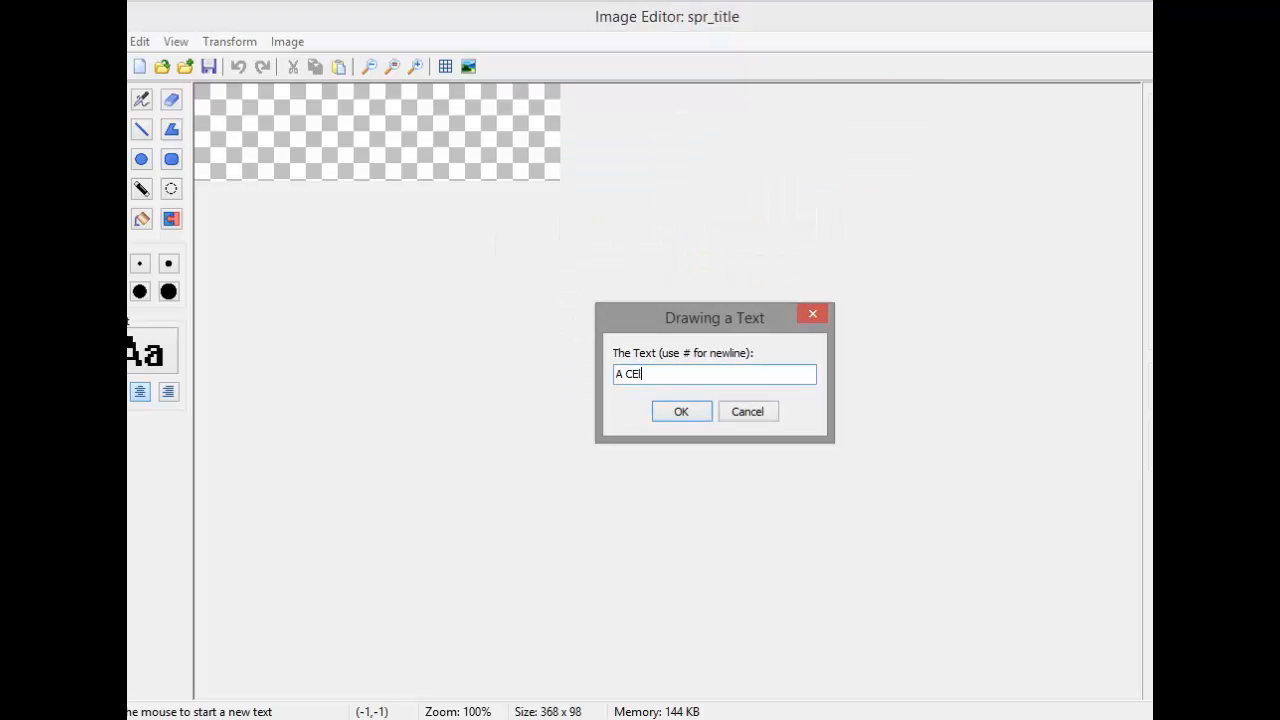
key(BackSpace)
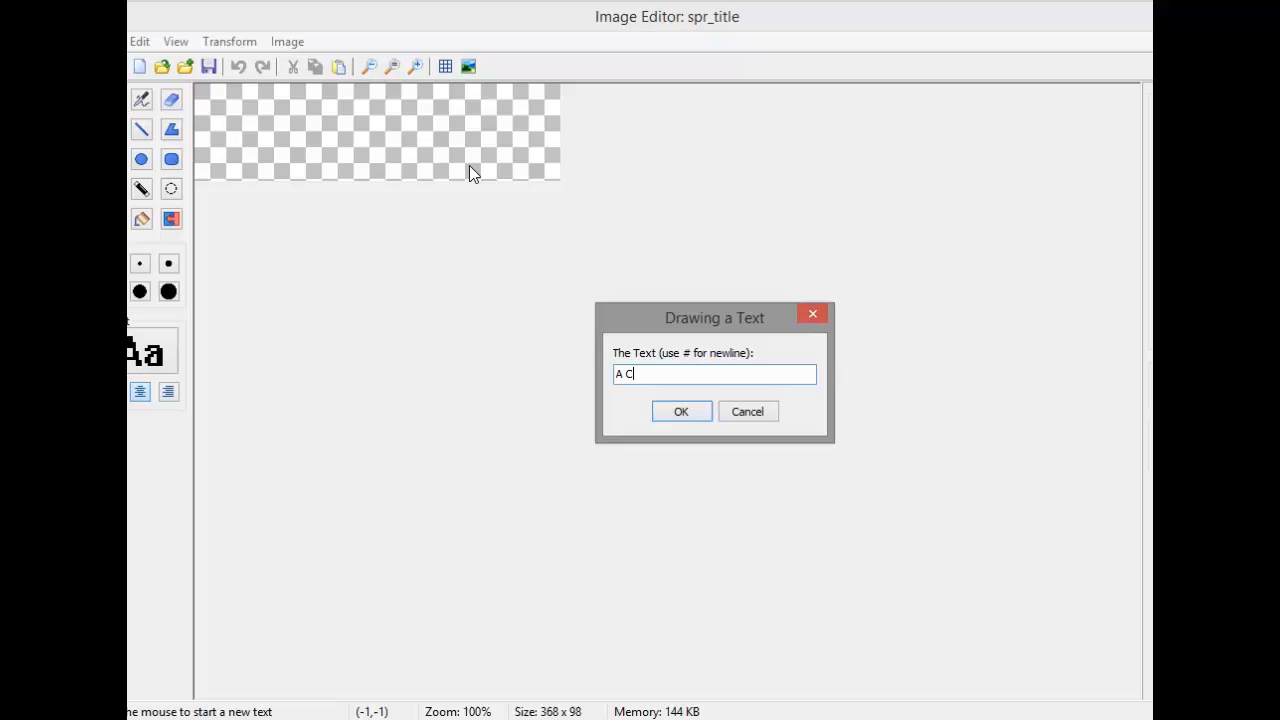
text(ells L)
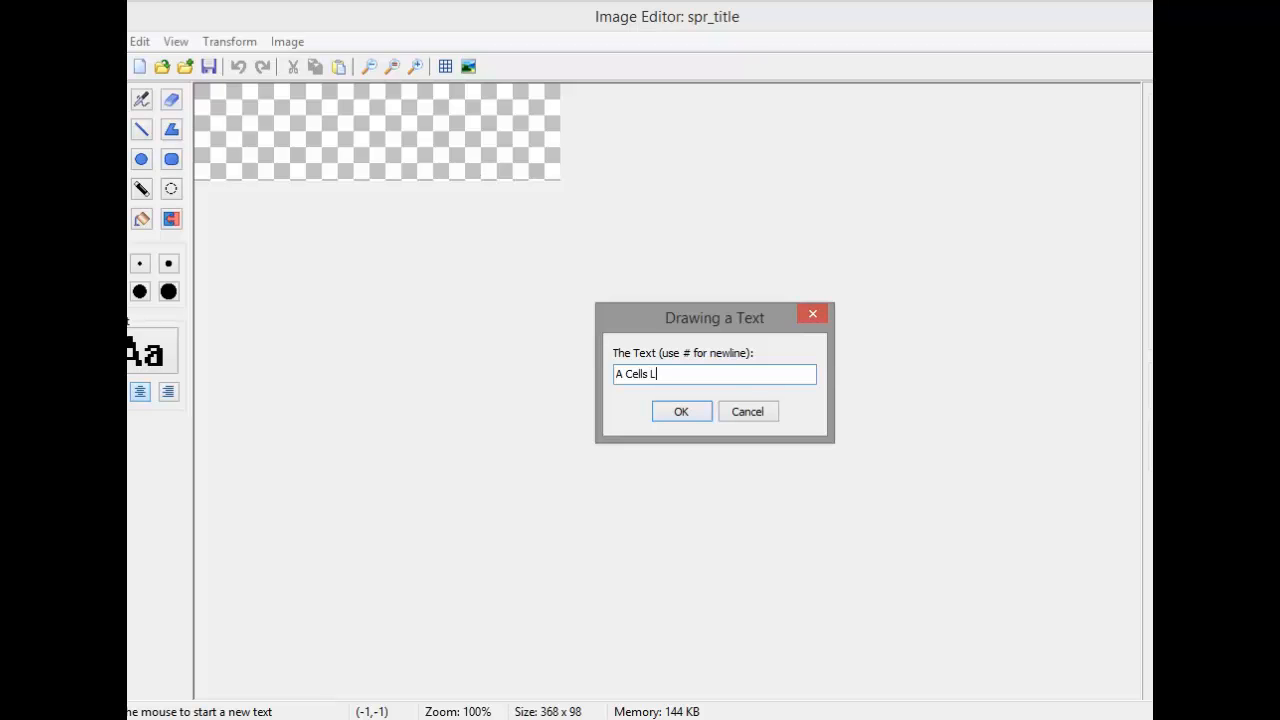
click(680, 412)
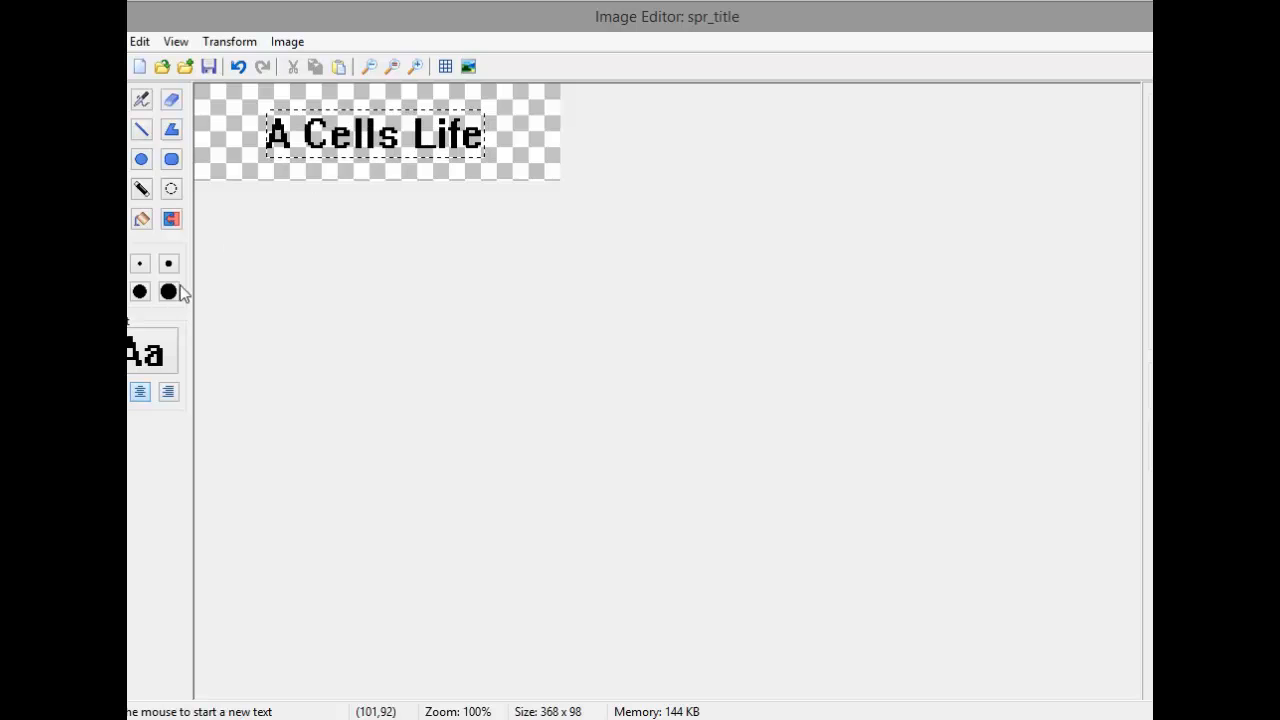
Enlarge the title font and reposition the text within the image
click(140, 352)
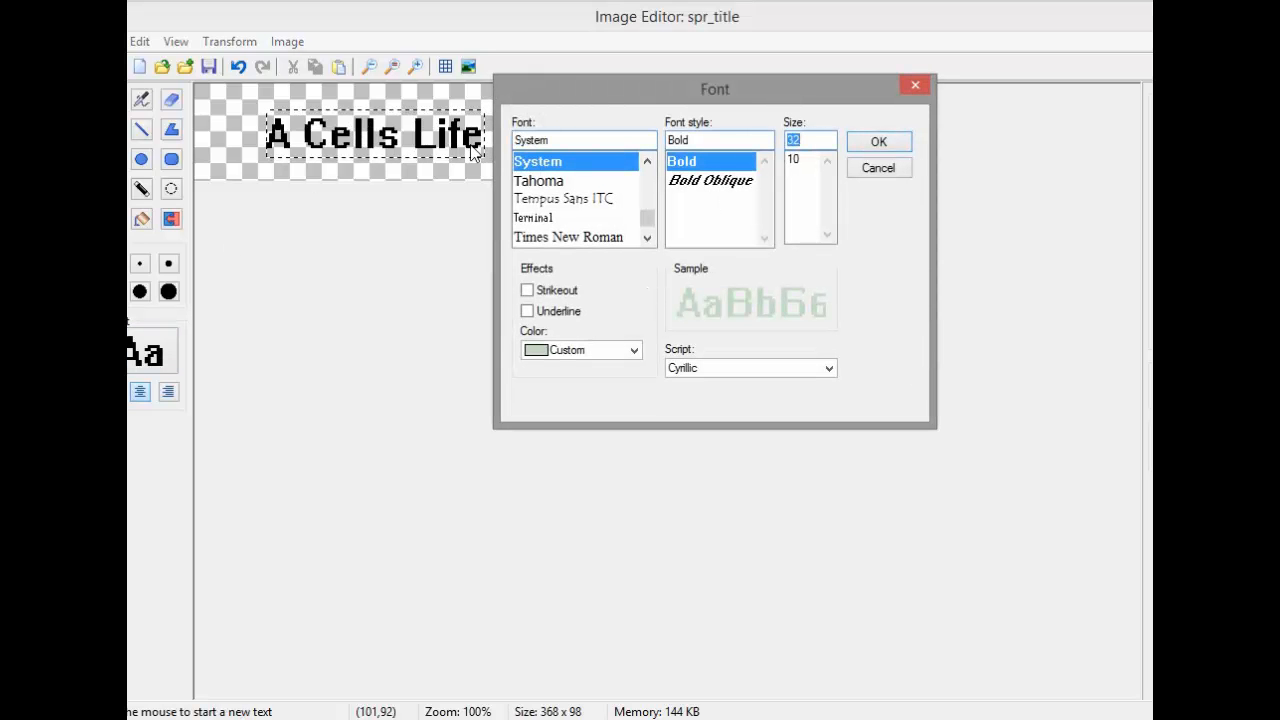
click(876, 140)
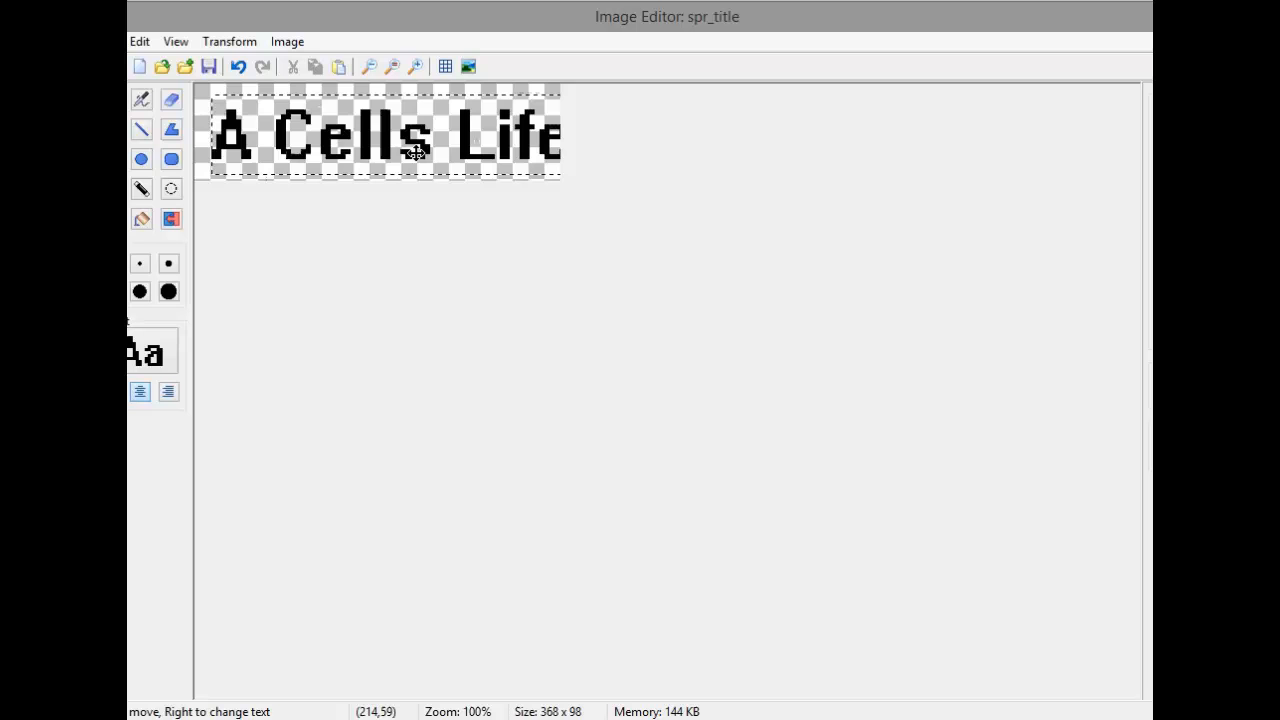
drag(418, 150, 404, 148)
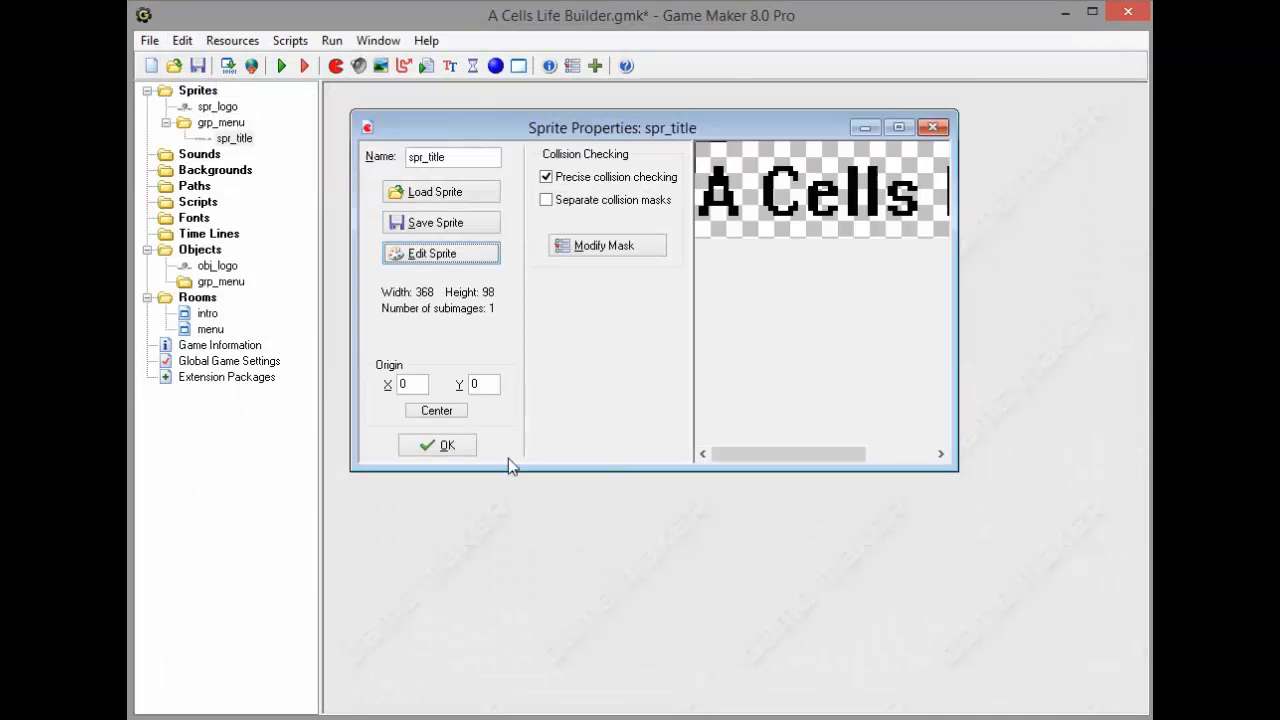
Accept spr_title and add a new menu sprite named spr_company
click(436, 412)
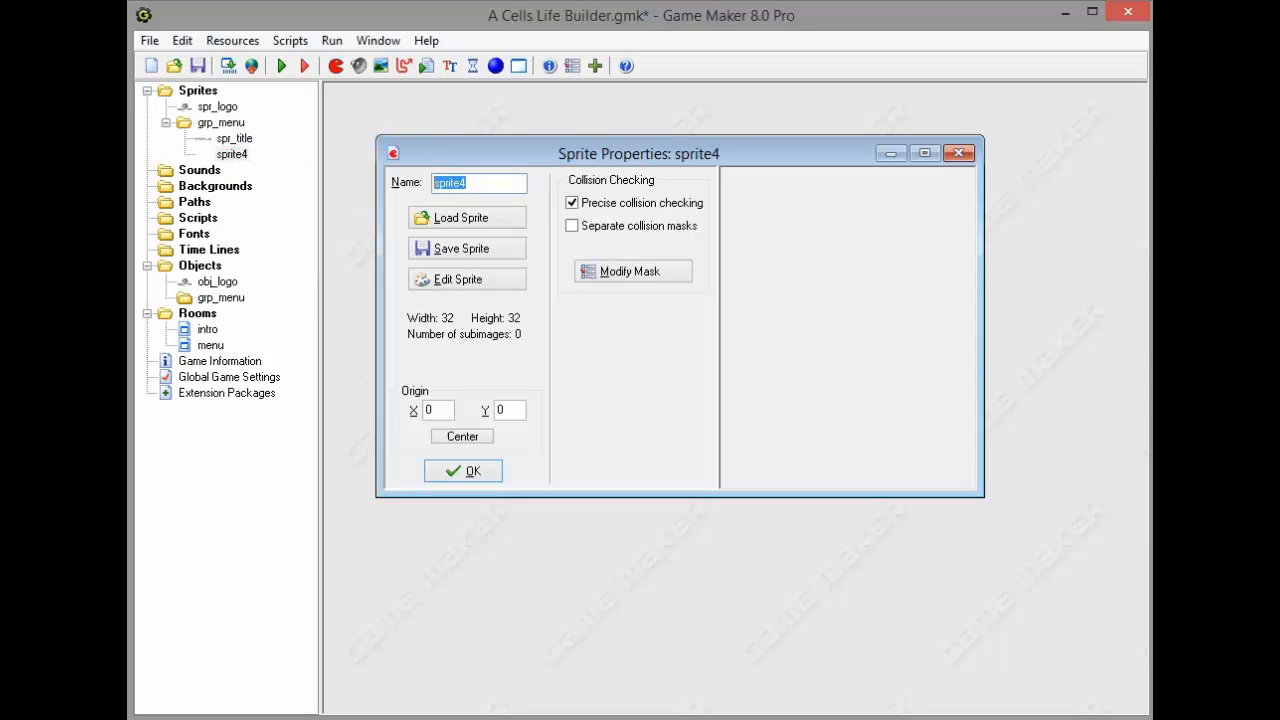
text(spr_comapn)
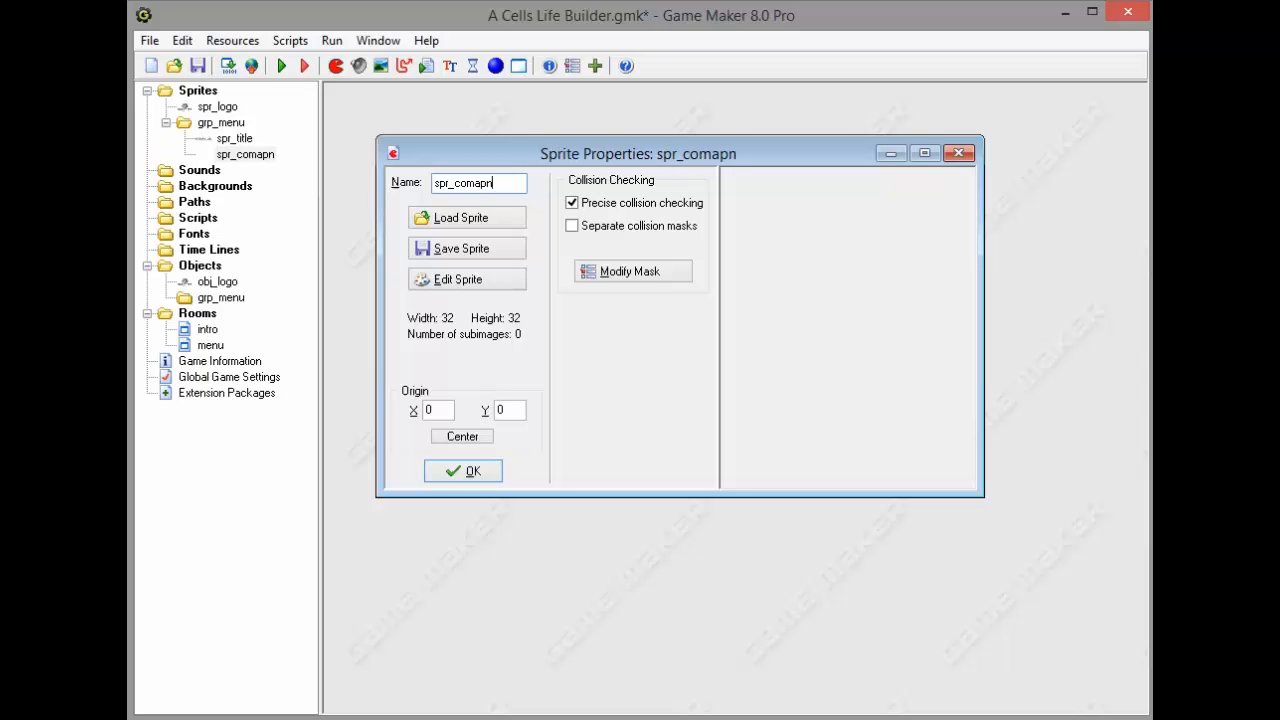
text(y)
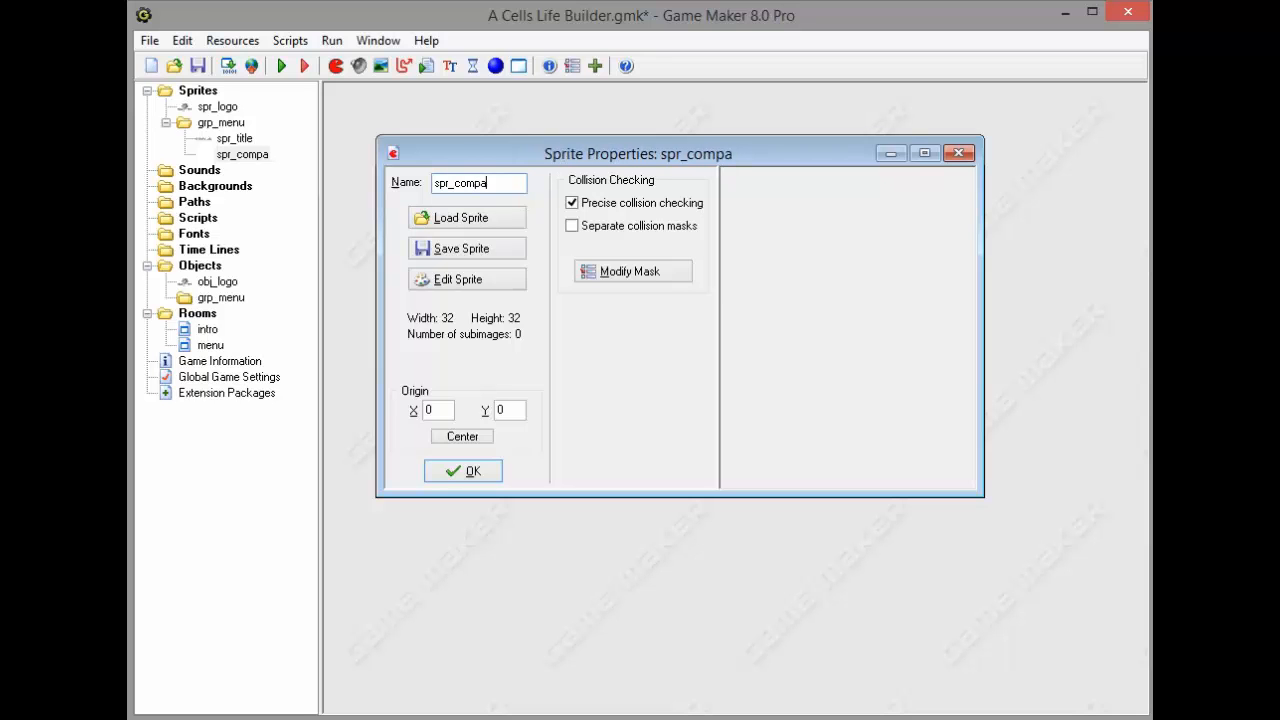
click(456, 280)
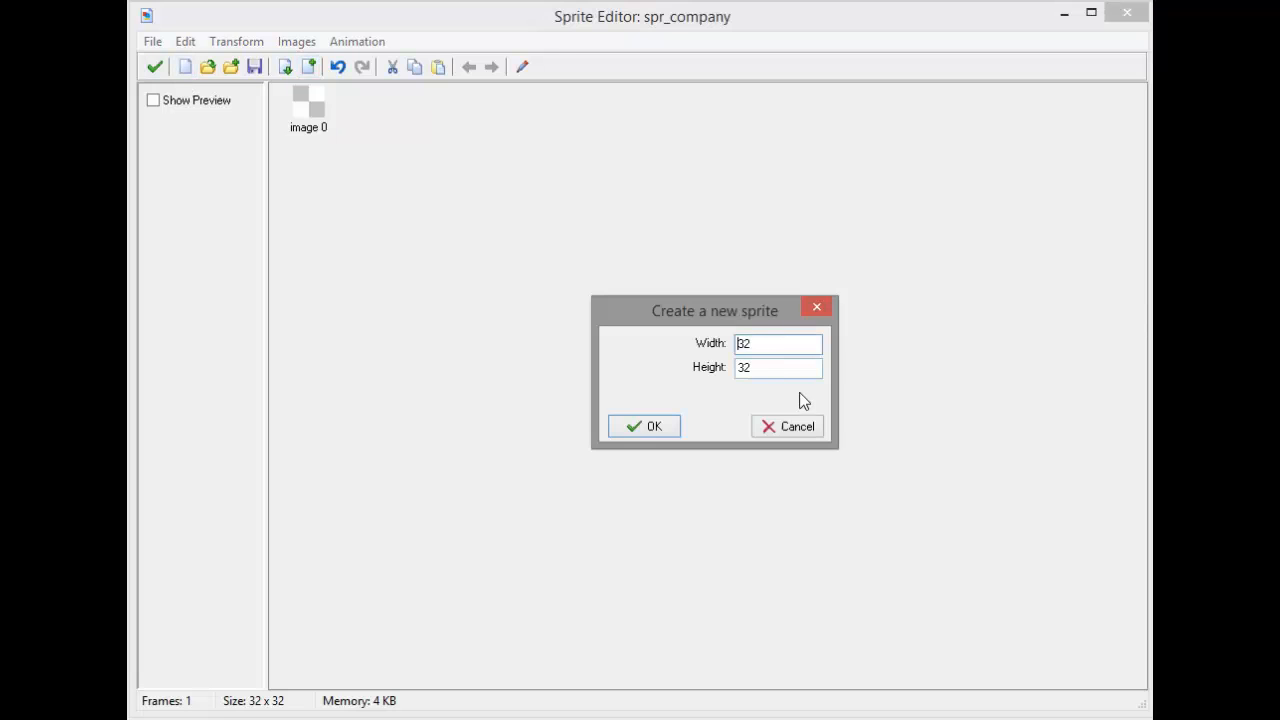
Create the 198×16 image for the company credit
text(16)
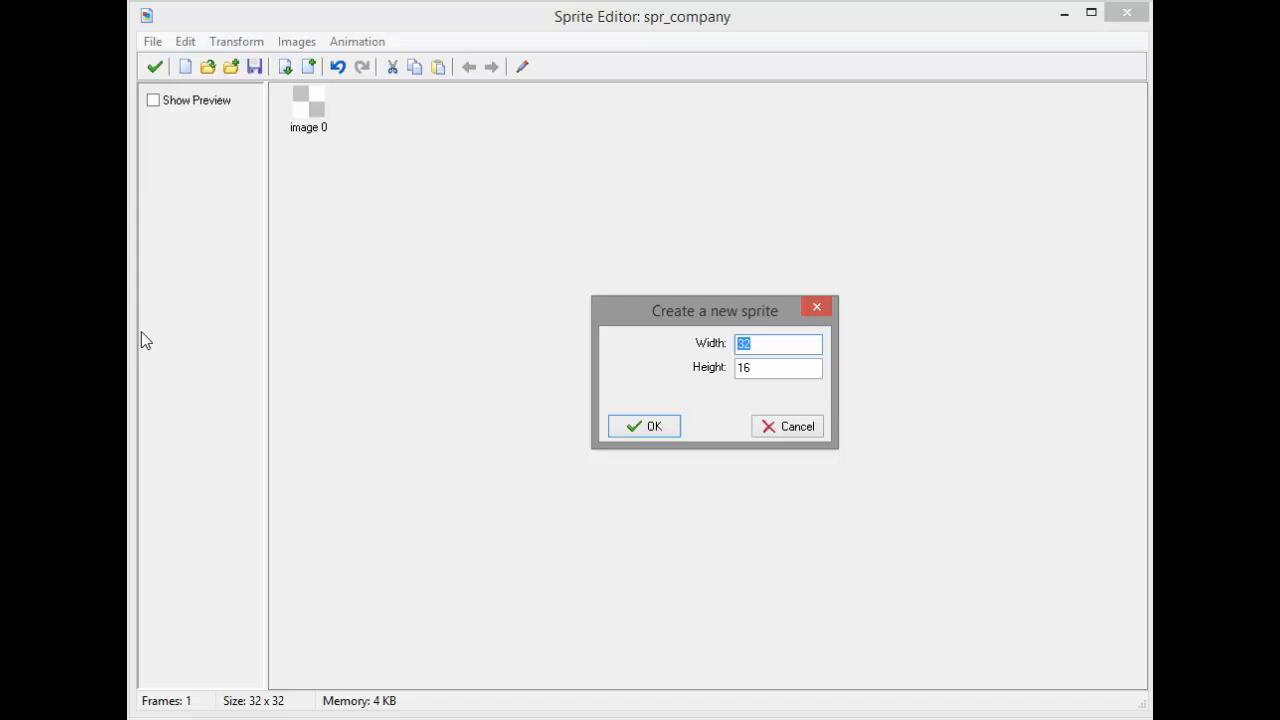
click(644, 426)
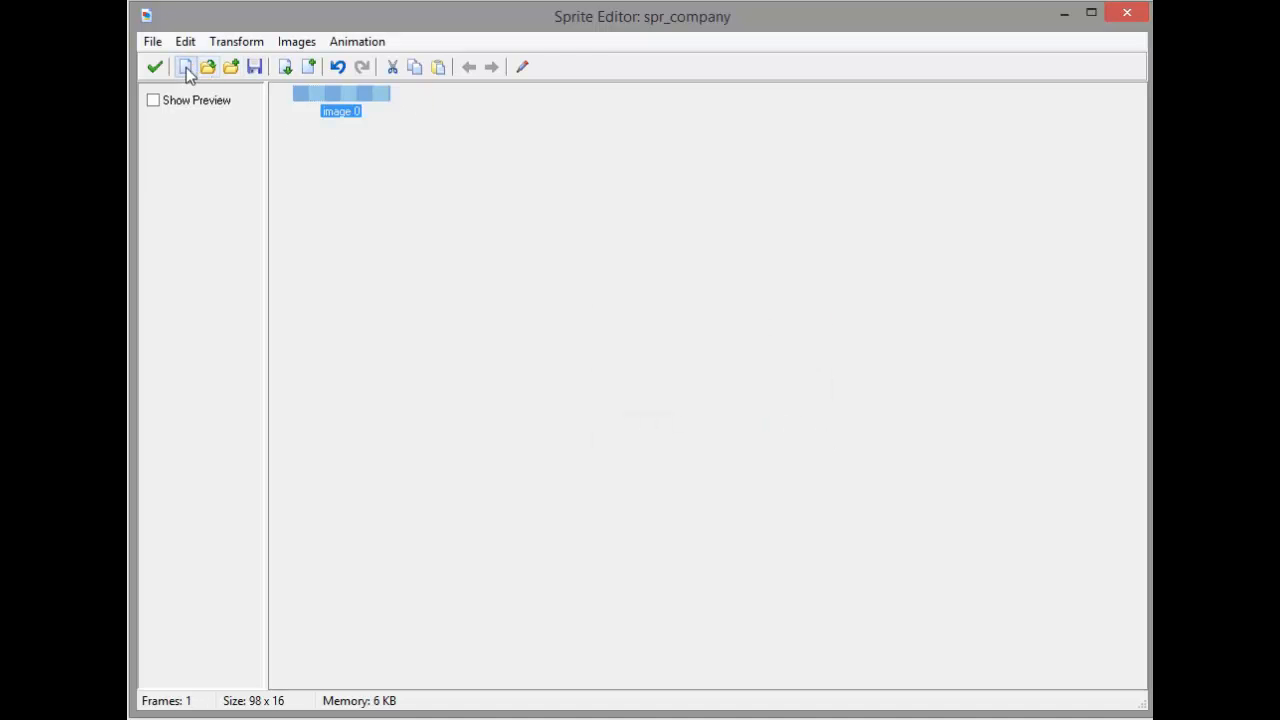
click(184, 66)
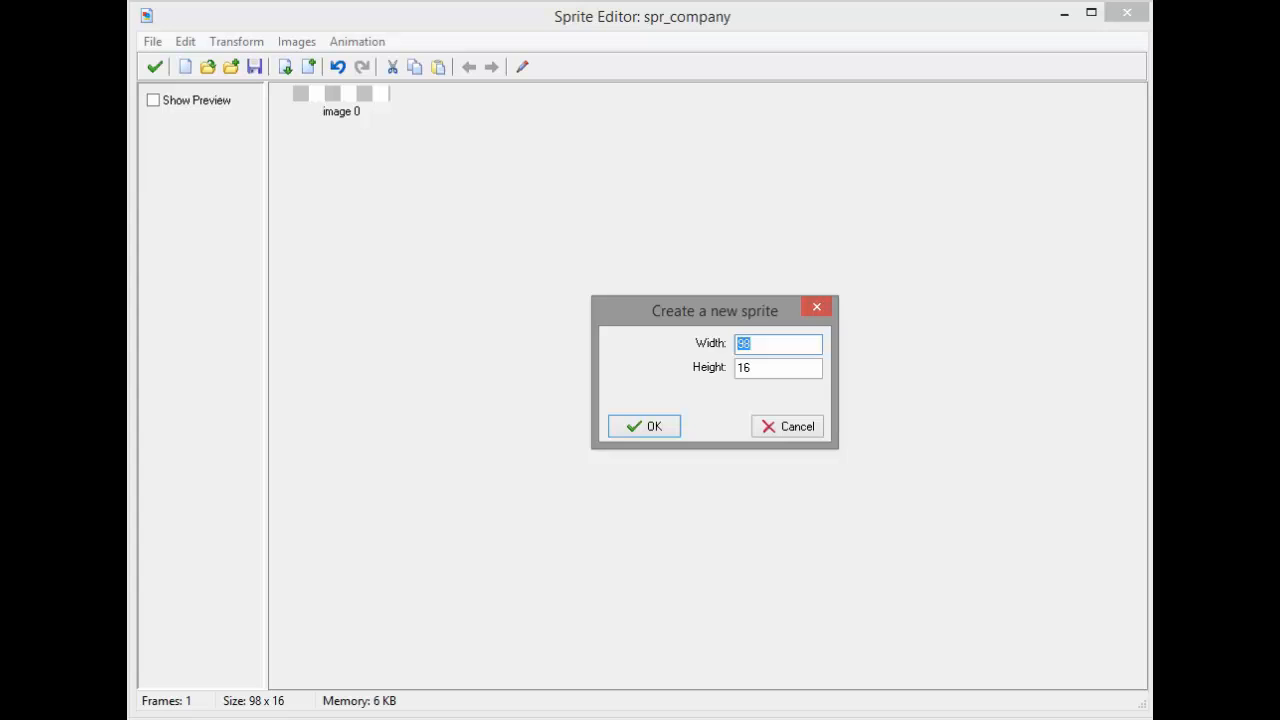
click(644, 426)
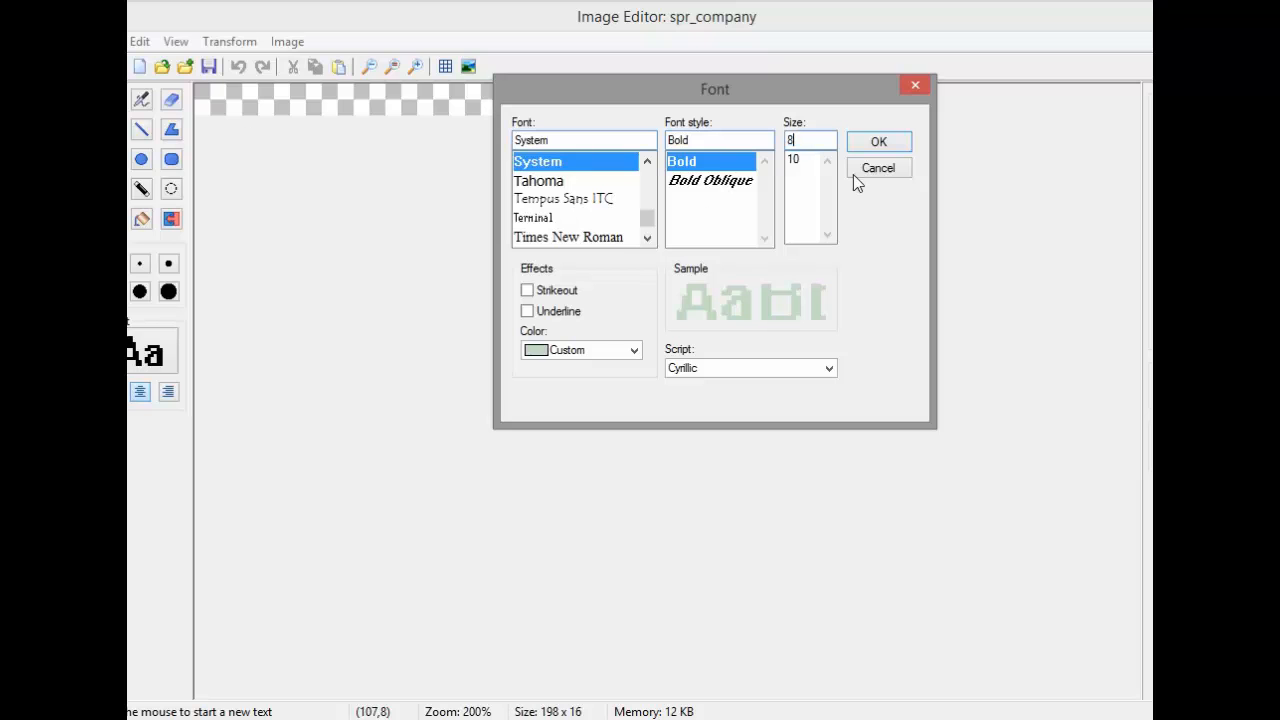
Write Brainstorm Team@ in bold on the image and centre the sprite's origin
click(878, 140)
text(Brainstorm T)
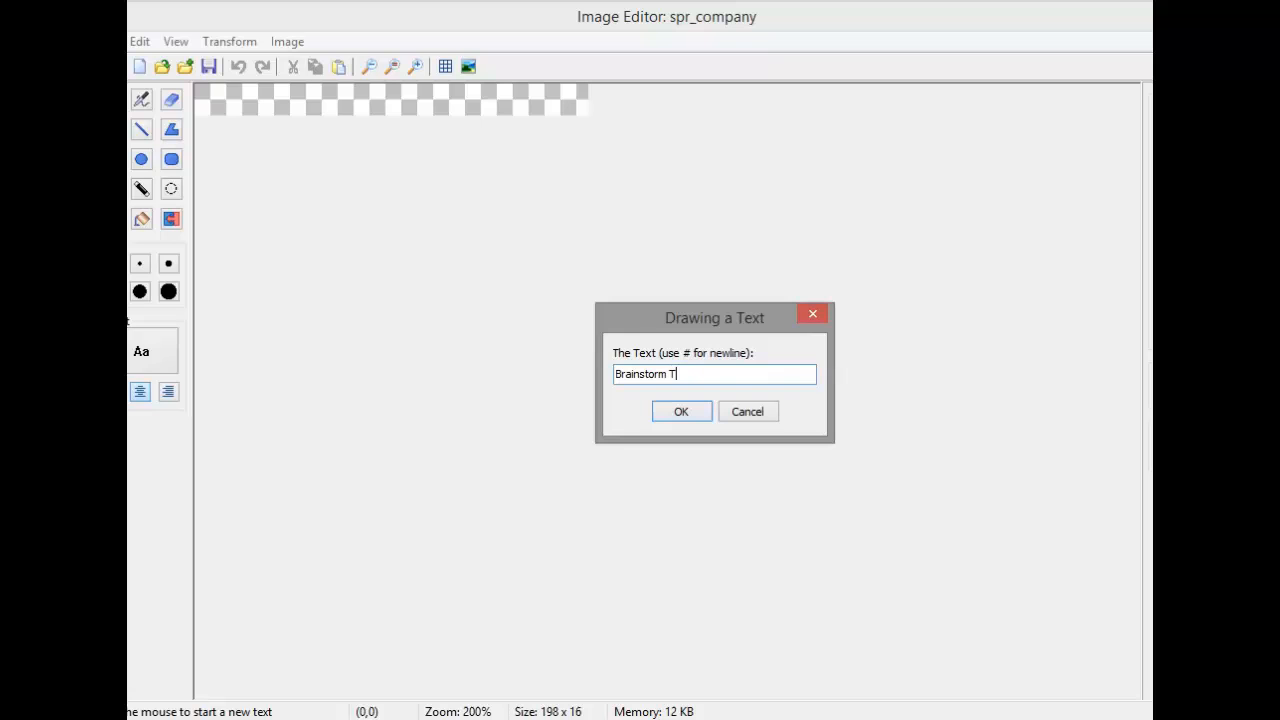
click(680, 412)
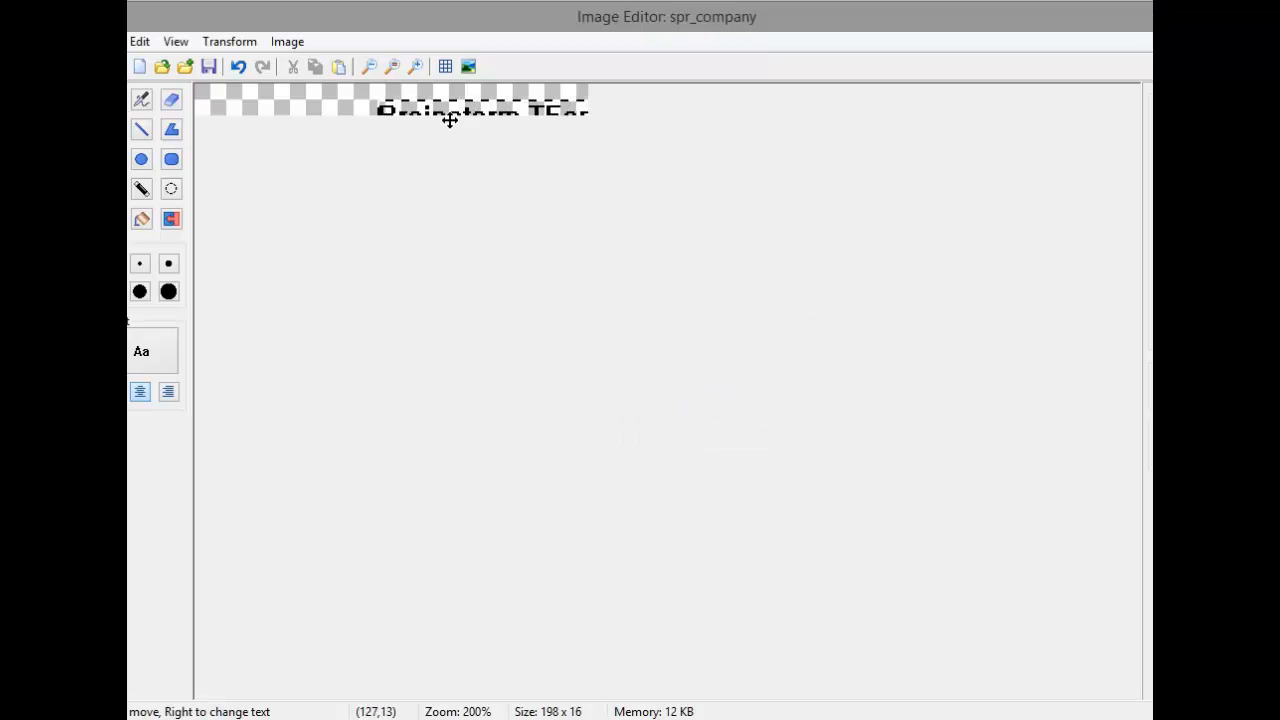
right_click(450, 110)
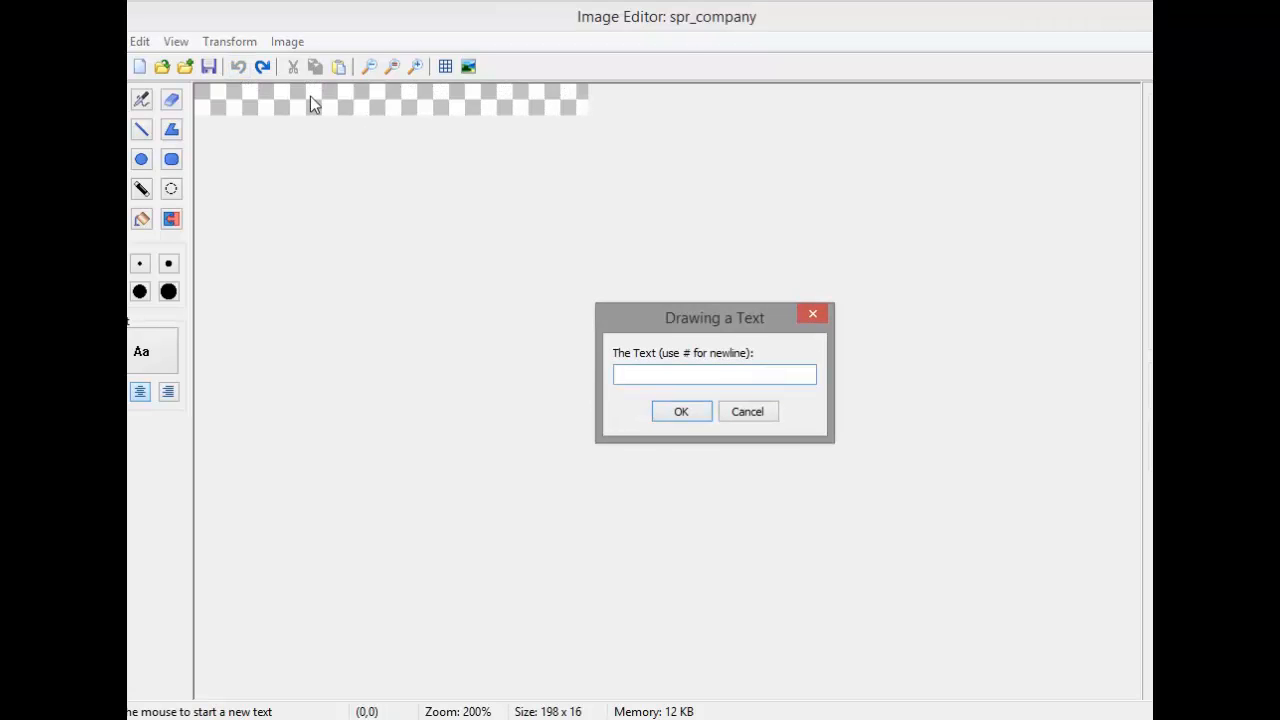
text(Brainstomr)
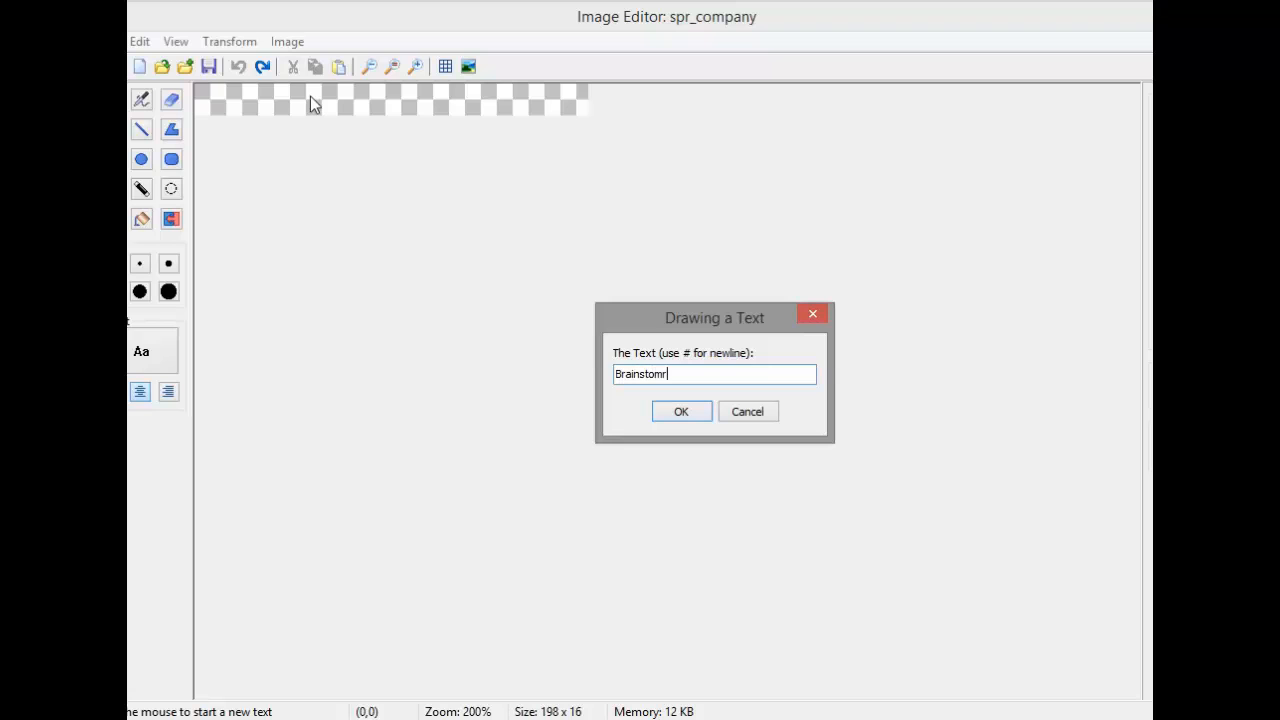
key(BackSpace)
text(rm Team@)
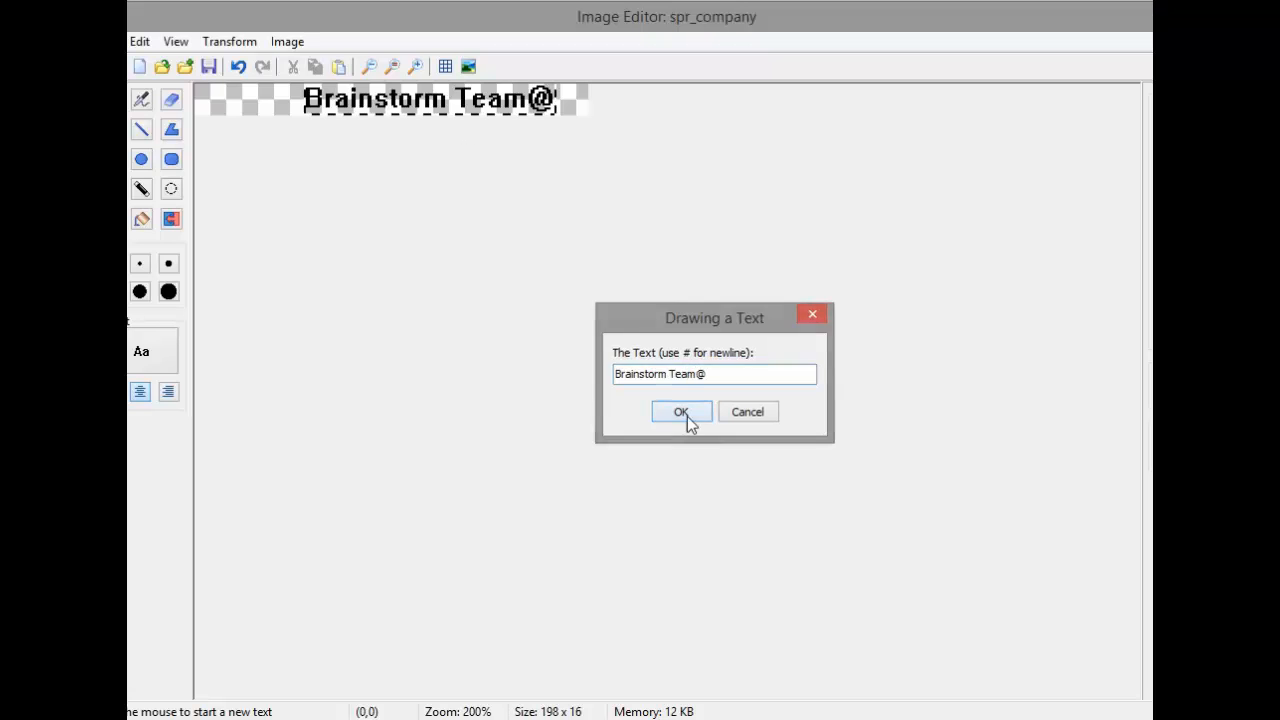
click(680, 412)
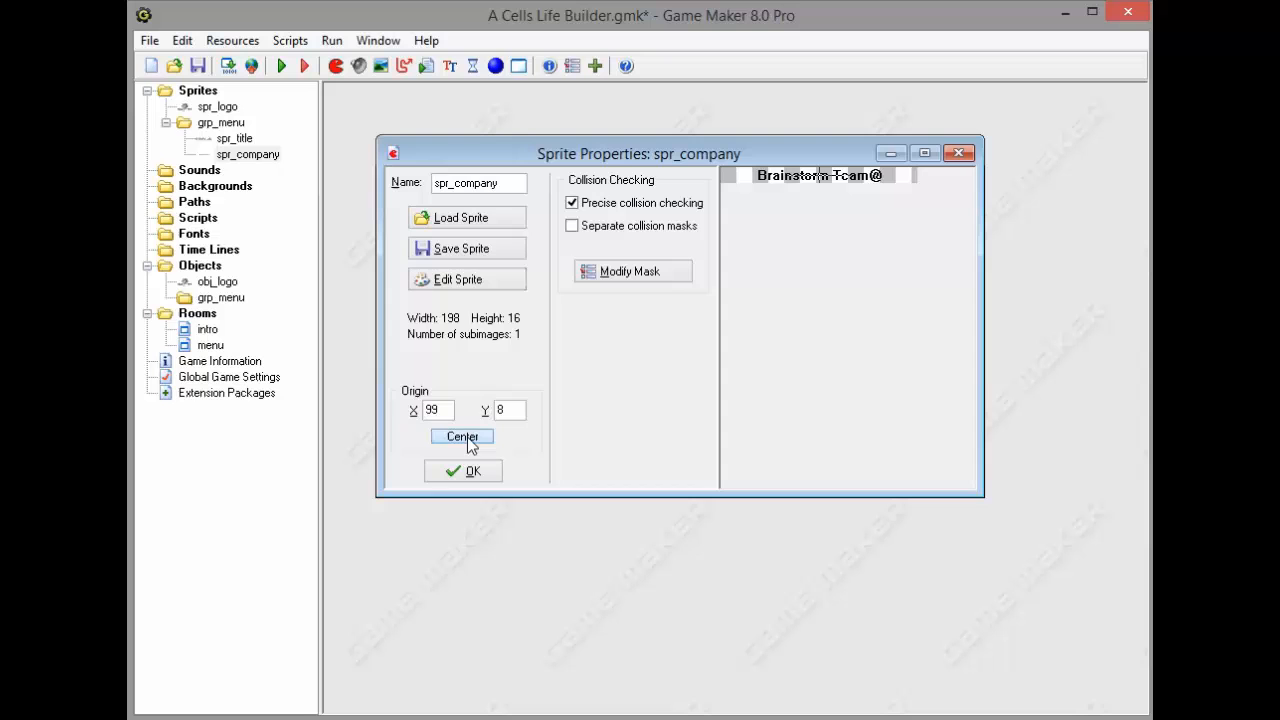
click(464, 472)
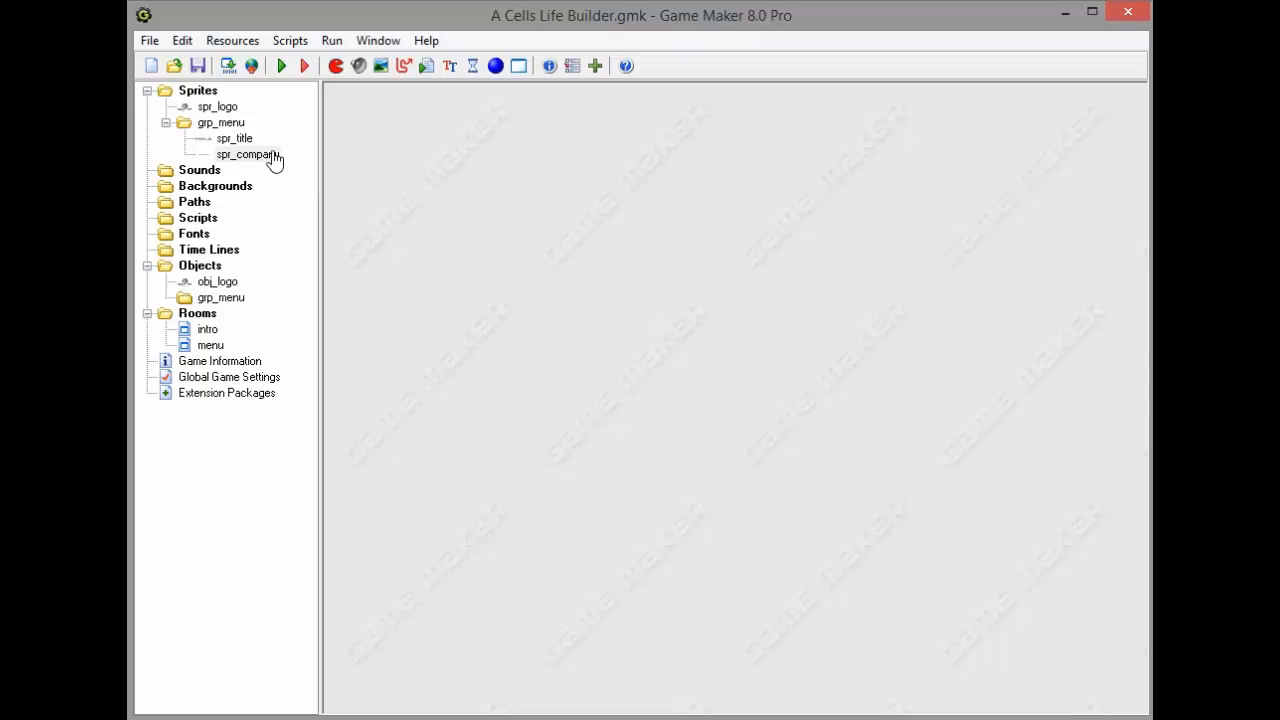
Add a new menu sprite named spr_play and start a blank image for it
click(288, 138)
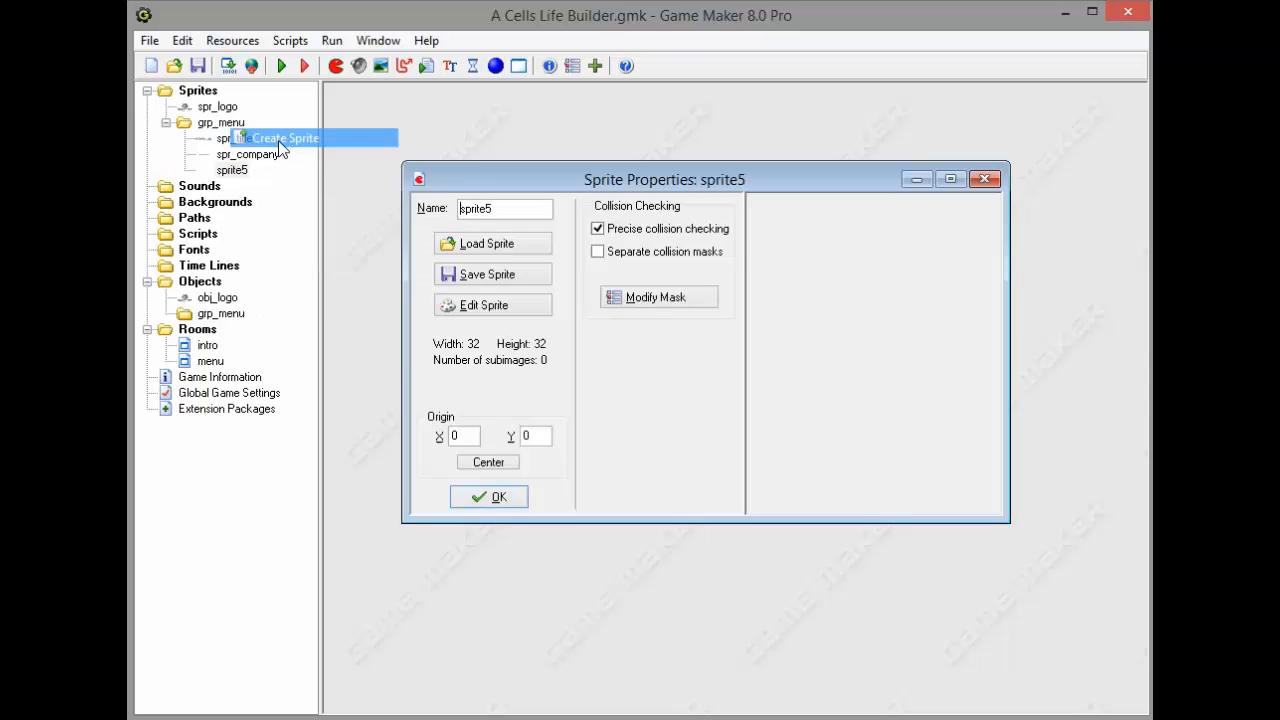
text(spr_play)
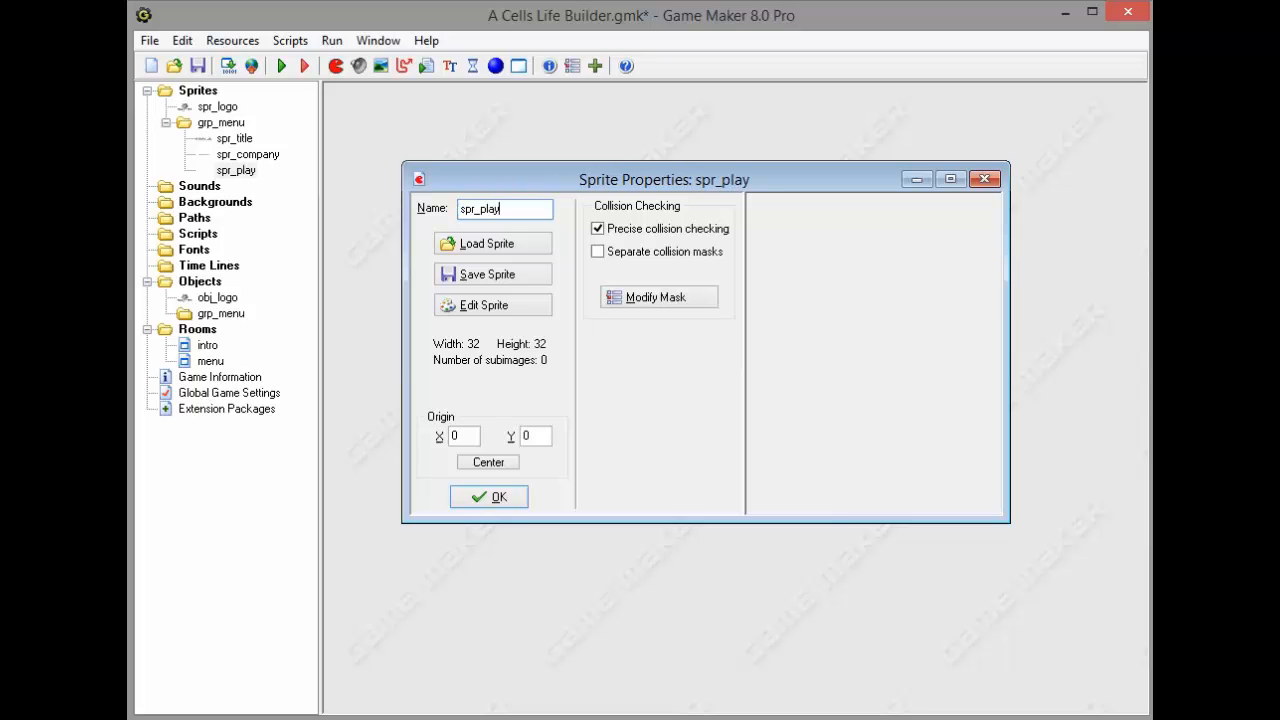
click(484, 304)
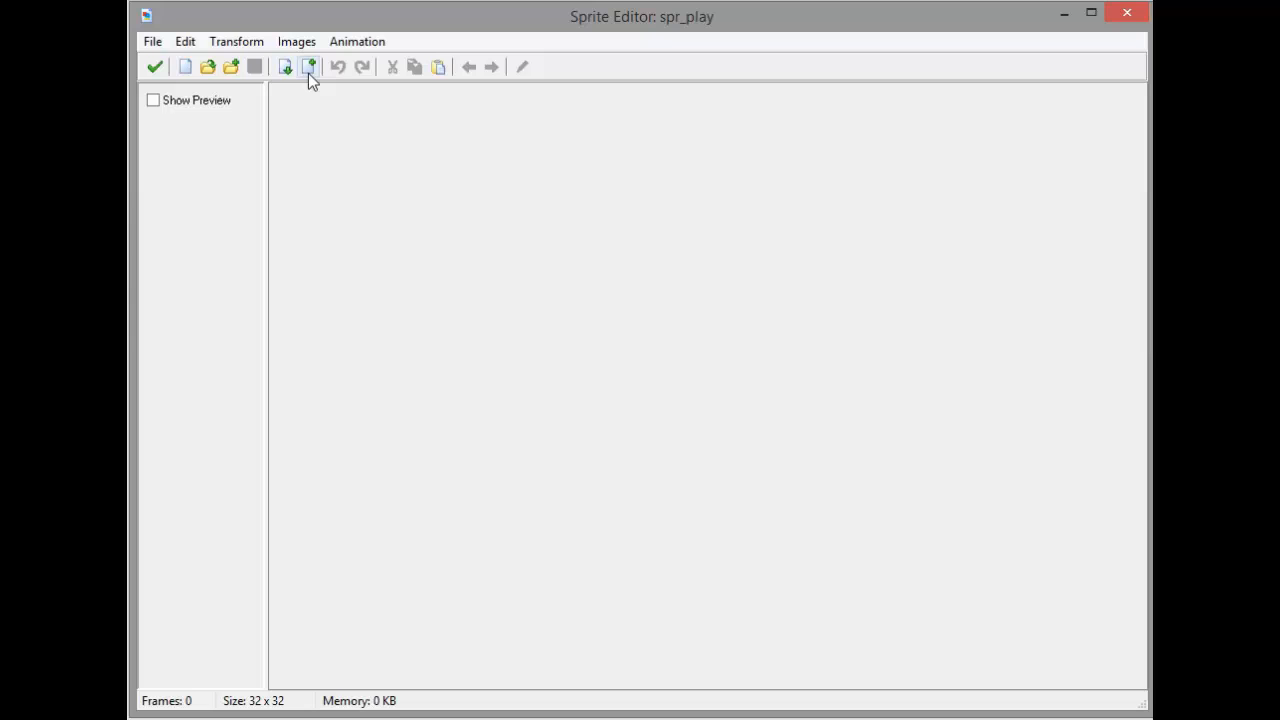
click(308, 66)
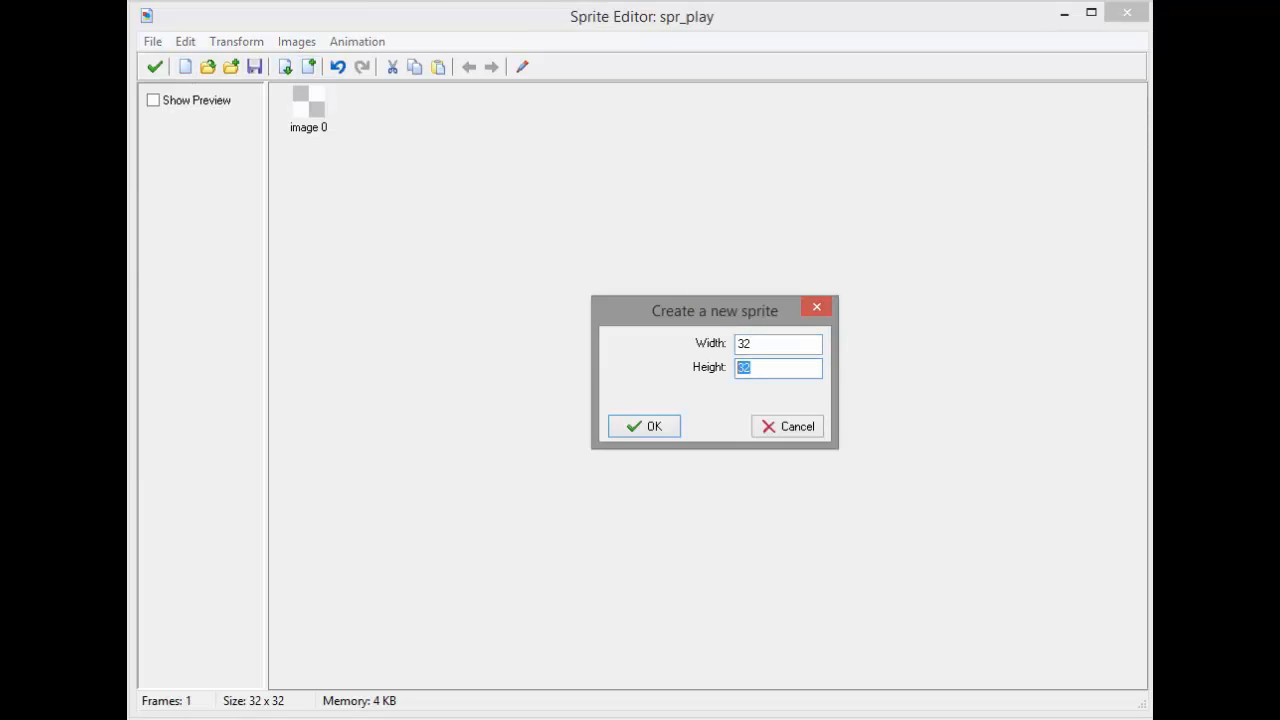
Size the spr_play button image to 268 by 48
text(98)
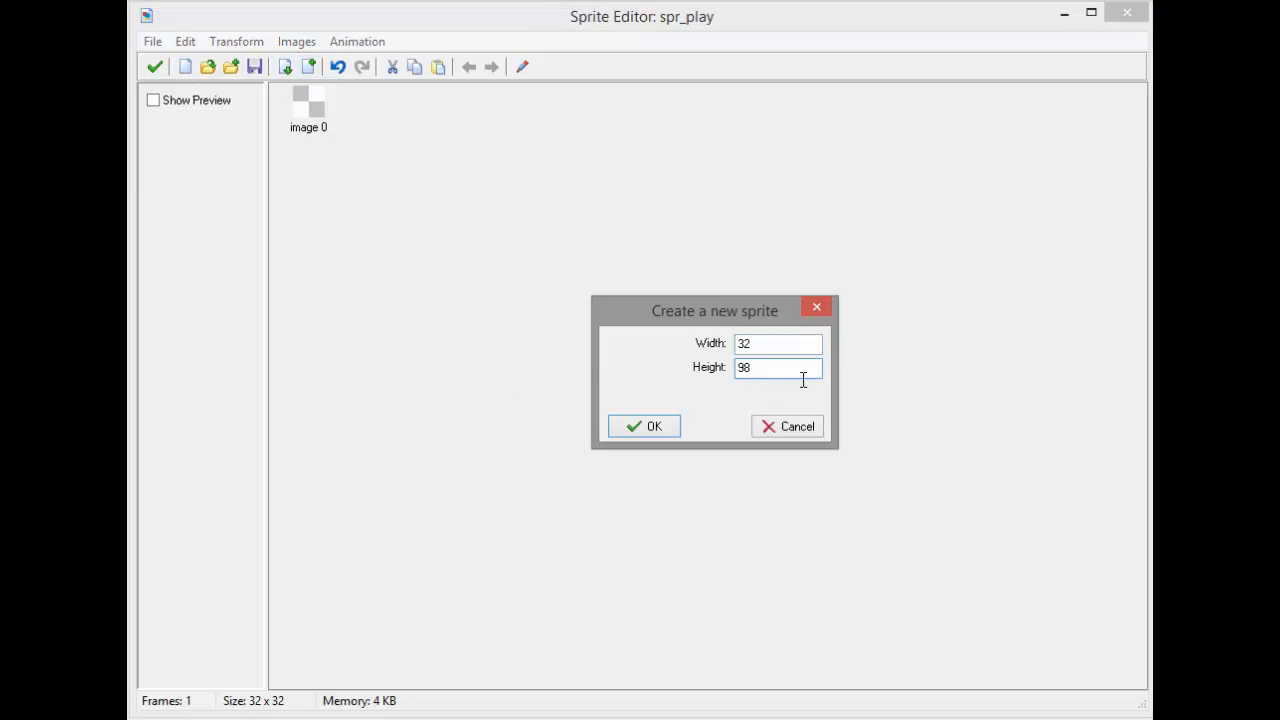
text(64)
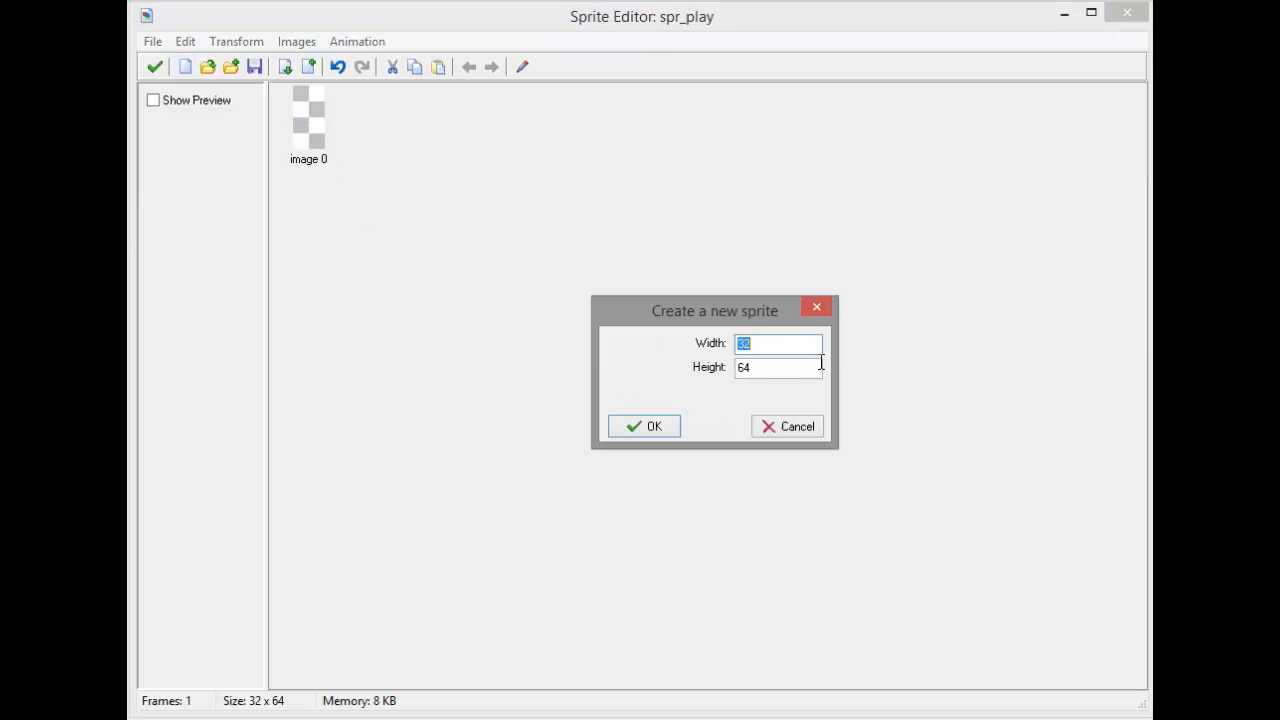
text(48)
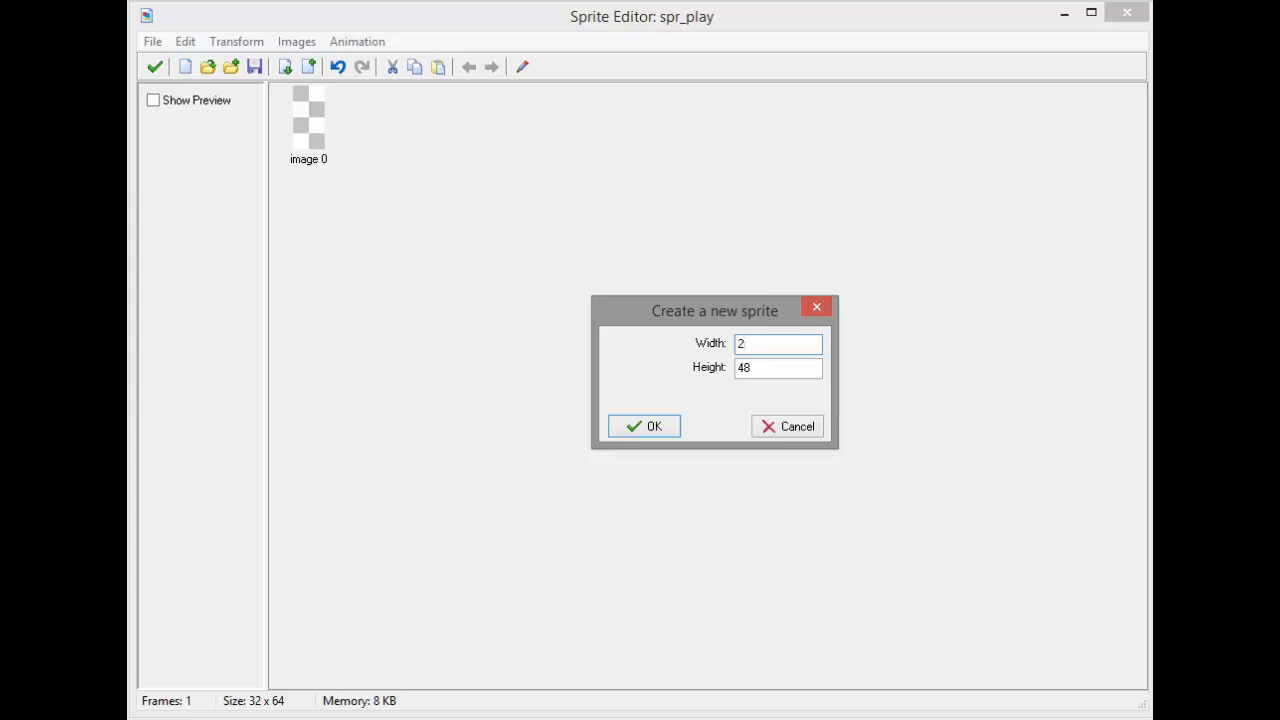
click(644, 426)
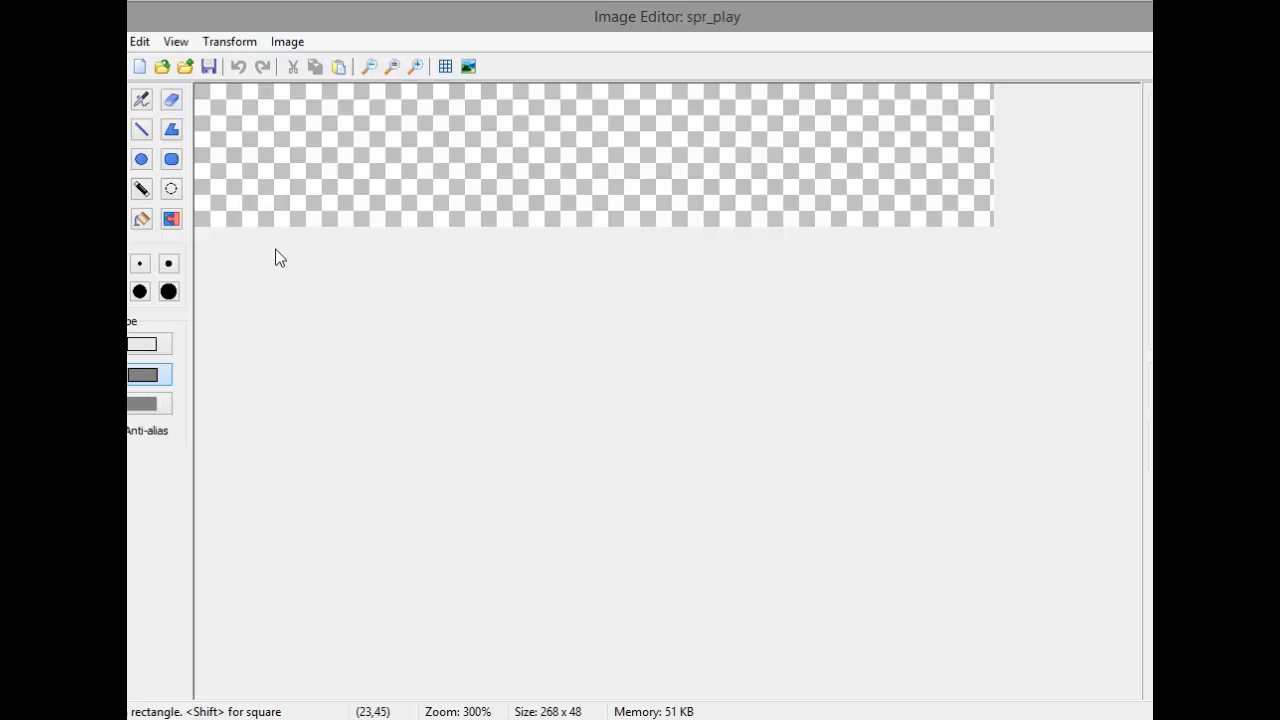
Draw a grey filled rectangle with the thickest black border over the whole image
click(168, 262)
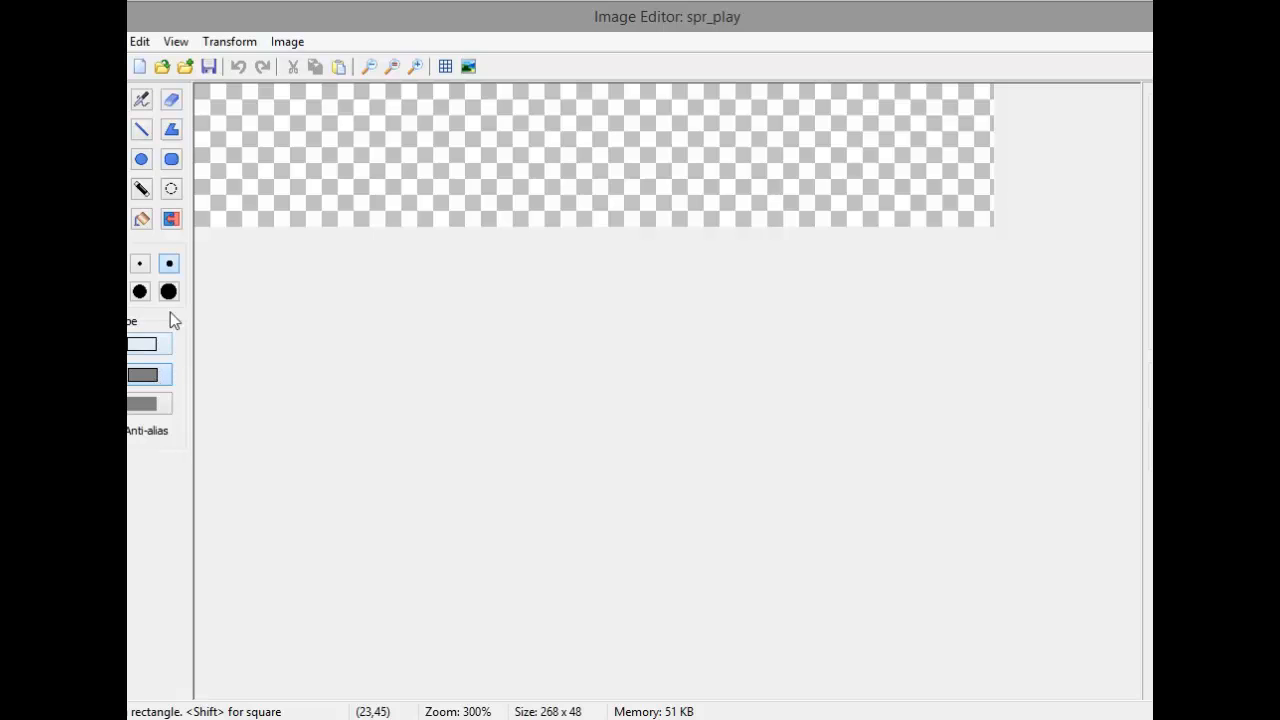
click(148, 374)
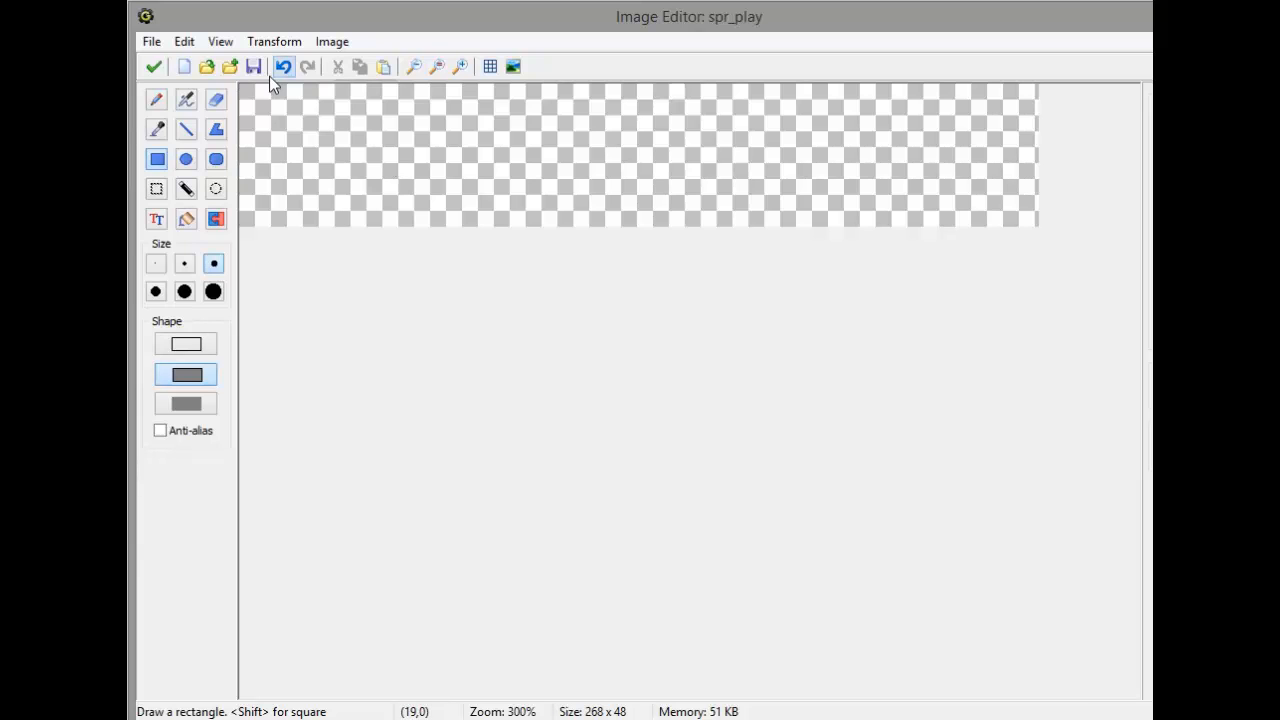
drag(252, 92, 910, 216)
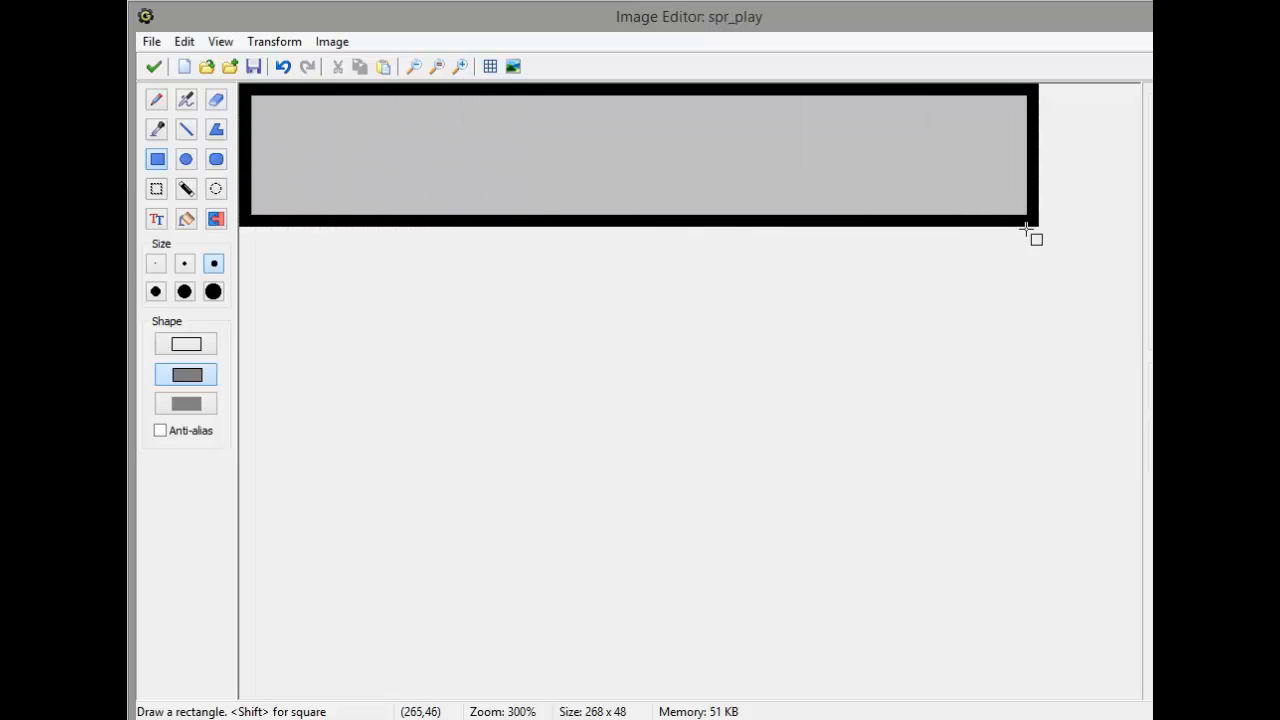
click(156, 218)
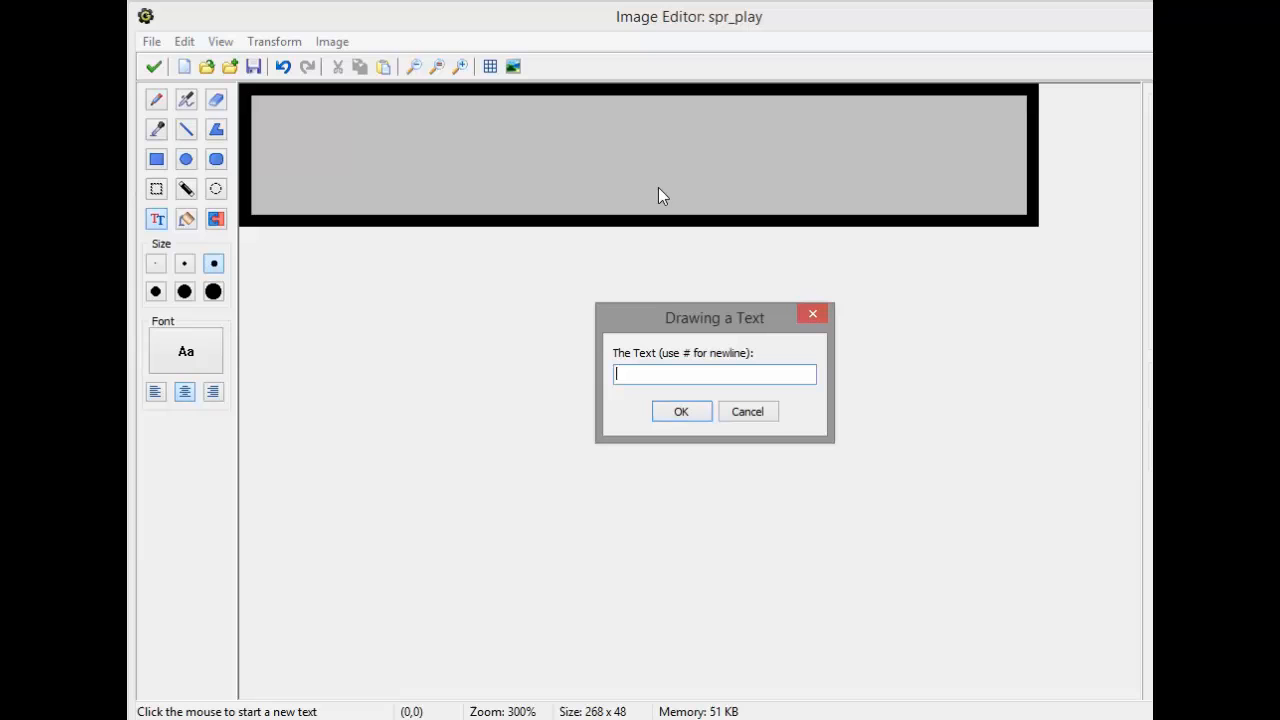
Place the word Play in bold size-32 font on the button
text(P)
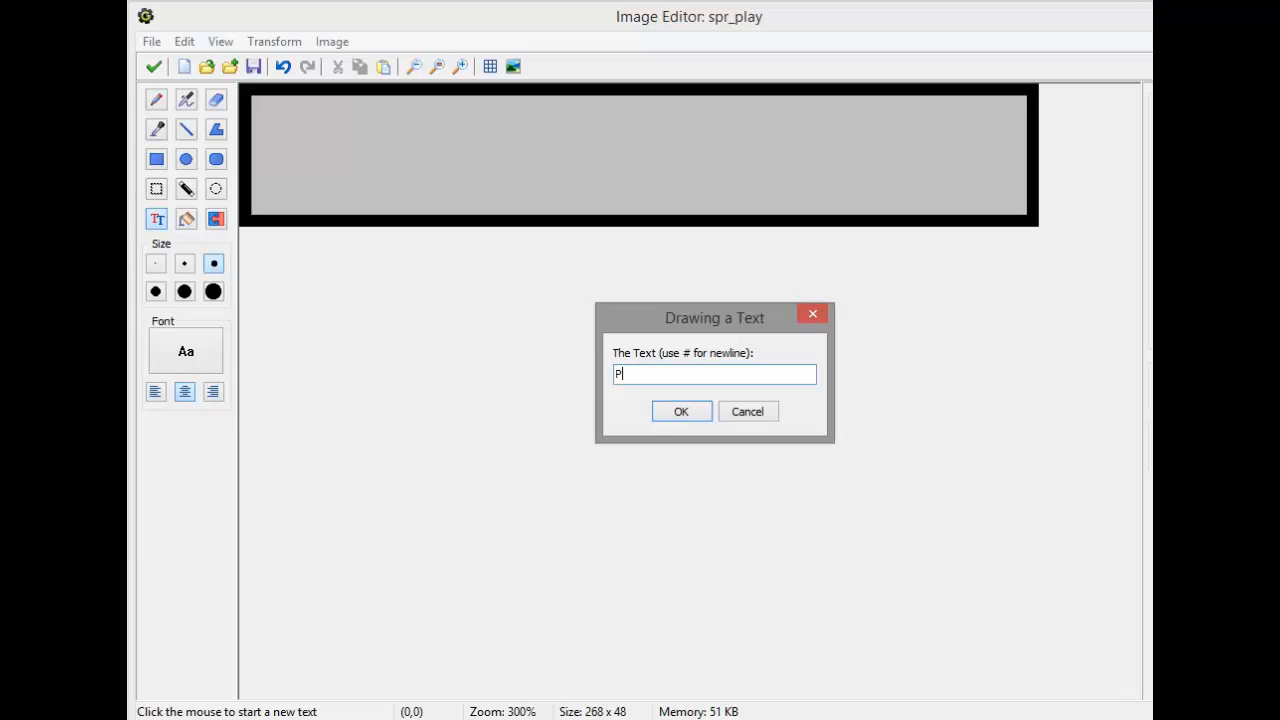
text(lay)
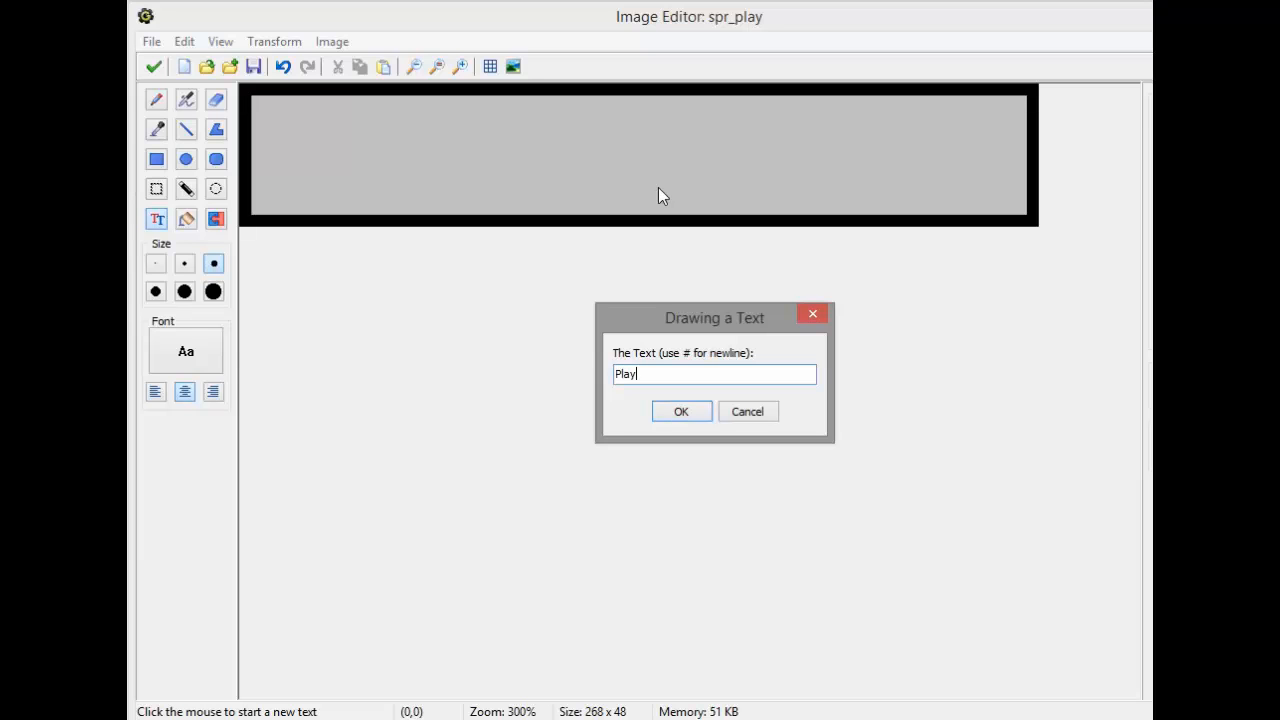
click(680, 412)
text(32)
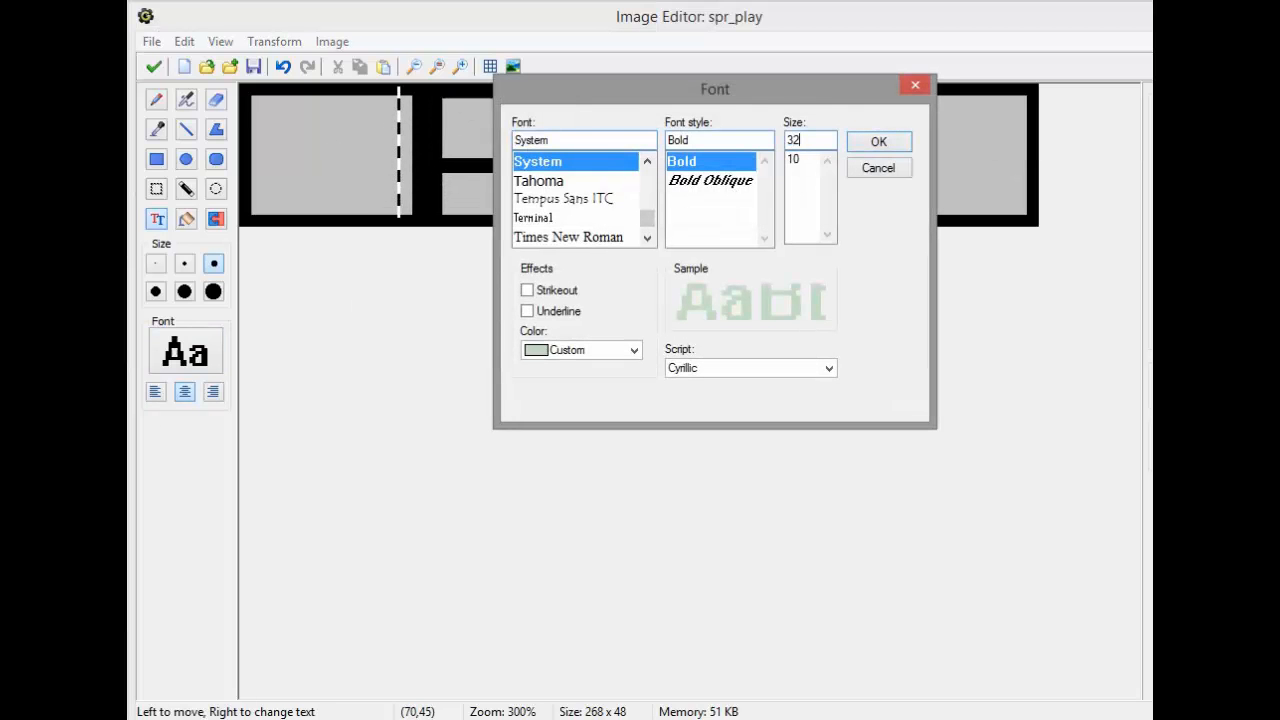
click(876, 140)
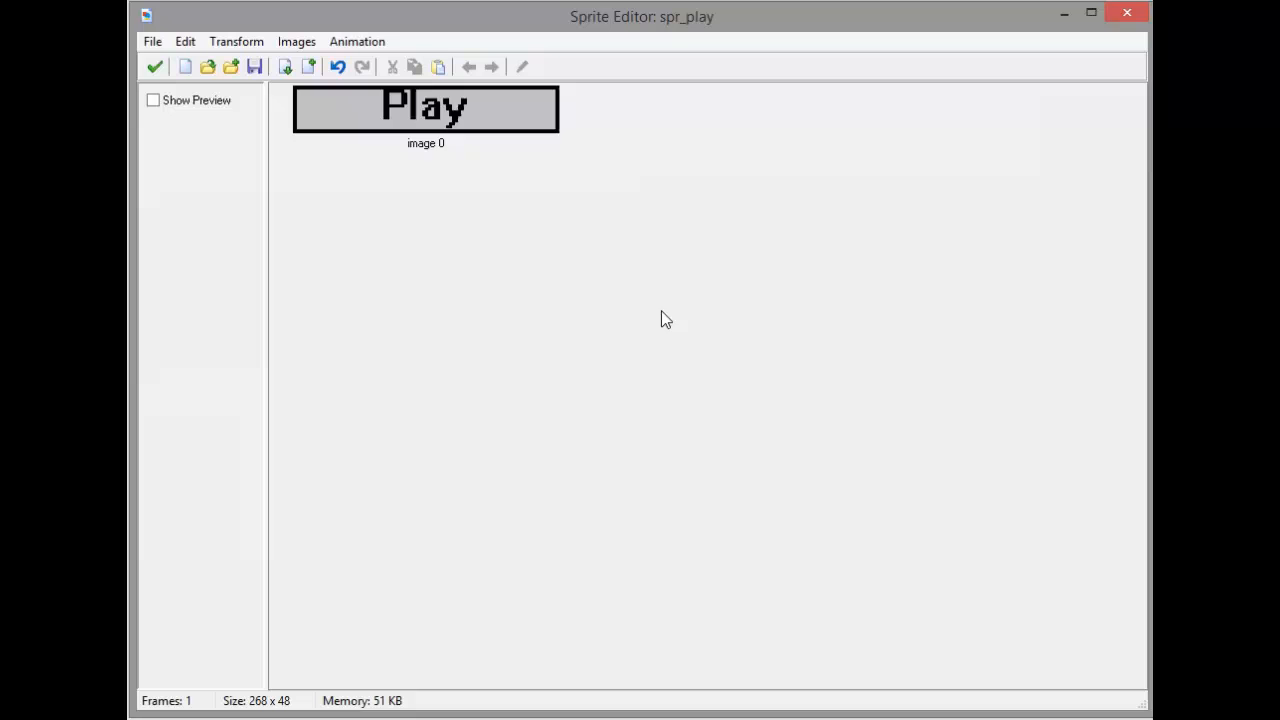
click(184, 40)
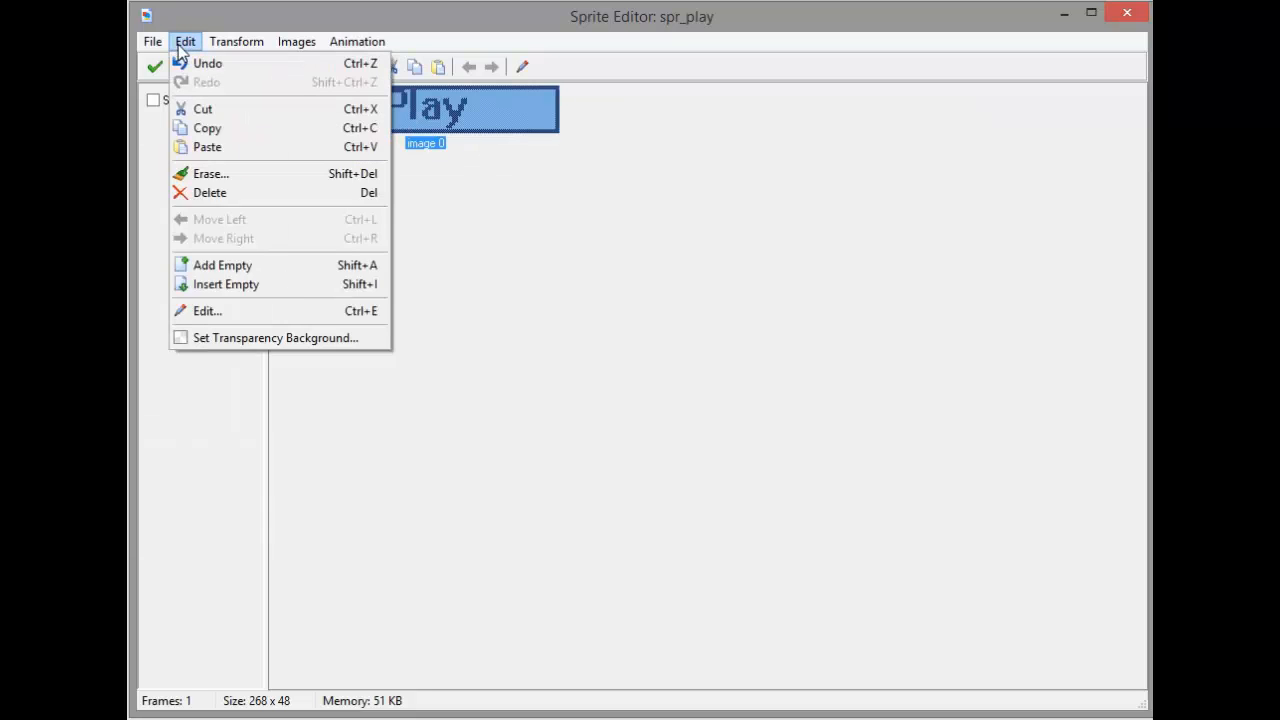
Fade the Play image to light green and centre the sprite's origin at 134×24
click(208, 312)
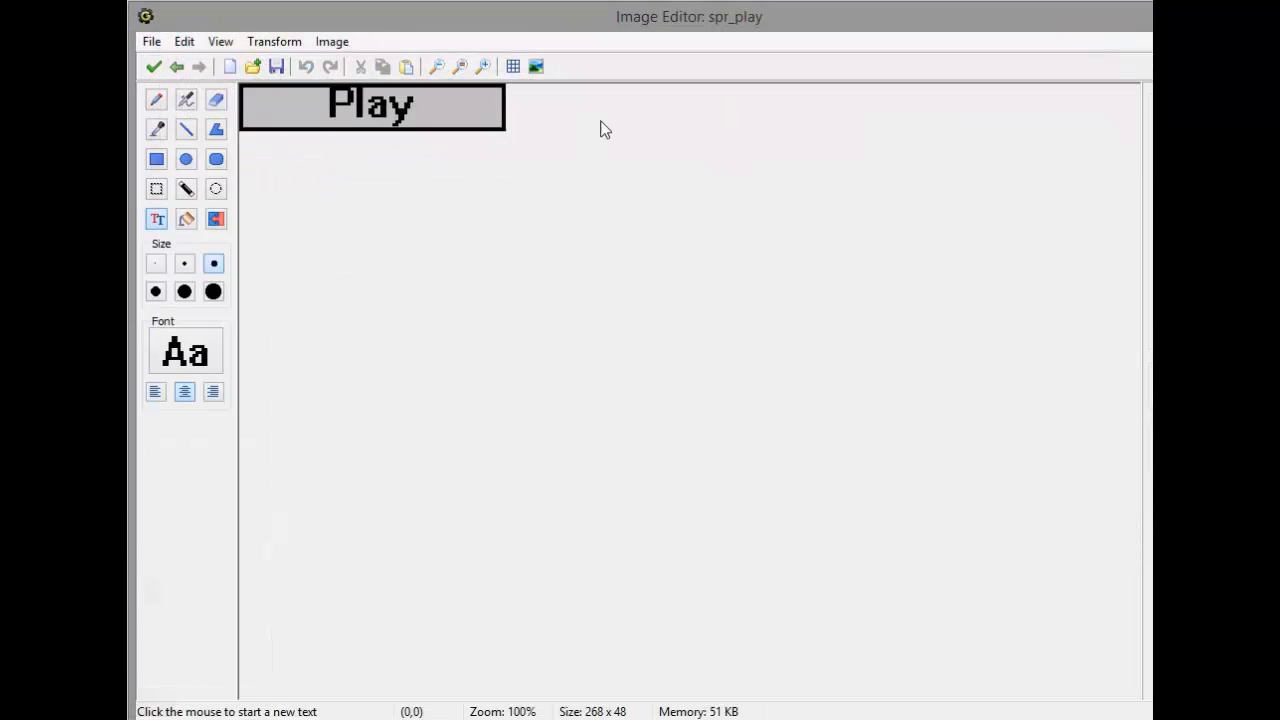
click(332, 40)
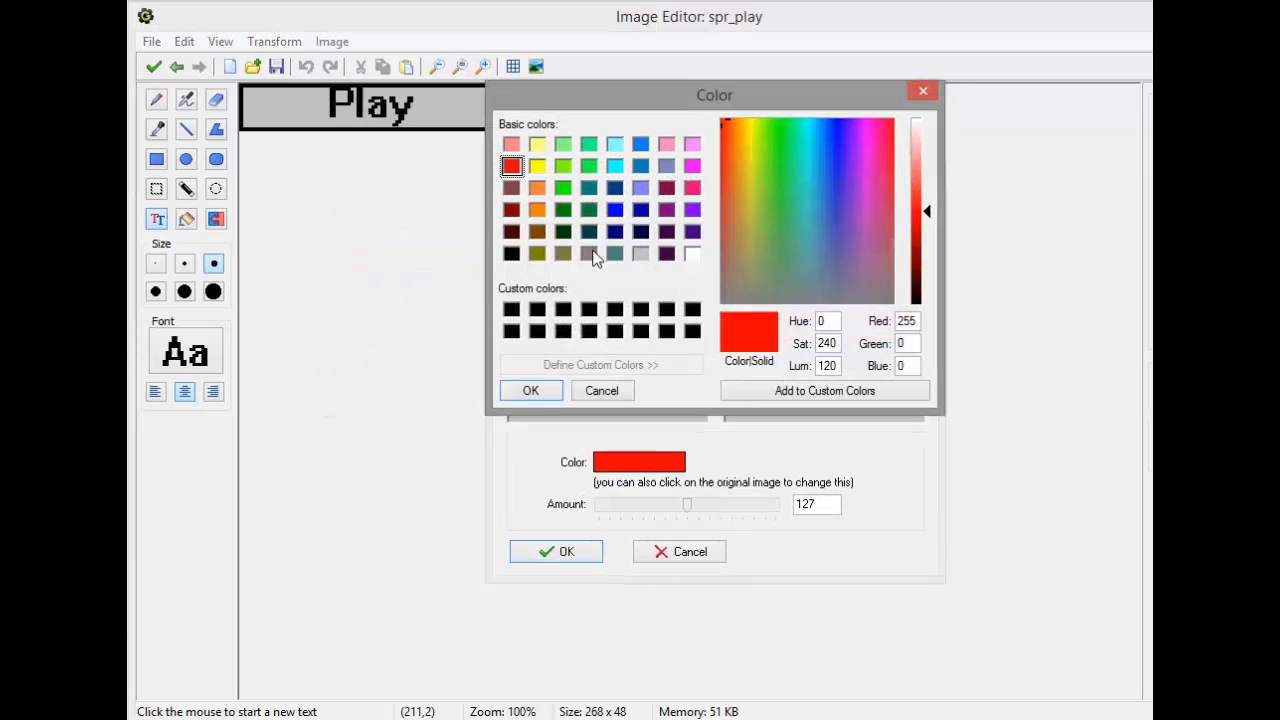
click(564, 144)
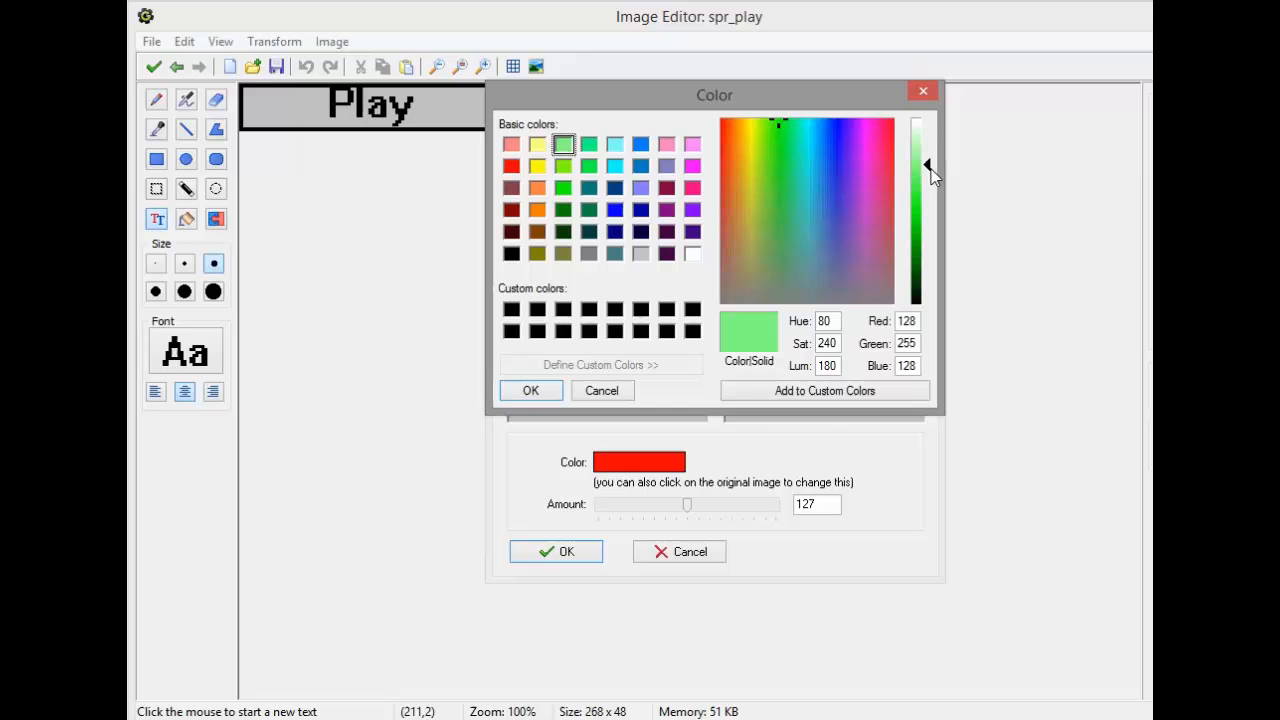
click(530, 390)
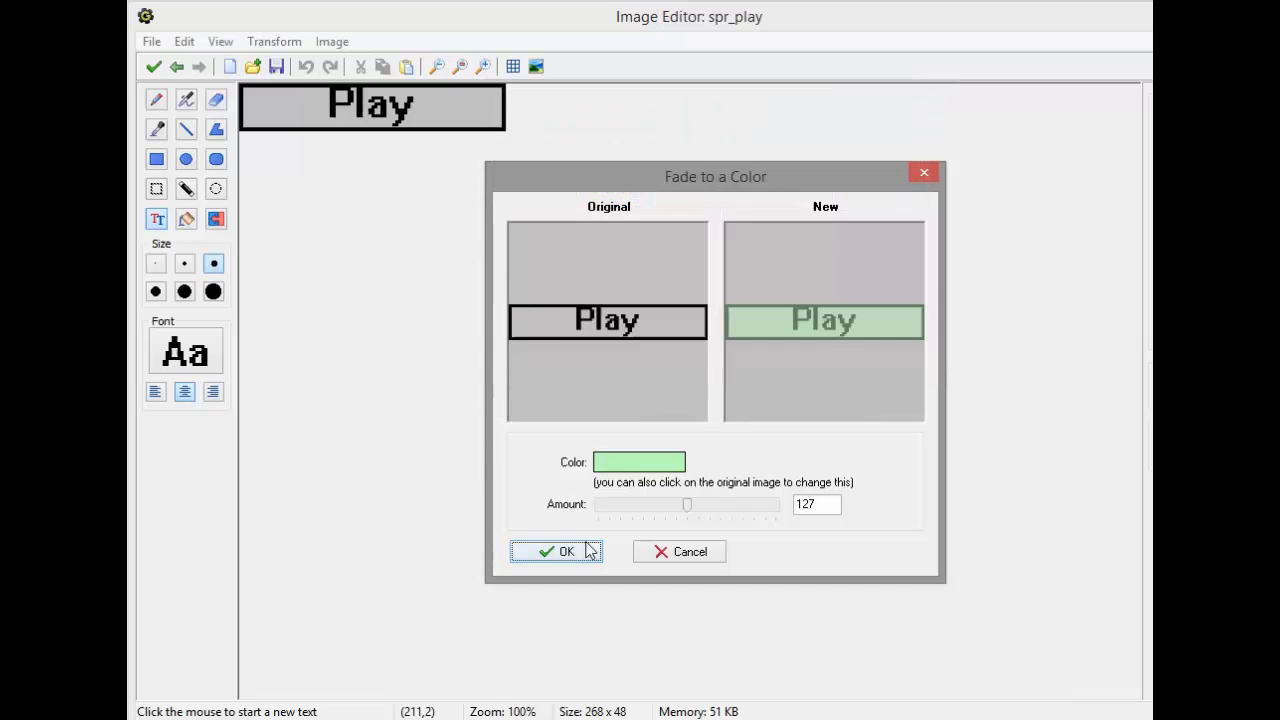
click(556, 552)
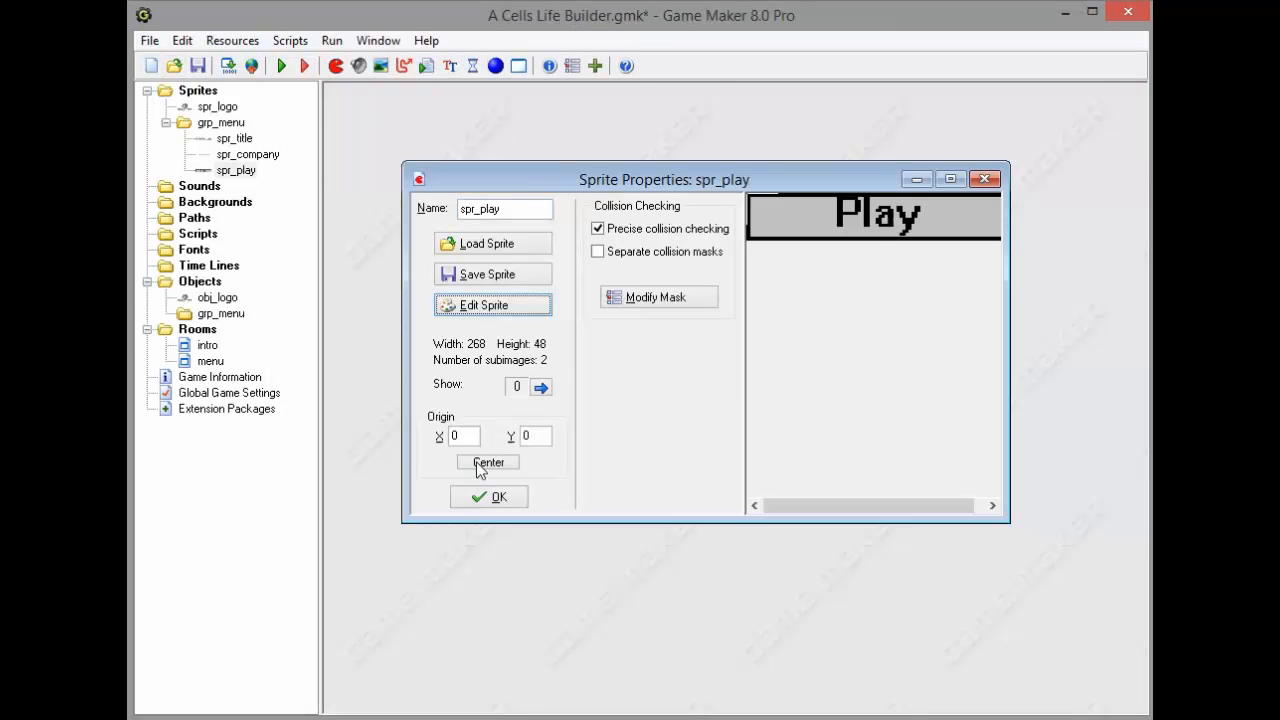
click(488, 460)
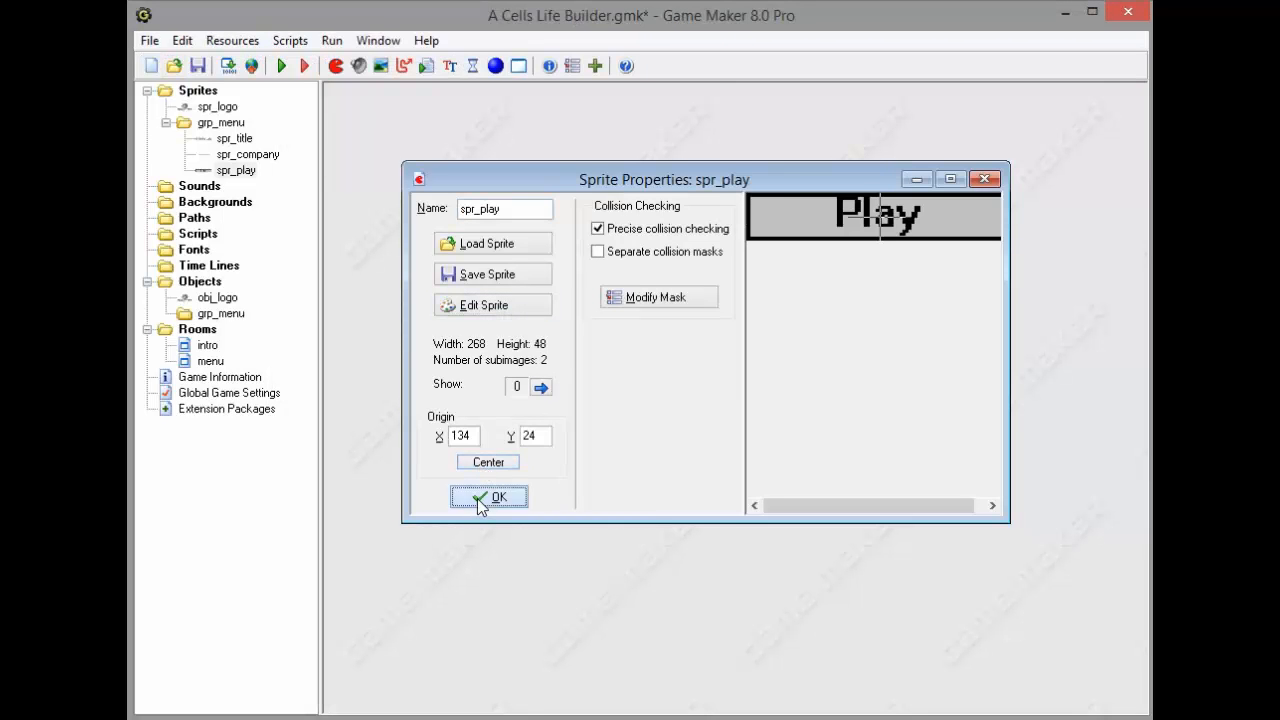
Save spr_play, duplicate it as spr_exit and reopen its images for editing
click(488, 496)
text(spr_exit)
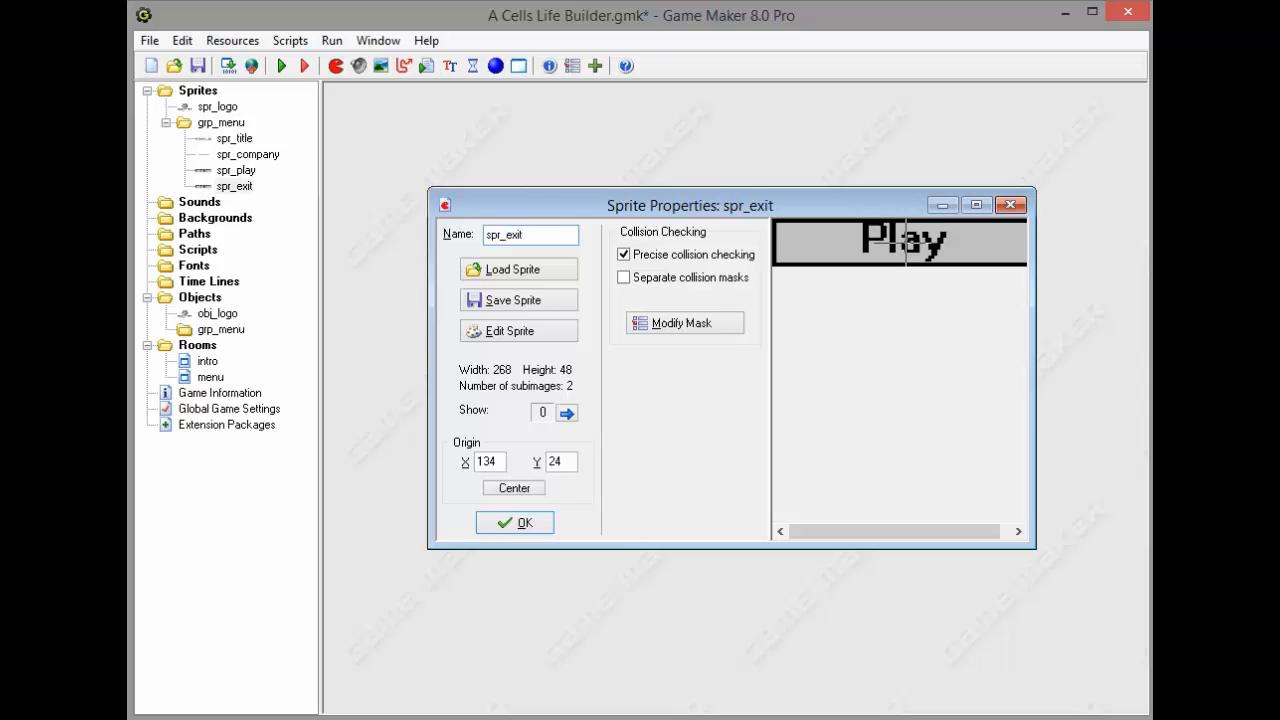
mouse_move(548, 340)
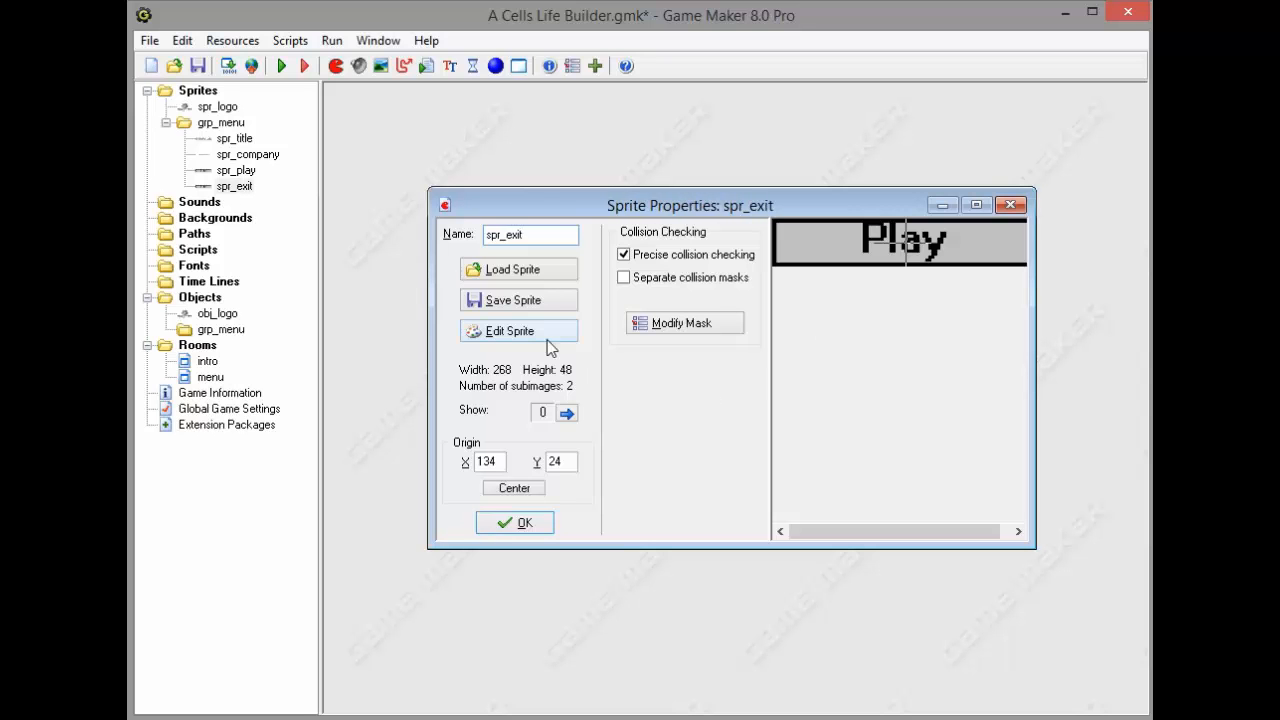
click(508, 330)
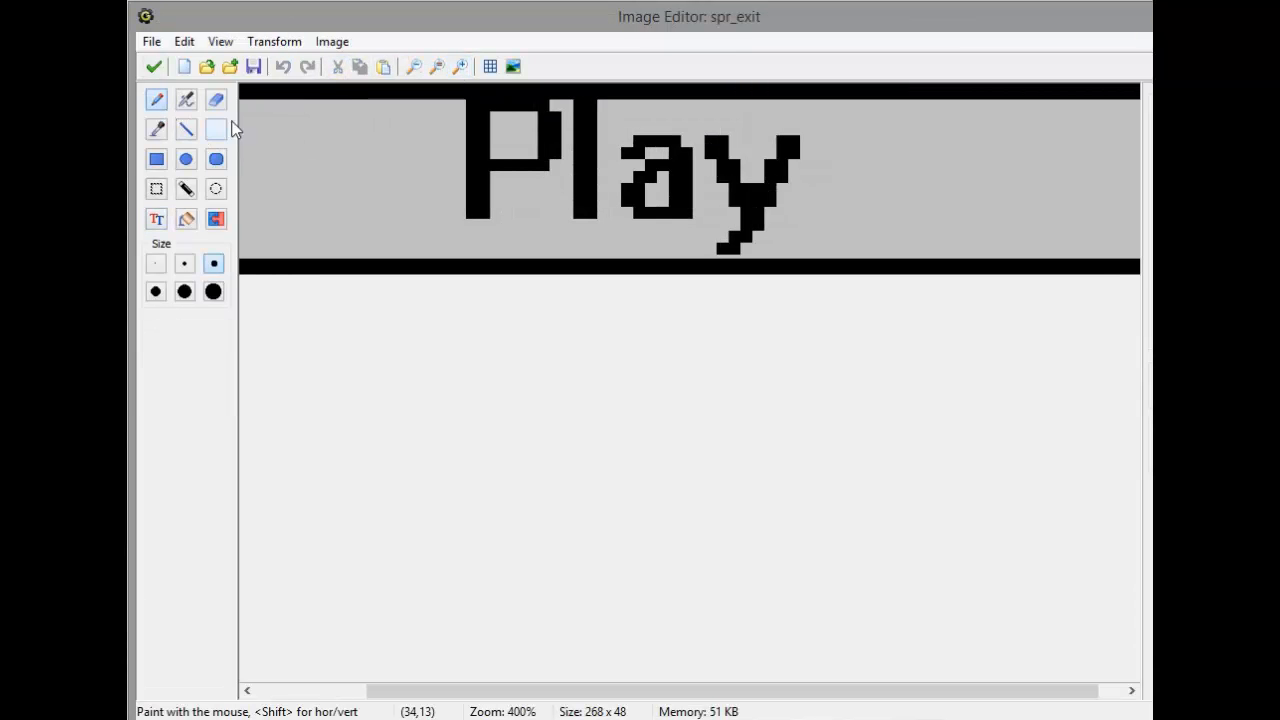
Paint over the Play text with grey and zoom out to the whole button
click(744, 240)
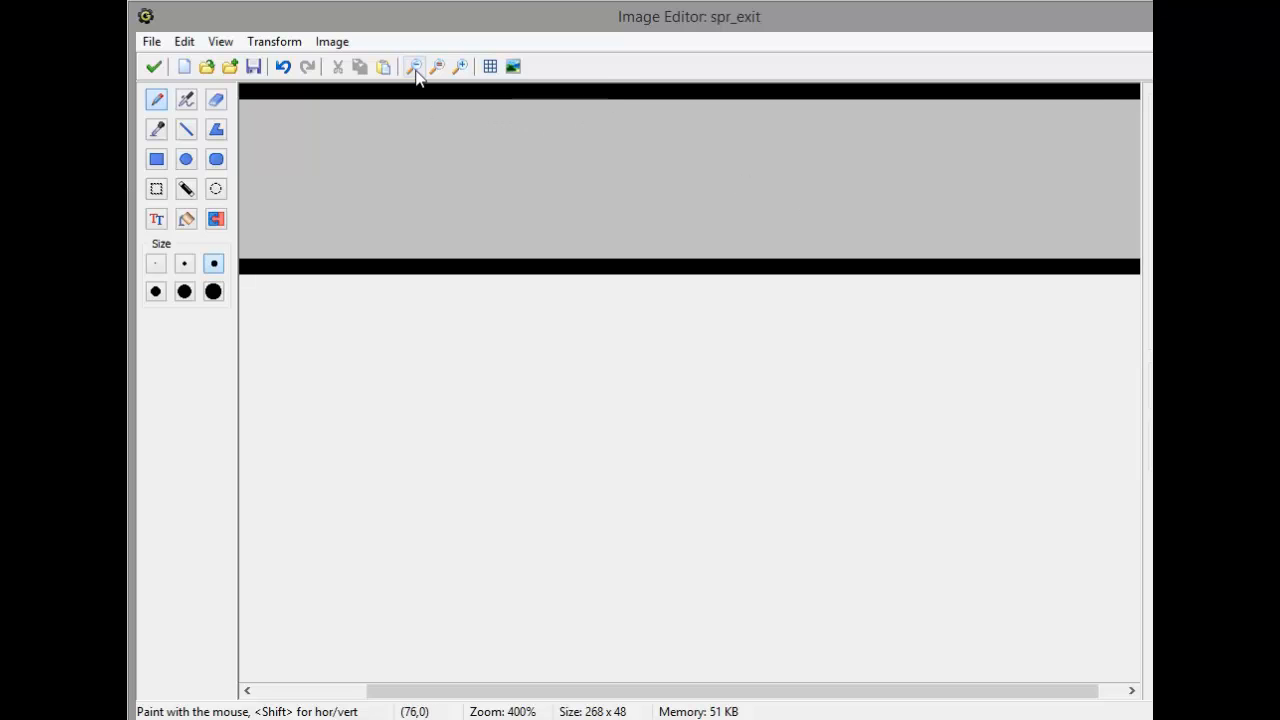
click(412, 66)
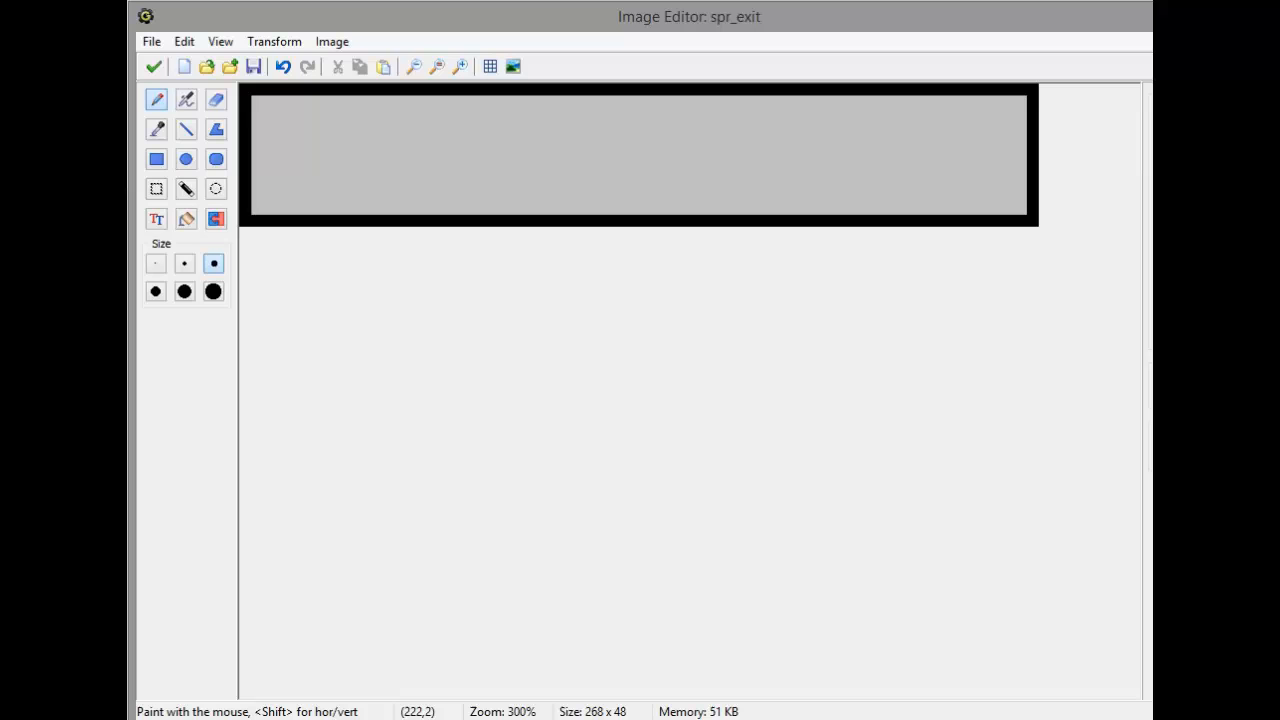
mouse_move(876, 162)
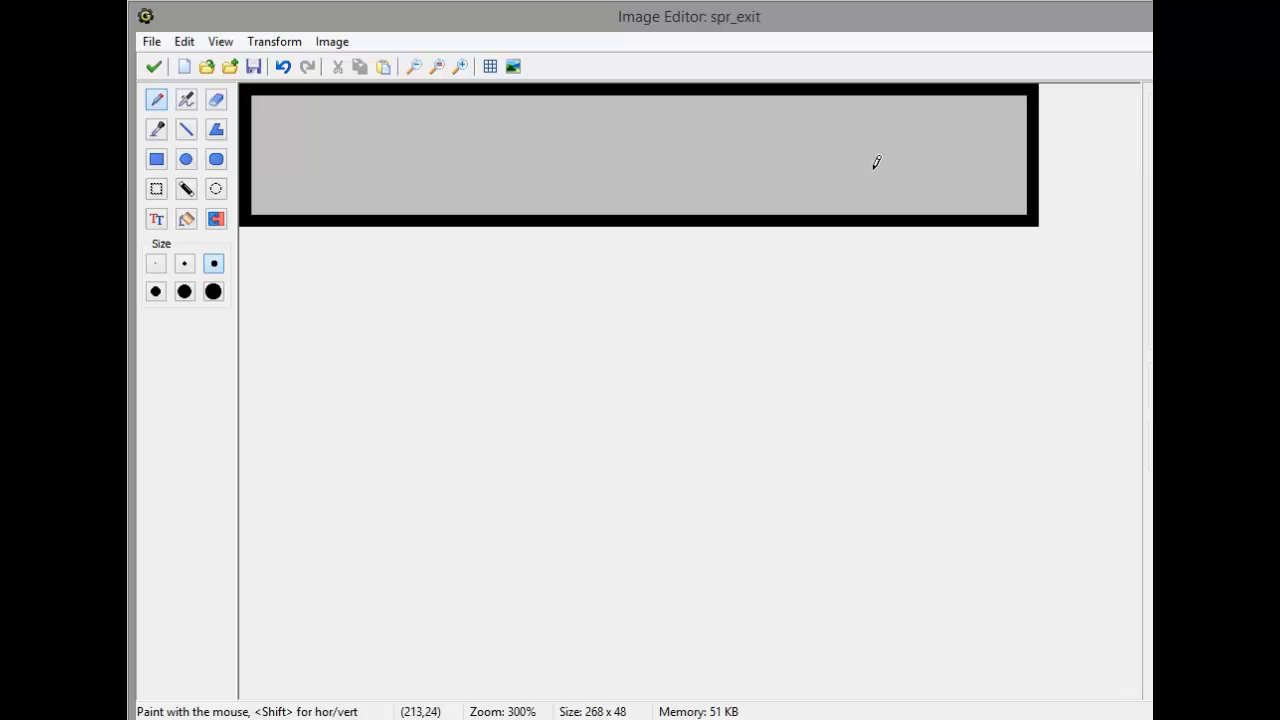
mouse_move(532, 148)
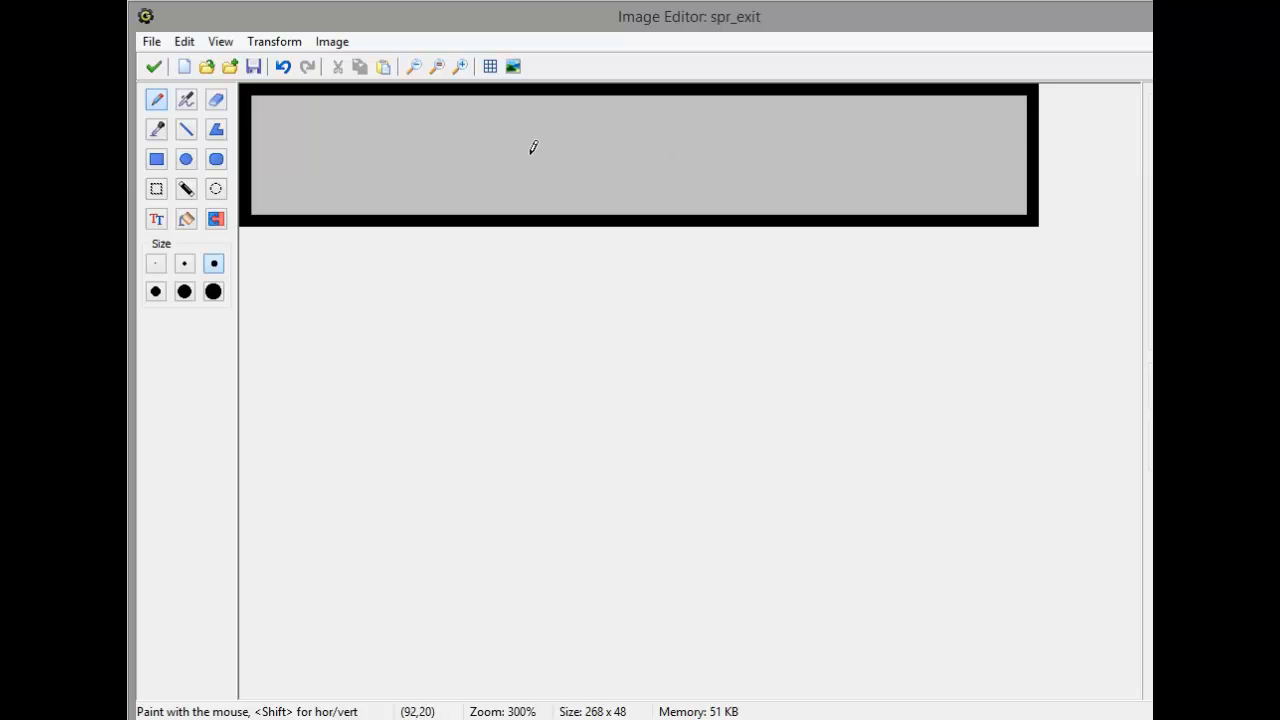
mouse_move(960, 128)
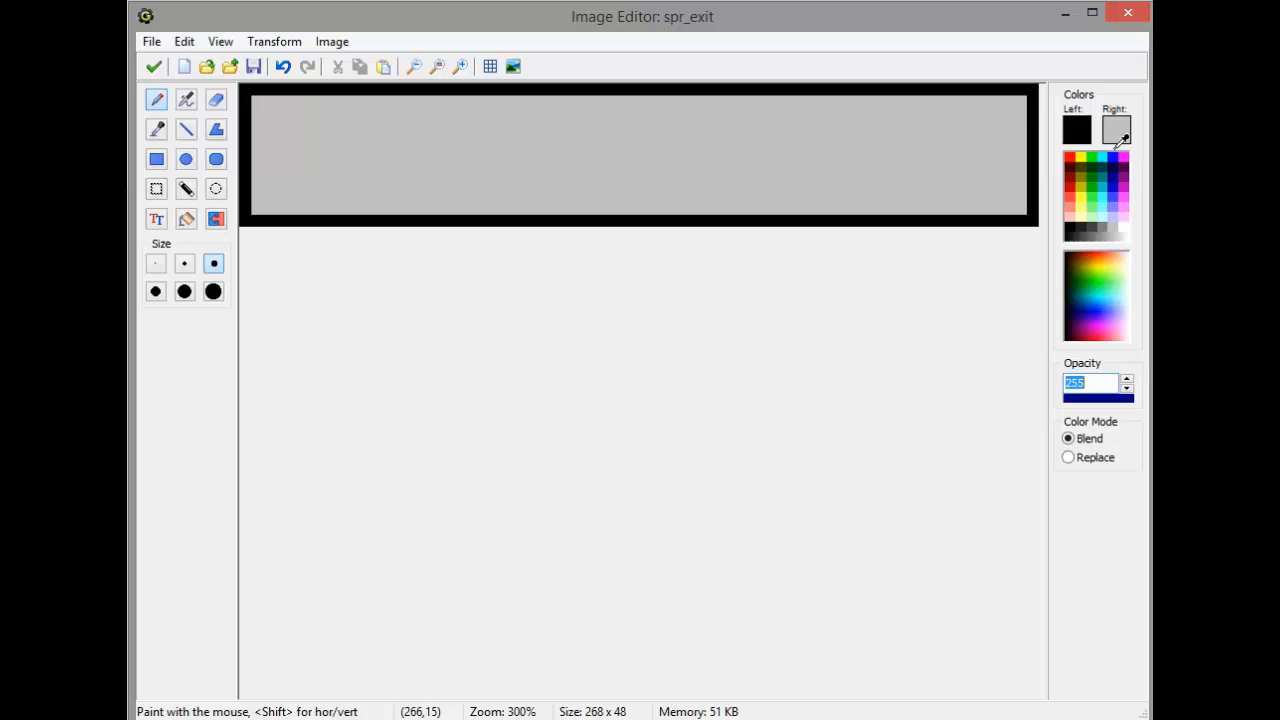
click(156, 218)
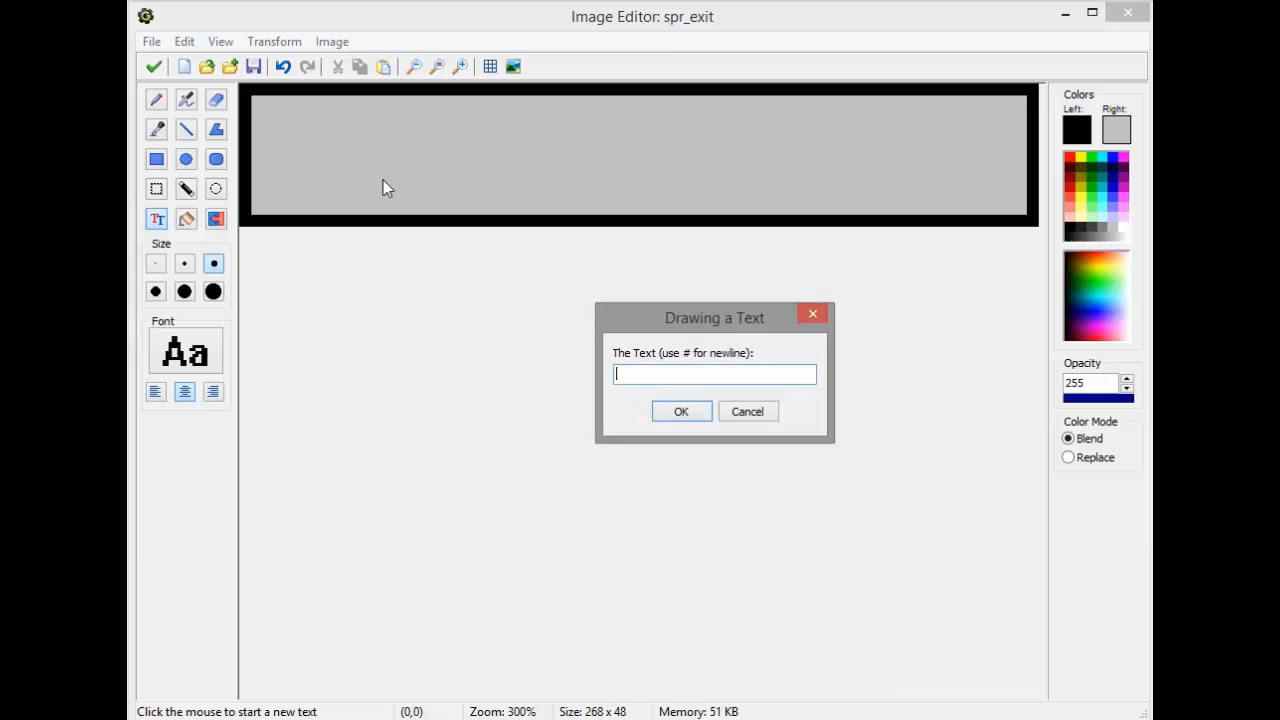
Write the word Exit centred on the Exit button sprite
click(680, 412)
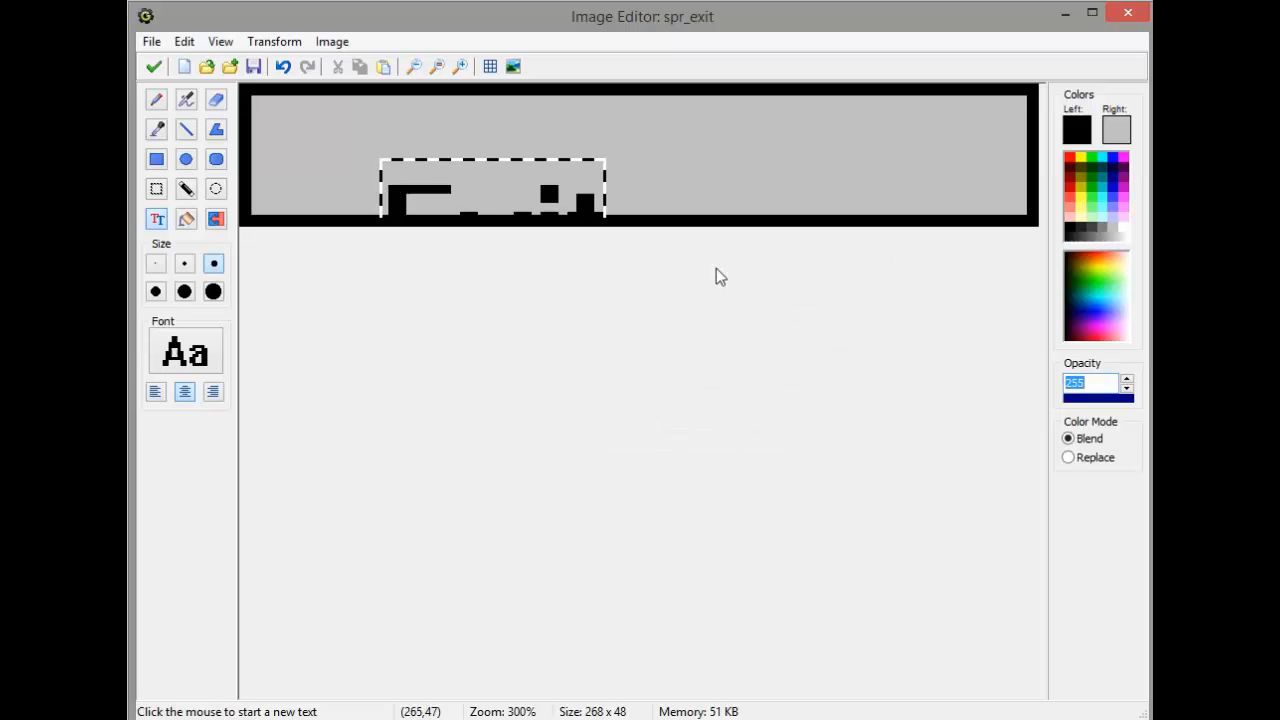
text(Exit)
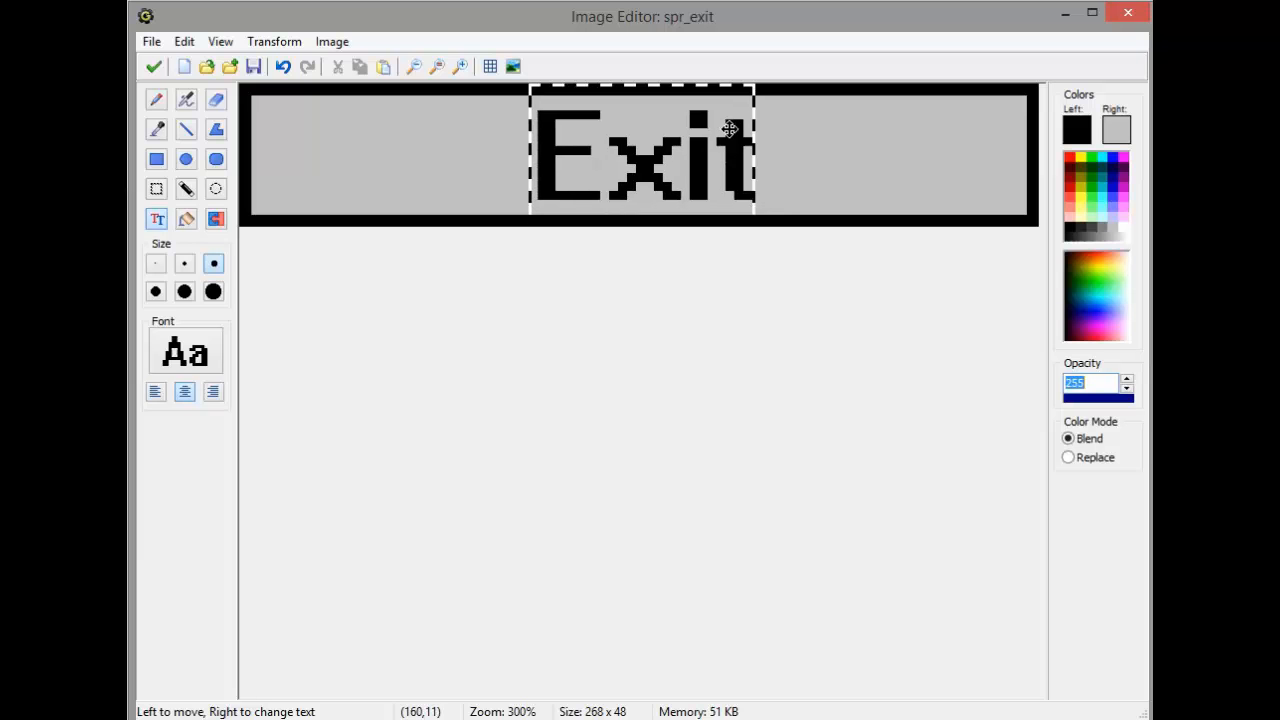
click(152, 66)
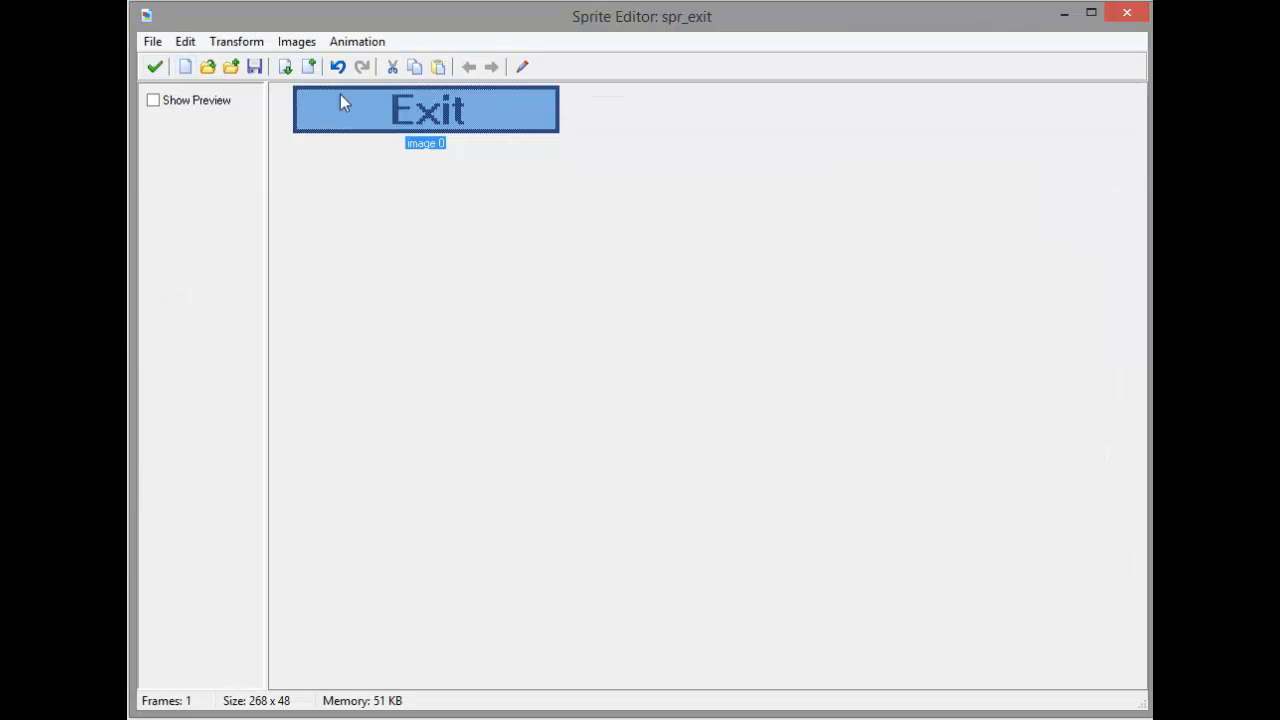
Fade the second Exit subimage toward a colour for the hover look and save the sprite
click(184, 40)
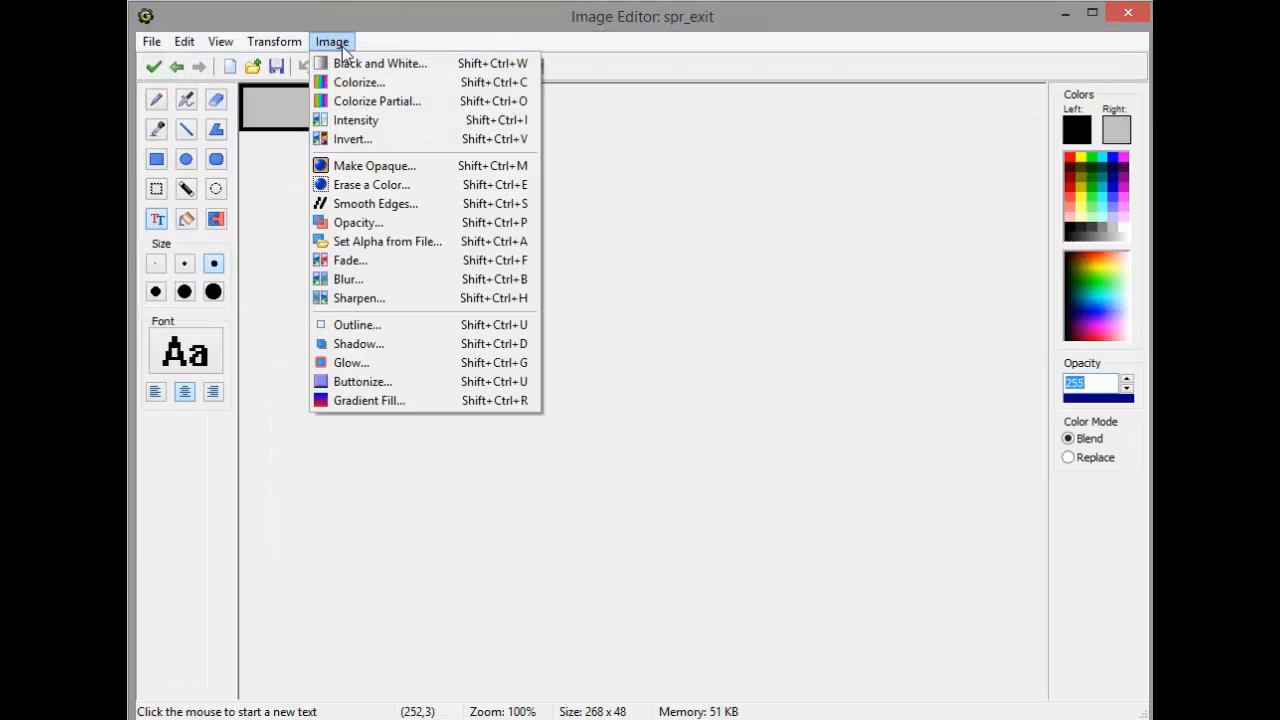
click(348, 260)
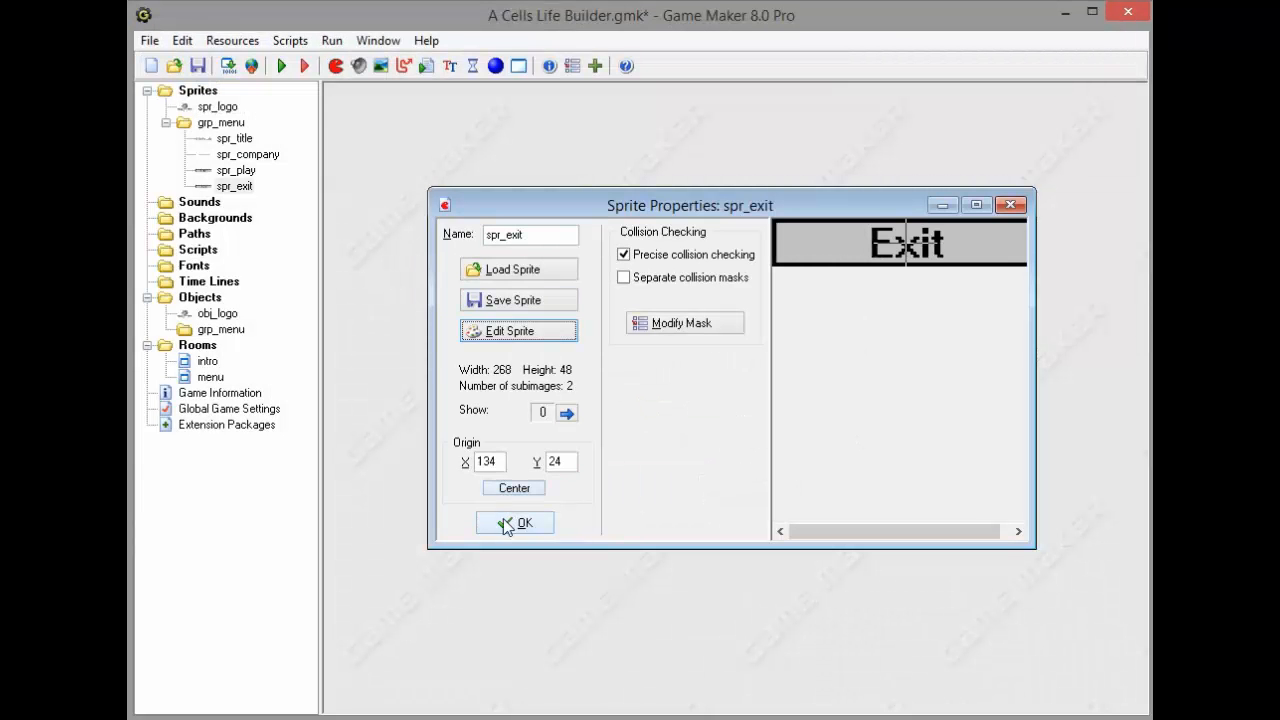
click(514, 524)
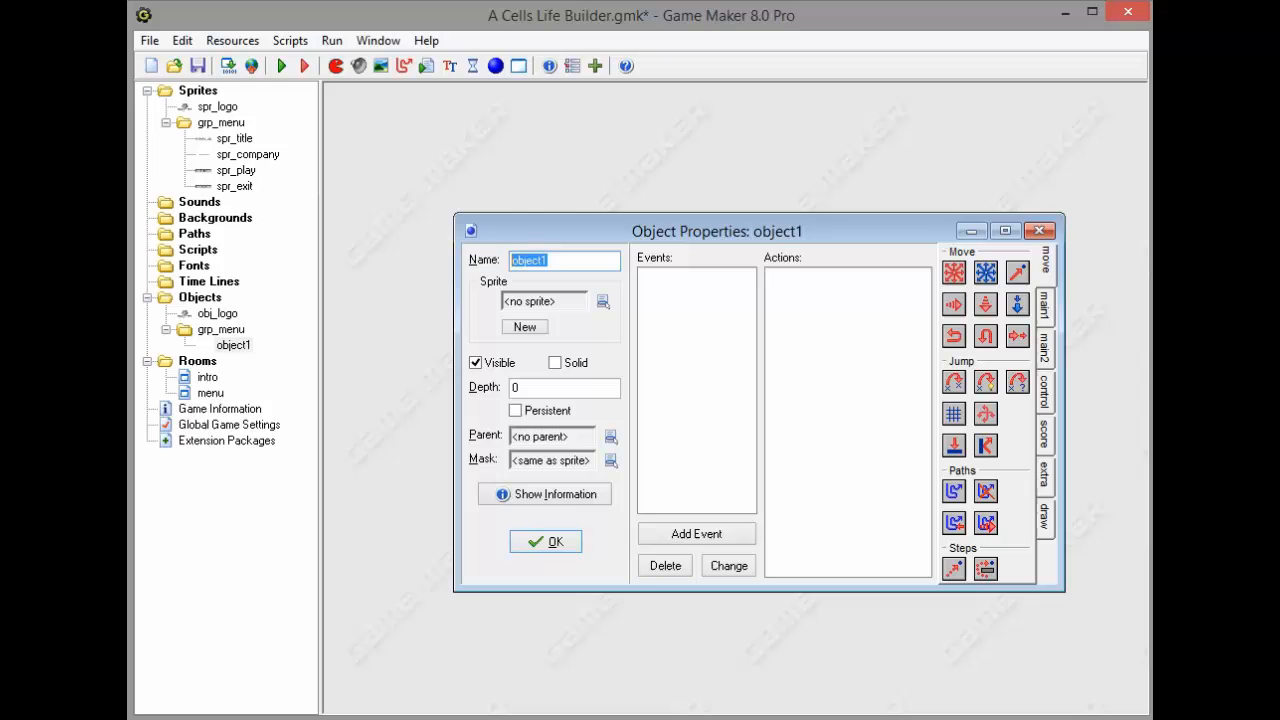
Name obj_title, then add obj_company with a sprite from the menu sprites group
text(obj_titl)
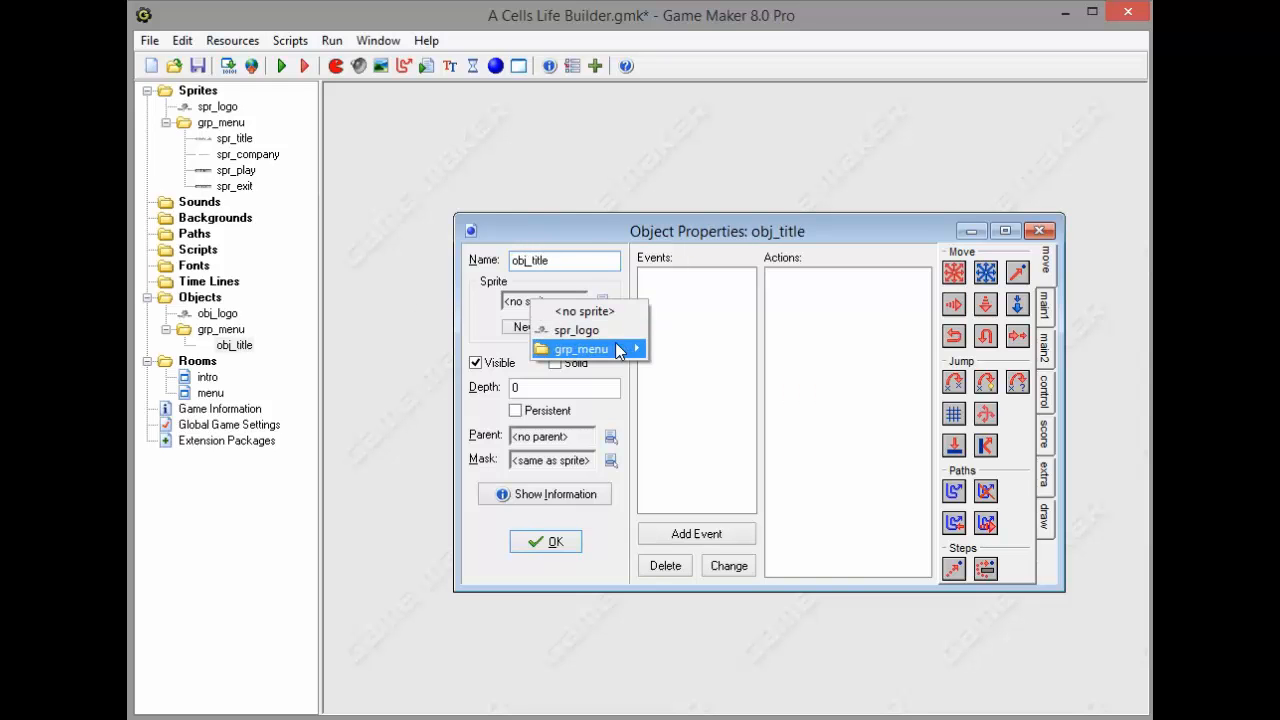
mouse_move(580, 348)
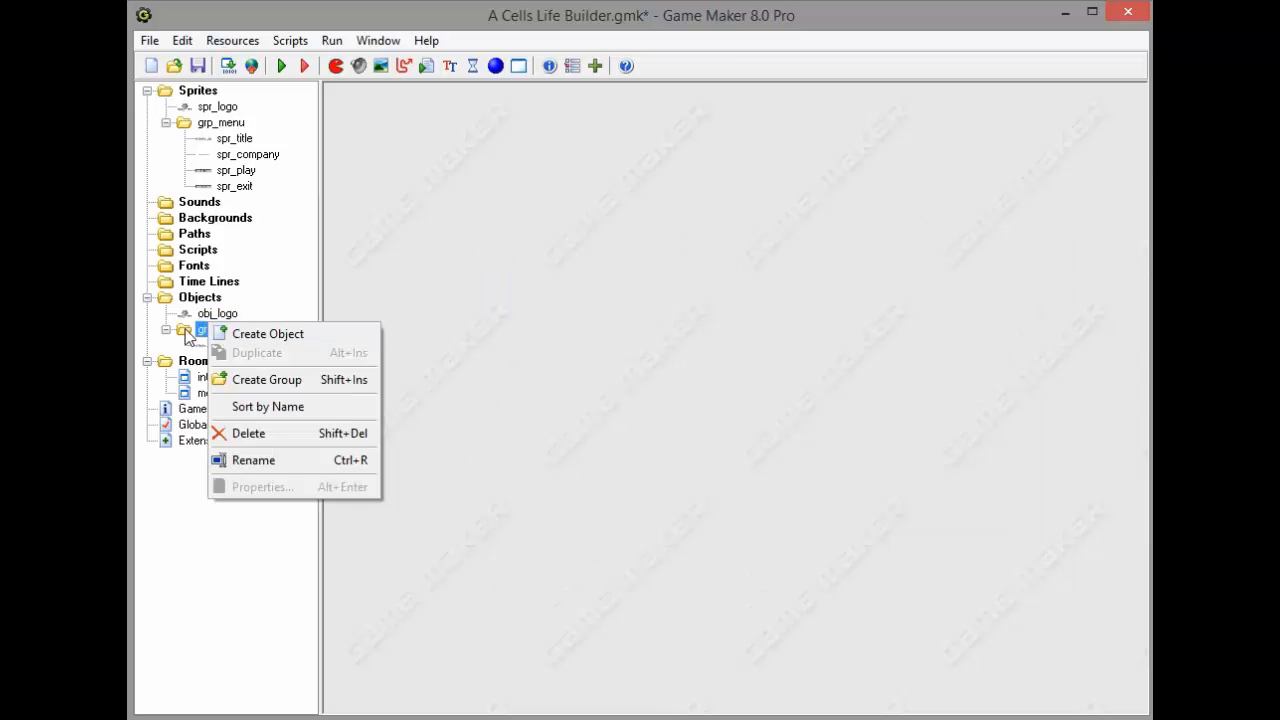
click(268, 332)
text(obj_company)
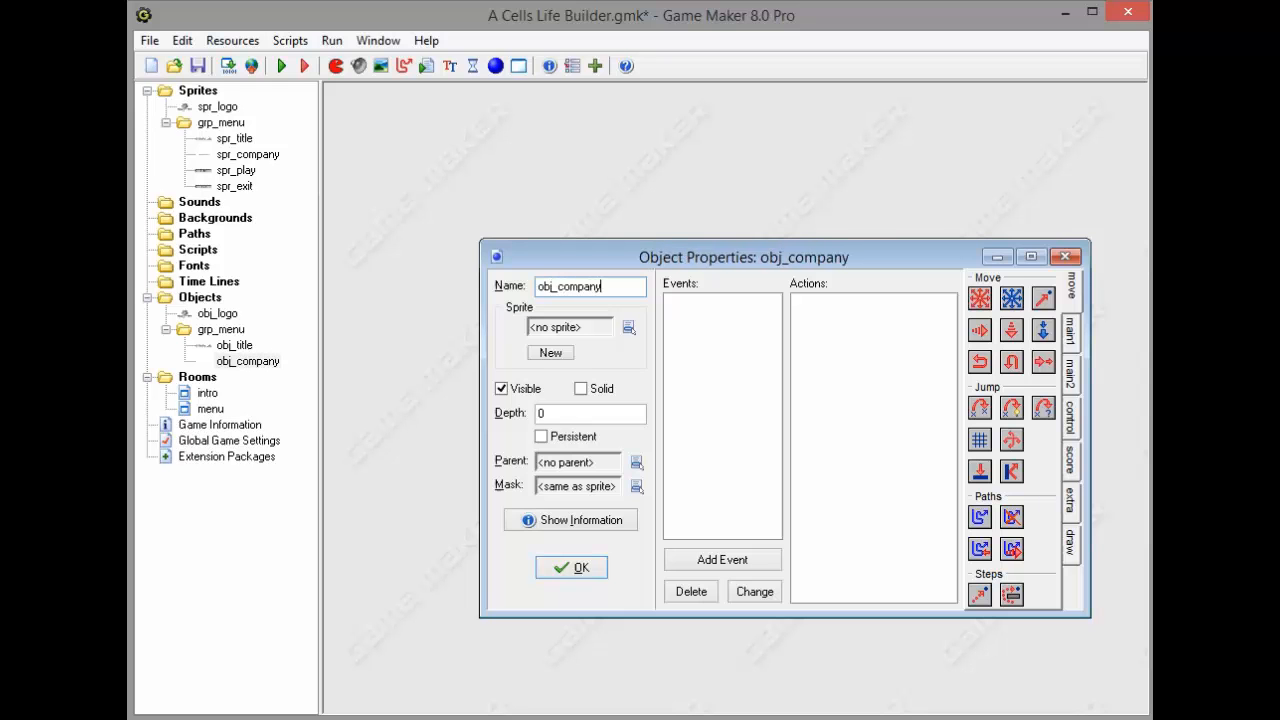
click(570, 326)
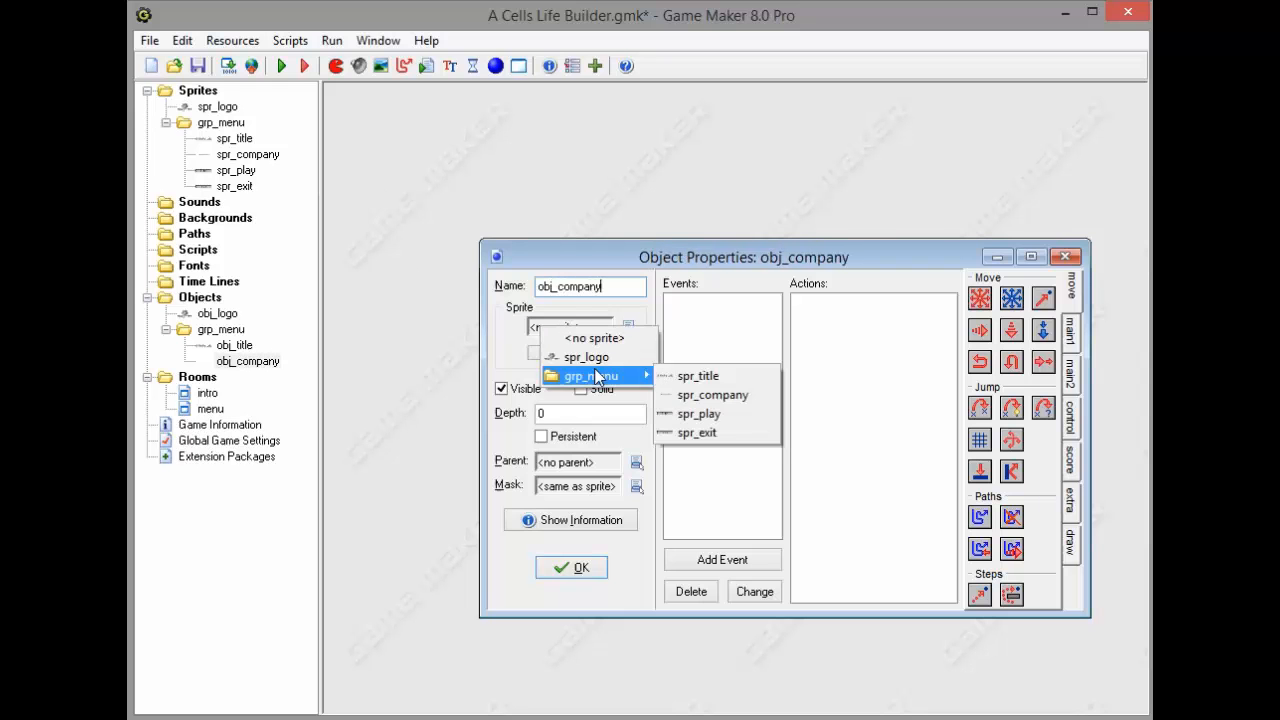
click(572, 568)
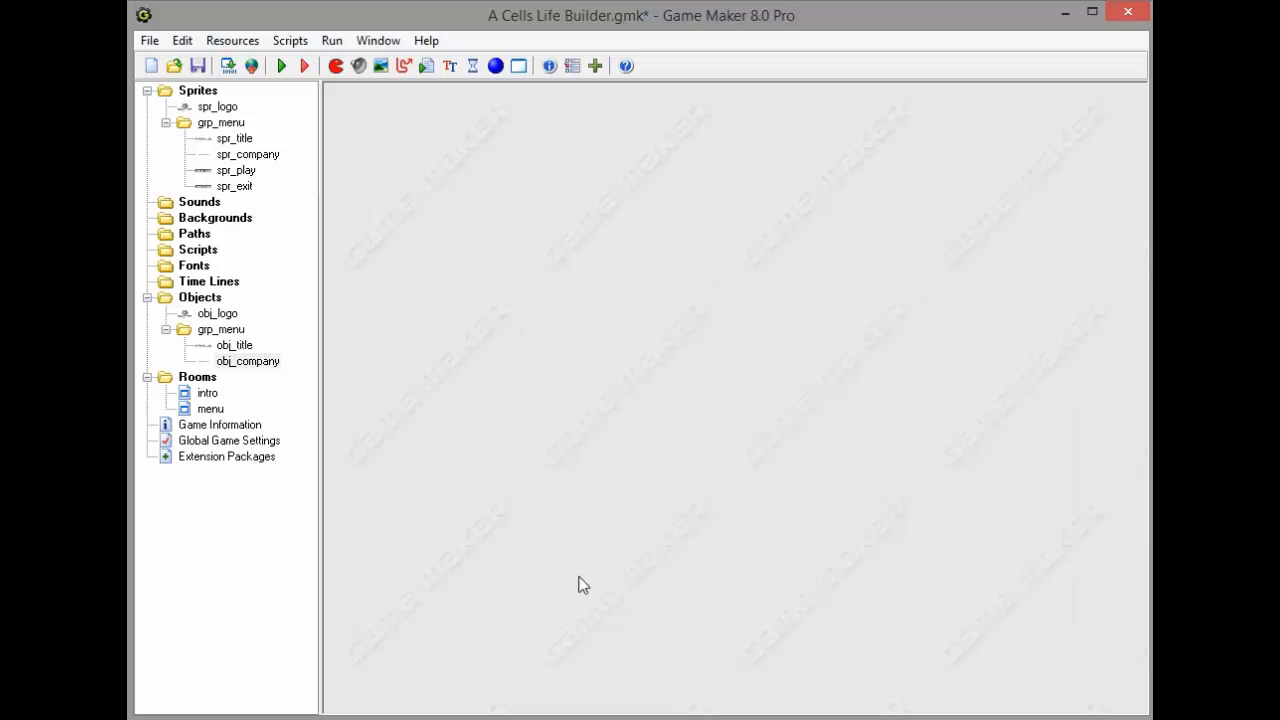
right_click(220, 328)
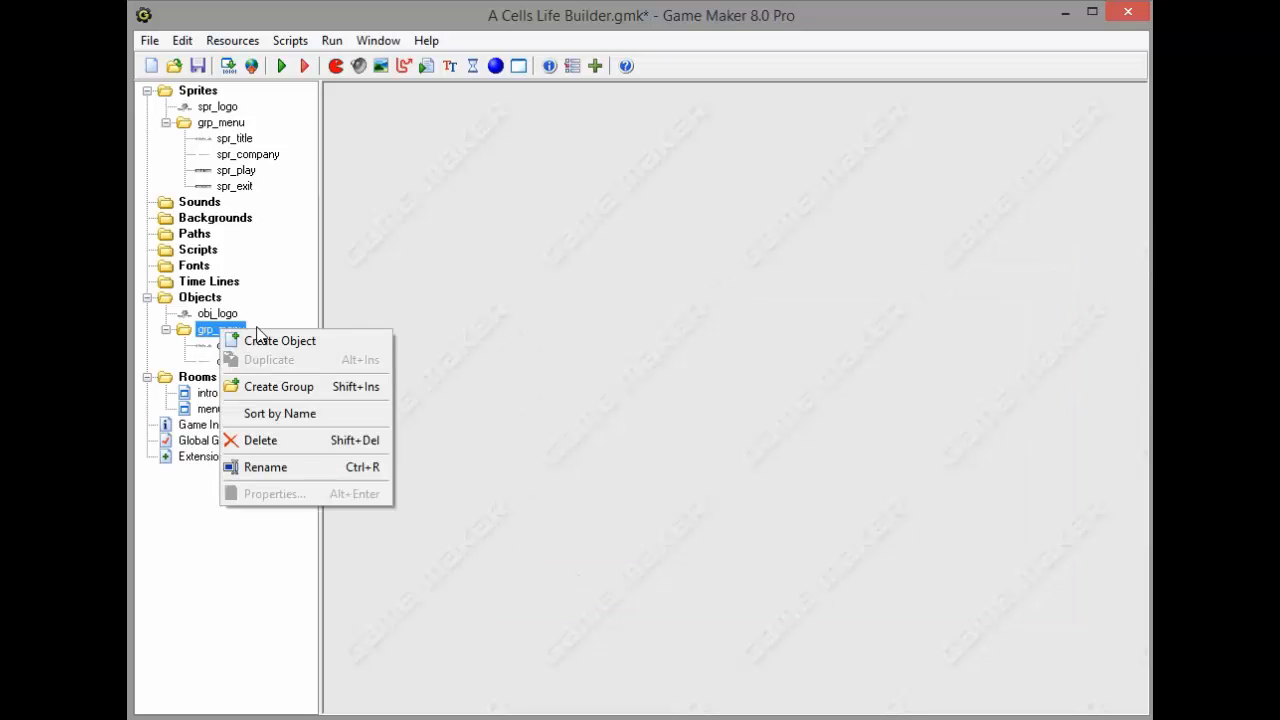
Add obj_play using spr_play and give it a Create event
click(280, 340)
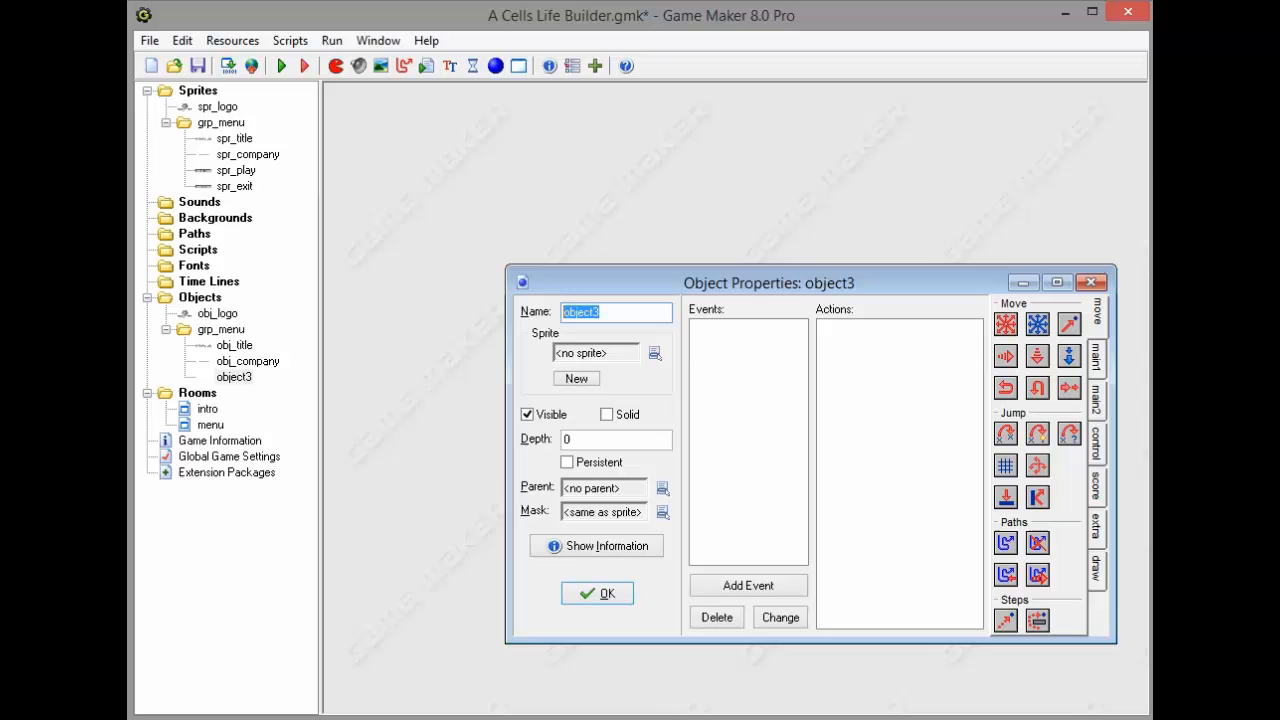
text(obj_play)
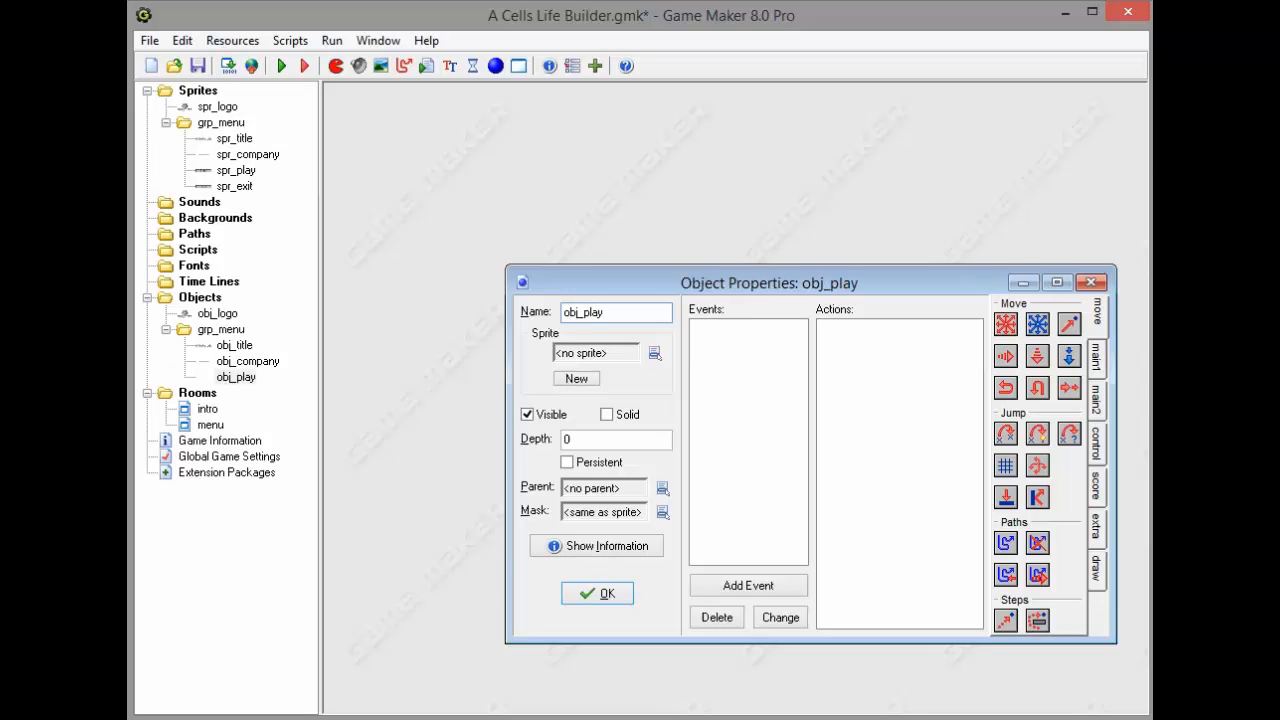
drag(768, 282, 676, 270)
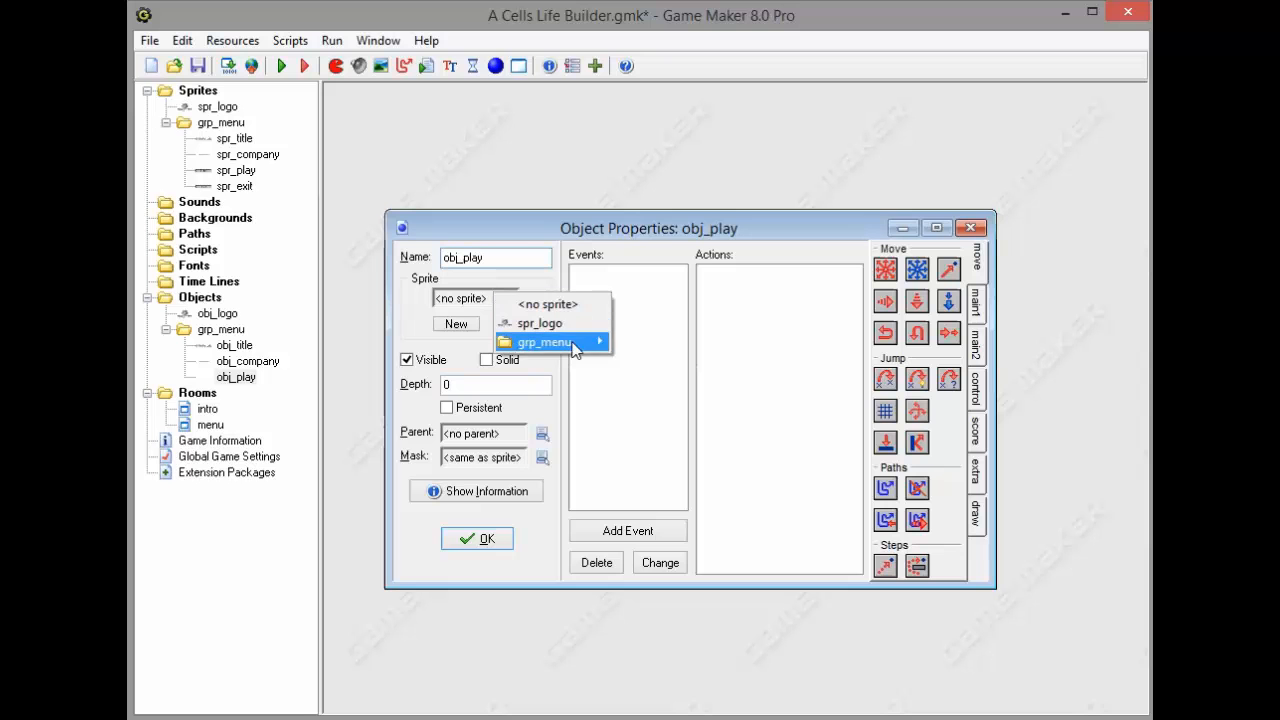
click(628, 530)
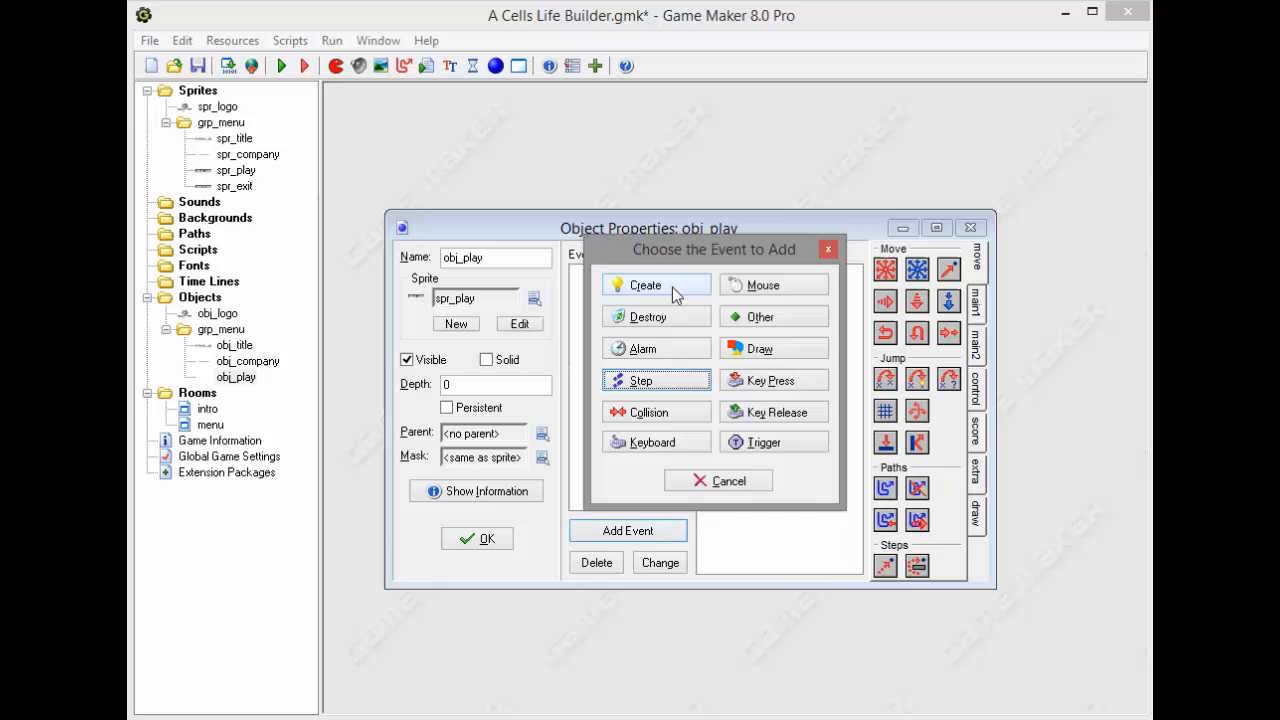
click(644, 284)
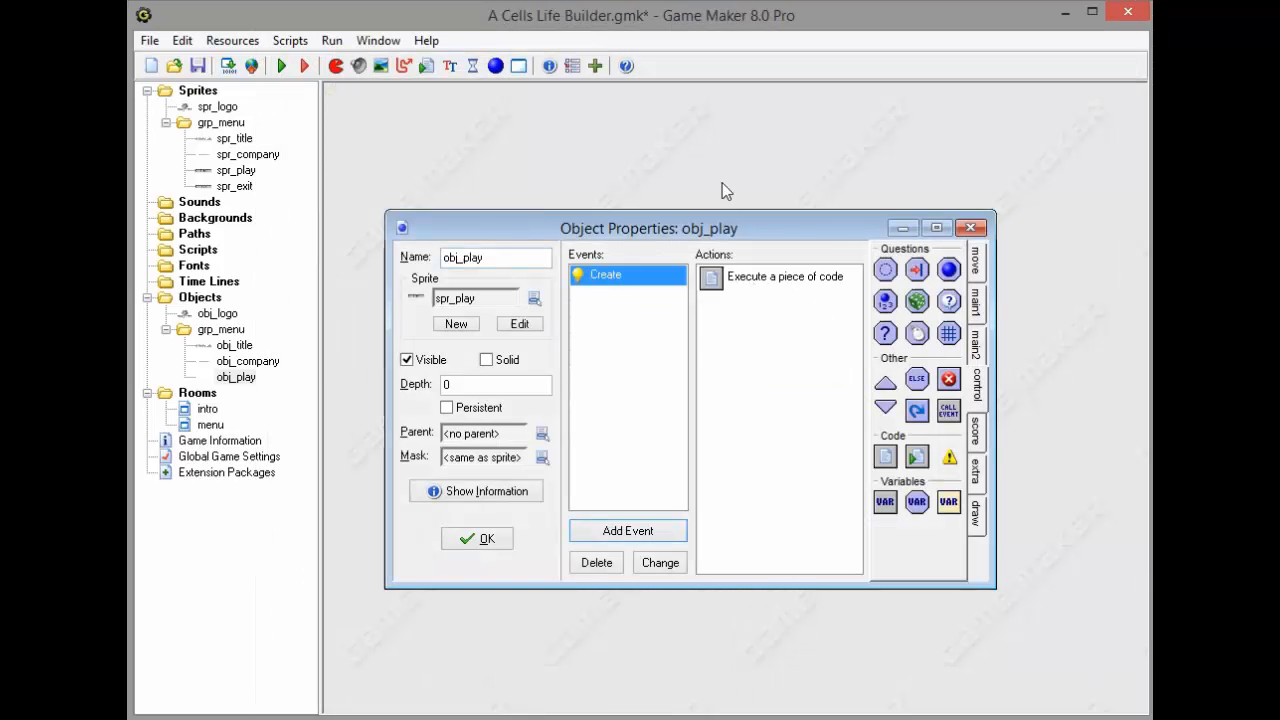
mouse_move(578, 150)
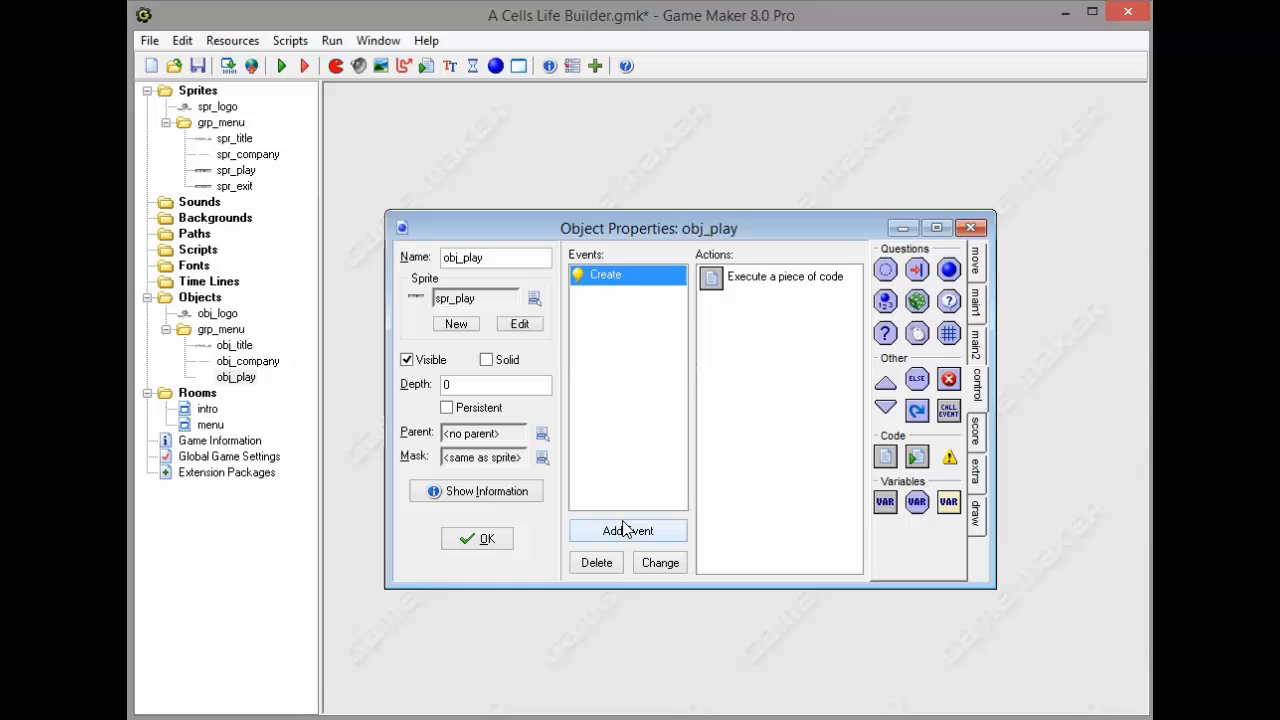
Add a Mouse Enter event to obj_play with code image_index = 1;
click(628, 530)
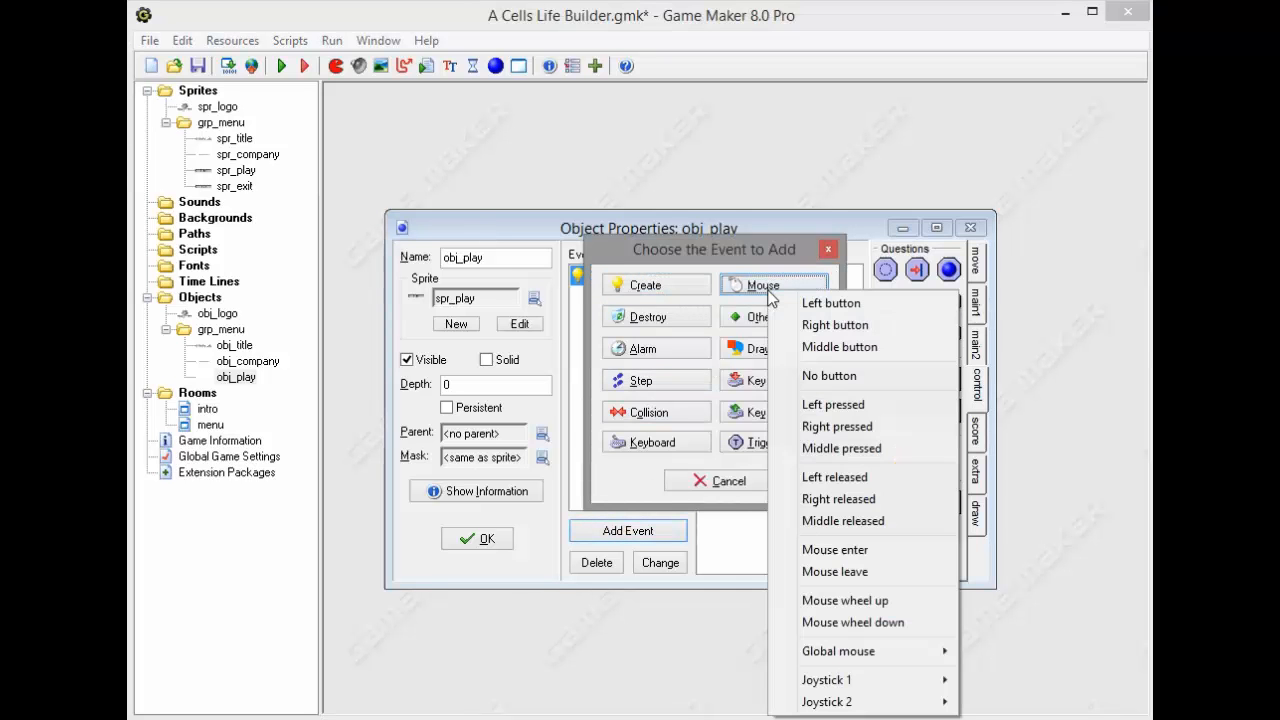
mouse_move(844, 408)
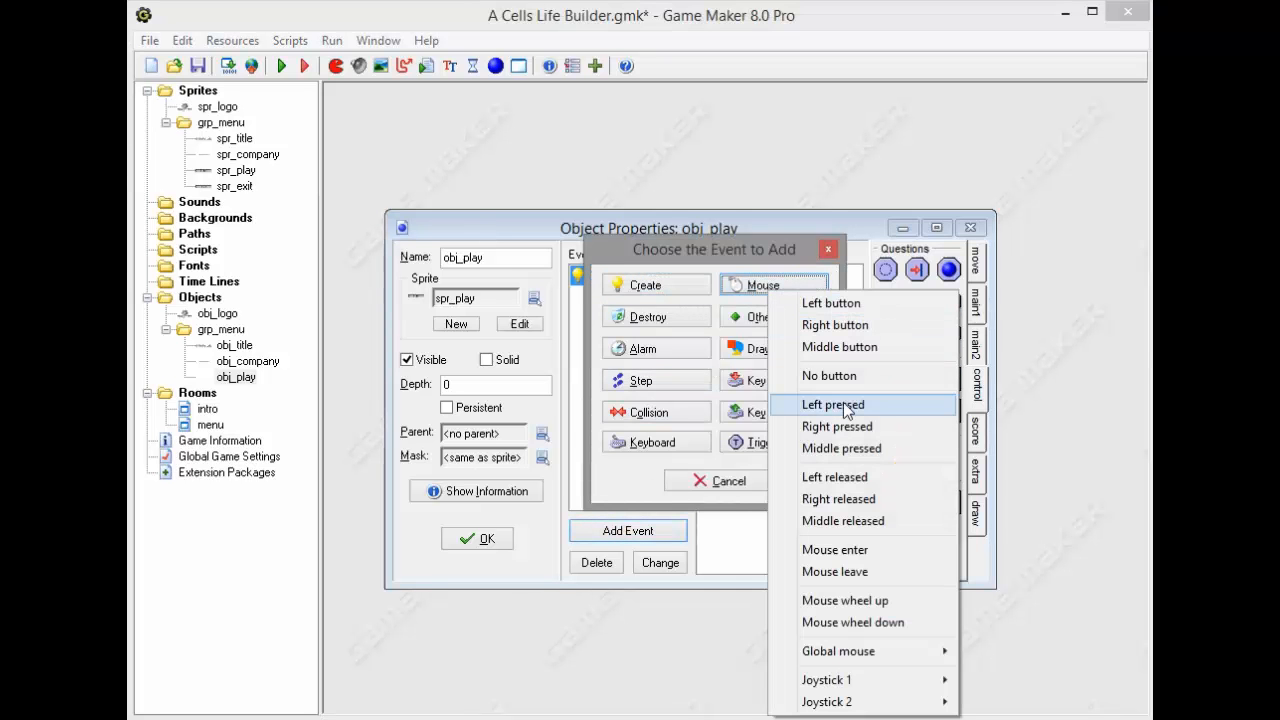
mouse_move(844, 550)
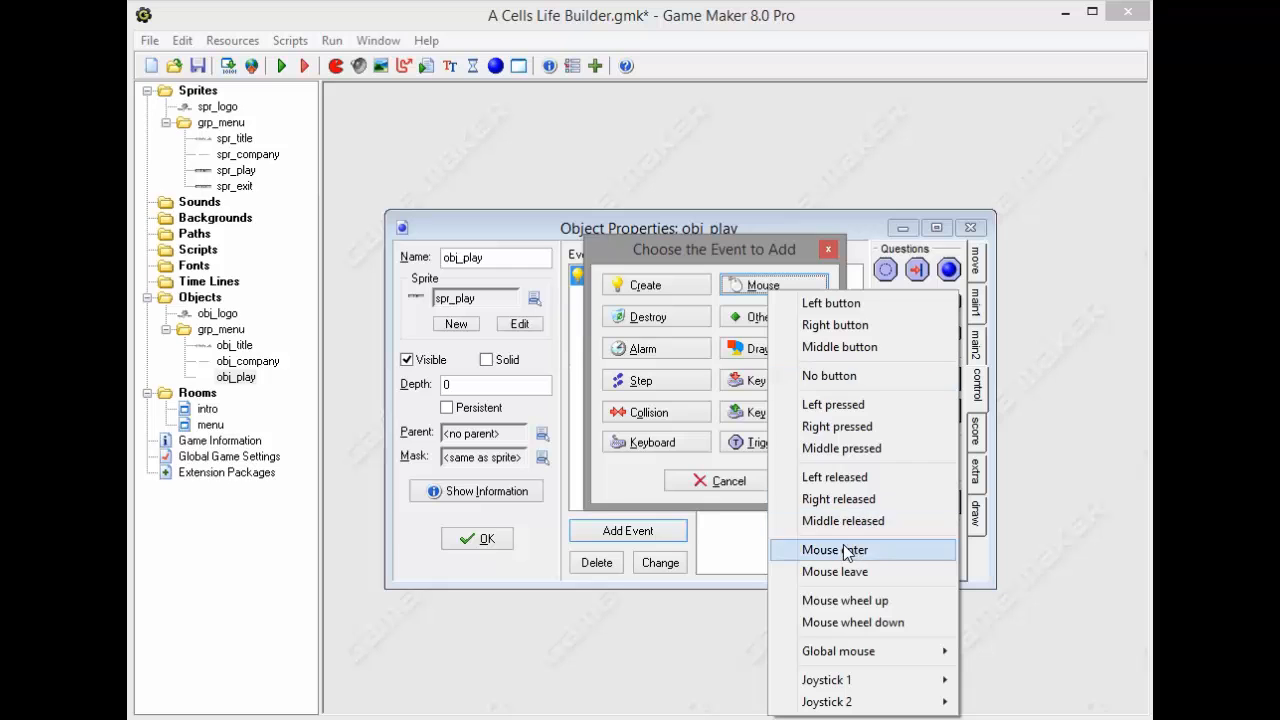
click(834, 548)
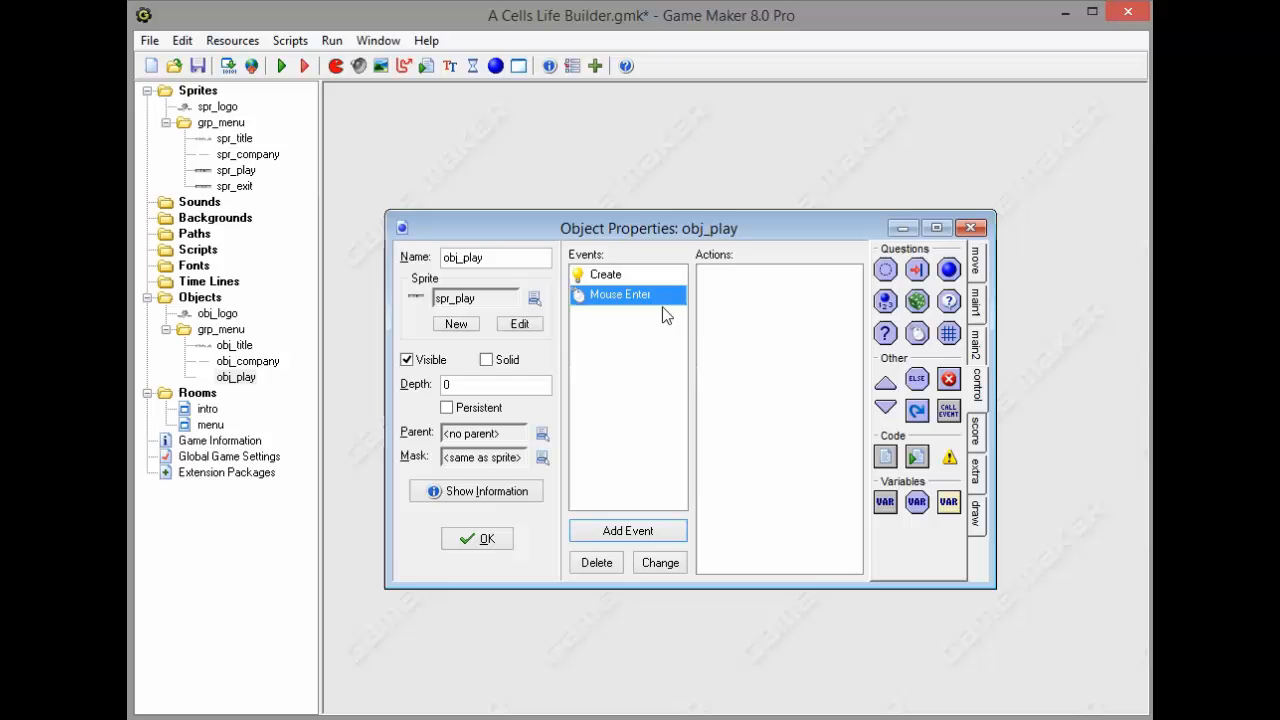
mouse_move(710, 356)
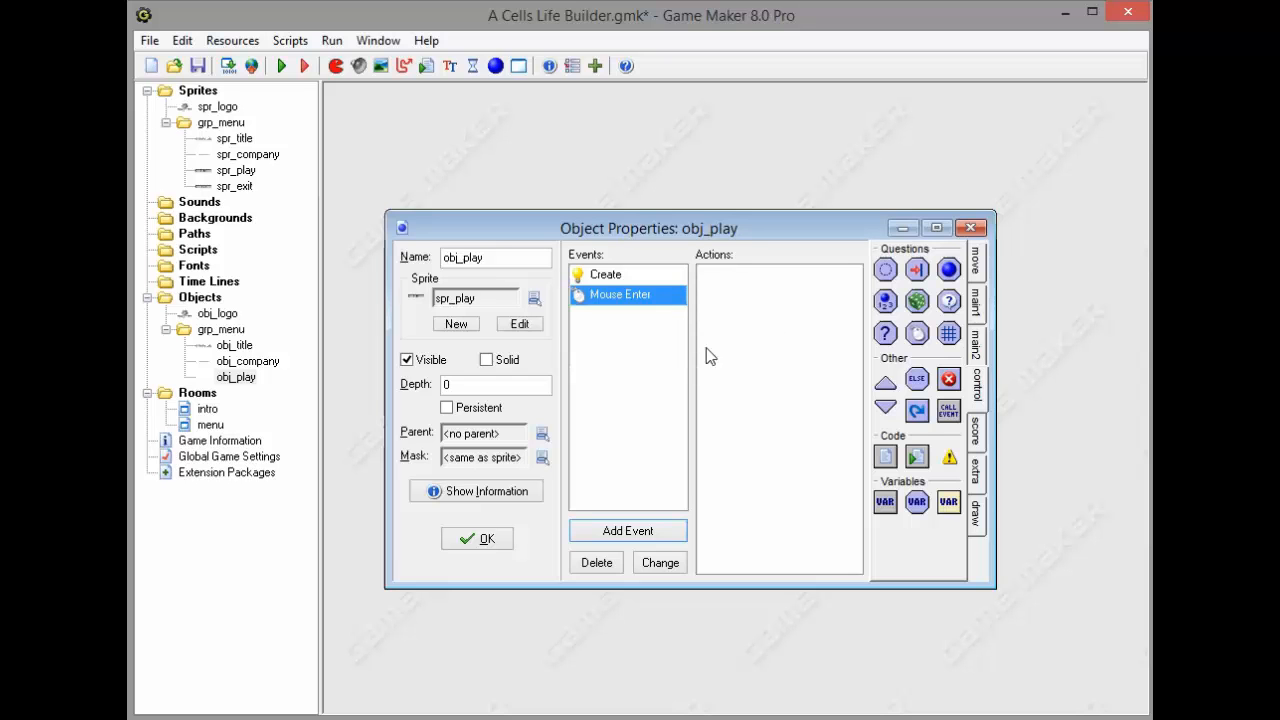
mouse_move(532, 284)
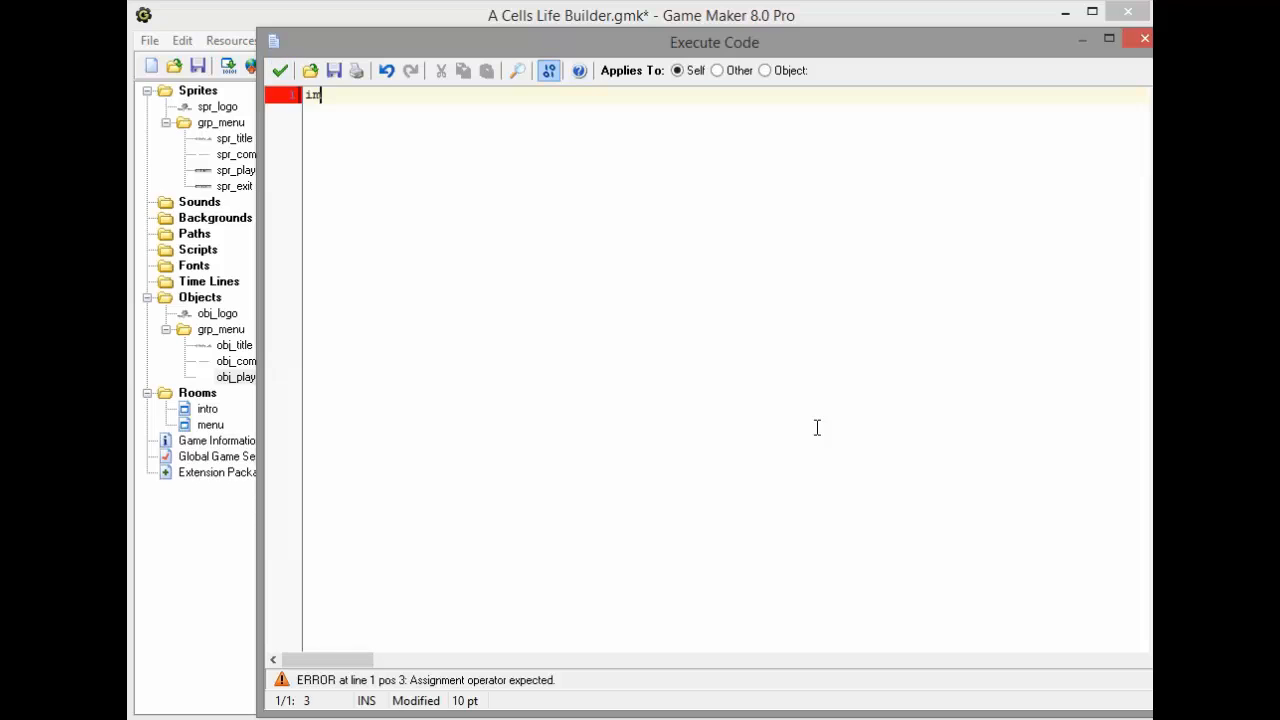
text(age_index =)
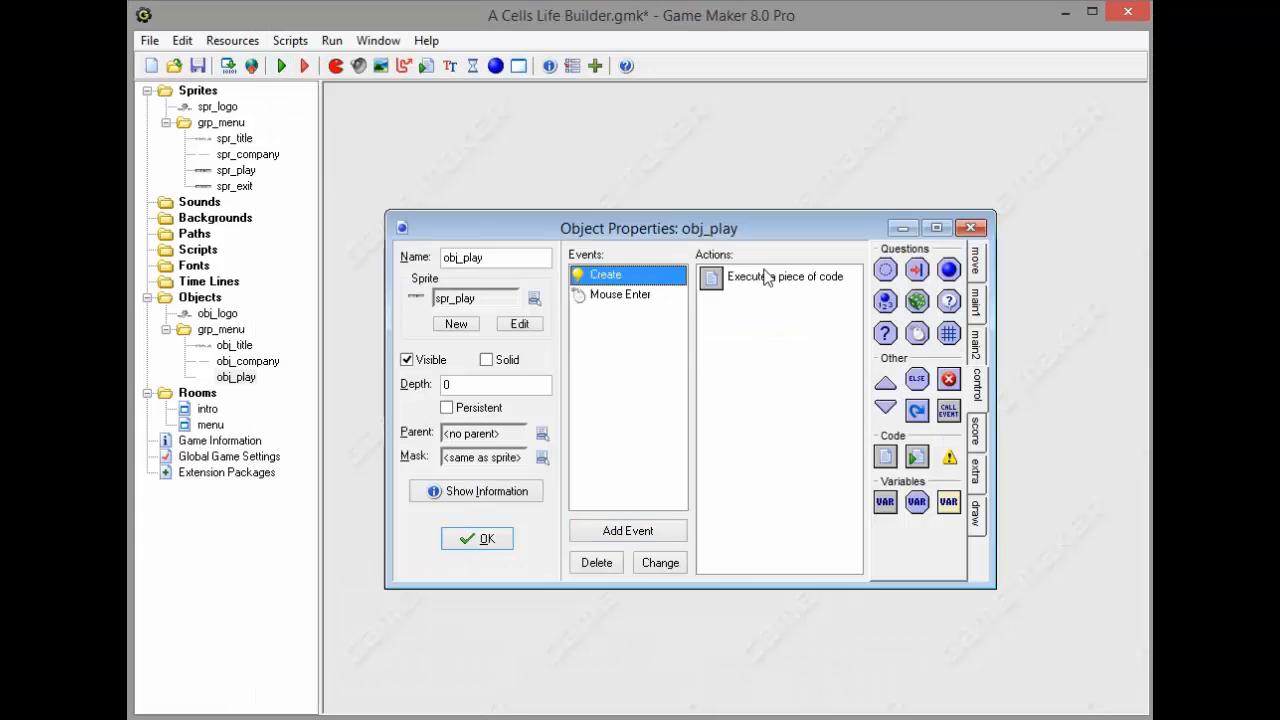
Review the Create code (image_speed = 0) and the Mouse Enter code
double_click(784, 276)
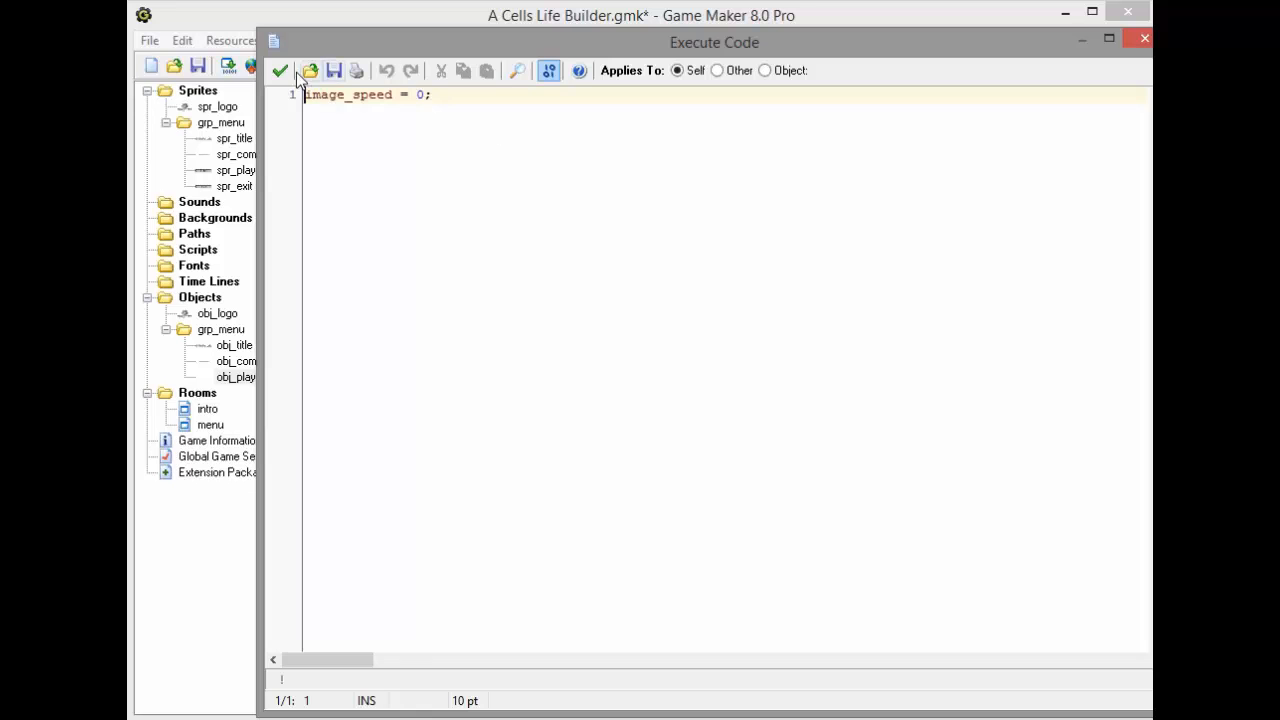
click(280, 70)
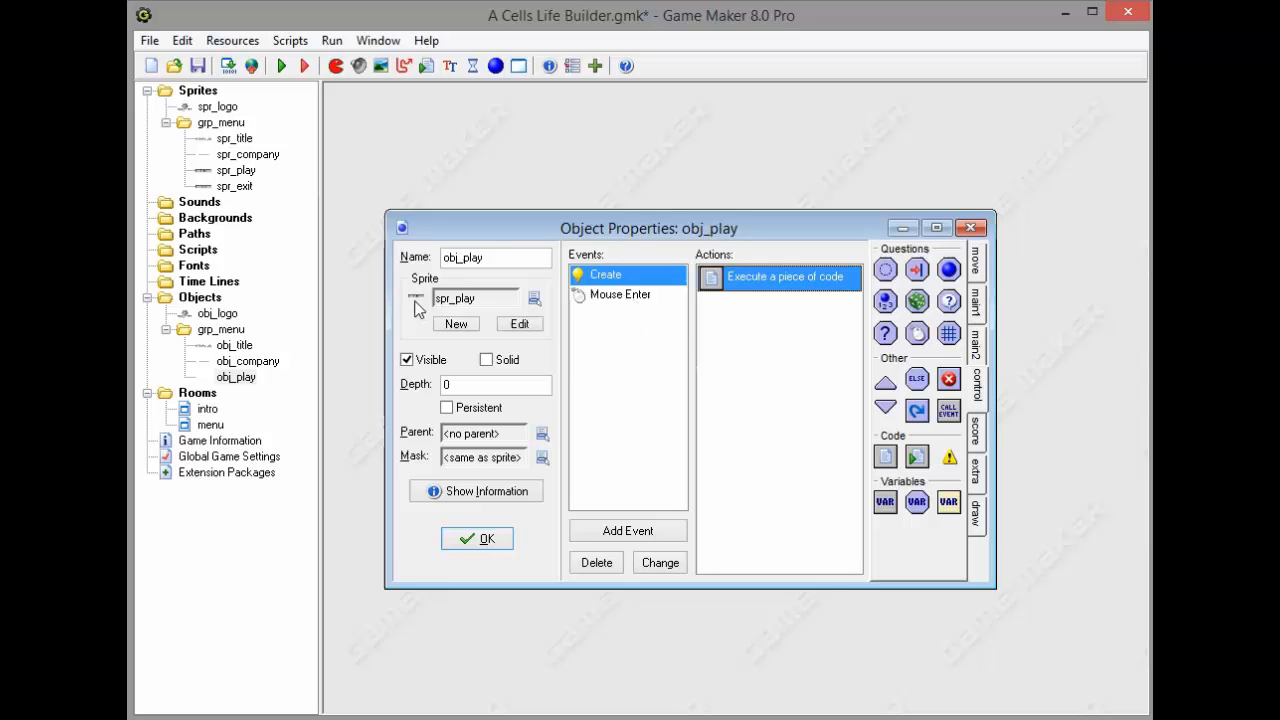
mouse_move(364, 358)
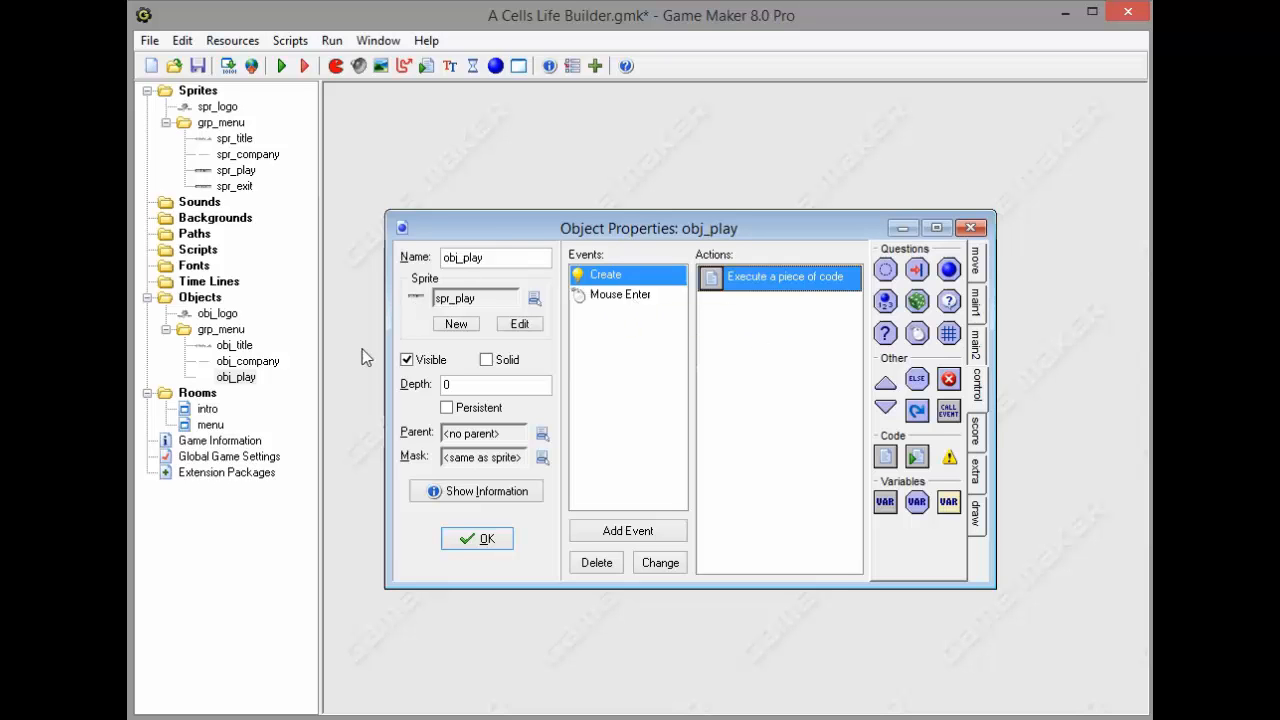
mouse_move(328, 312)
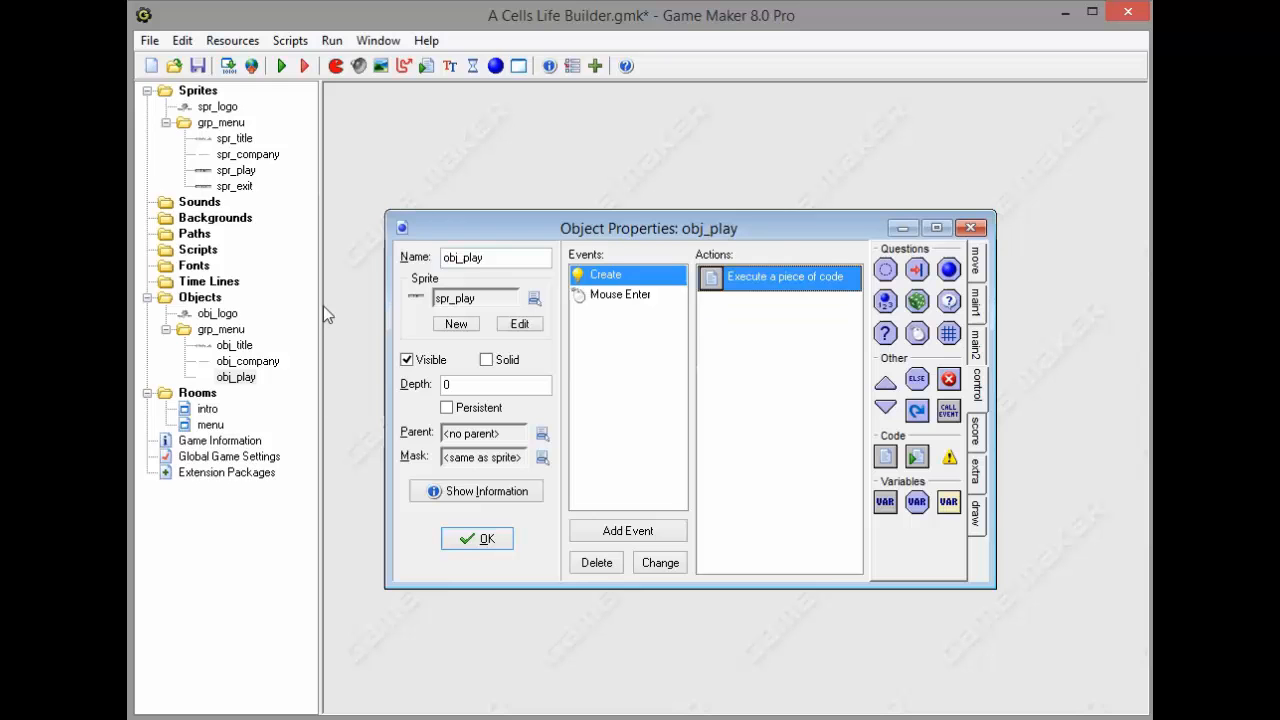
click(620, 294)
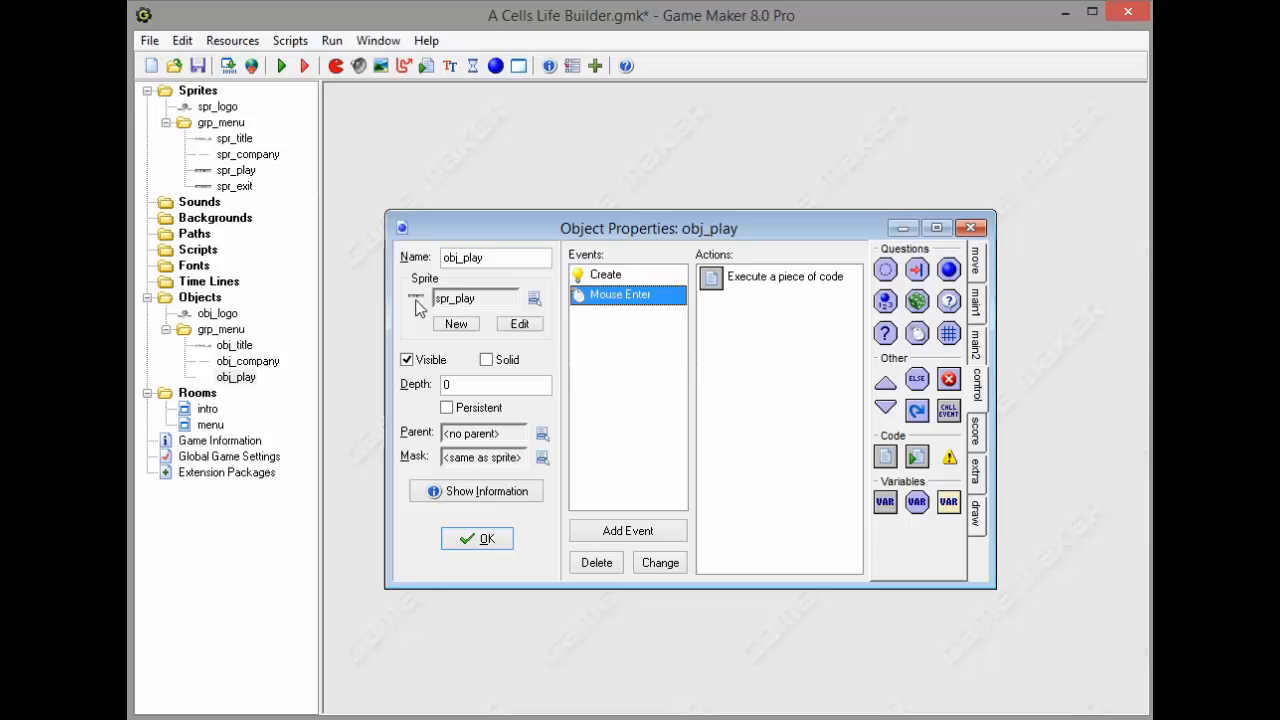
double_click(784, 276)
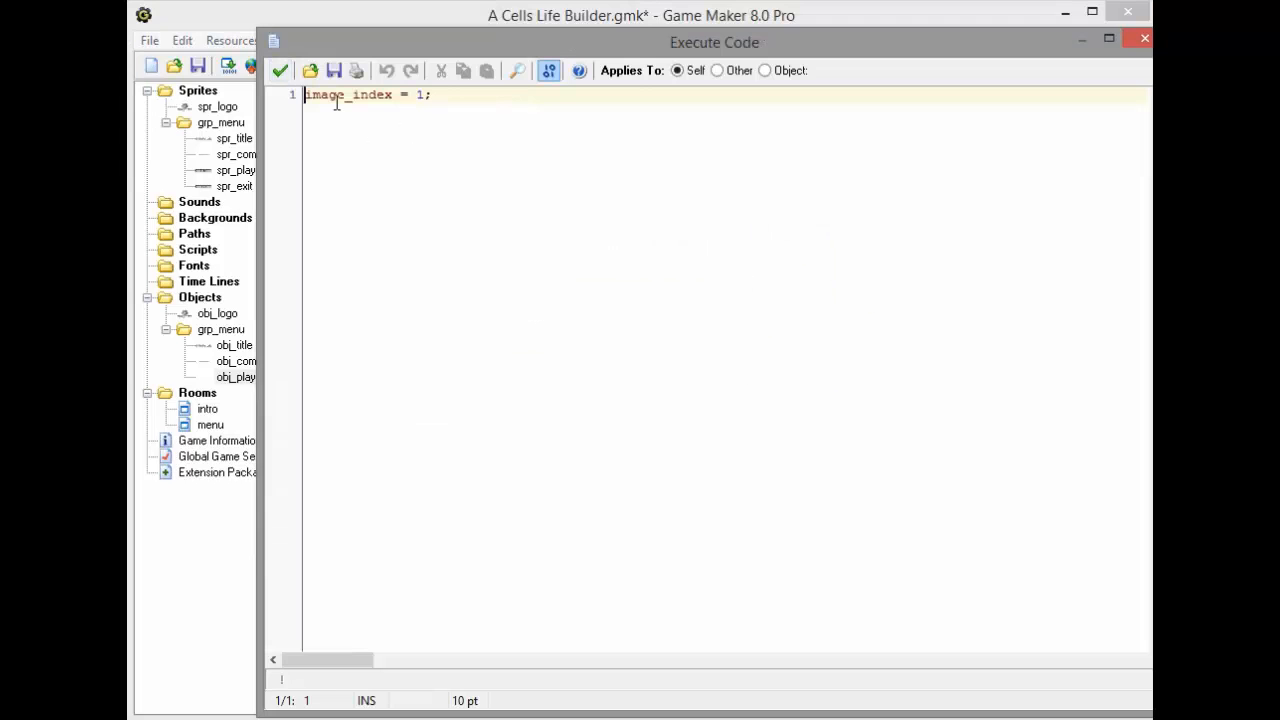
Add a Mouse Leave event to obj_play for resetting image_index to 0
click(762, 284)
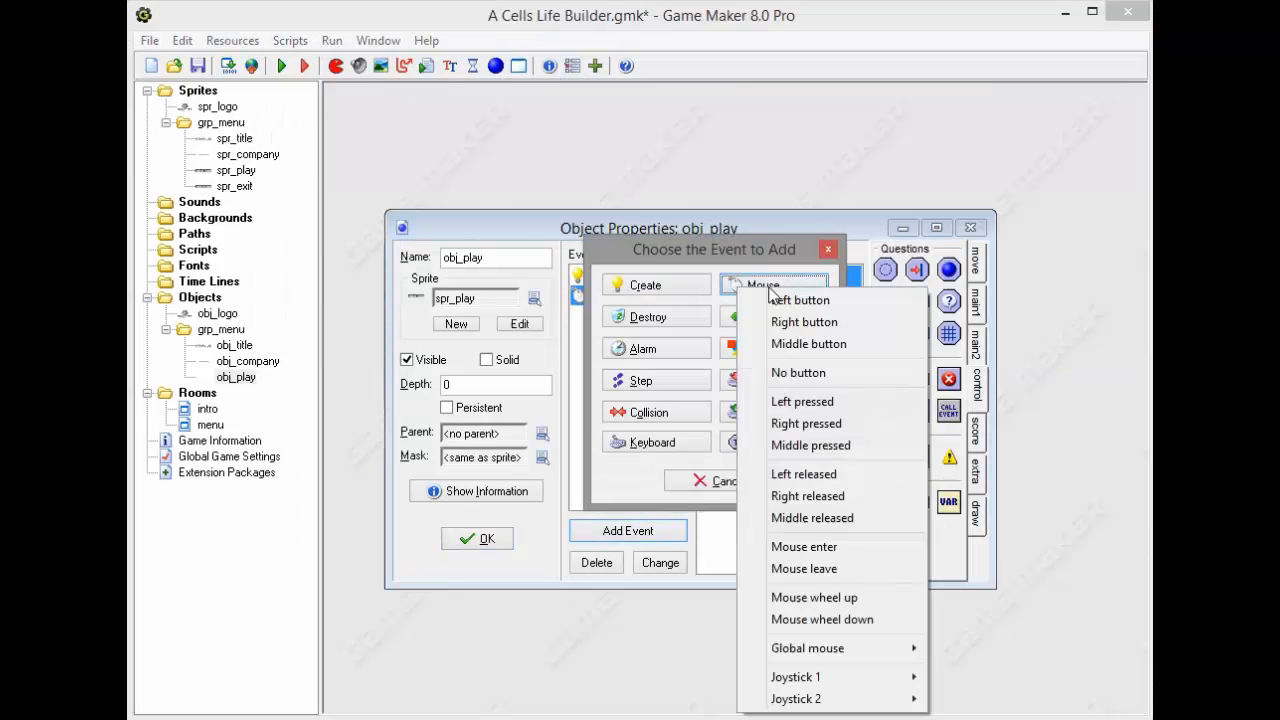
click(804, 568)
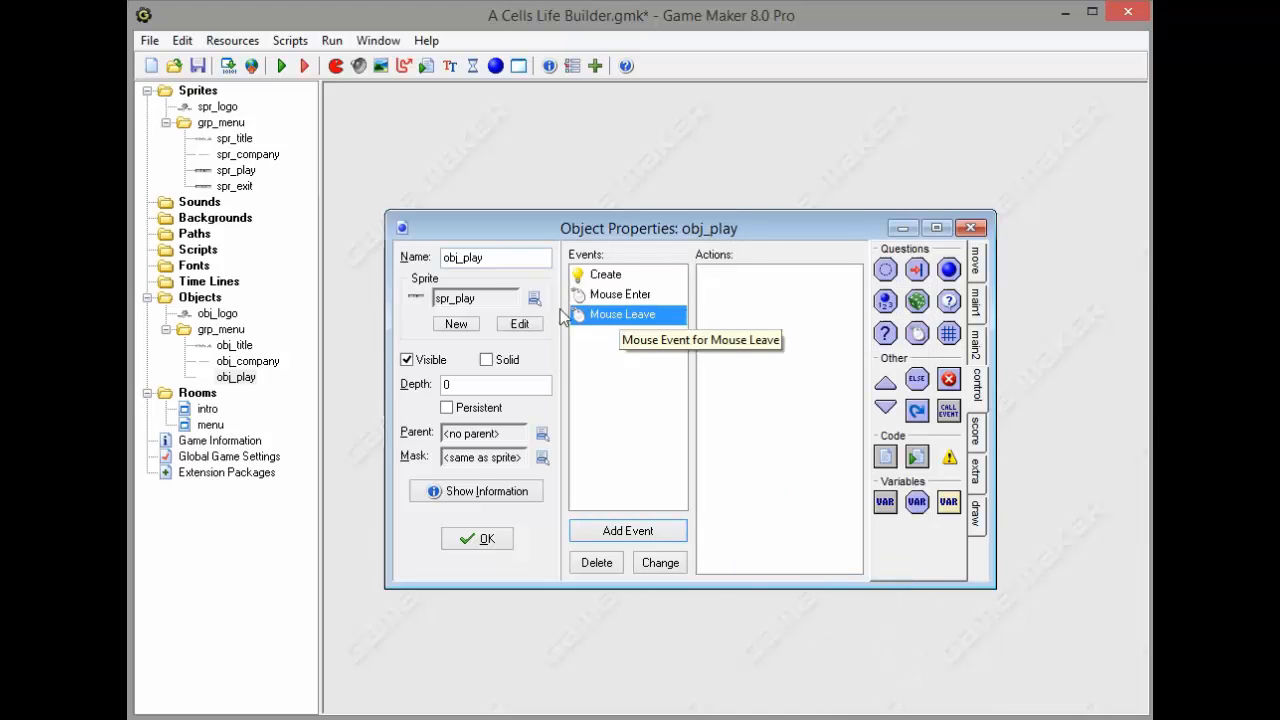
mouse_move(912, 436)
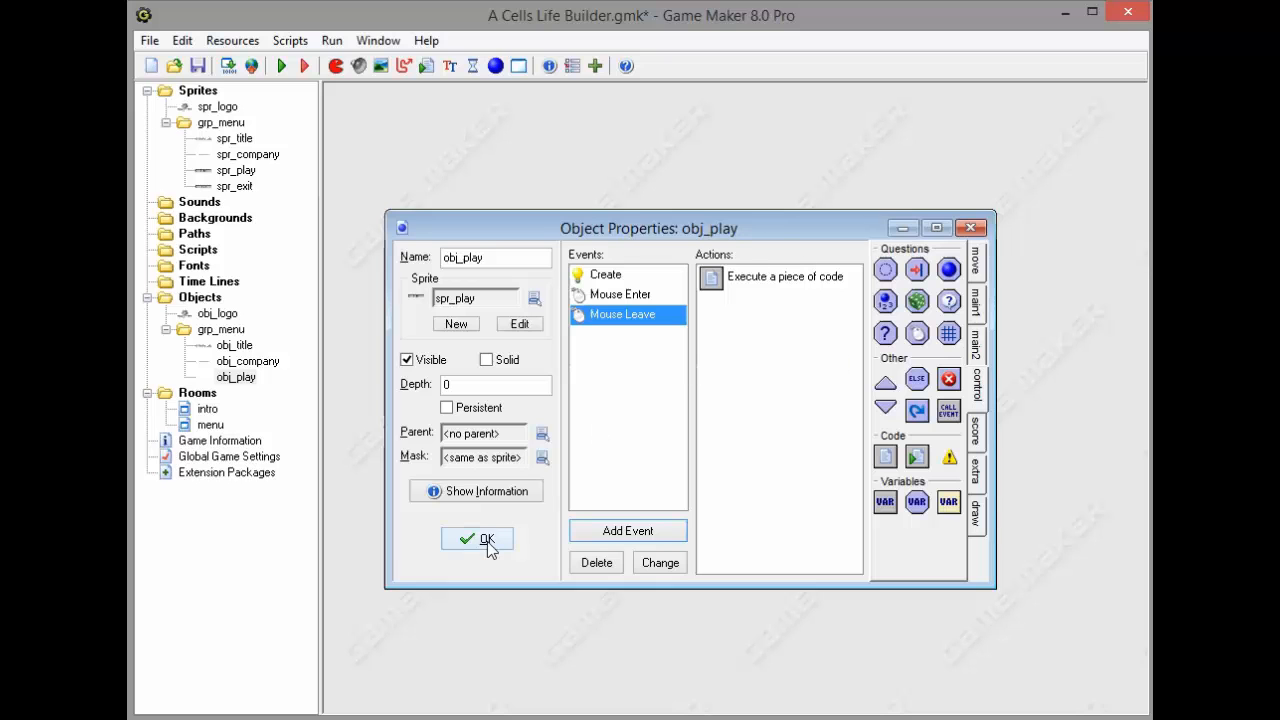
mouse_move(710, 276)
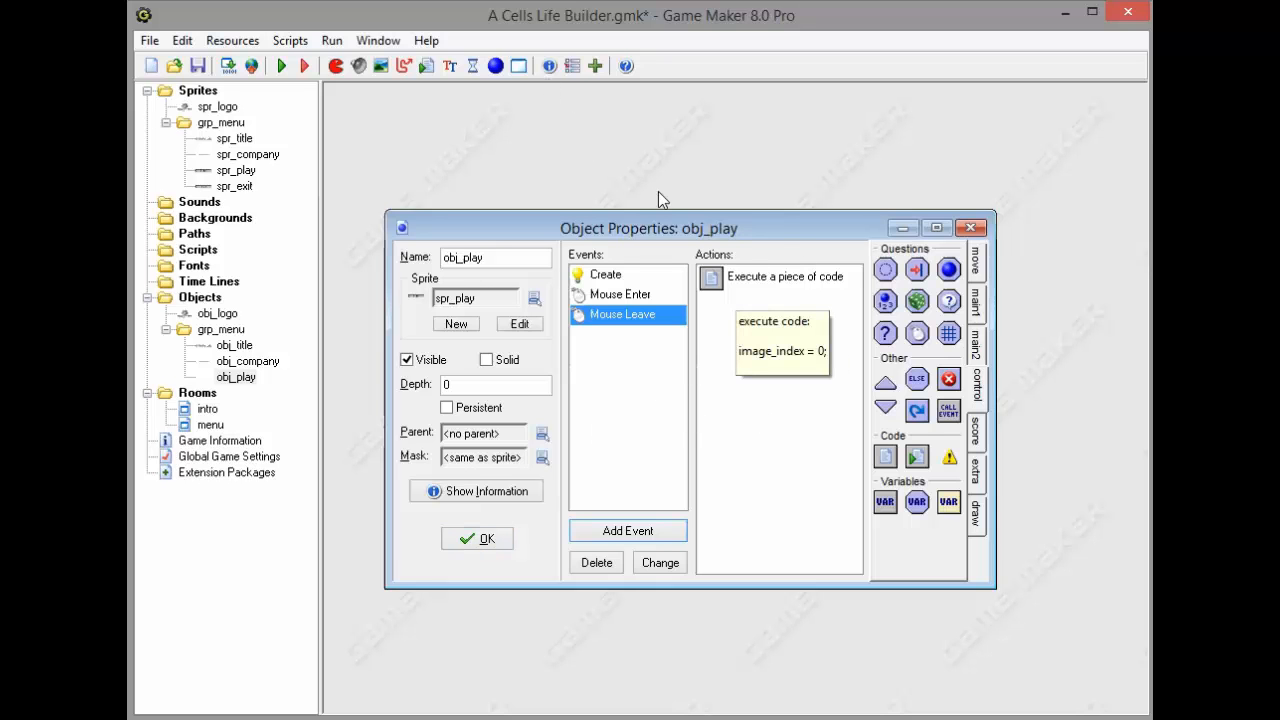
mouse_move(434, 146)
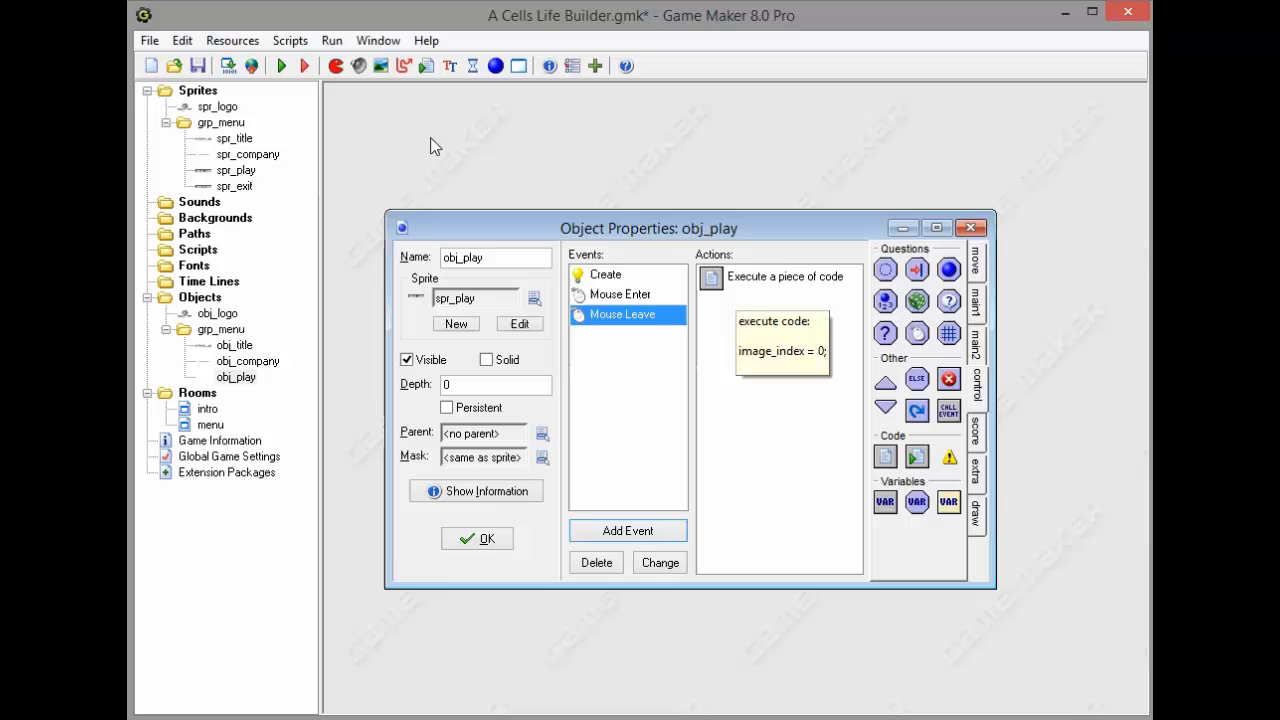
mouse_move(696, 368)
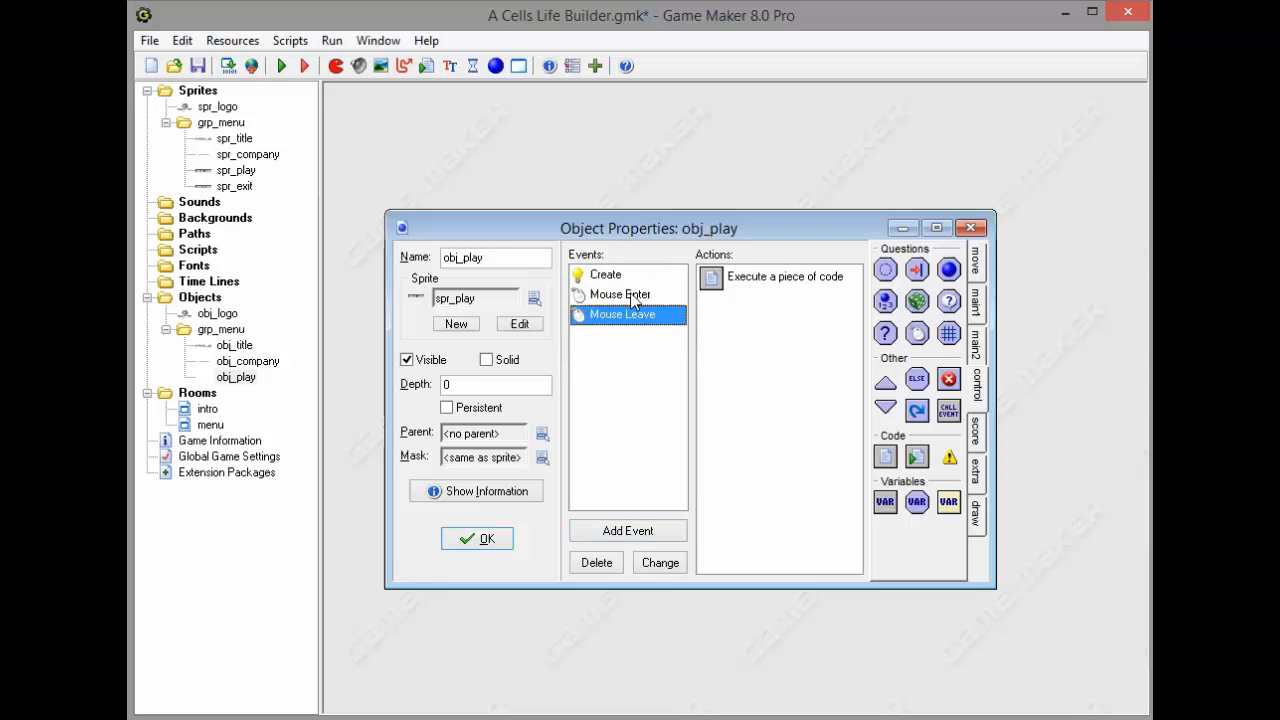
Make obj_exit from obj_play, assign spr_exit and check its Mouse Leave action
click(604, 274)
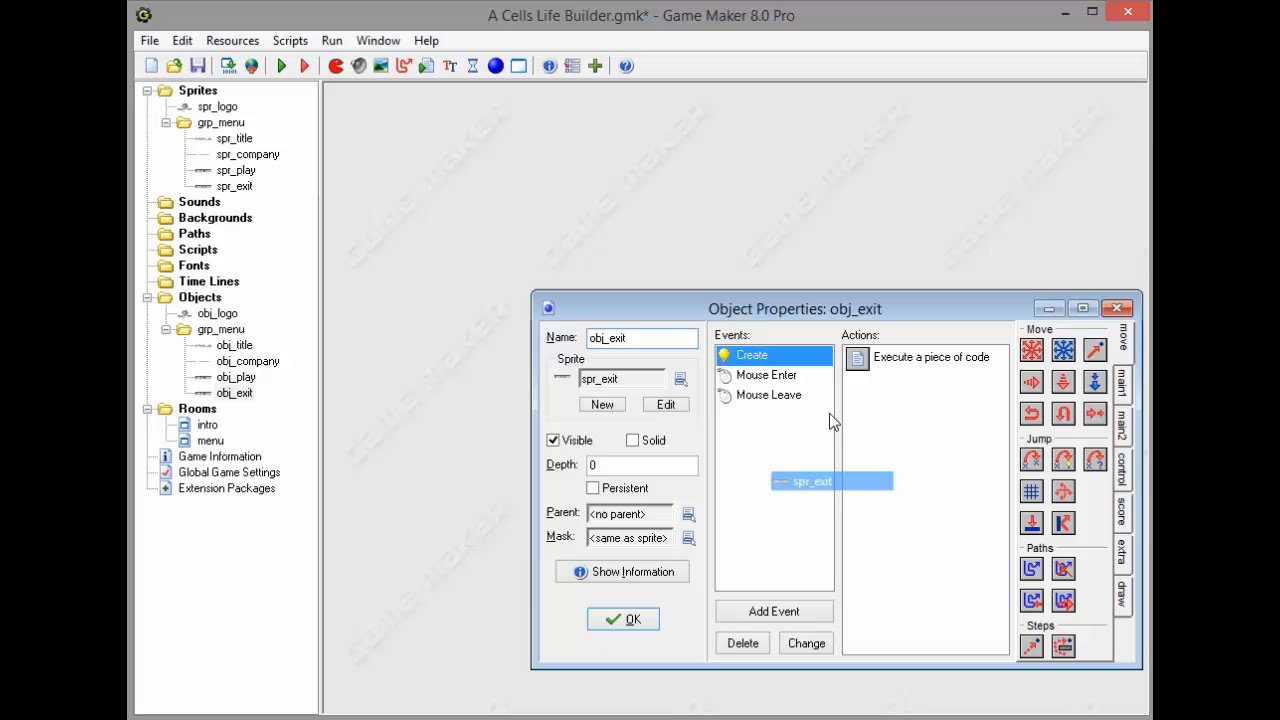
click(768, 394)
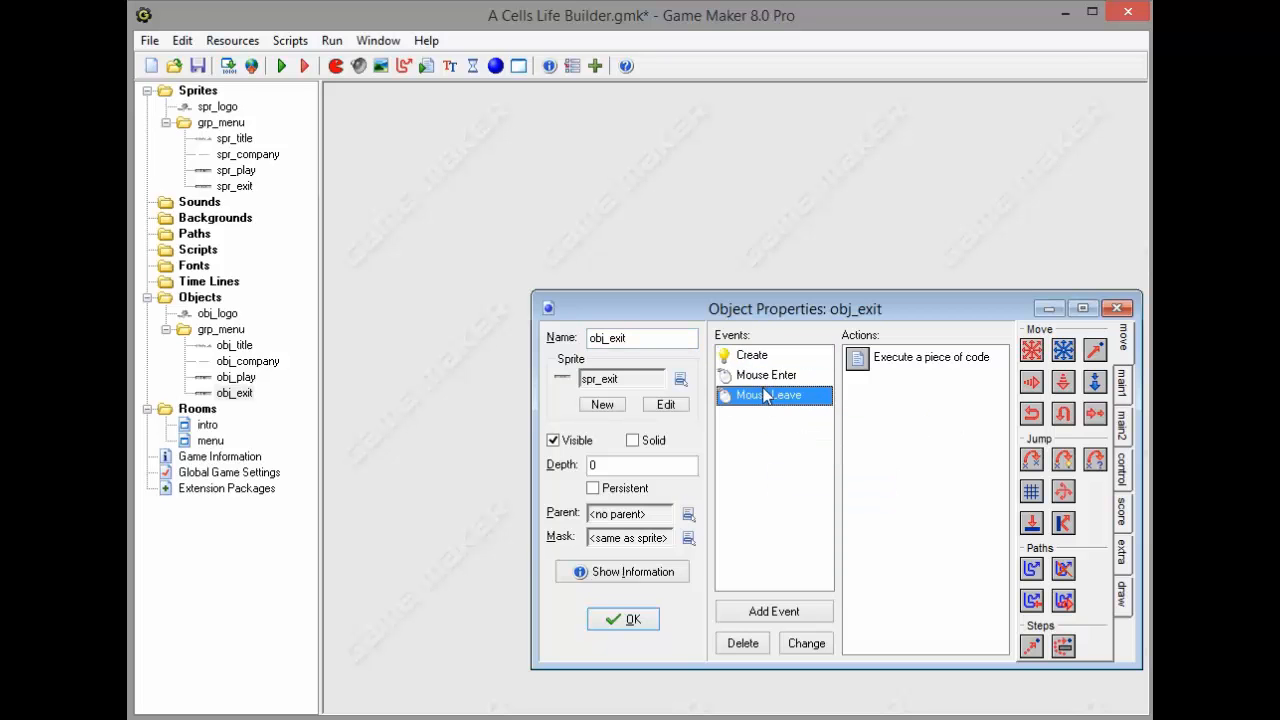
click(198, 64)
text(b)
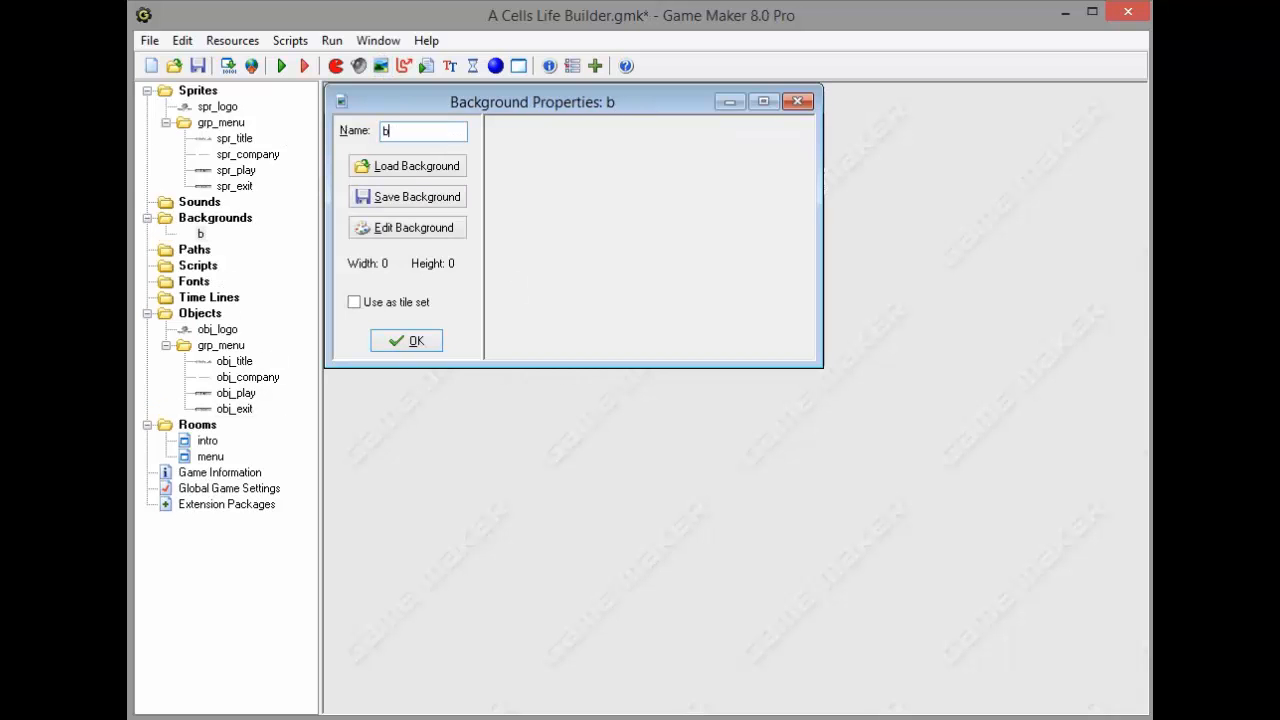
Name the background bgr_menu, load the green cell picture and open it for editing
text(gr_menu)
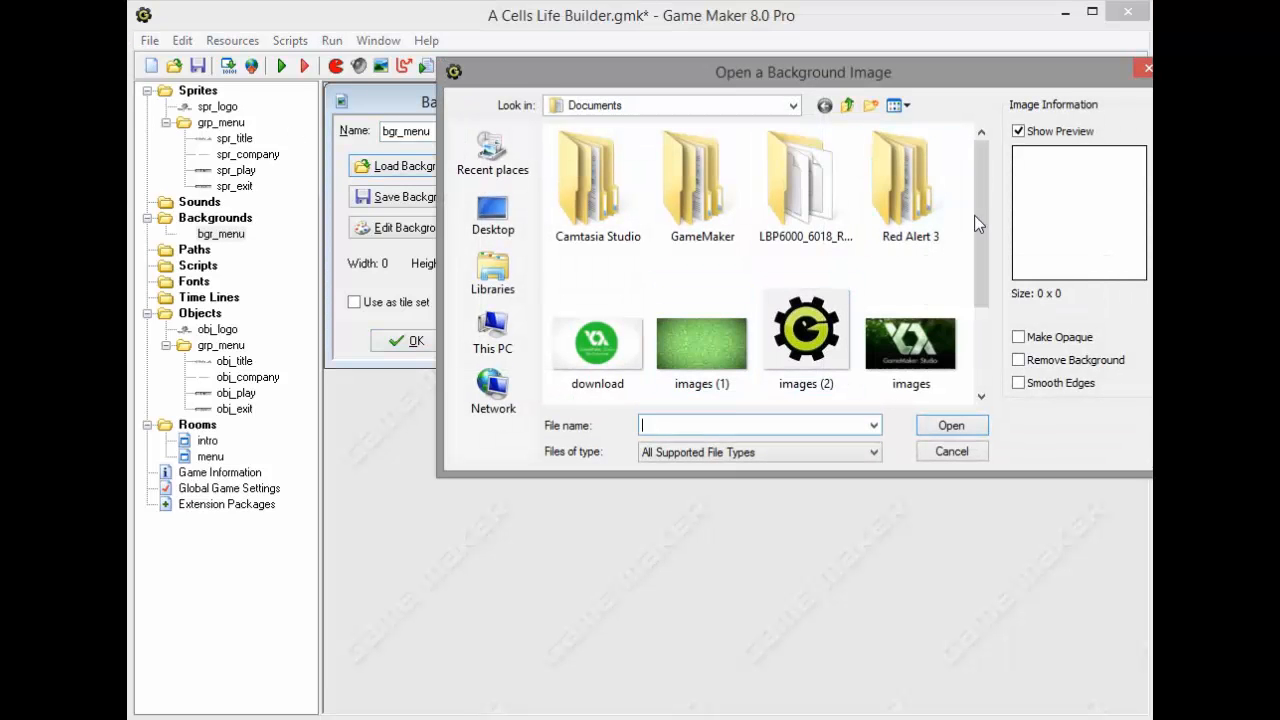
double_click(700, 340)
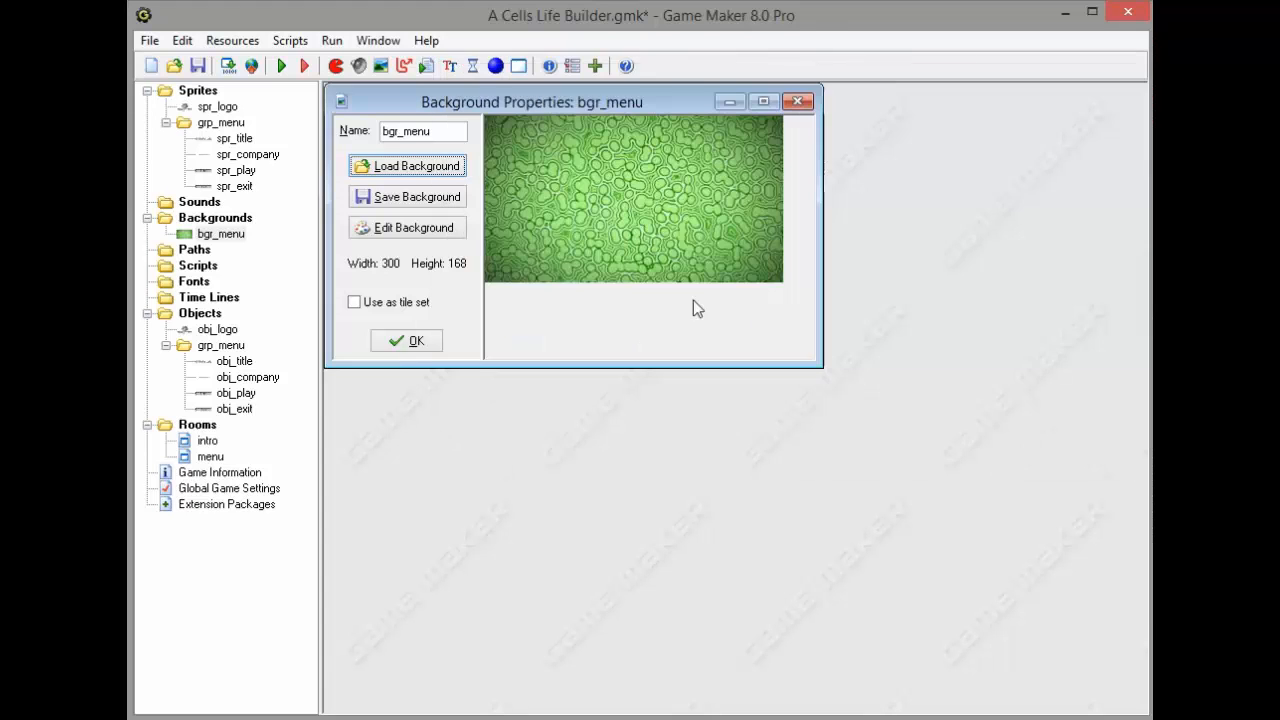
click(408, 228)
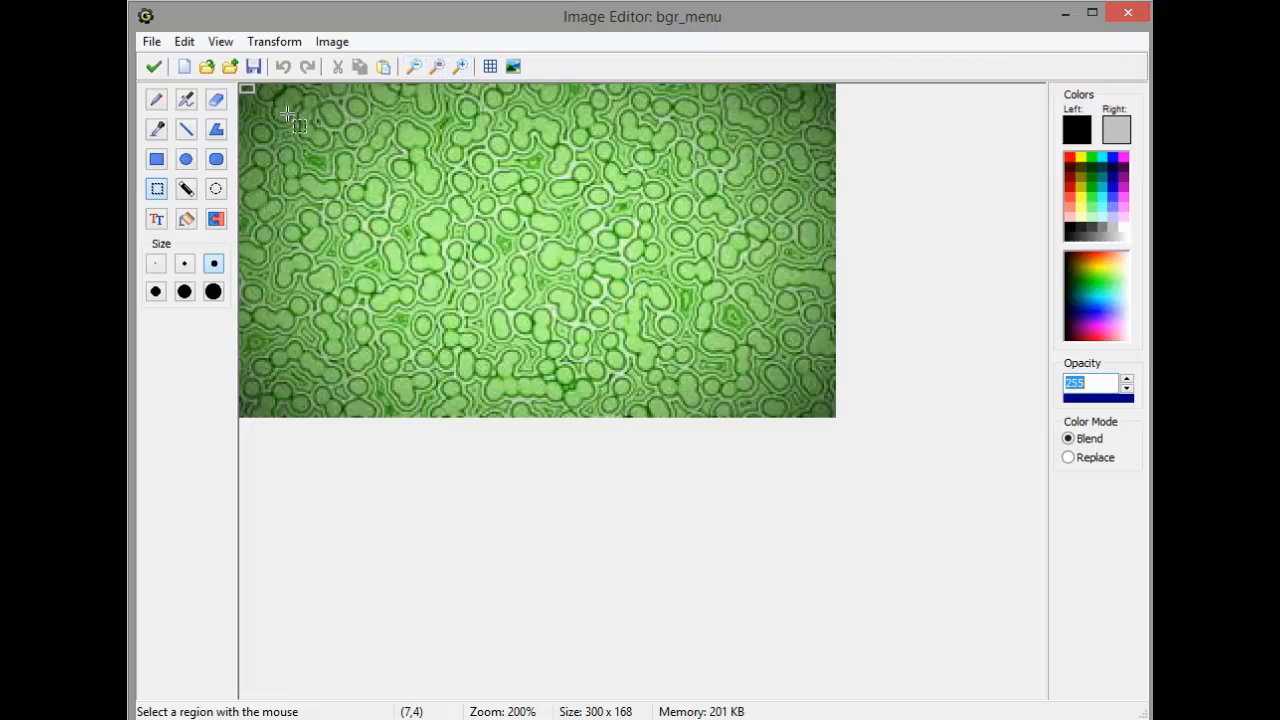
Resize the bgr_menu canvas to 400×248 transparent pixels
click(184, 40)
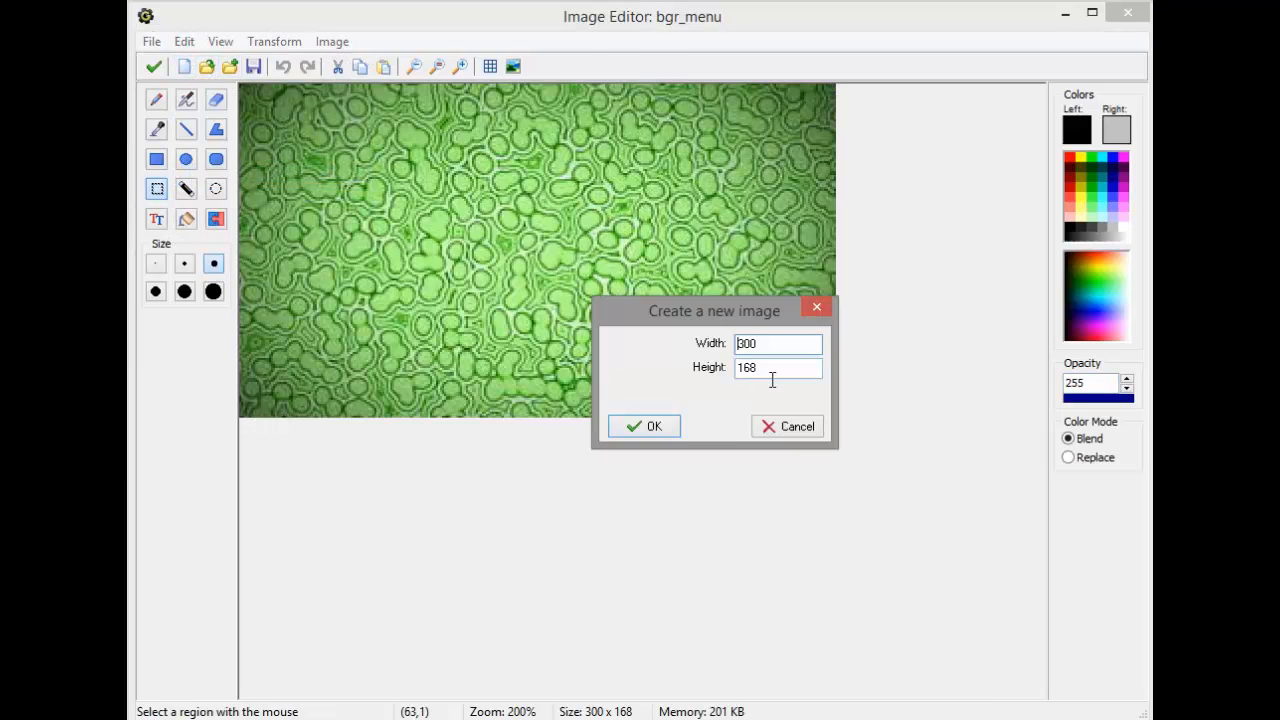
text(248)
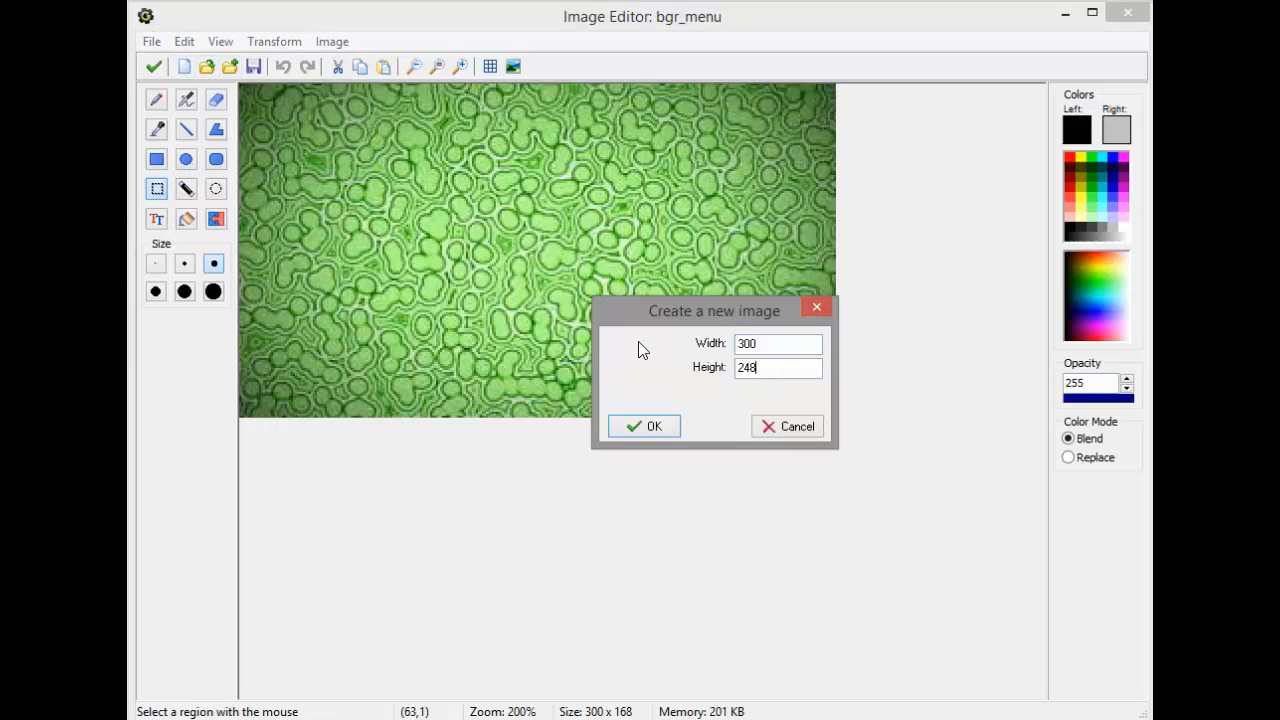
text(40)
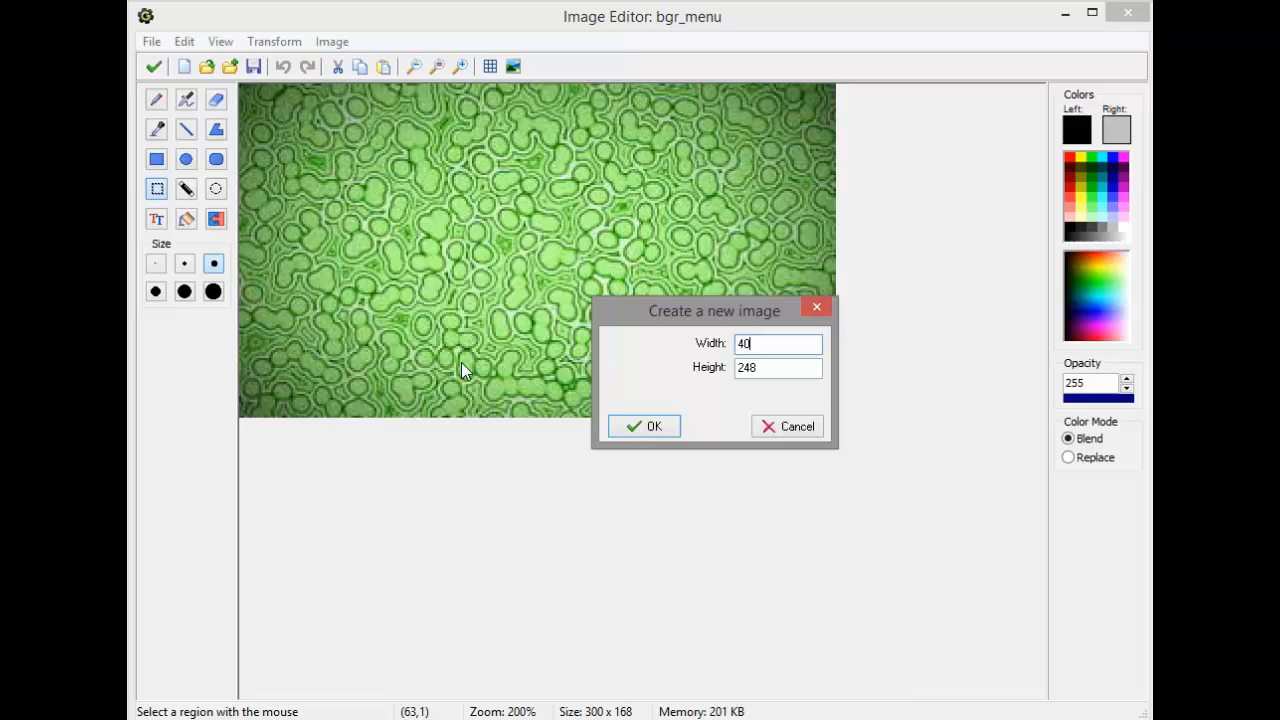
click(644, 426)
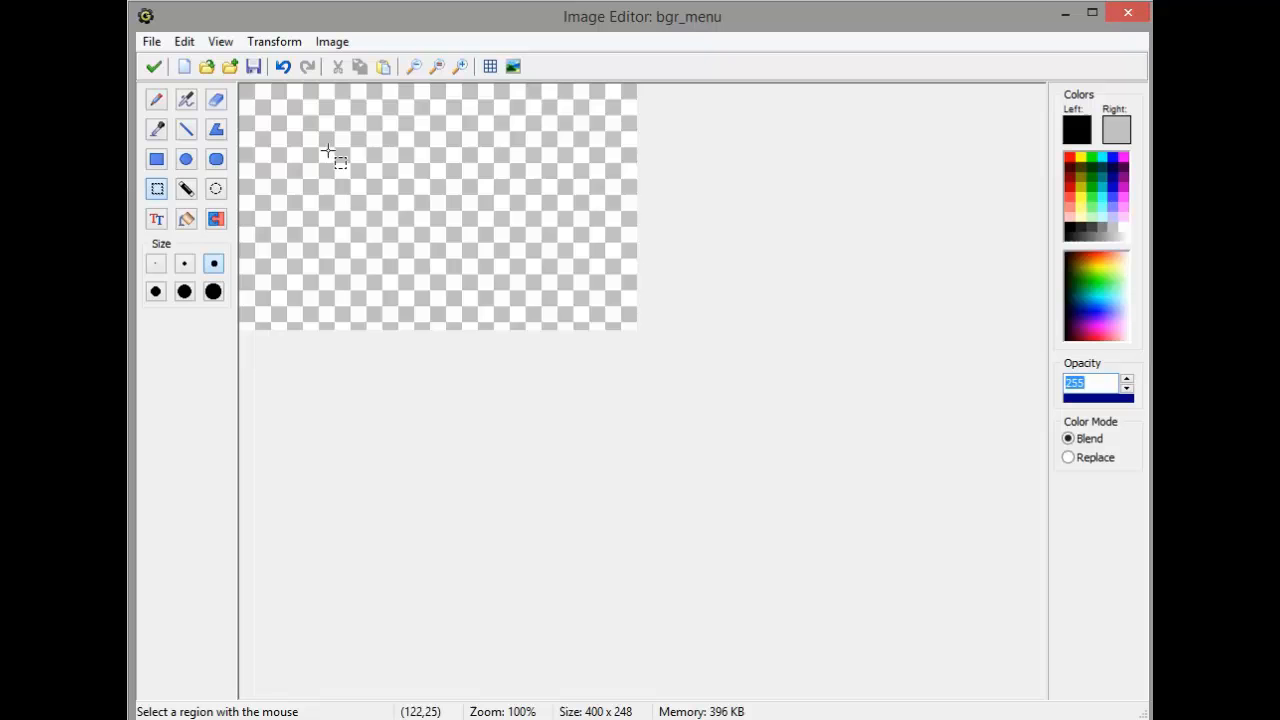
Paste the green cell texture onto the enlarged canvas
click(184, 40)
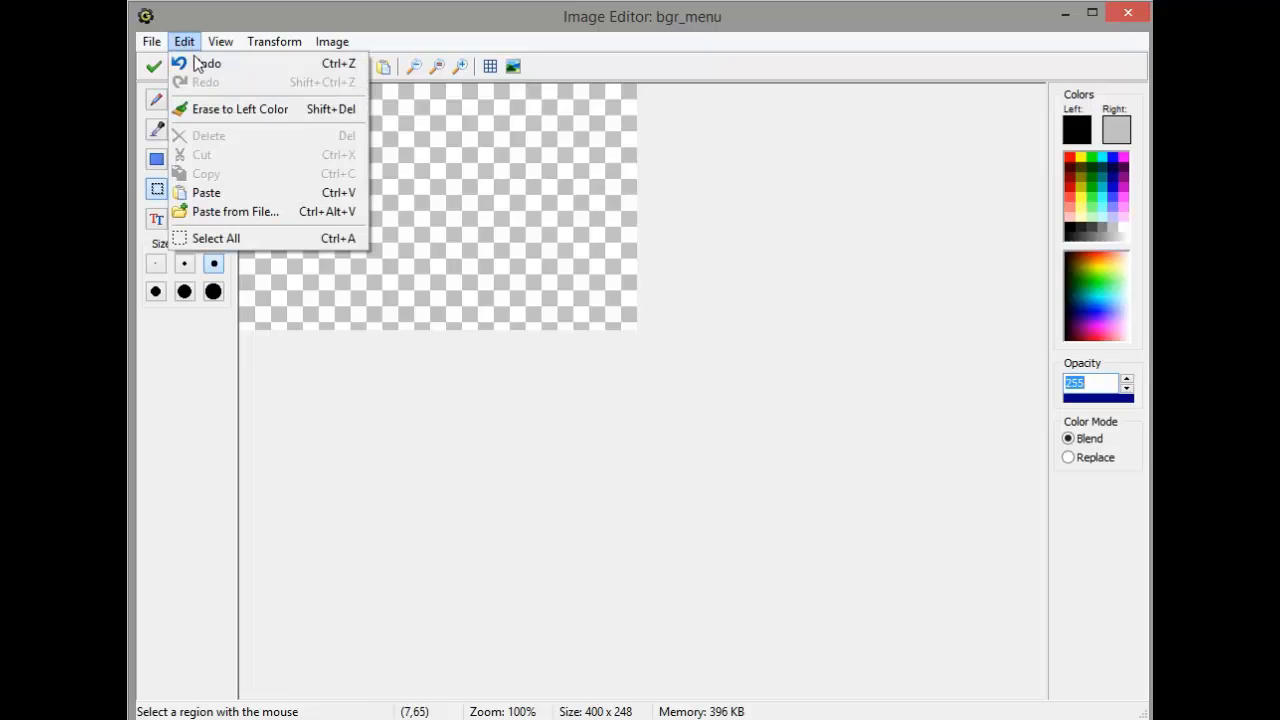
click(236, 212)
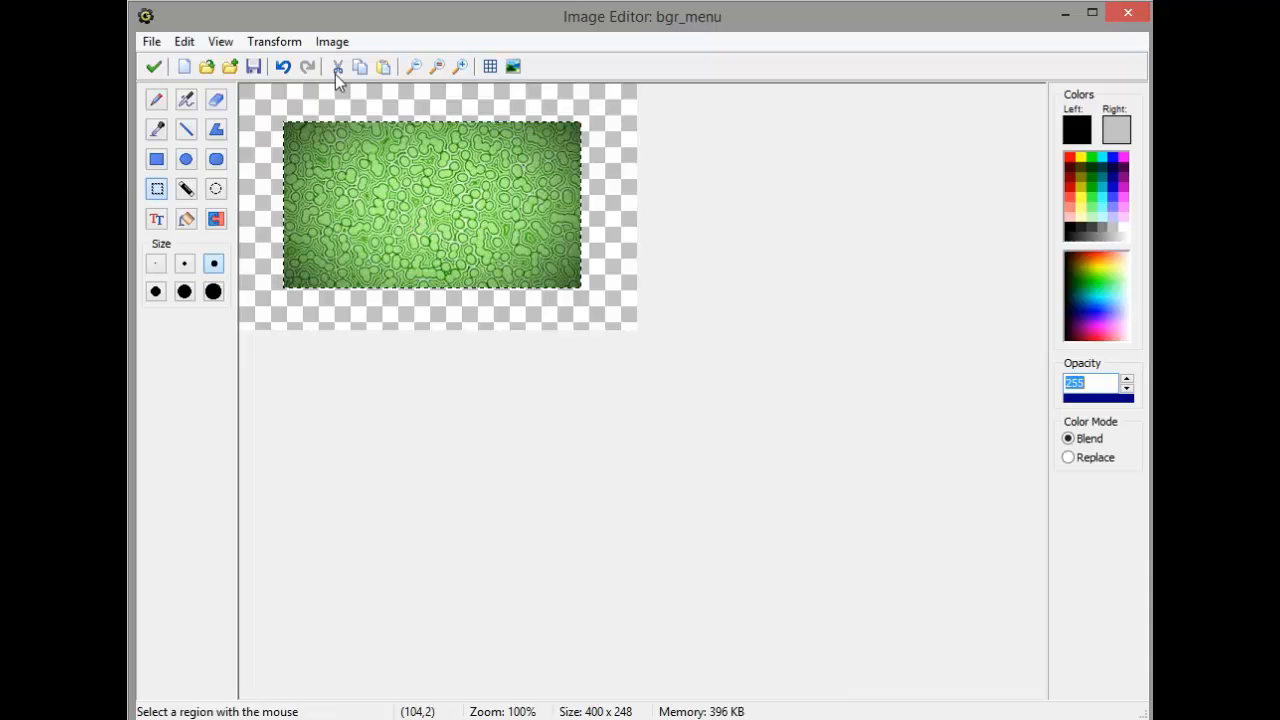
click(274, 40)
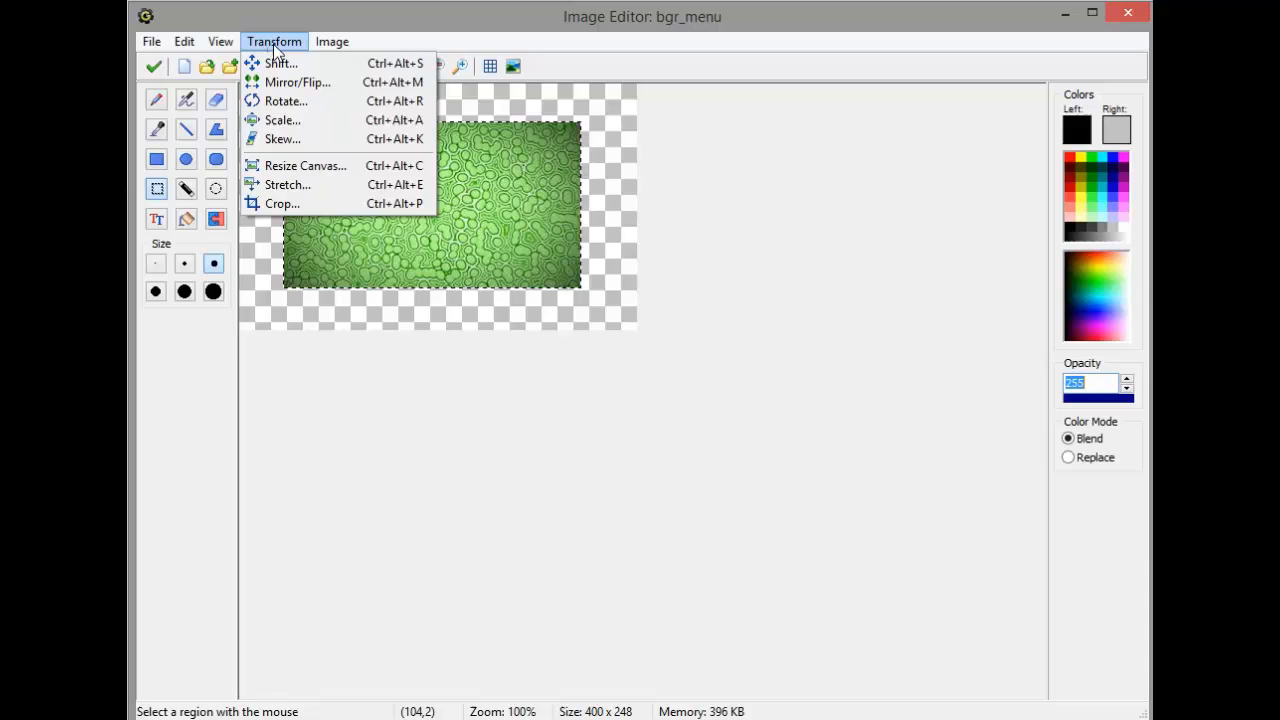
Scale the pasted cell texture to about 149 percent so it fills the 400×248 image
click(282, 120)
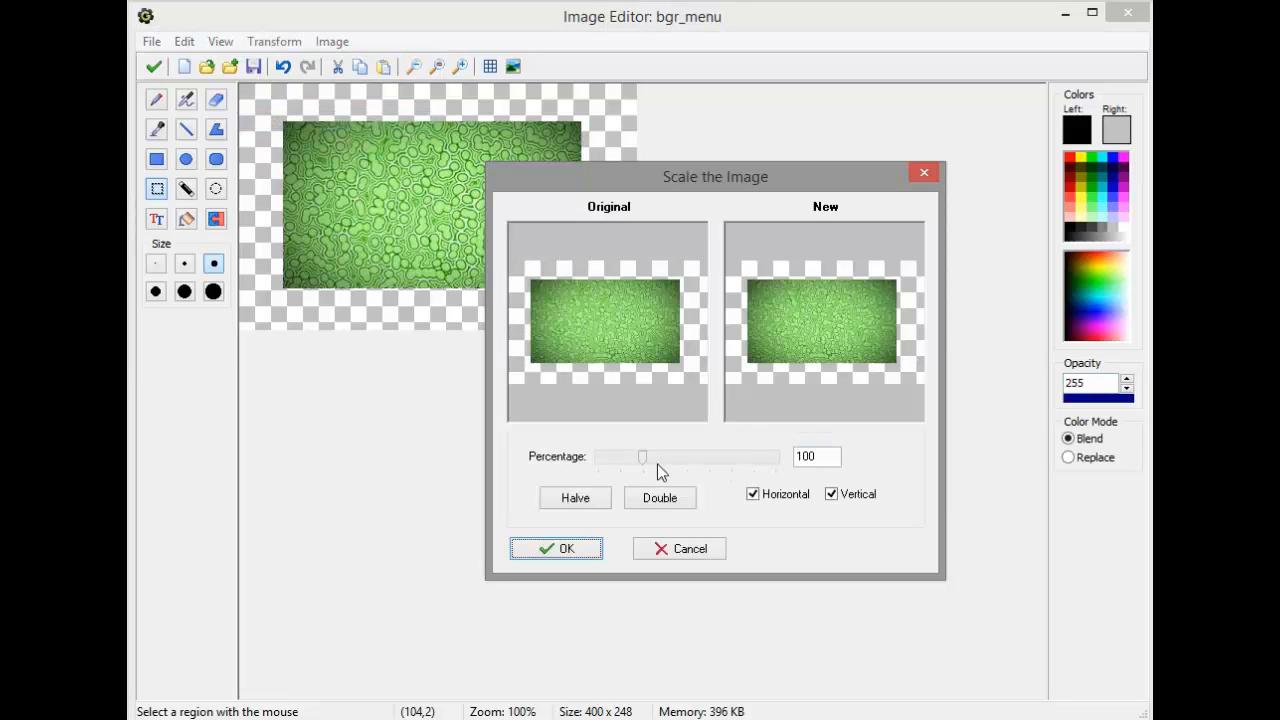
drag(642, 456, 596, 456)
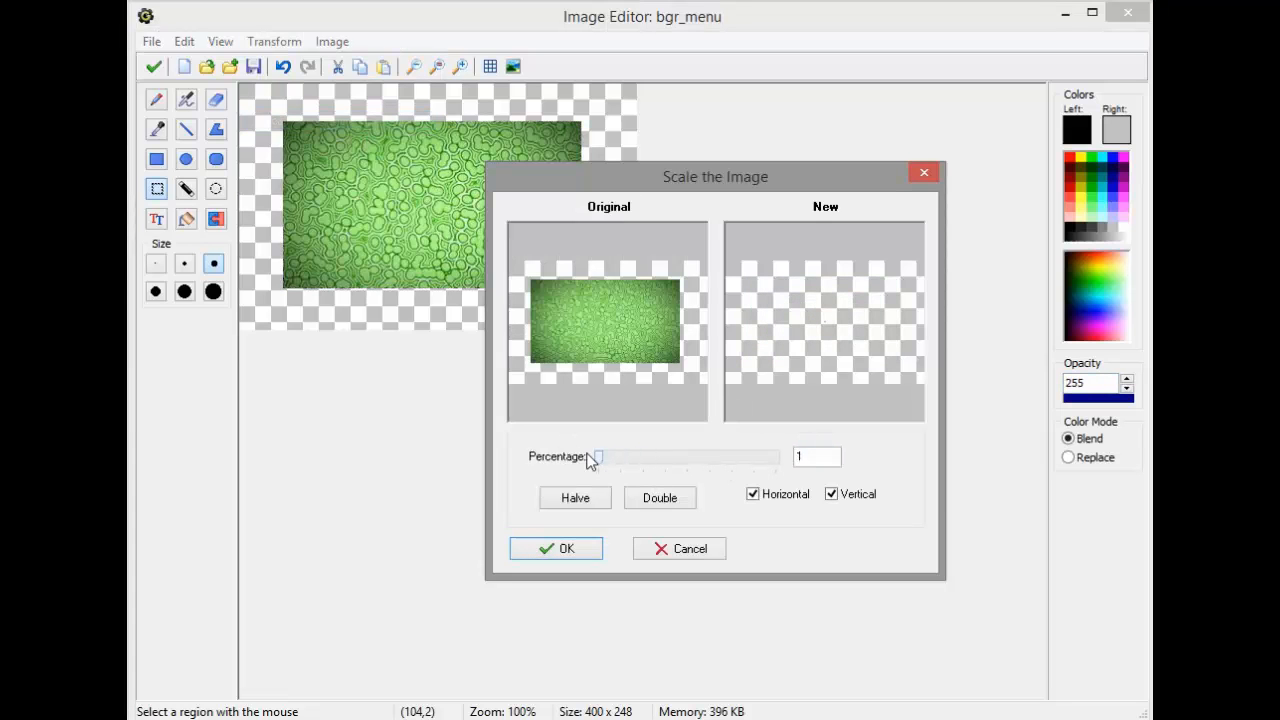
drag(596, 456, 680, 456)
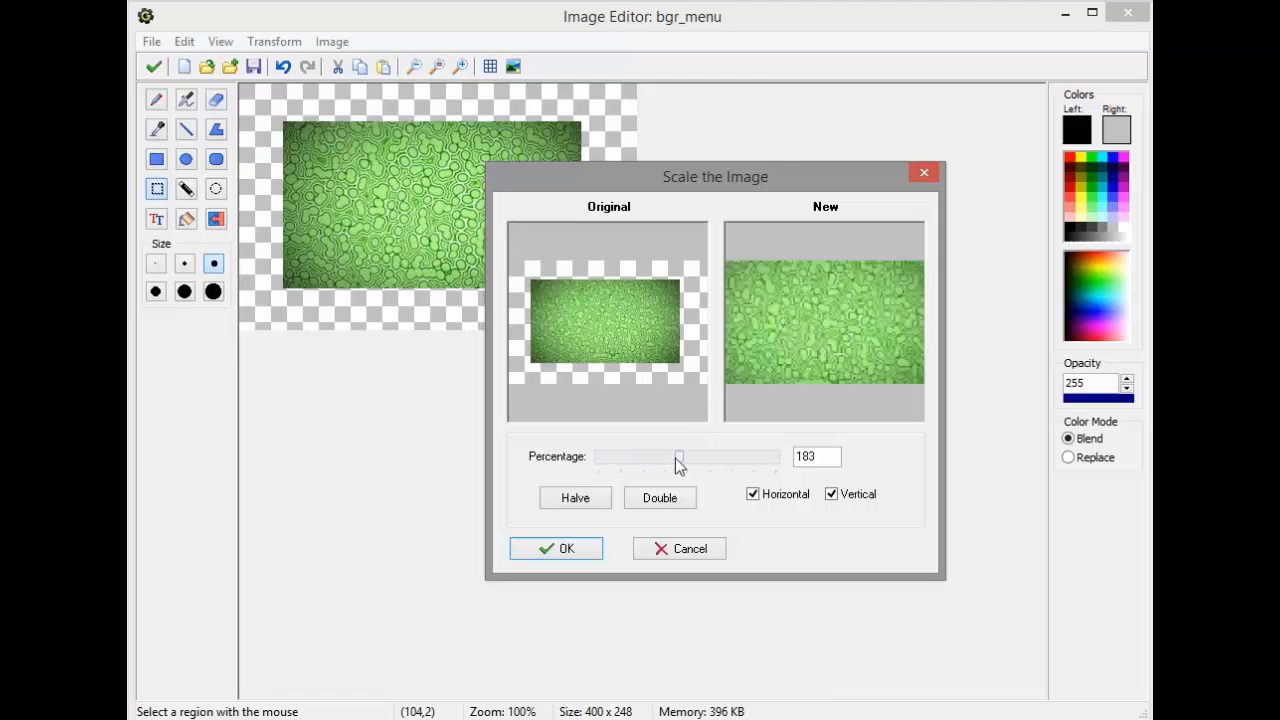
drag(678, 456, 652, 456)
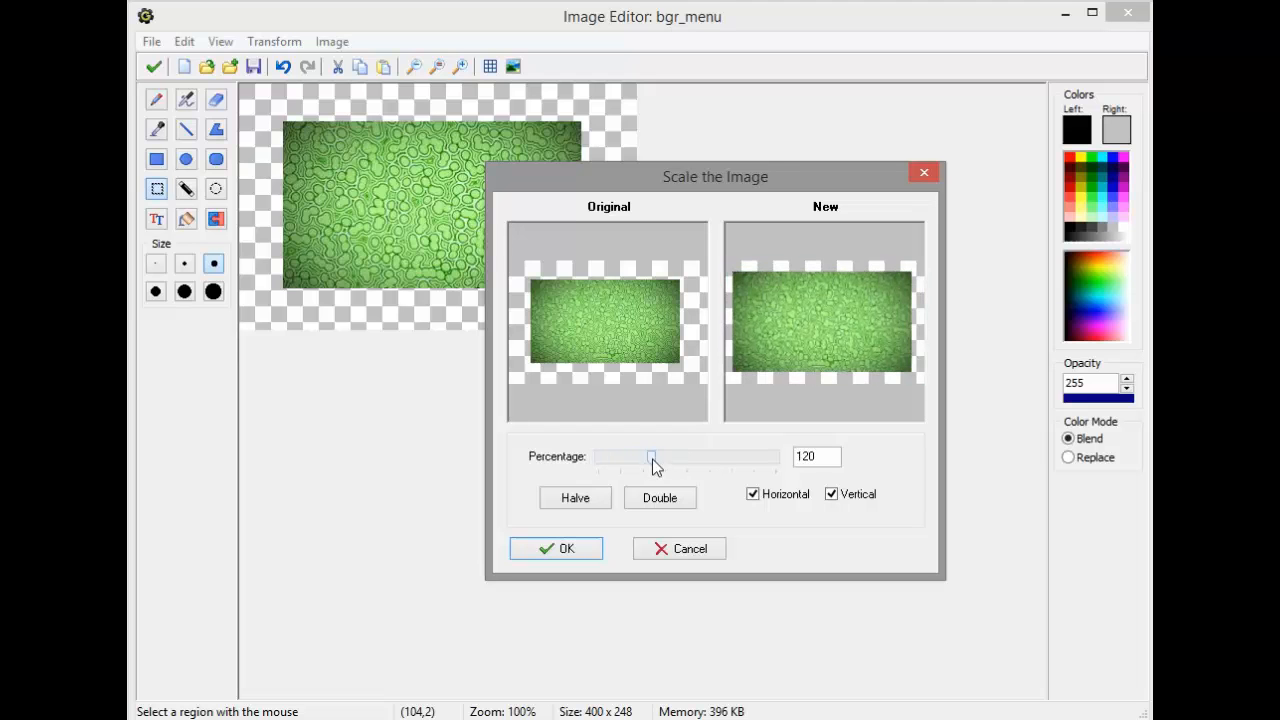
drag(652, 456, 656, 456)
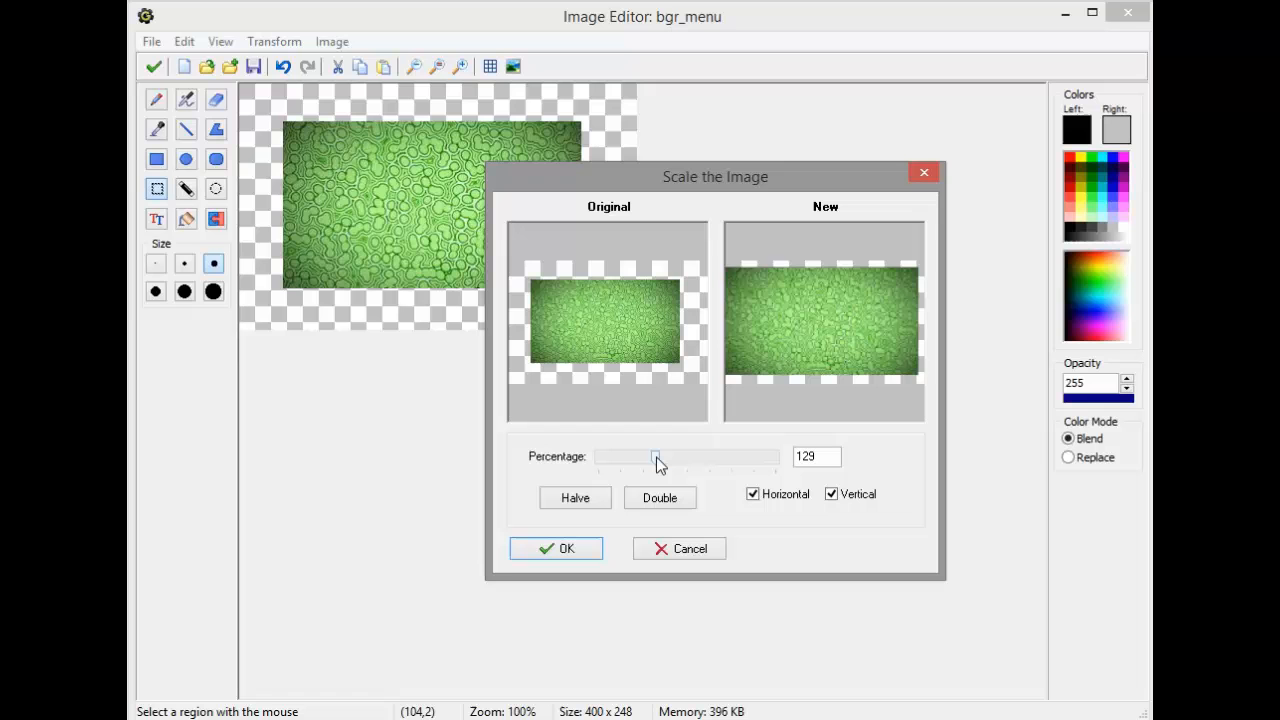
drag(656, 456, 670, 456)
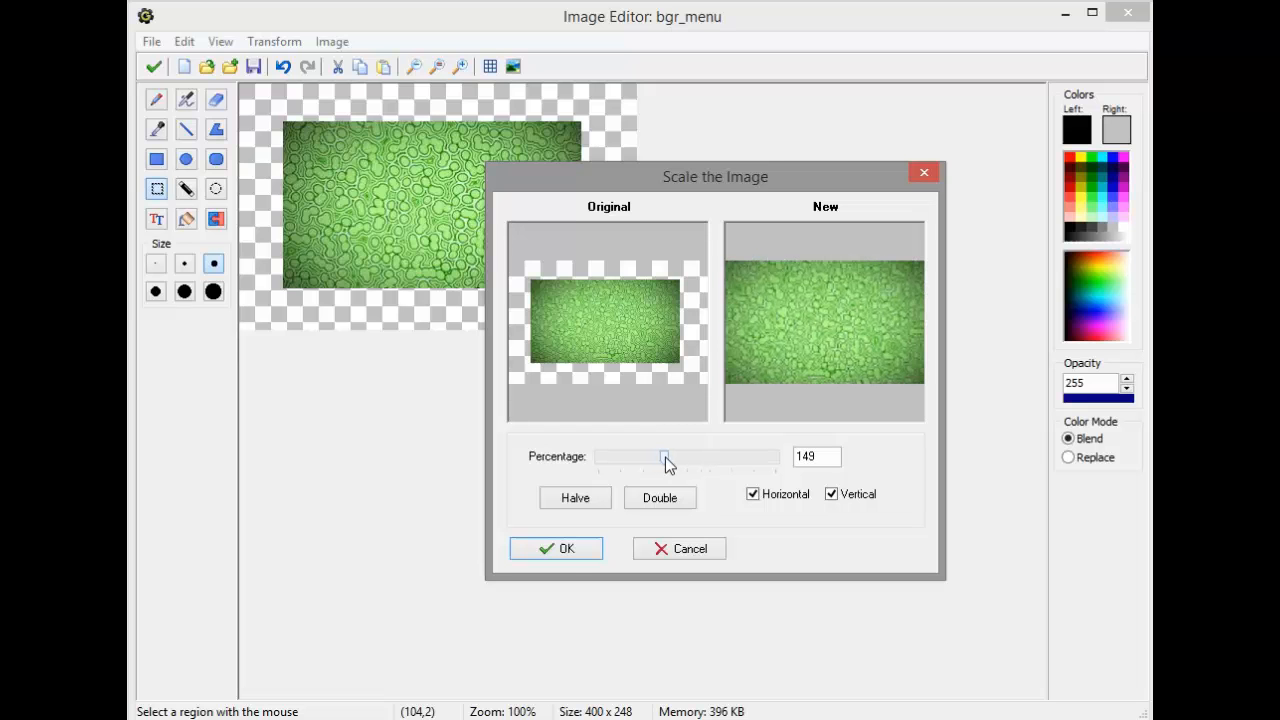
click(556, 548)
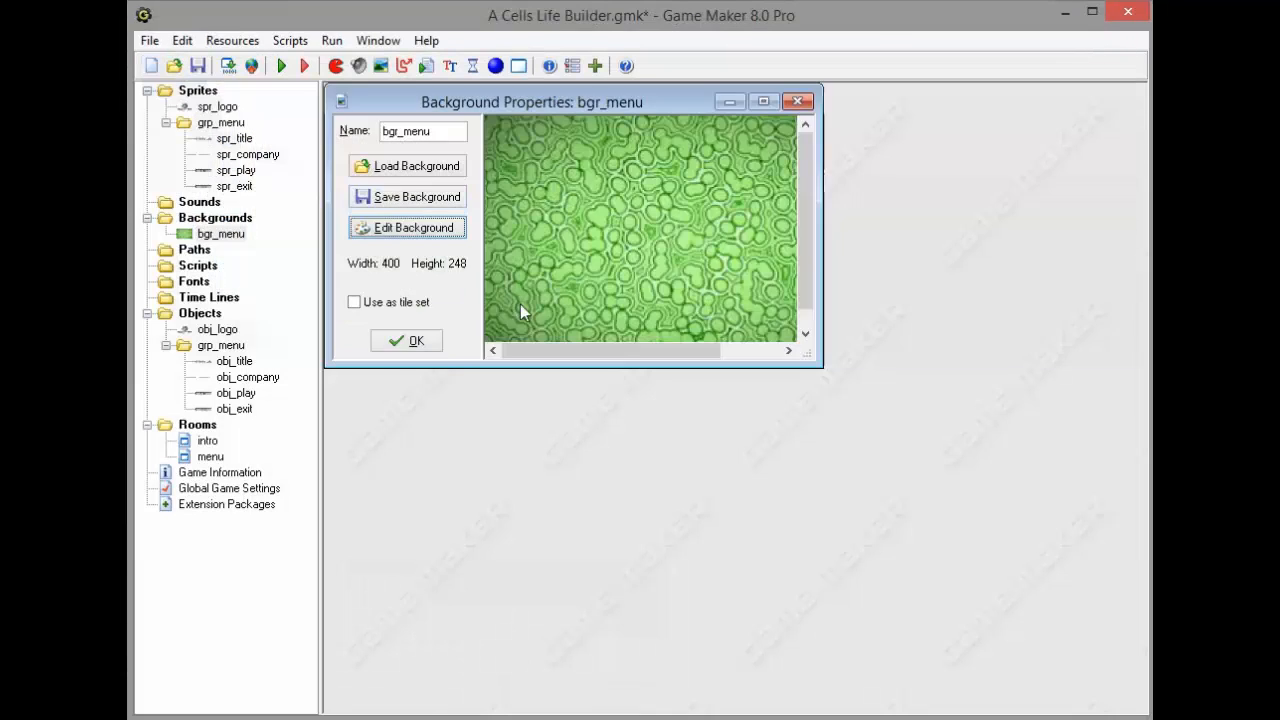
Accept the resized background, save the game and open the menu room
click(406, 340)
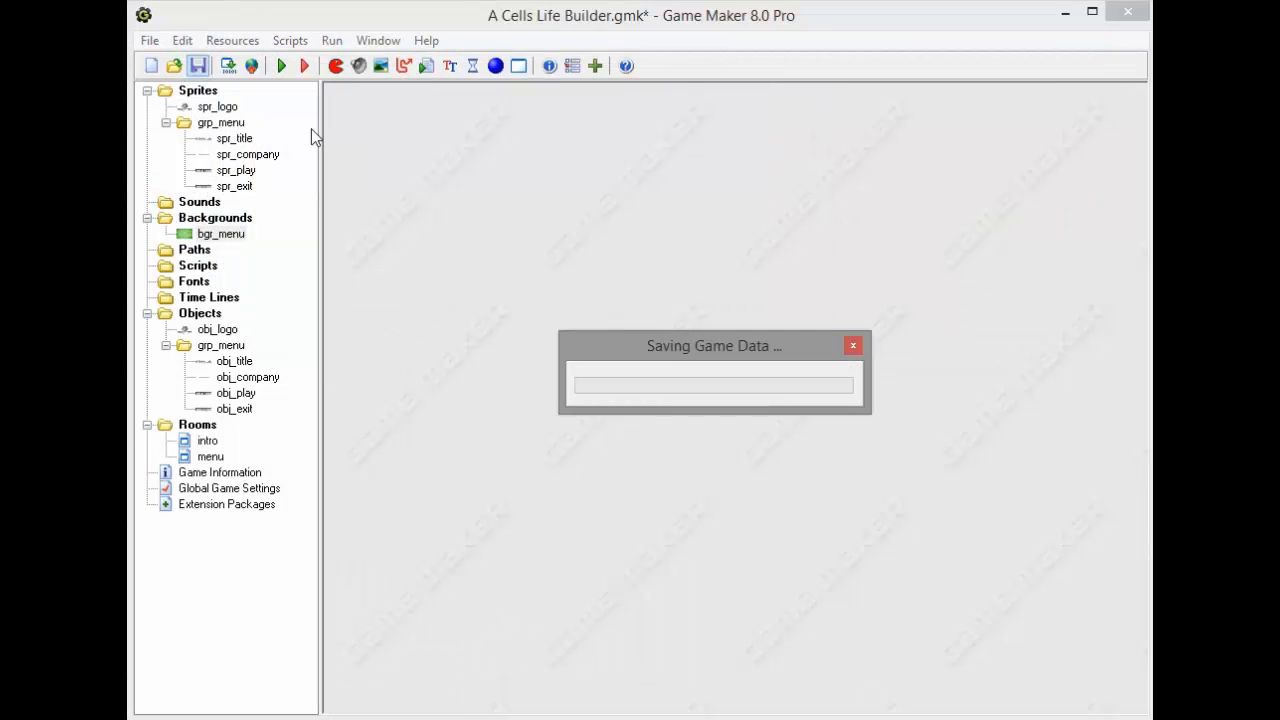
click(198, 64)
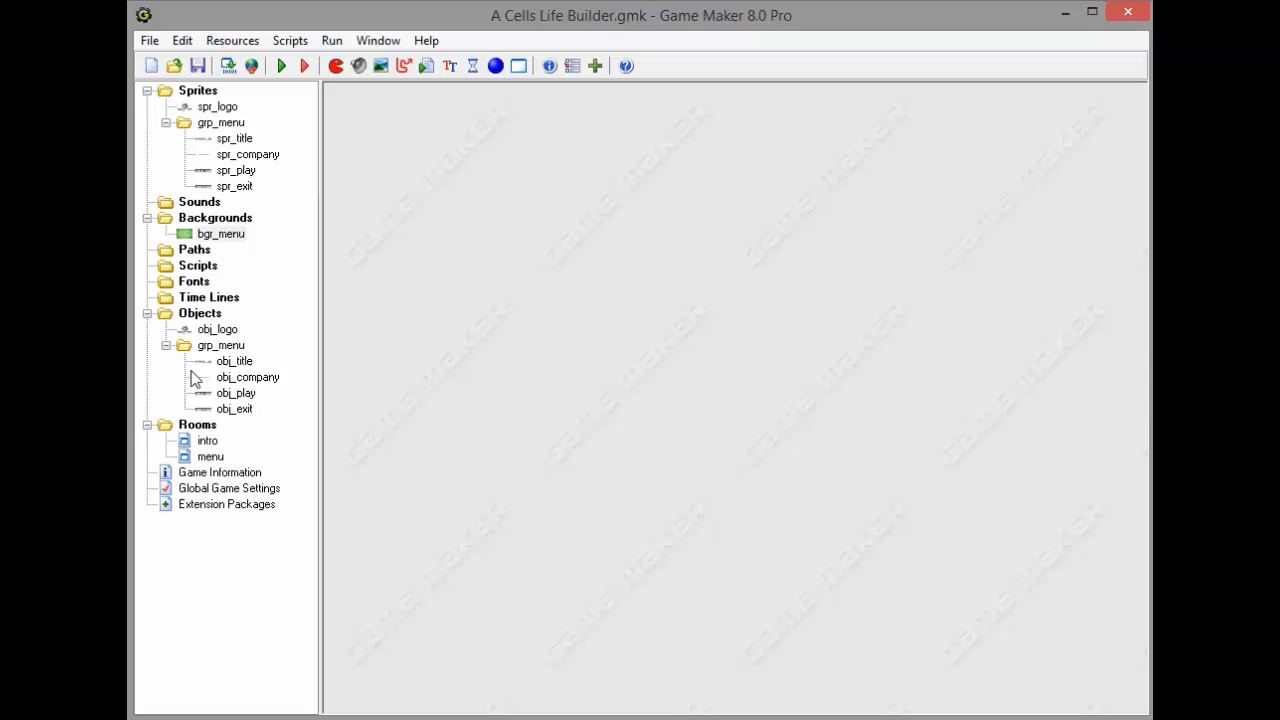
double_click(210, 456)
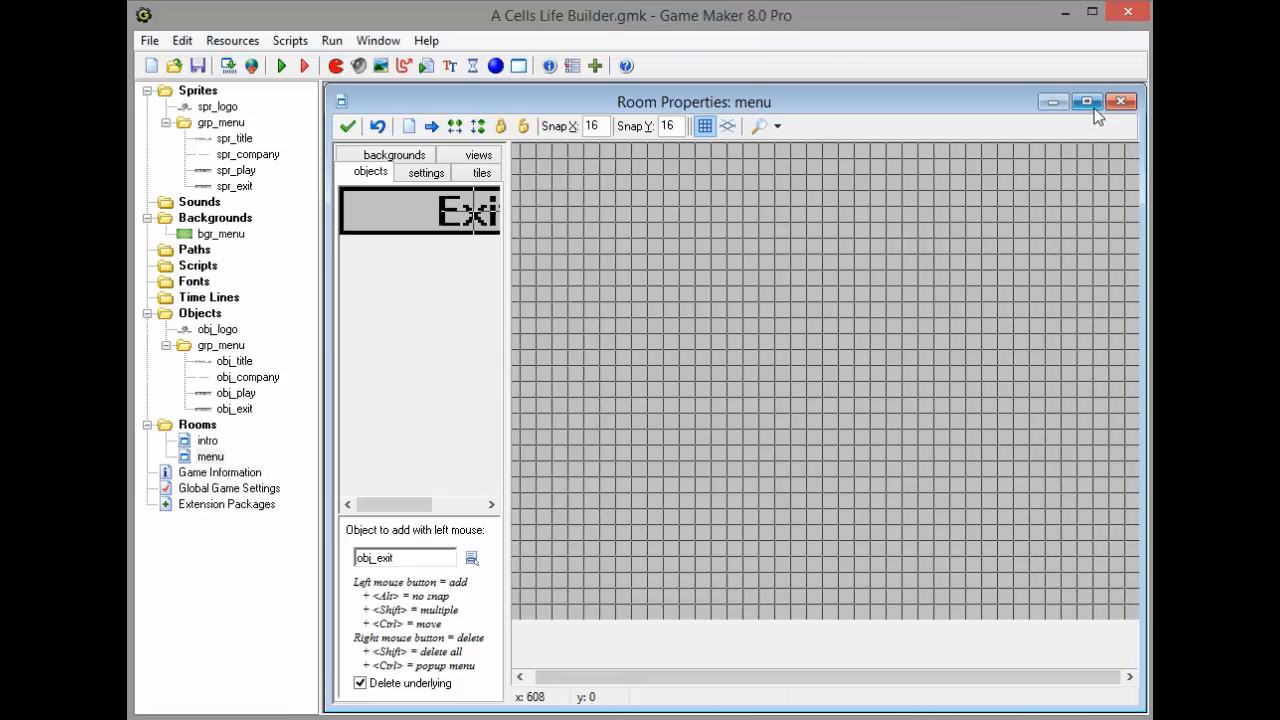
Set bgr_menu as the room's visible background with Stretch ticked so it covers the whole room
click(1088, 100)
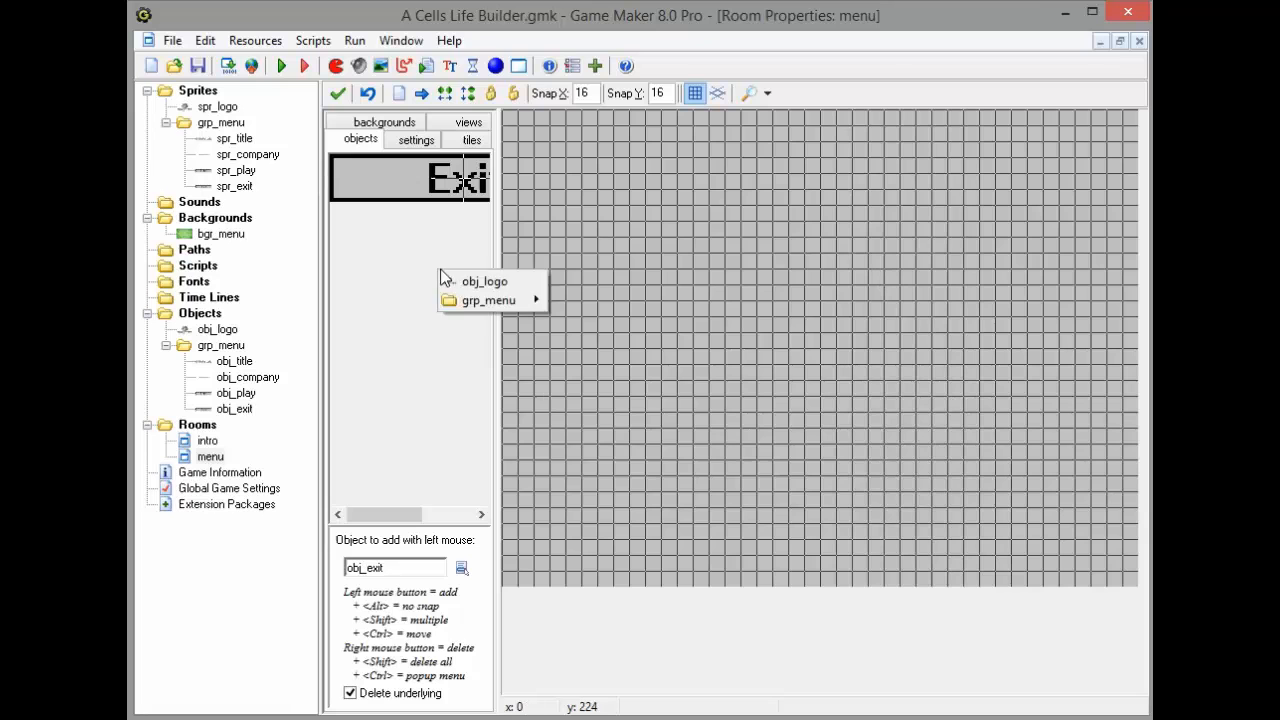
click(384, 122)
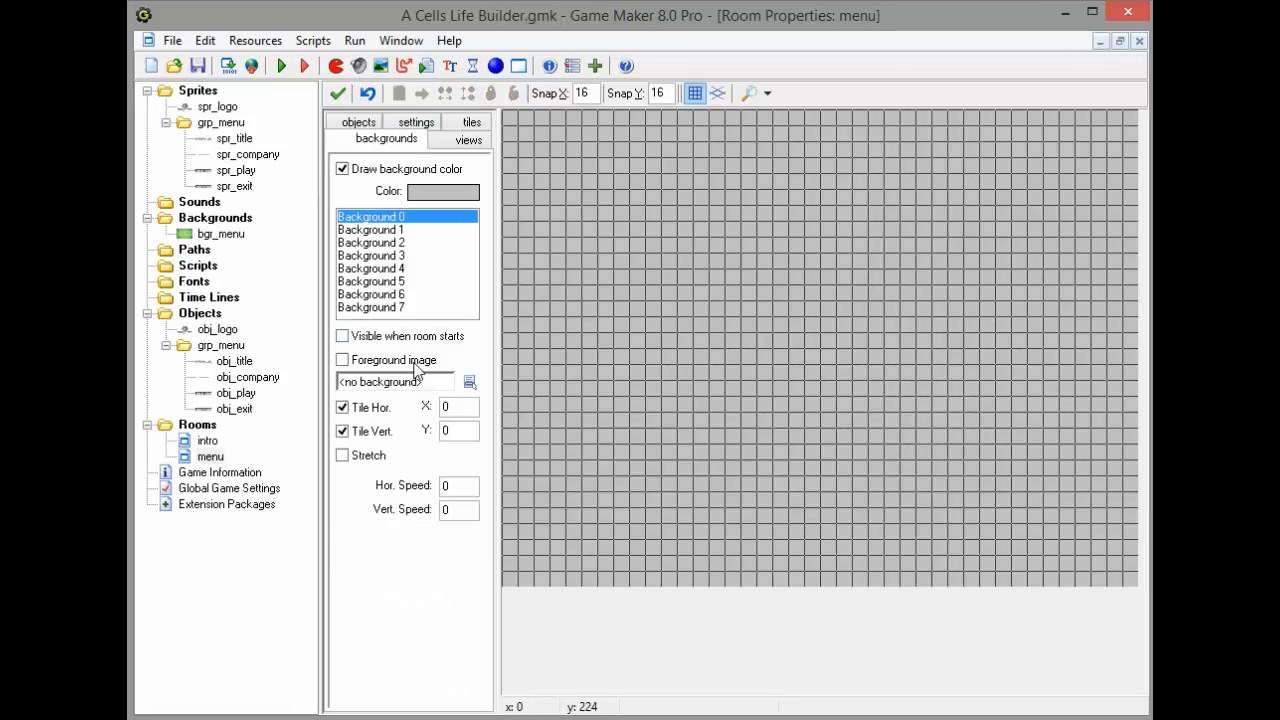
click(396, 382)
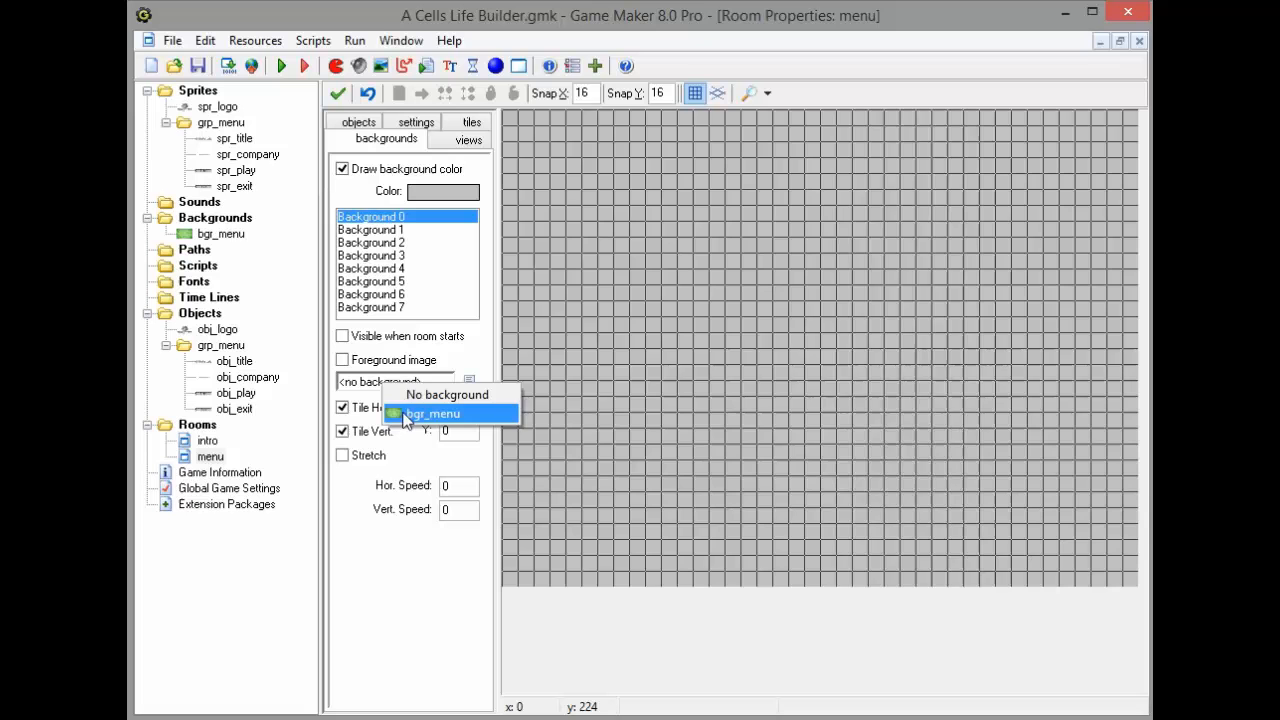
click(432, 412)
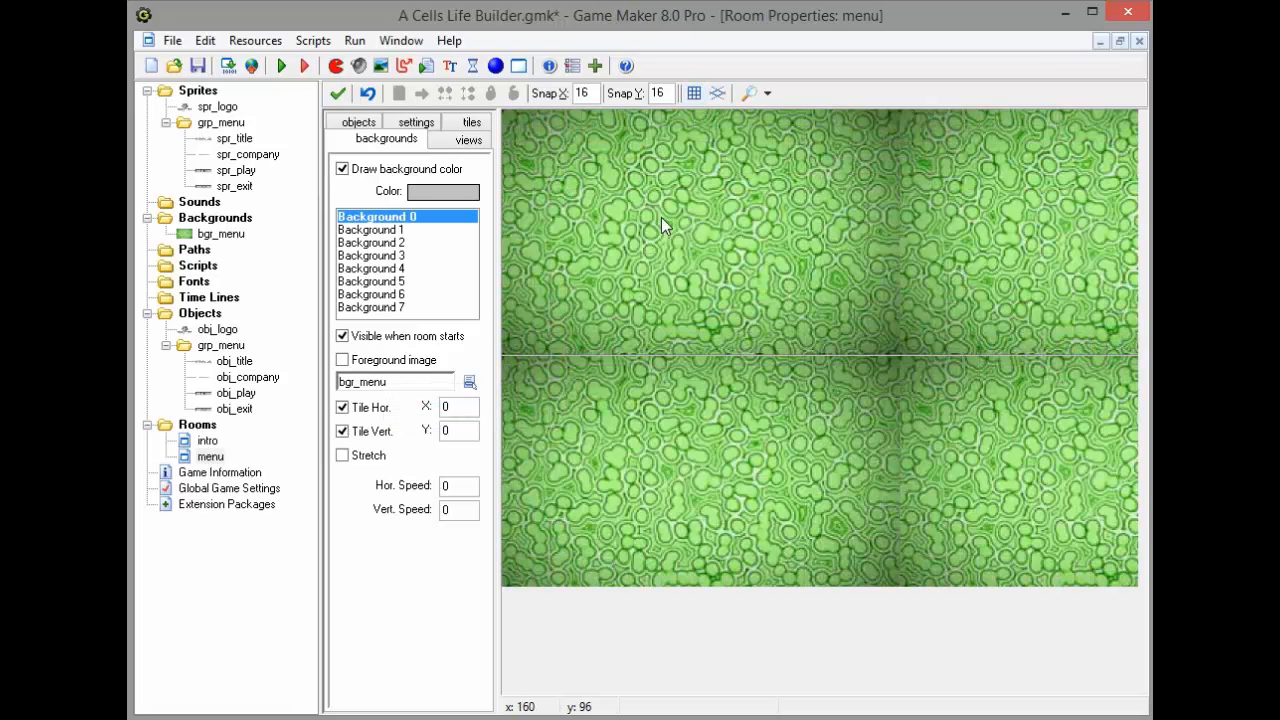
mouse_move(870, 270)
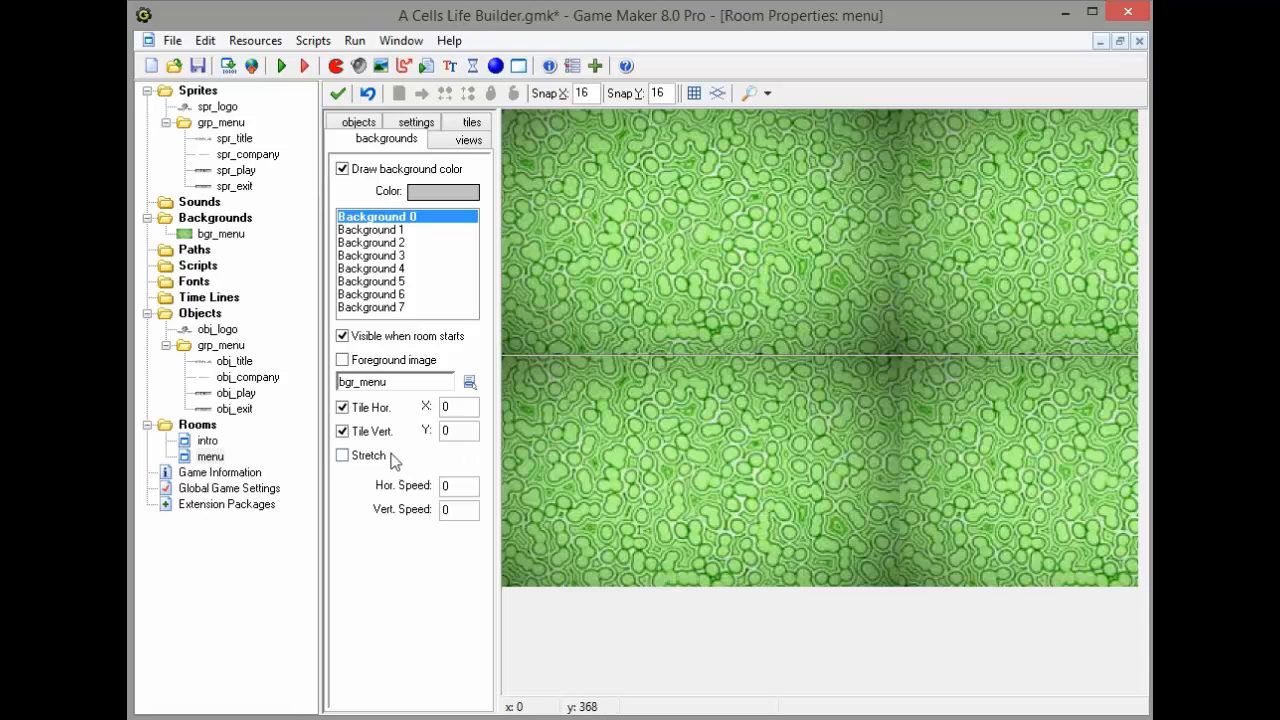
click(344, 456)
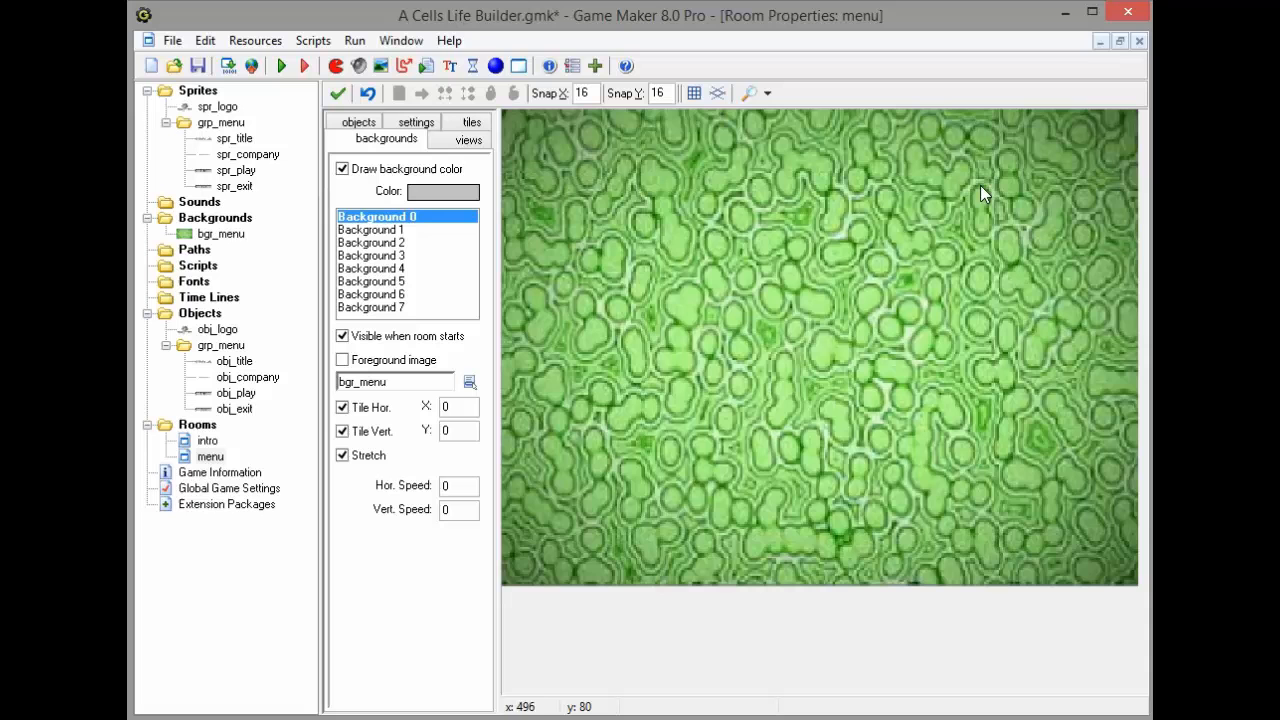
mouse_move(976, 476)
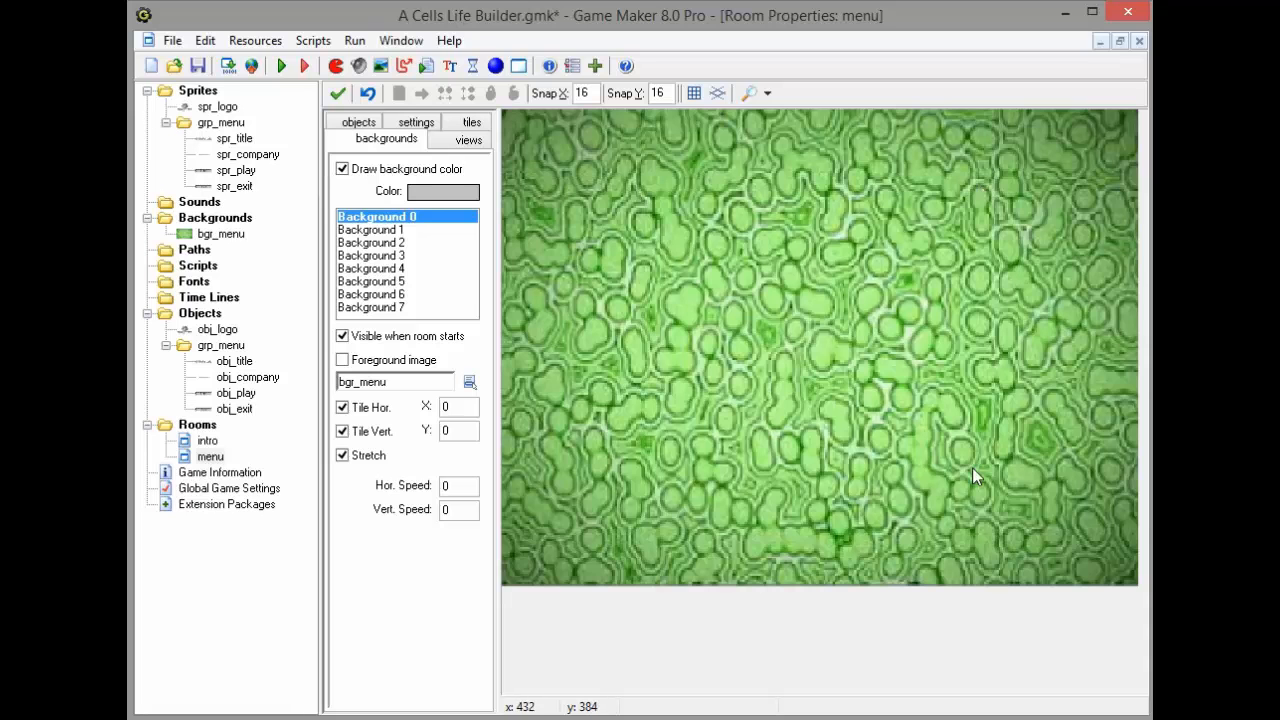
mouse_move(556, 300)
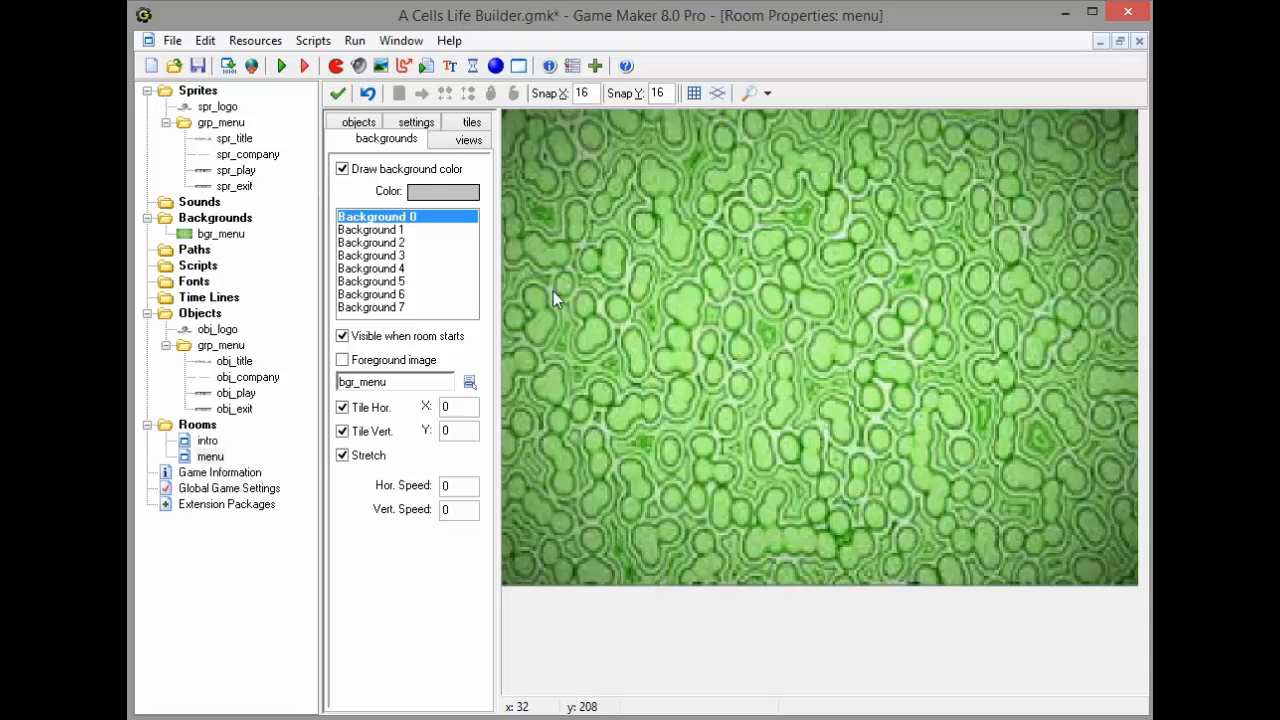
click(358, 122)
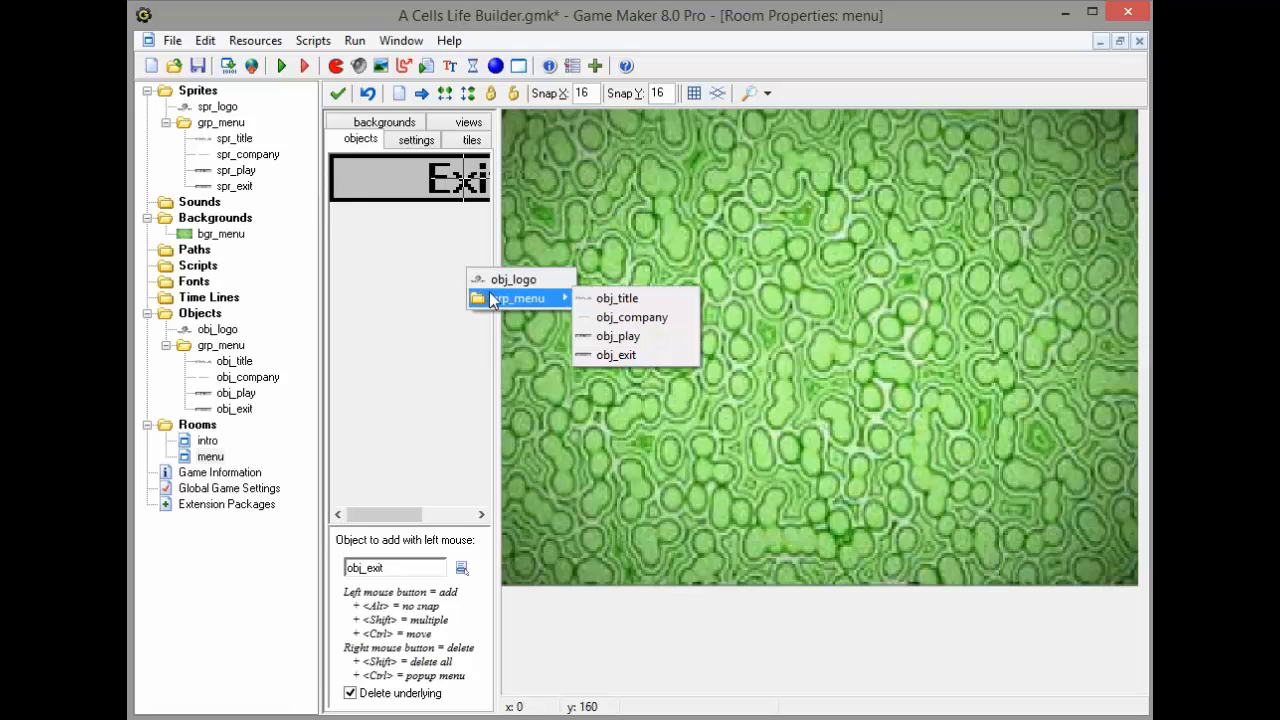
Place the A Cells Life title near the top and position the Play button below it, without deleting underlying instances
click(616, 296)
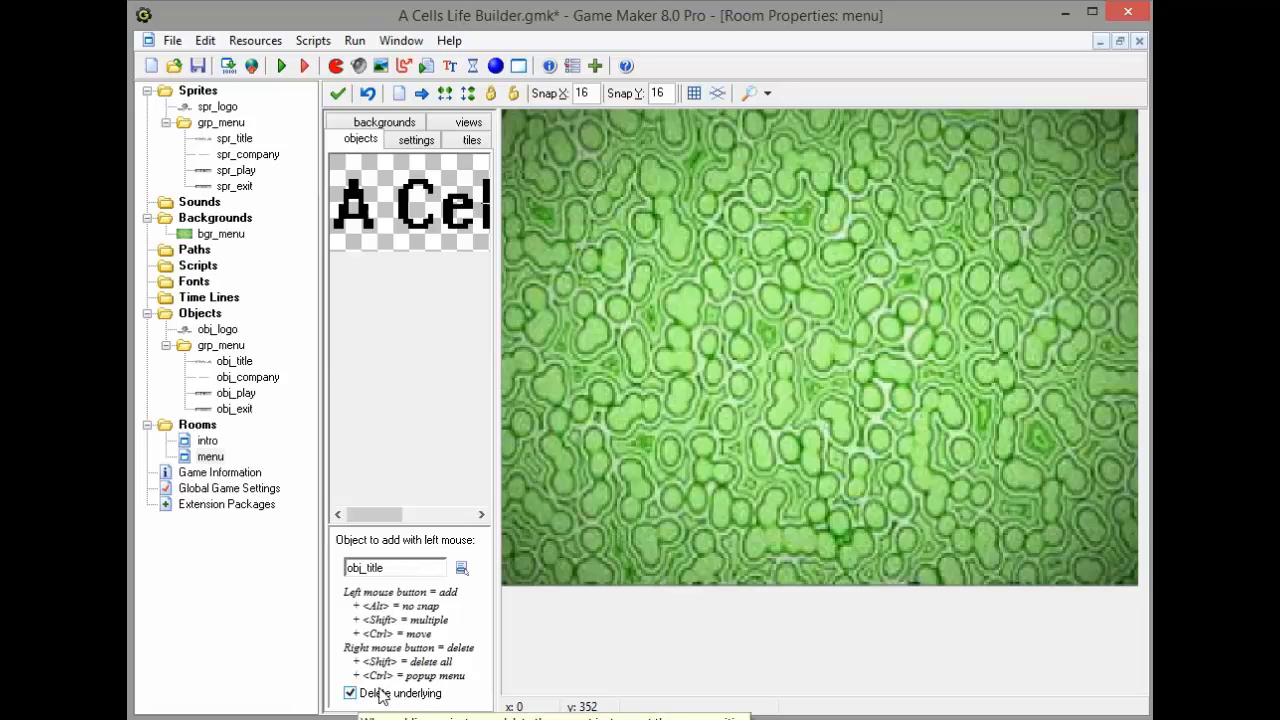
click(350, 692)
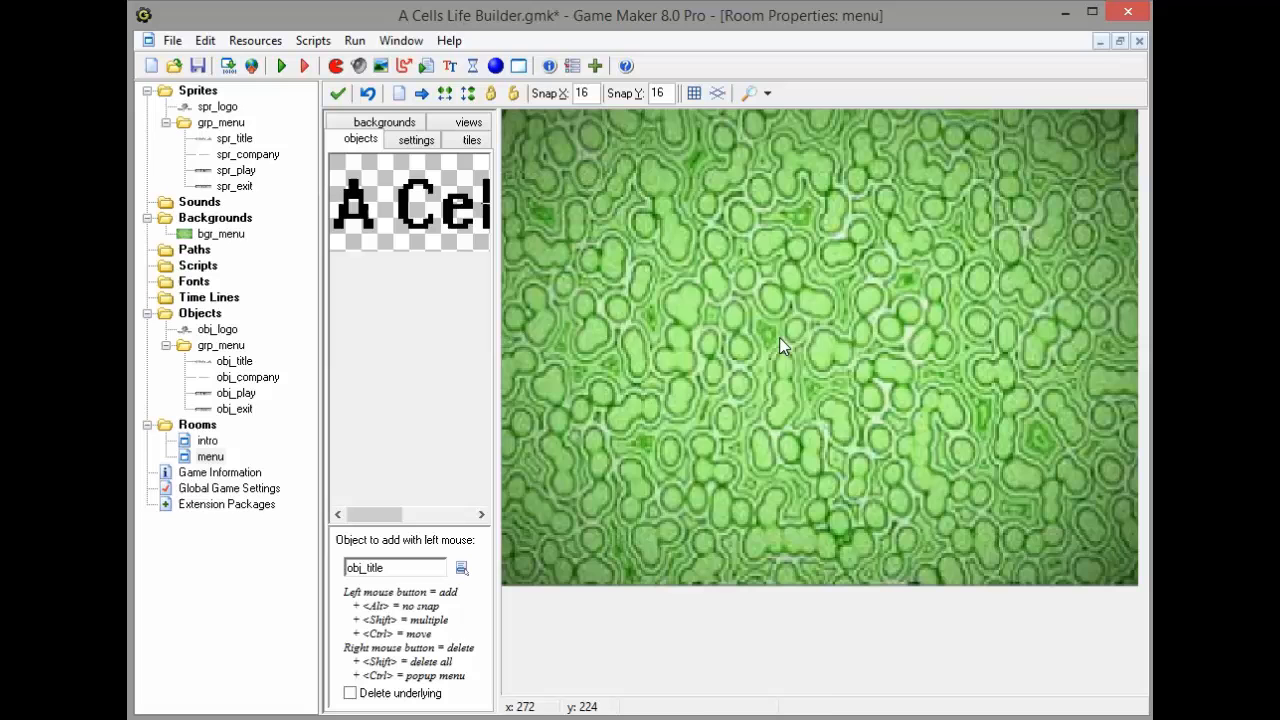
click(884, 206)
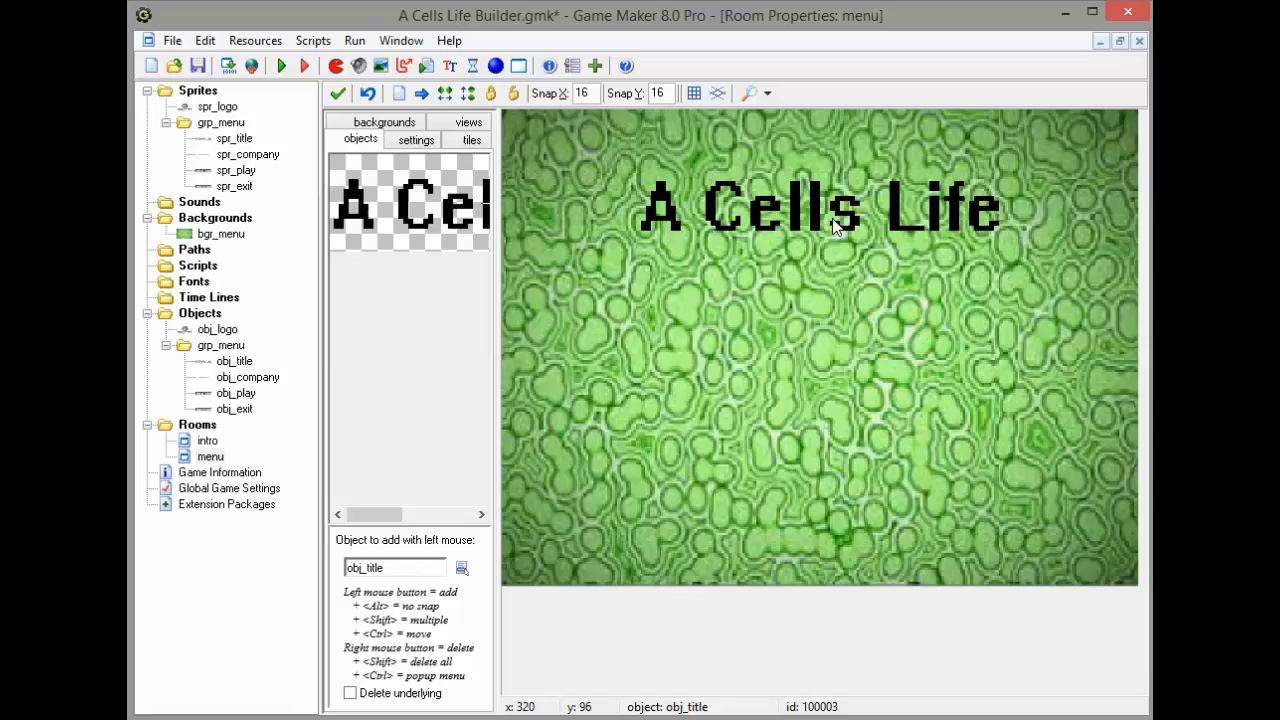
mouse_move(916, 304)
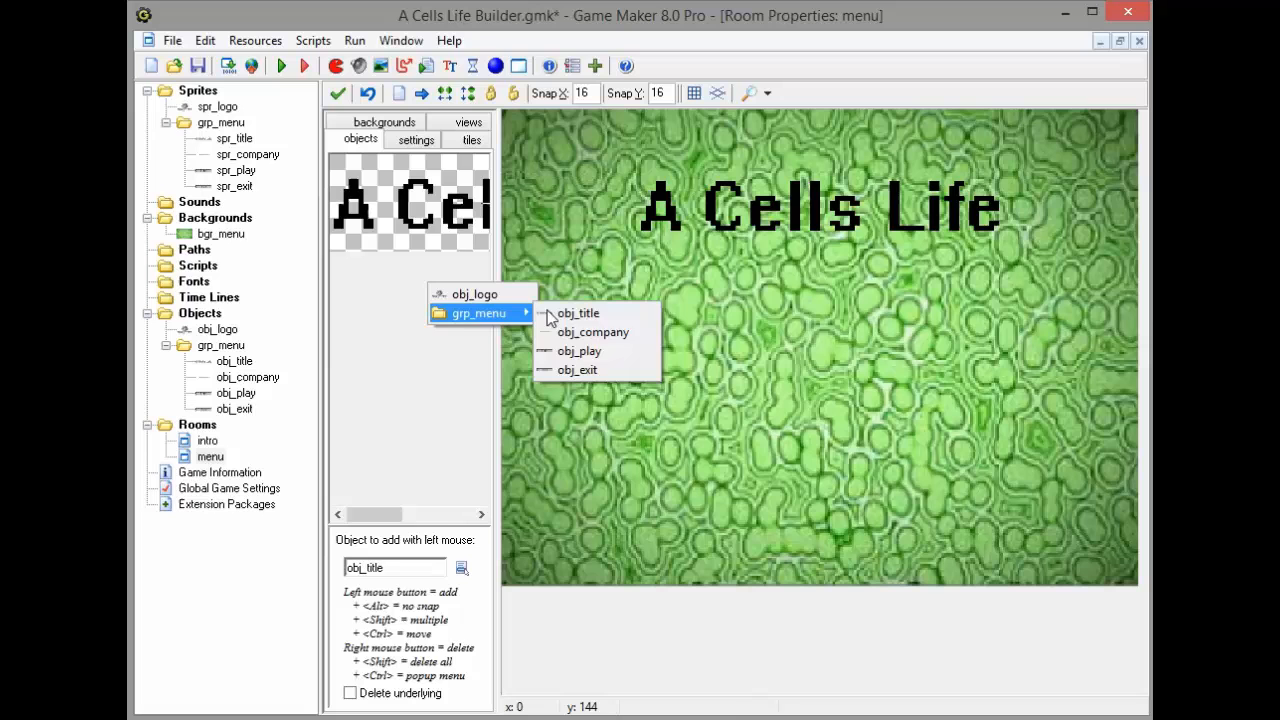
click(592, 332)
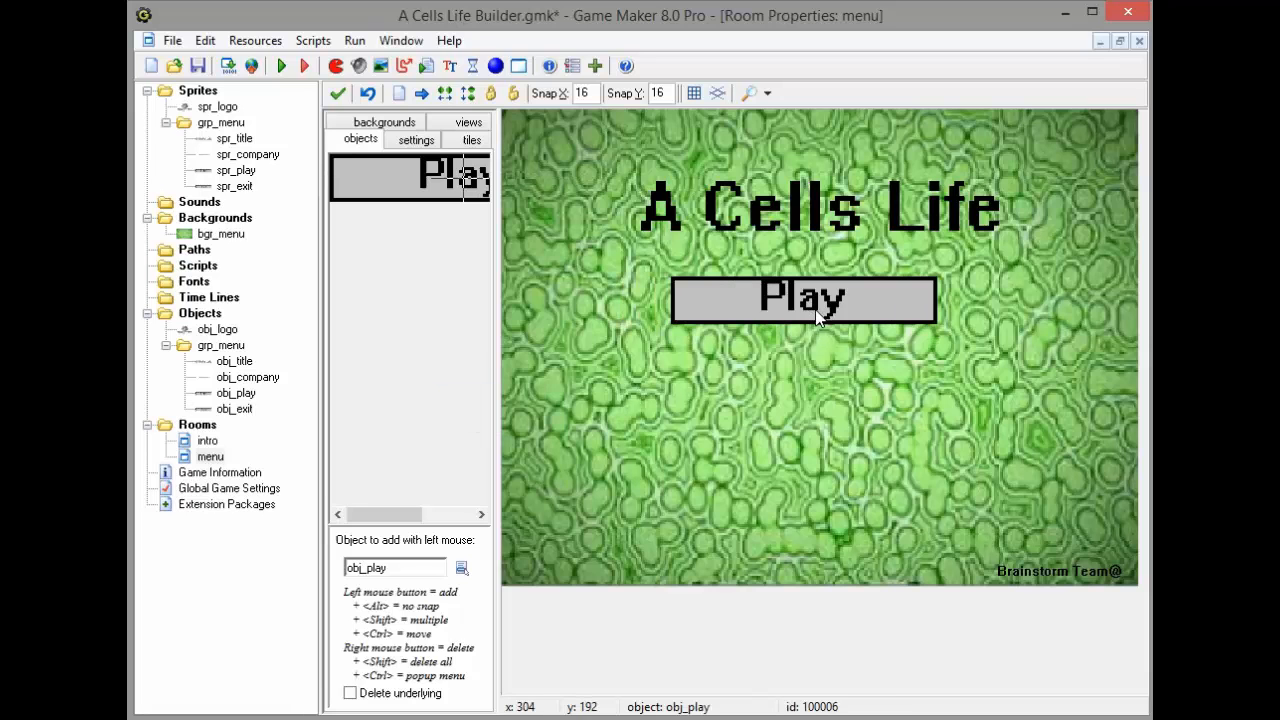
drag(804, 300, 820, 316)
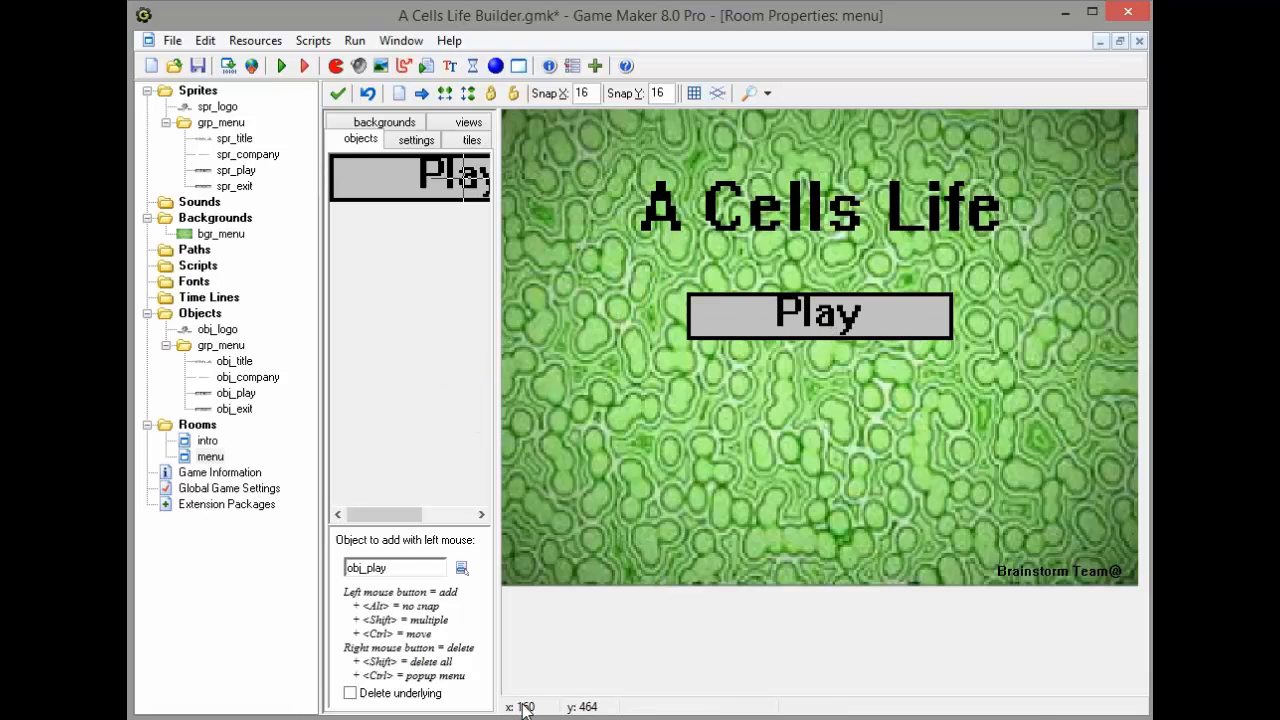
mouse_move(744, 424)
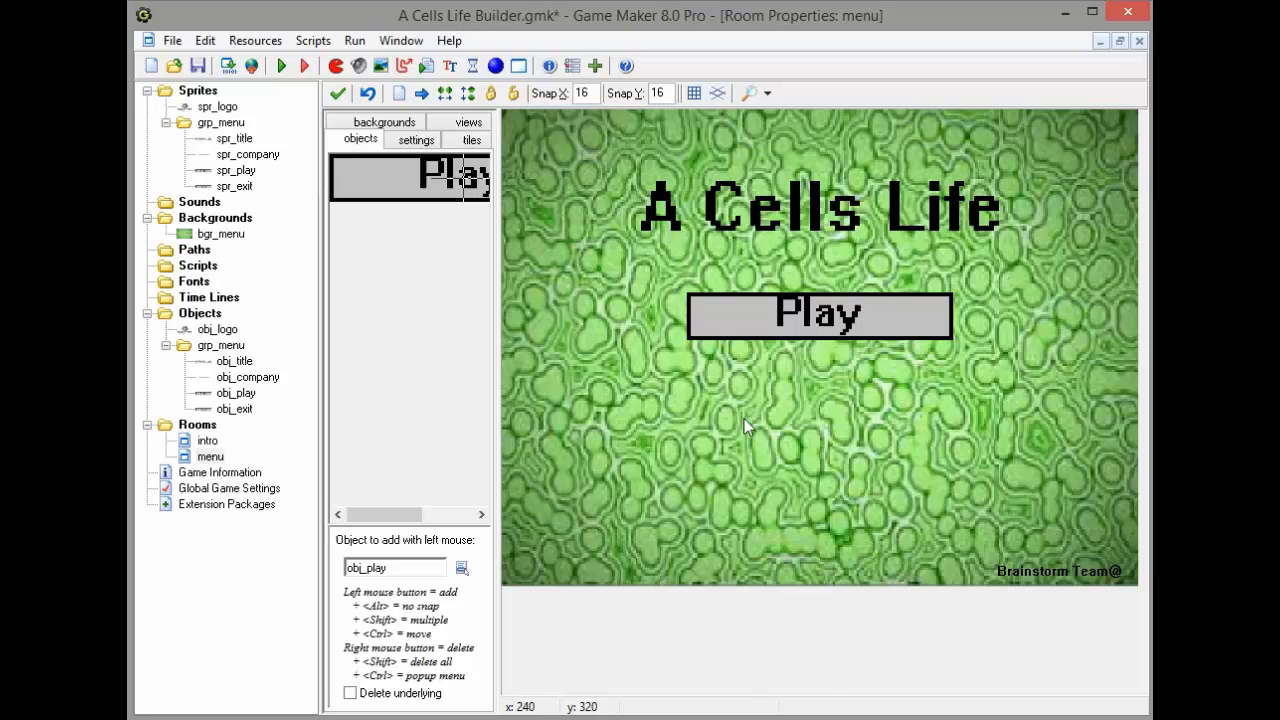
Add a second button below Play and change that instance into obj_exit
click(708, 474)
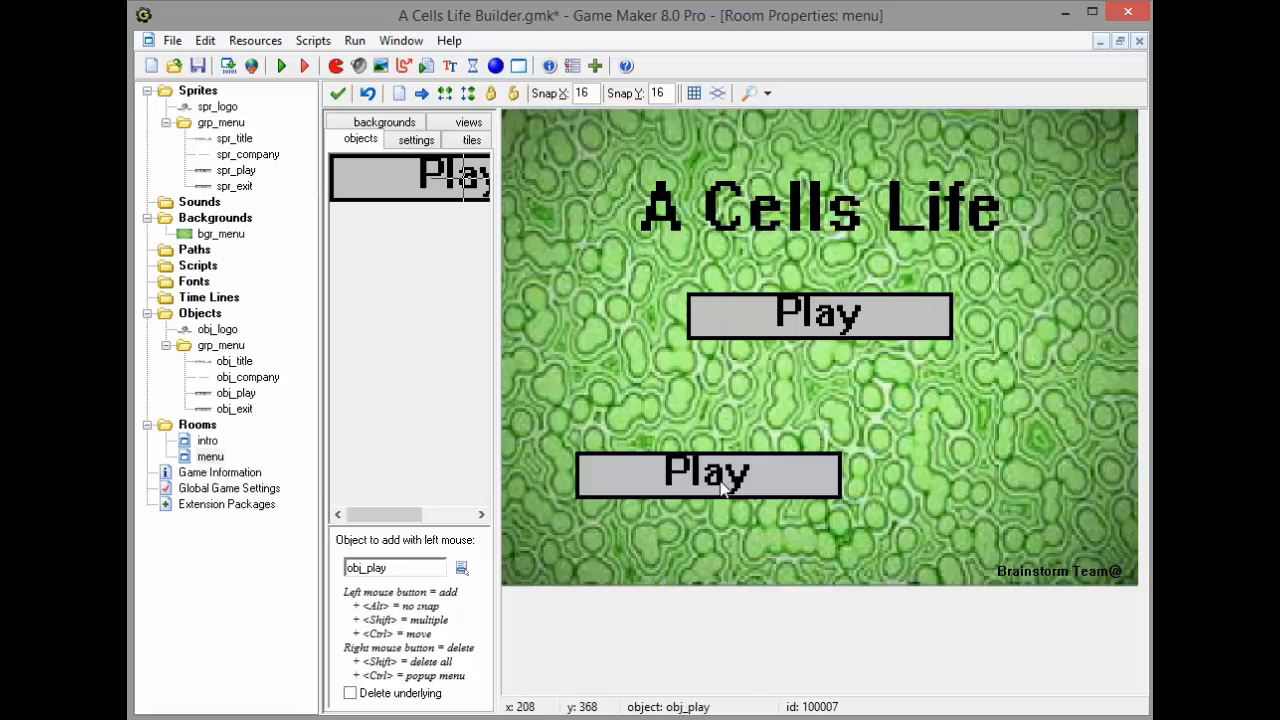
right_click(708, 476)
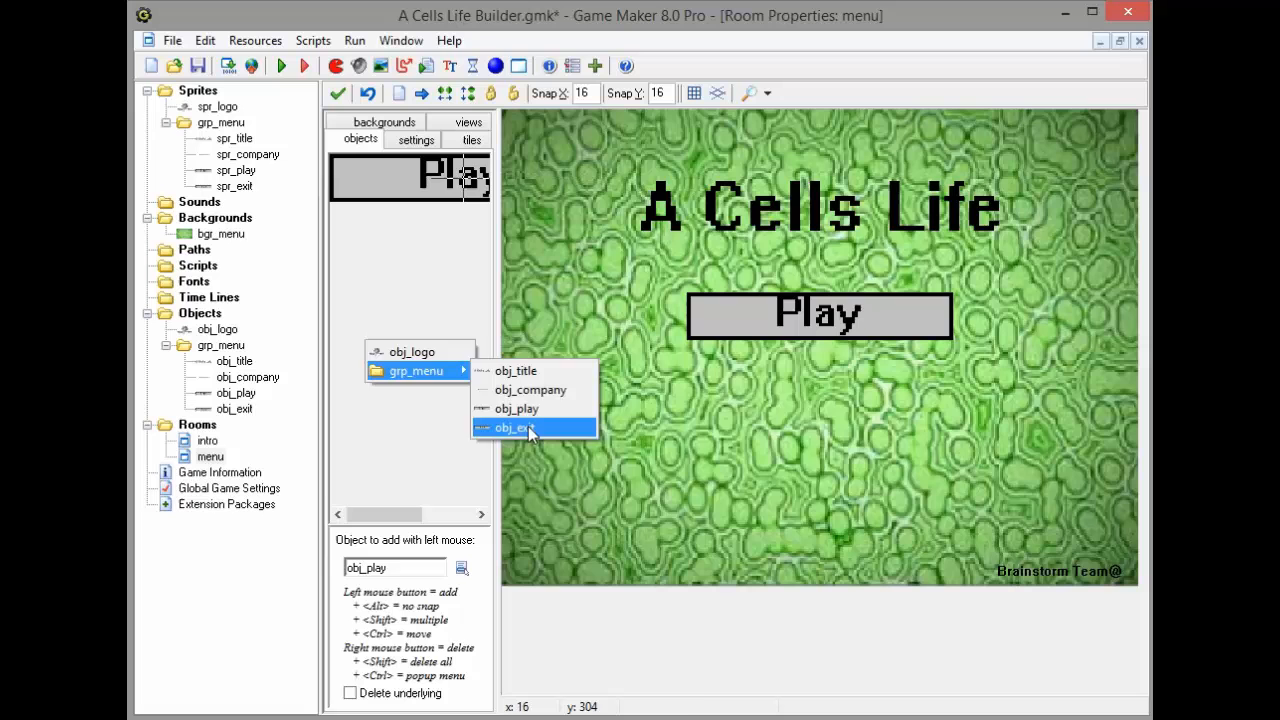
click(512, 428)
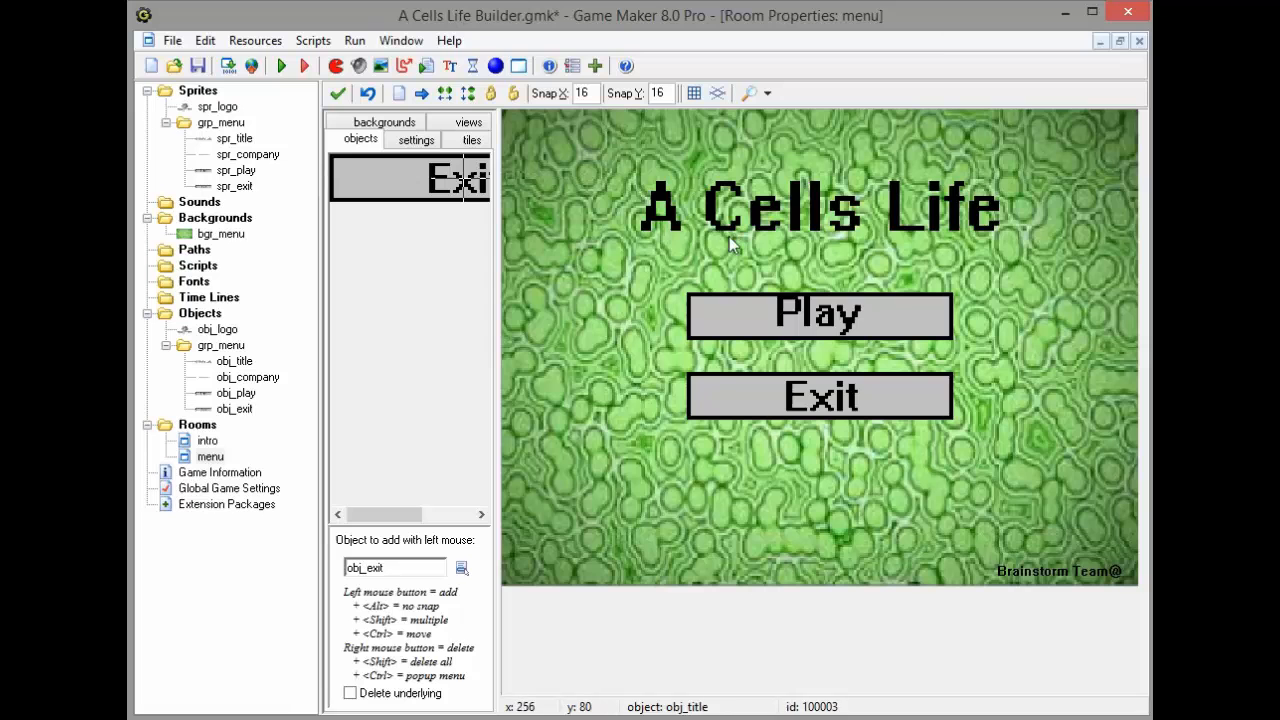
mouse_move(564, 296)
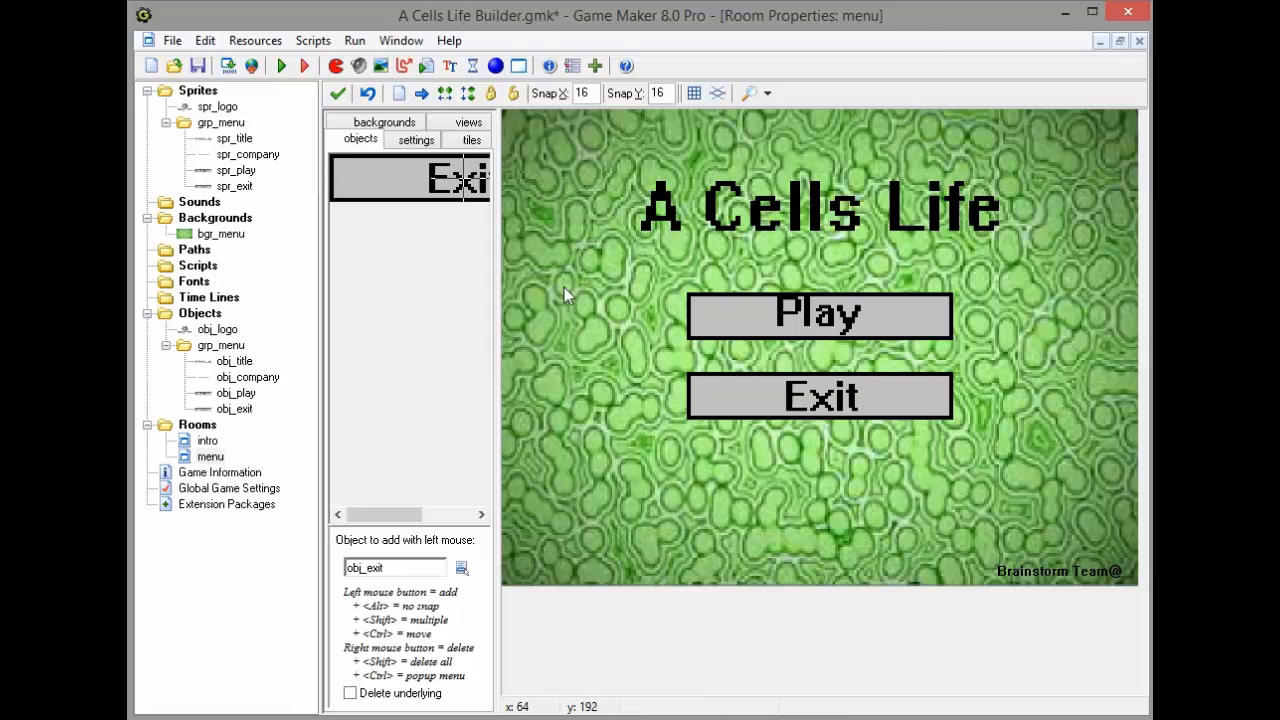
mouse_move(338, 94)
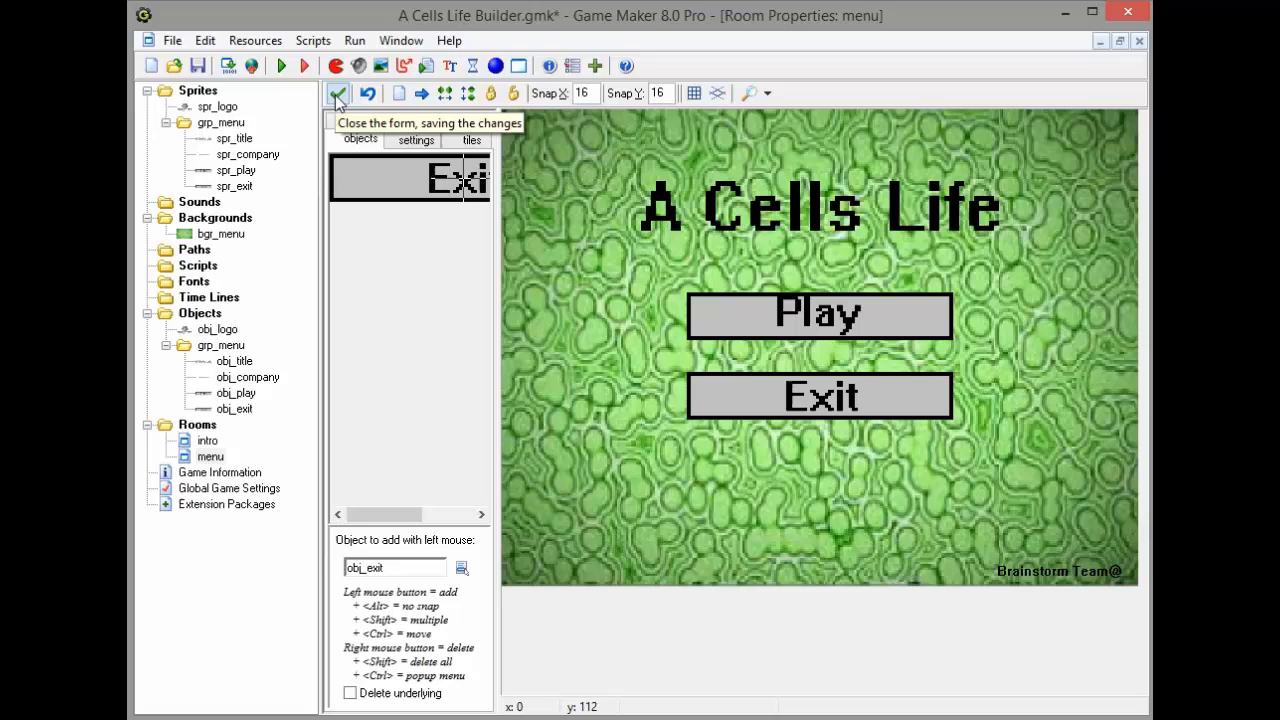
Close the menu room keeping changes, save the project and run the game
click(338, 94)
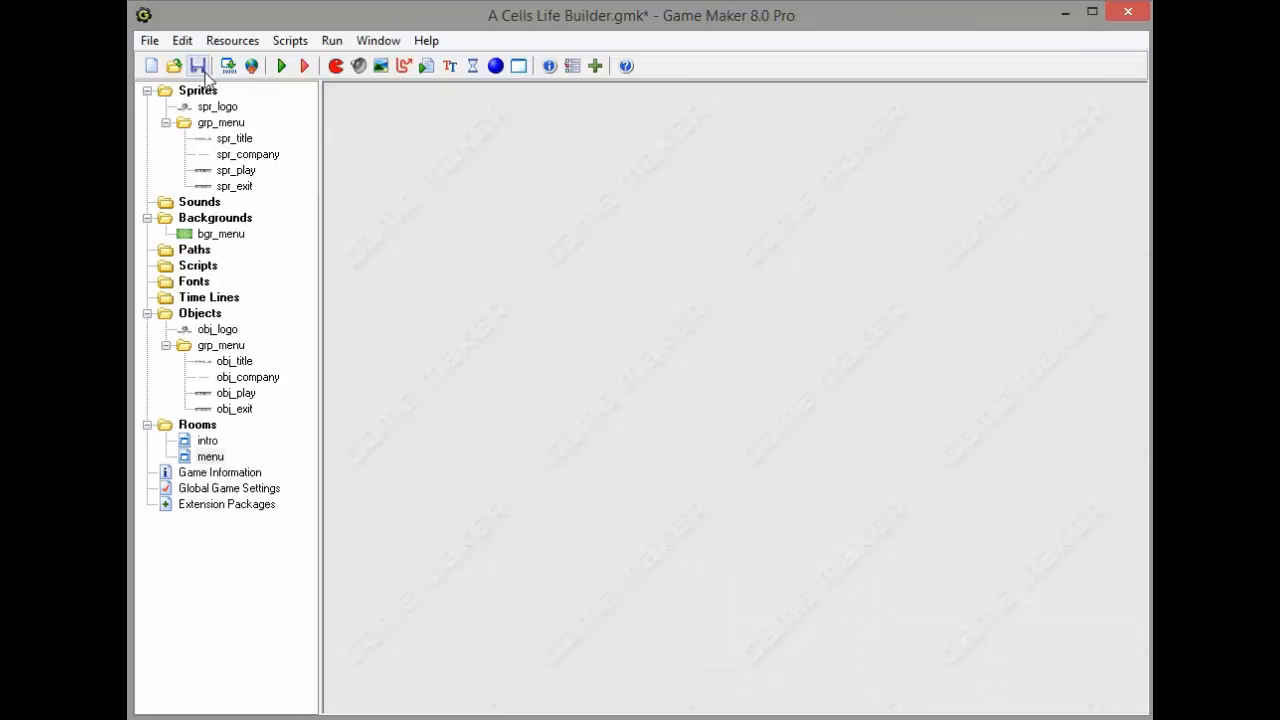
click(196, 64)
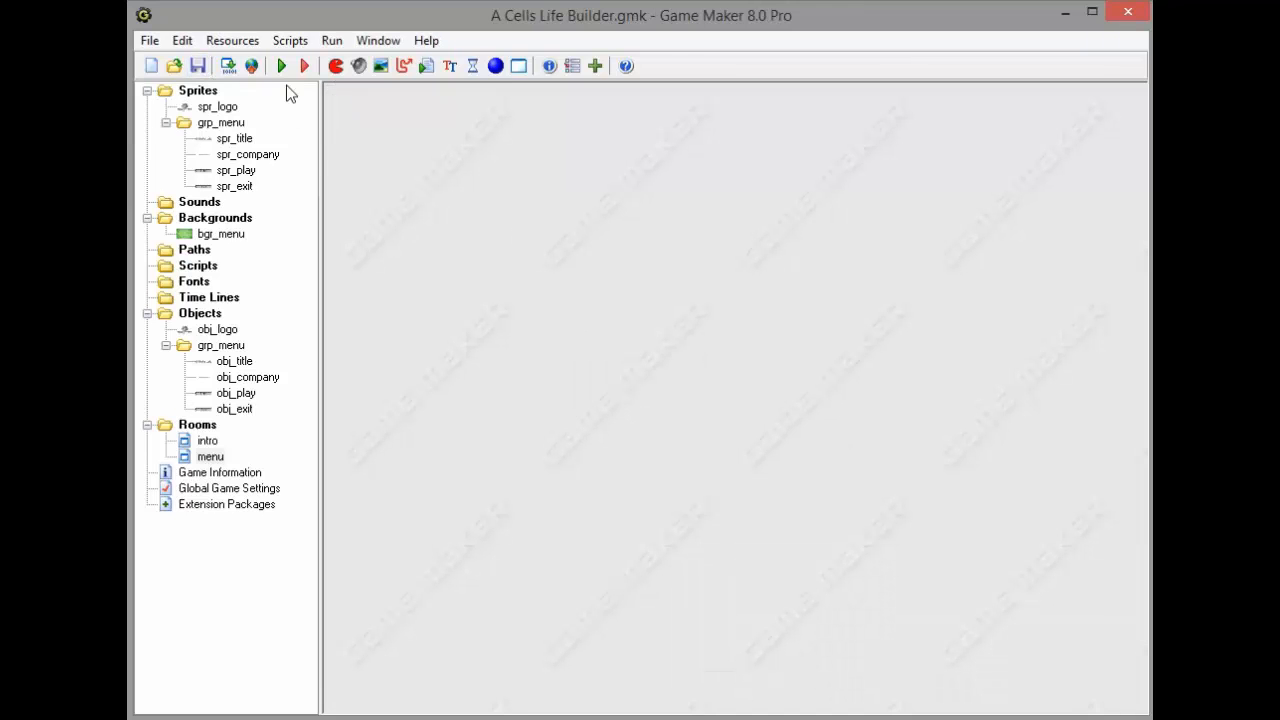
click(282, 64)
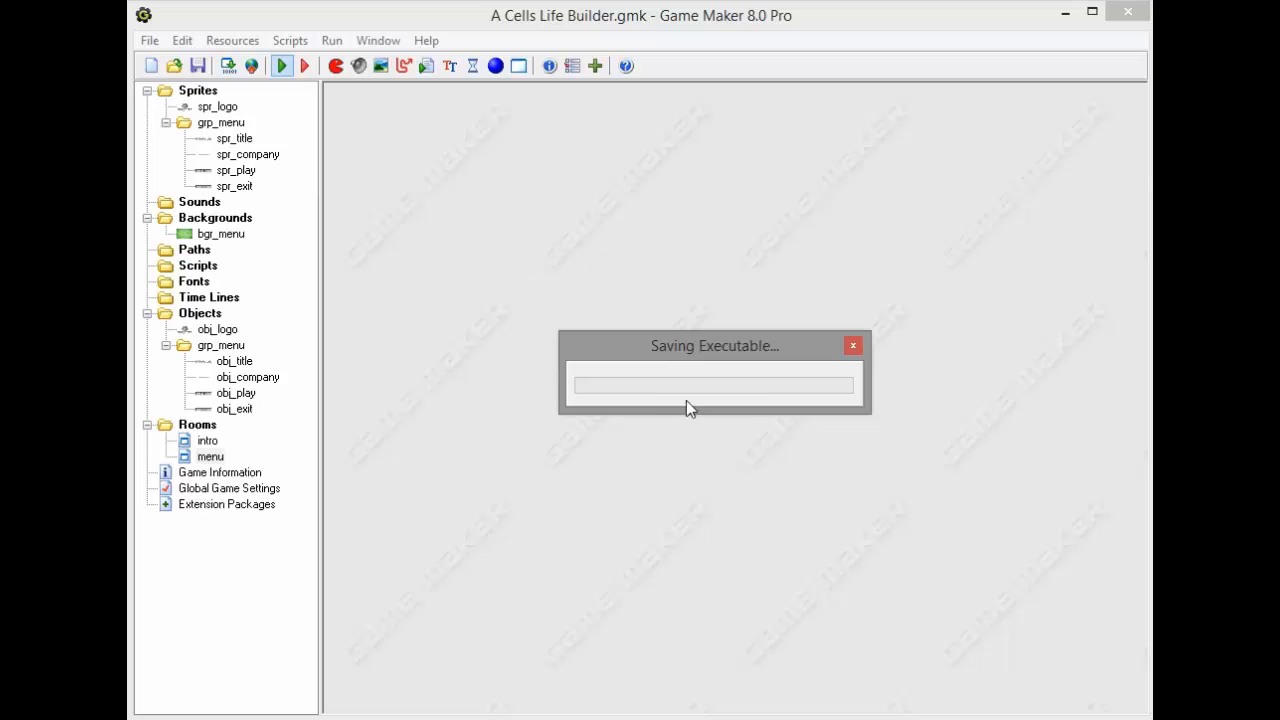
mouse_move(680, 210)
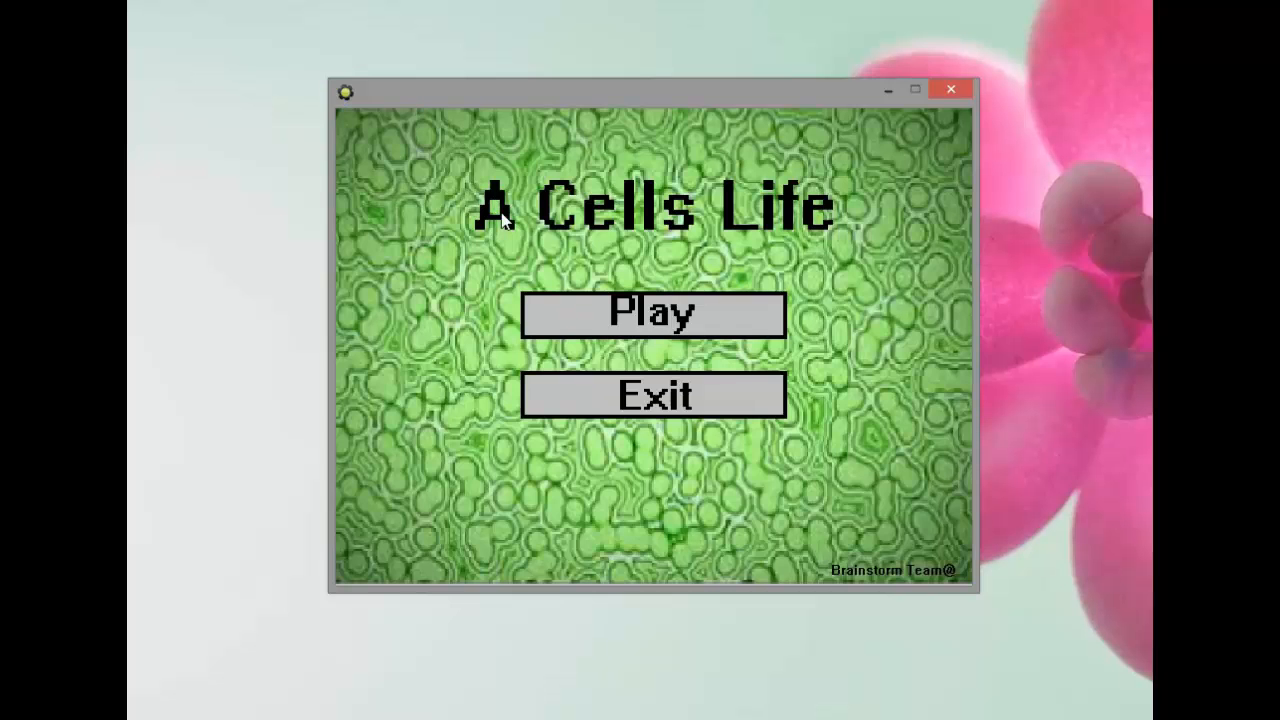
mouse_move(468, 364)
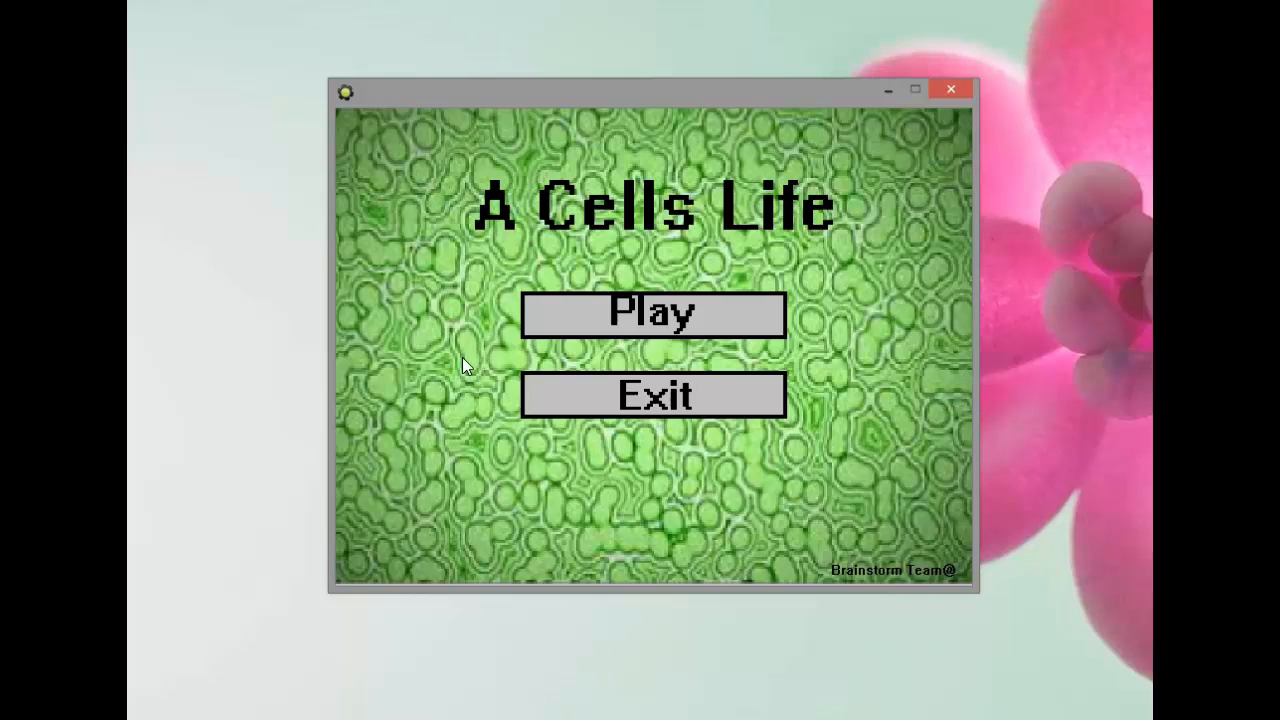
mouse_move(450, 378)
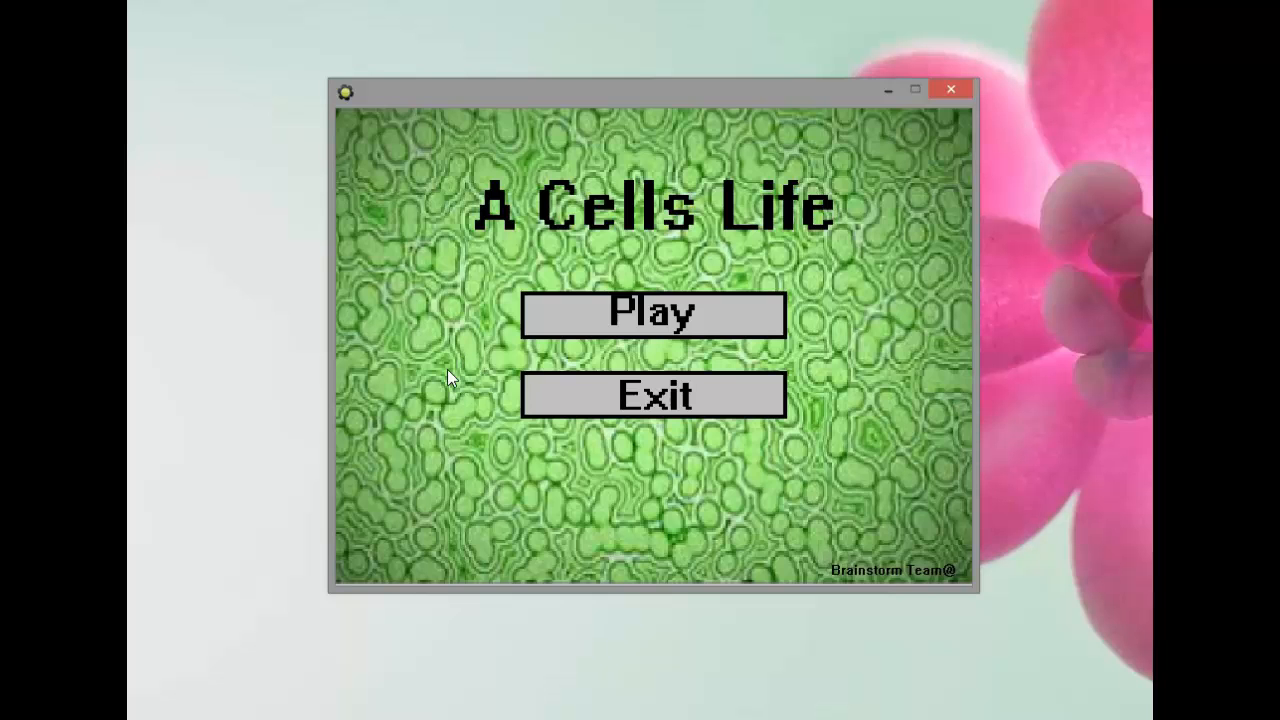
mouse_move(456, 374)
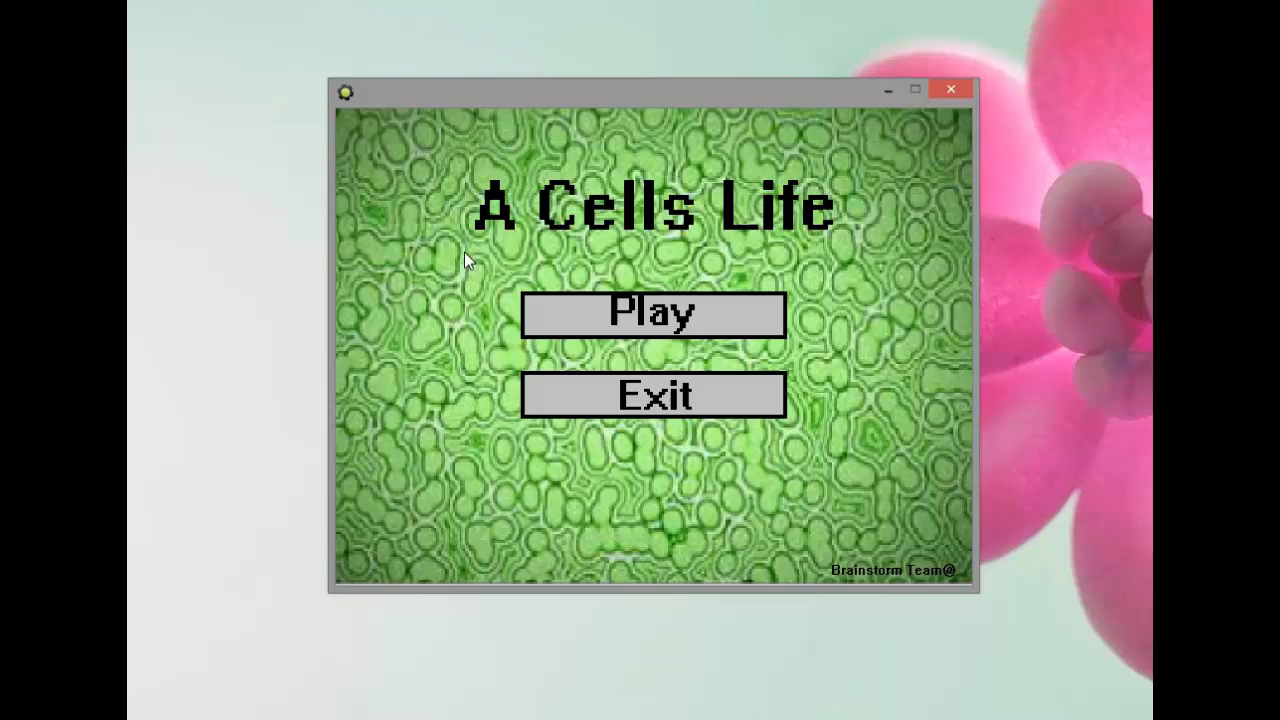
mouse_move(732, 266)
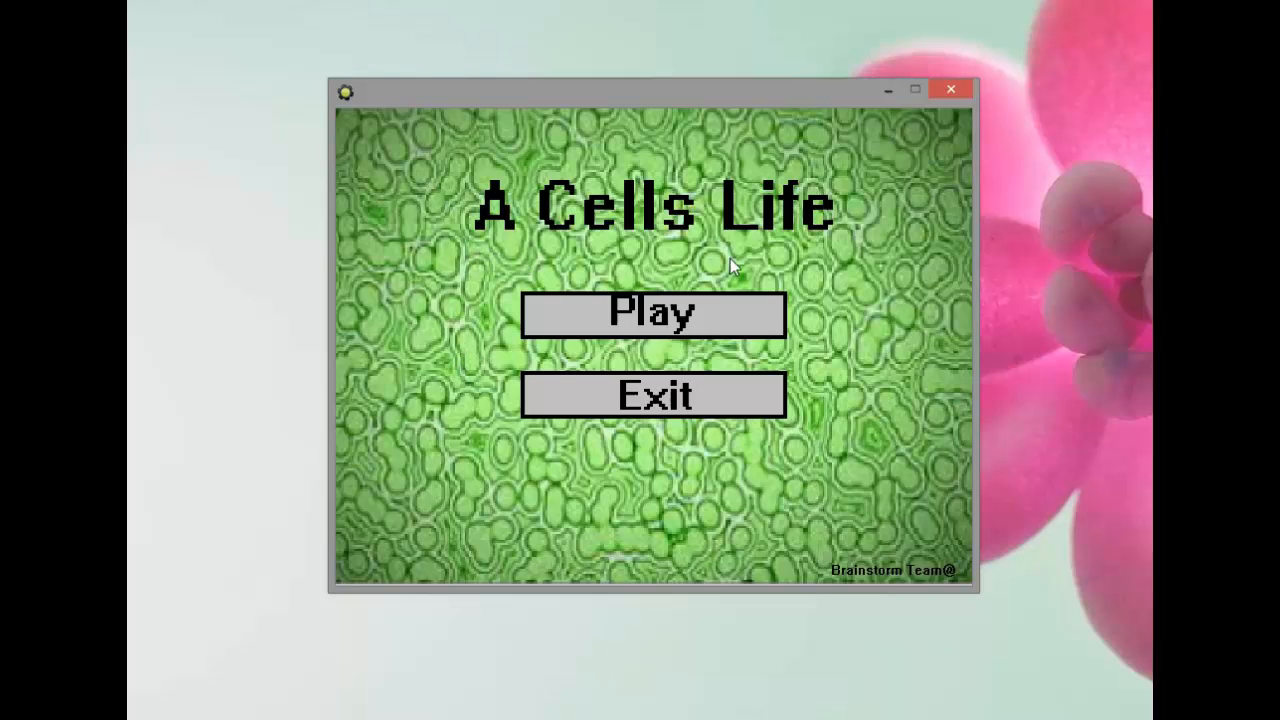
mouse_move(540, 244)
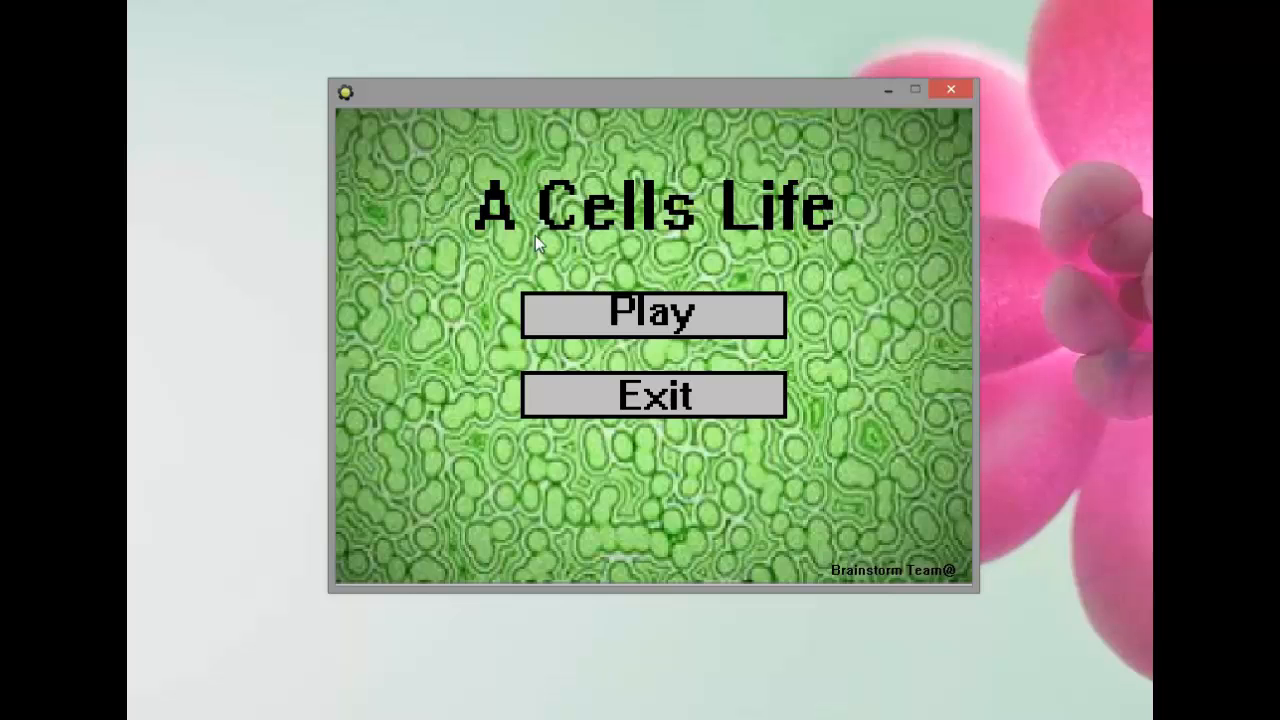
mouse_move(884, 468)
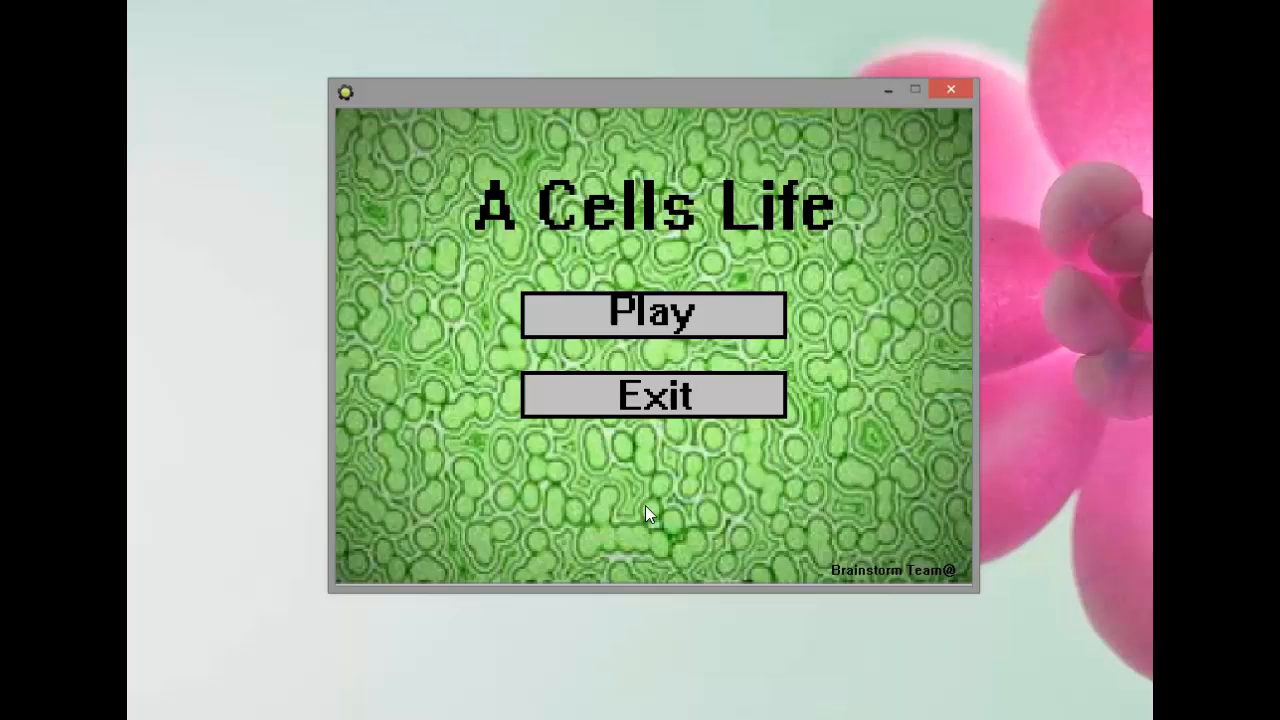
mouse_move(800, 358)
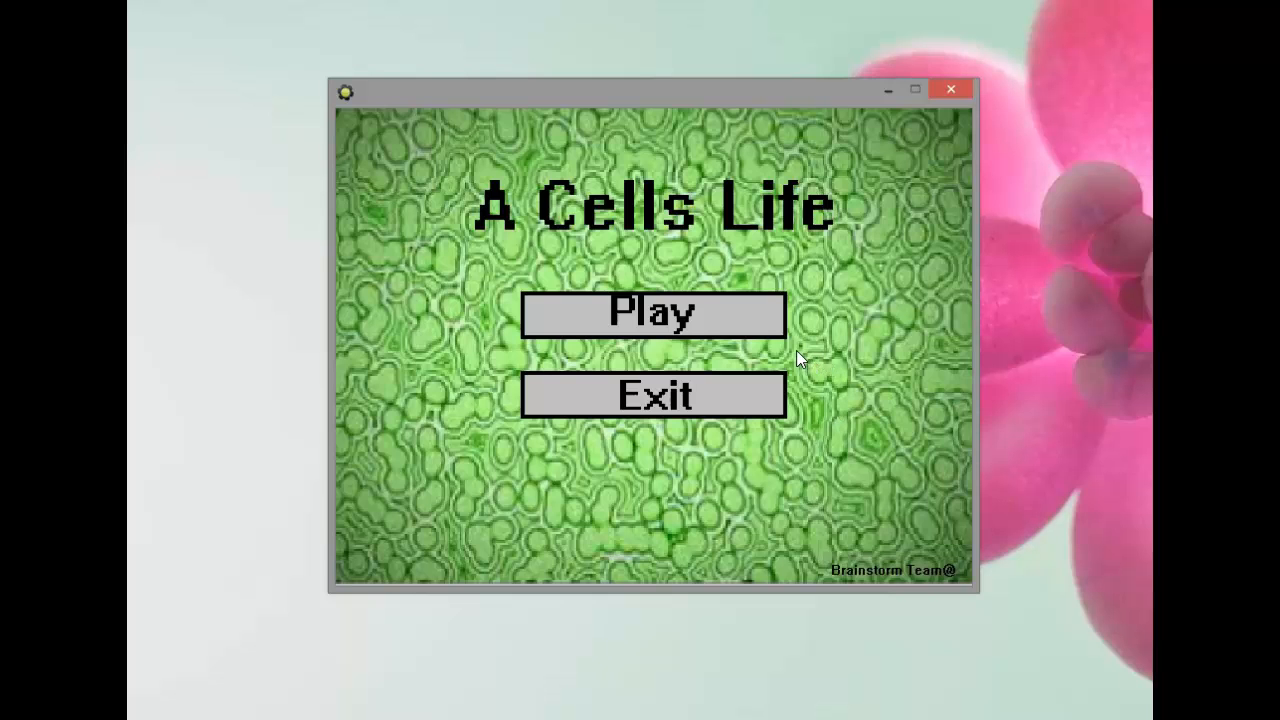
mouse_move(796, 360)
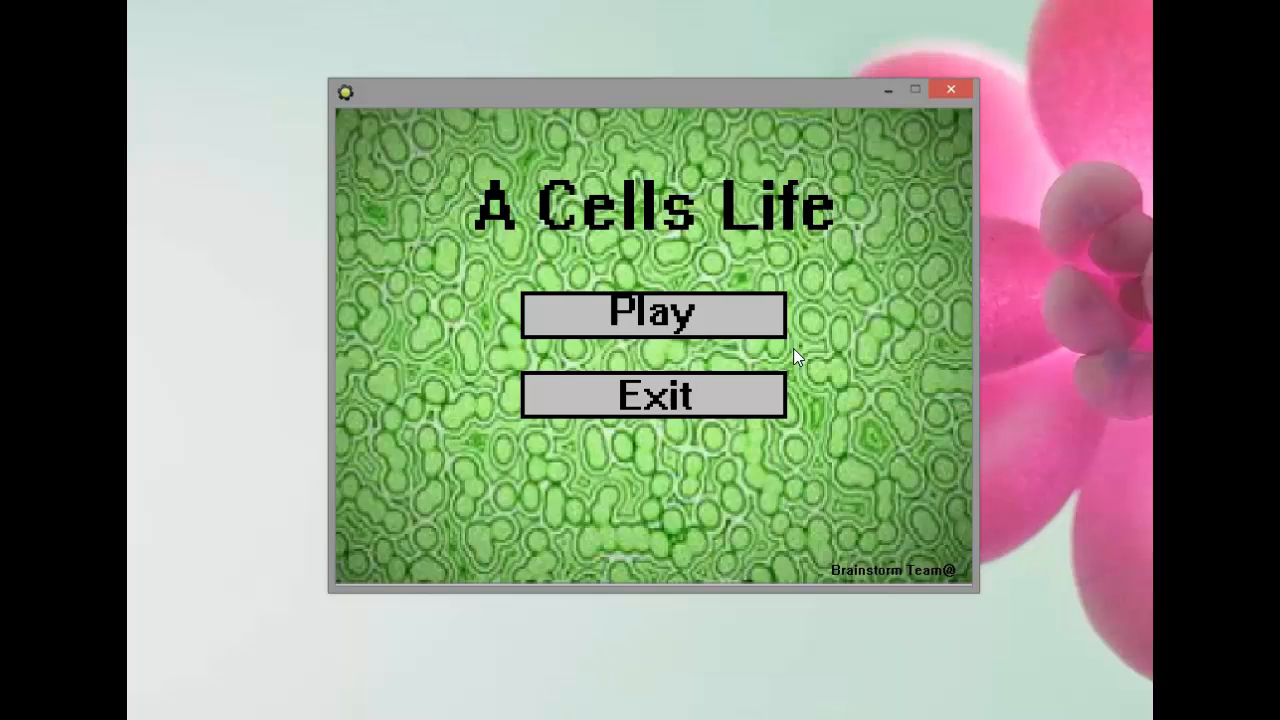
mouse_move(892, 436)
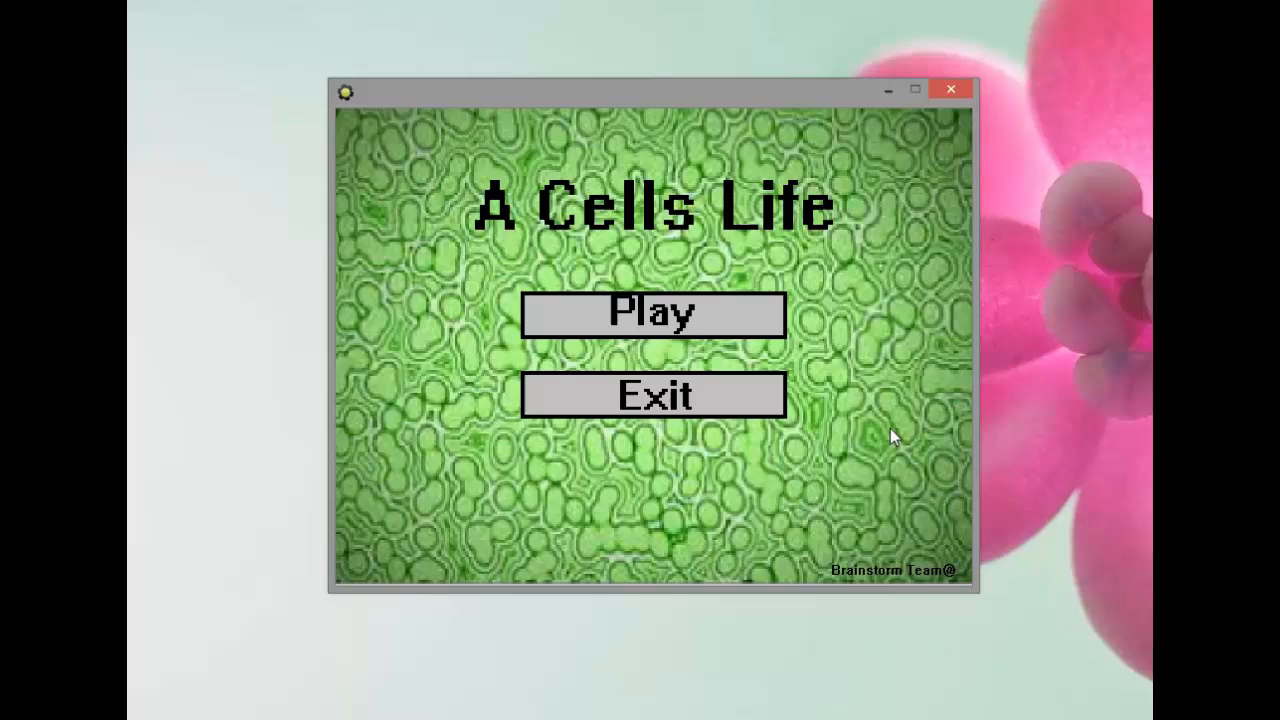
mouse_move(548, 432)
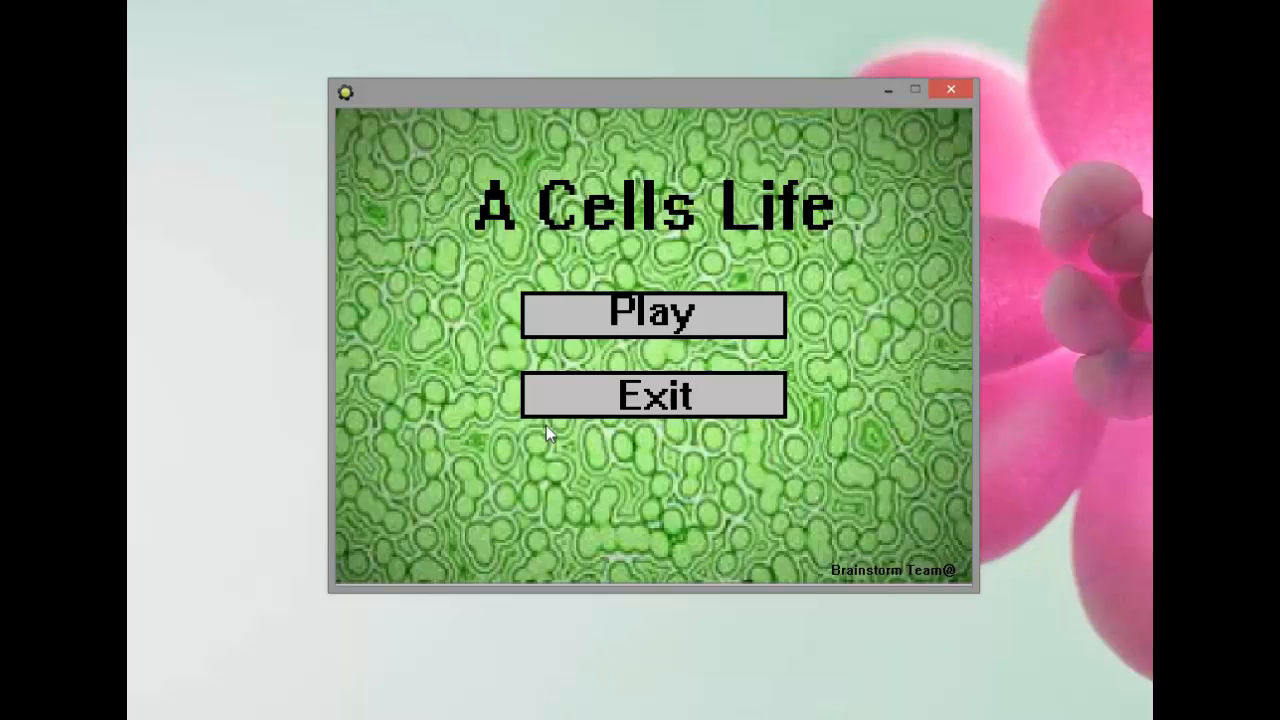
mouse_move(856, 580)
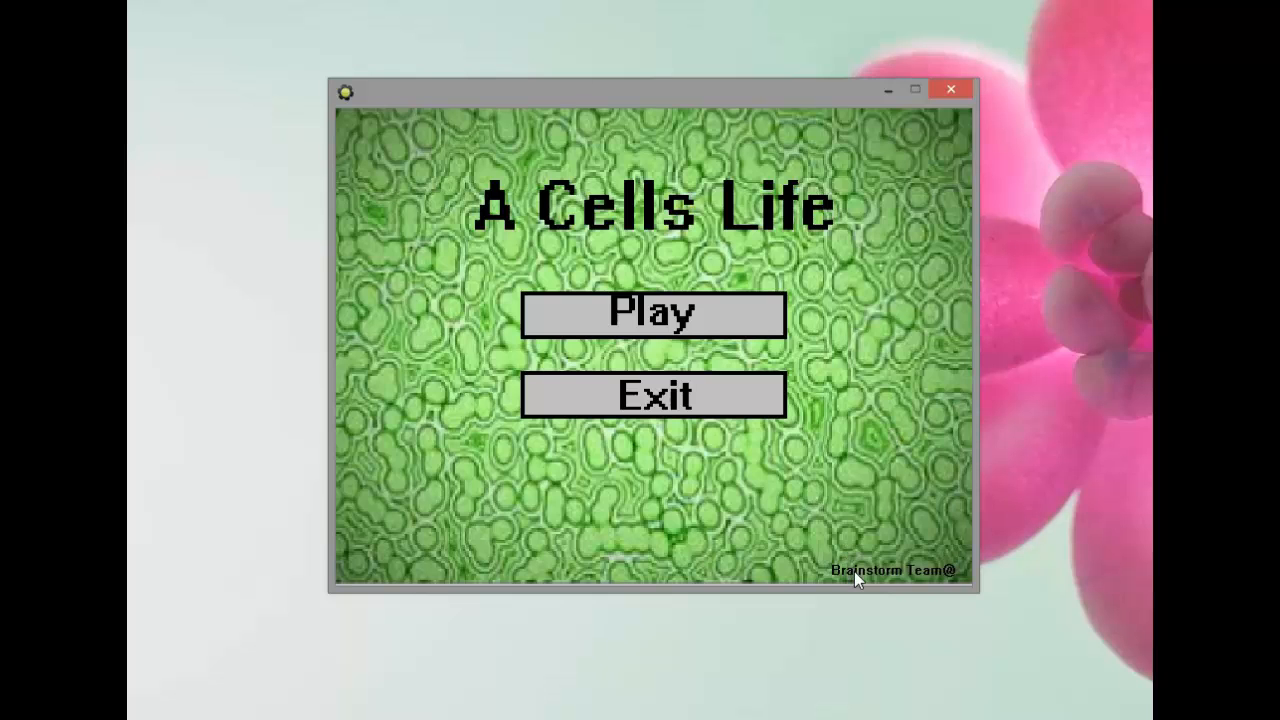
mouse_move(864, 588)
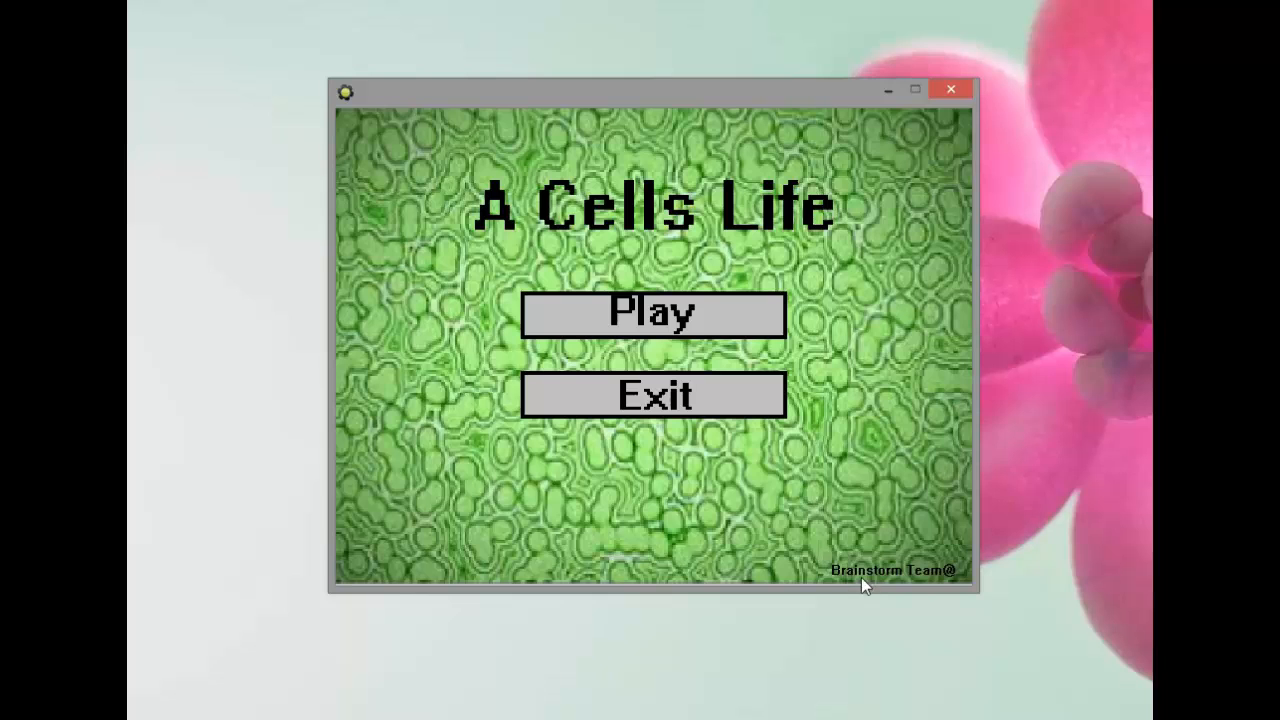
mouse_move(918, 592)
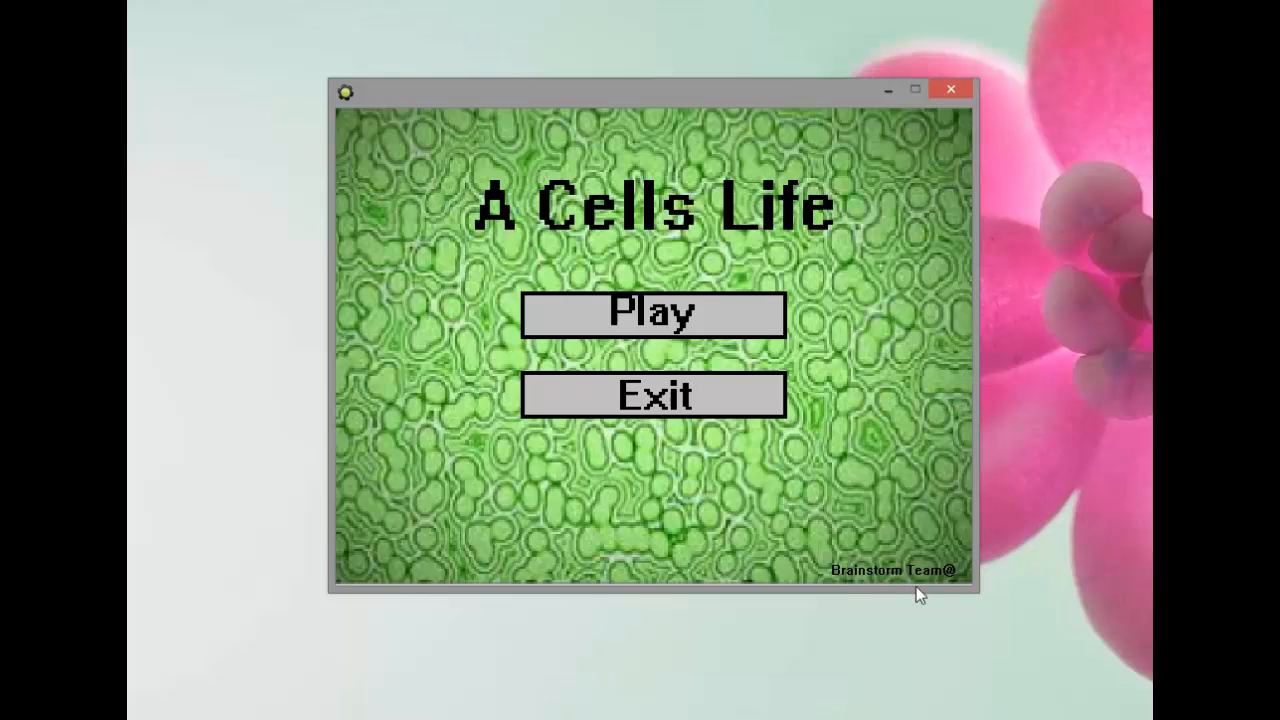
mouse_move(678, 238)
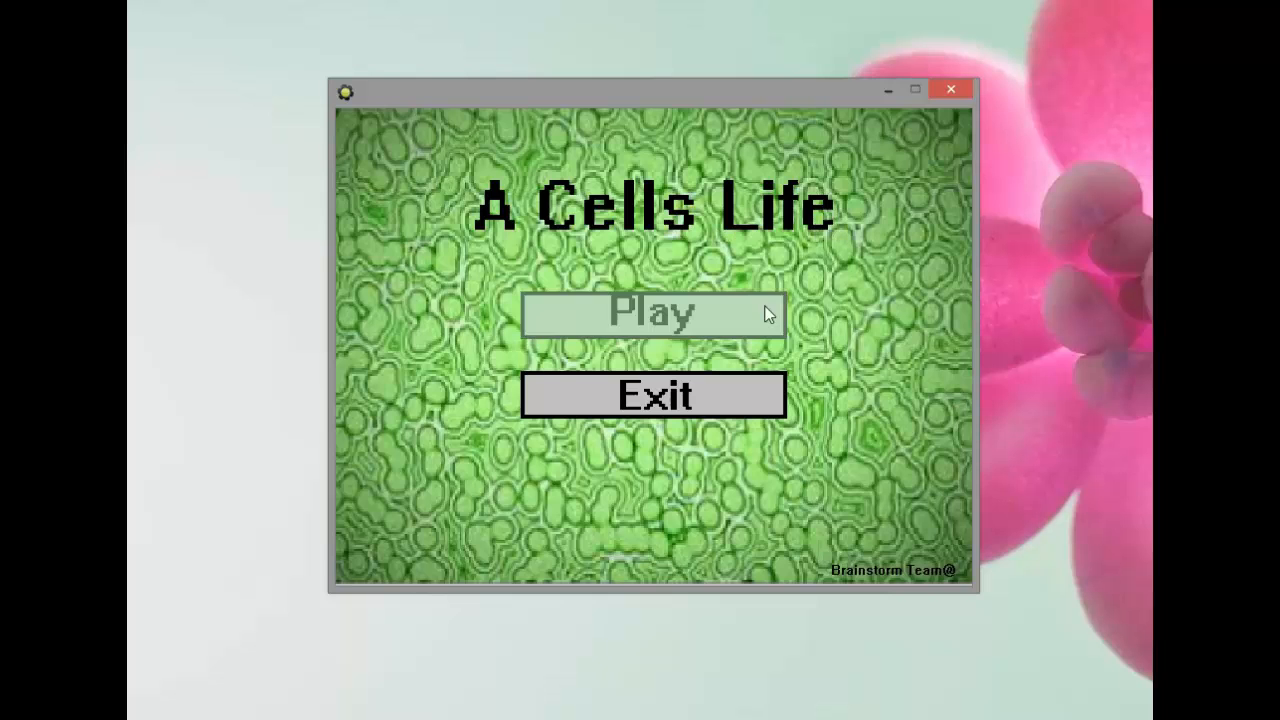
mouse_move(810, 272)
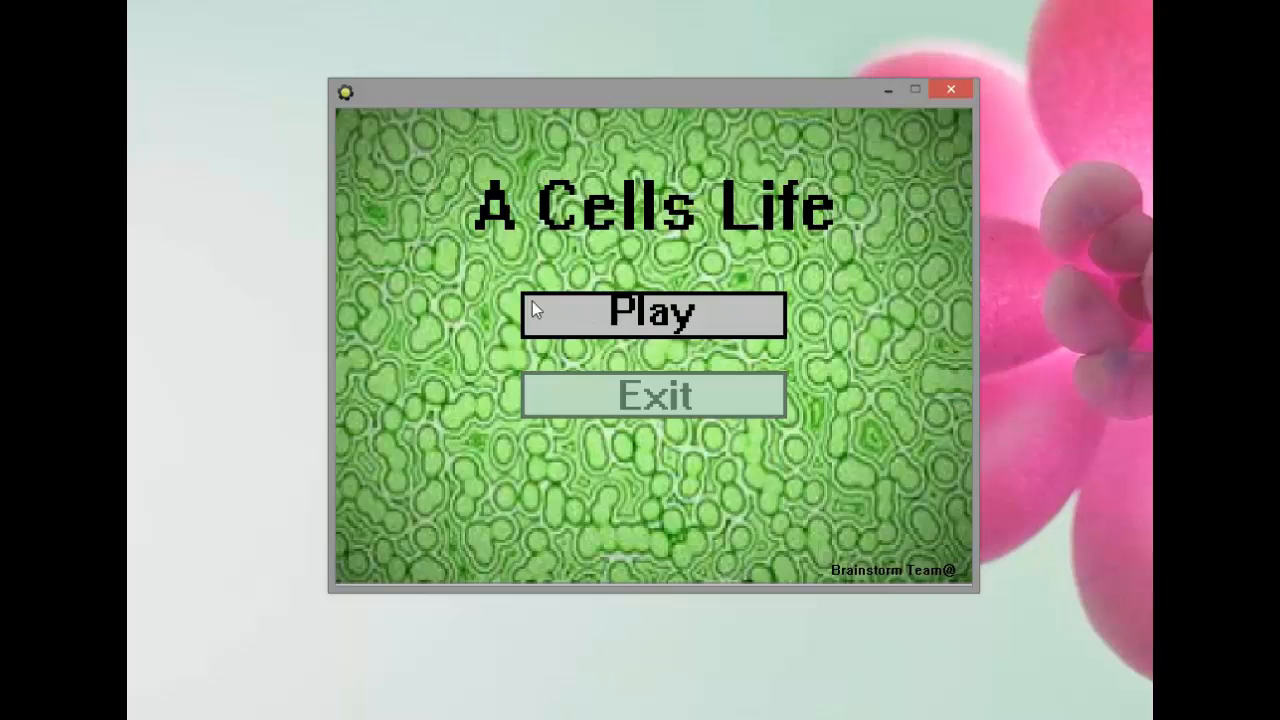
mouse_move(654, 394)
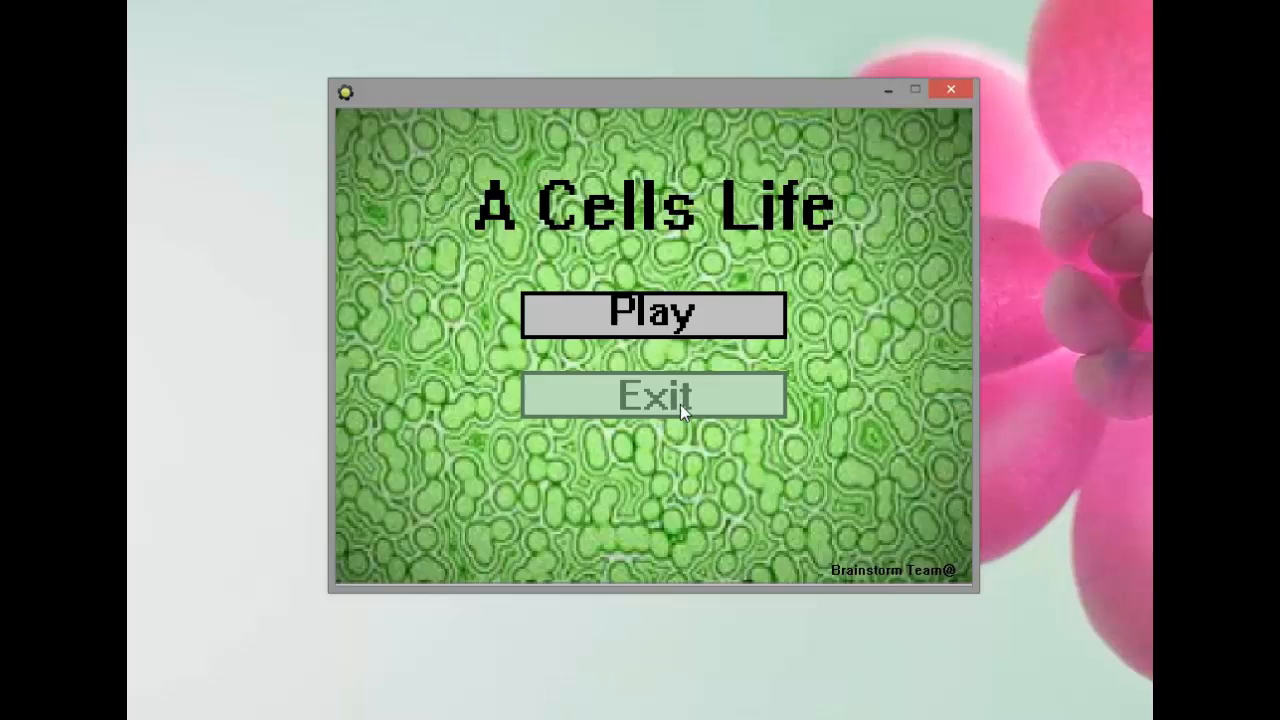
mouse_move(730, 400)
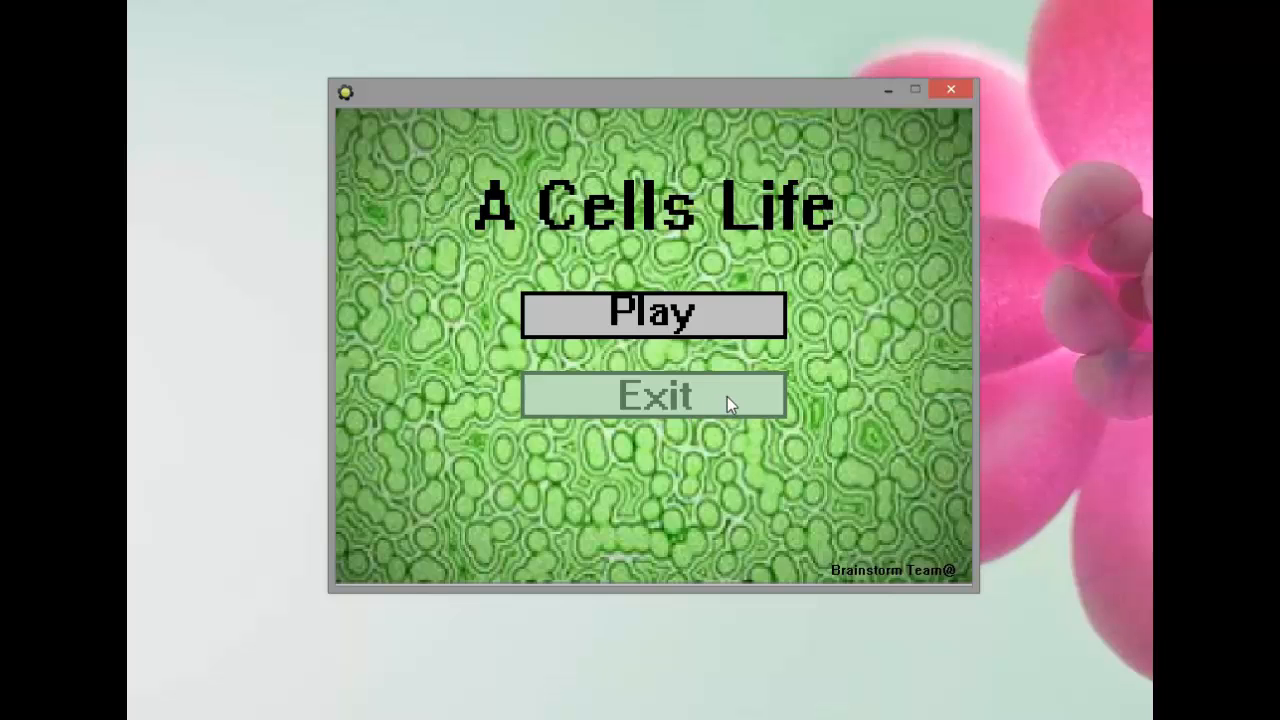
mouse_move(478, 304)
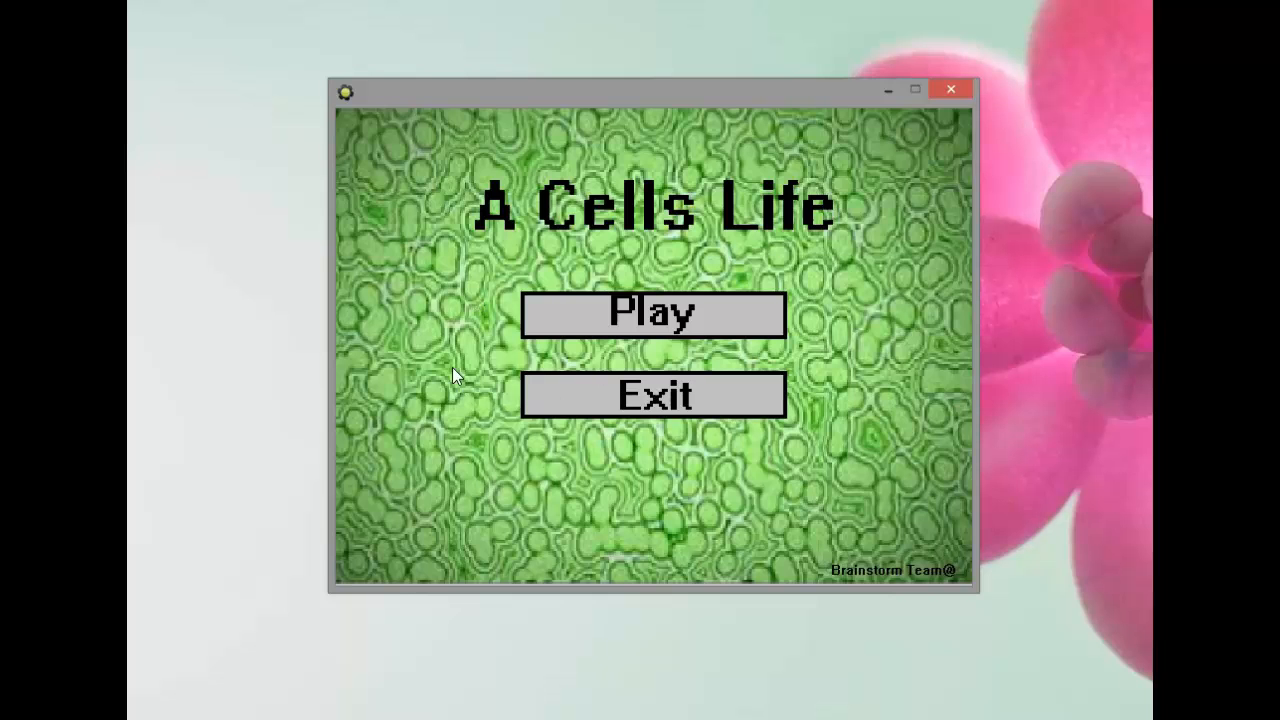
mouse_move(630, 350)
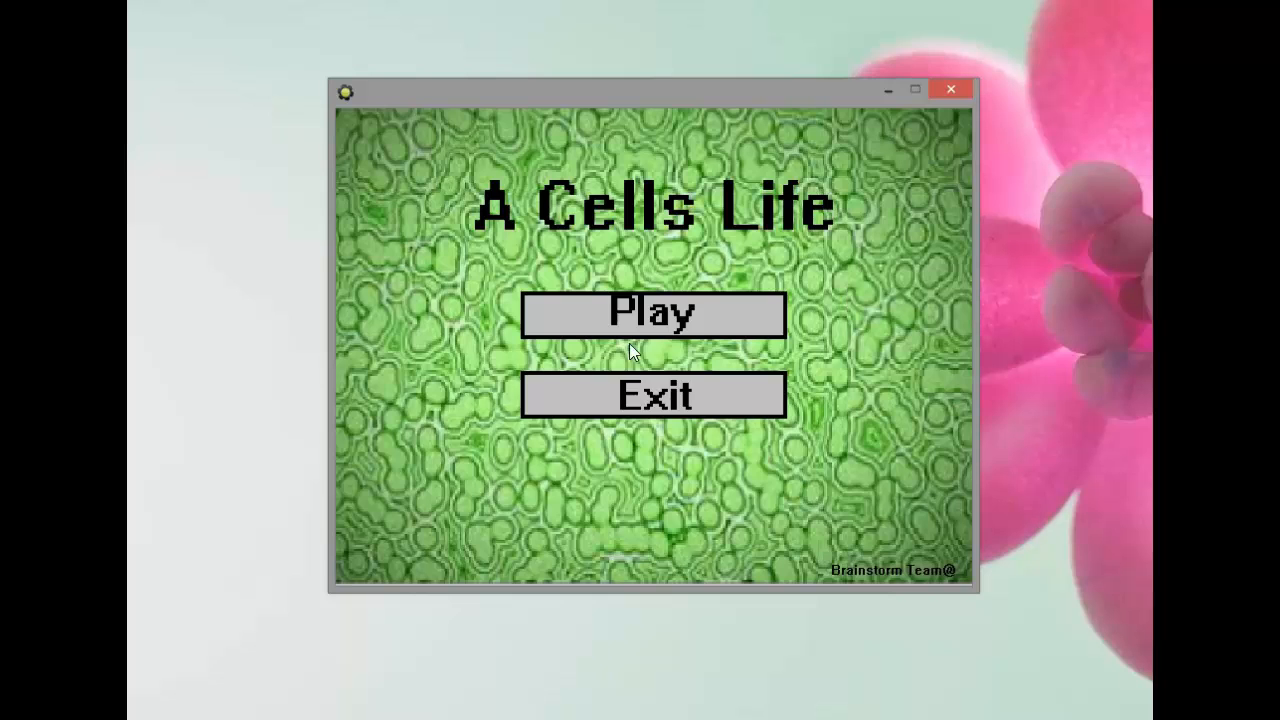
mouse_move(652, 396)
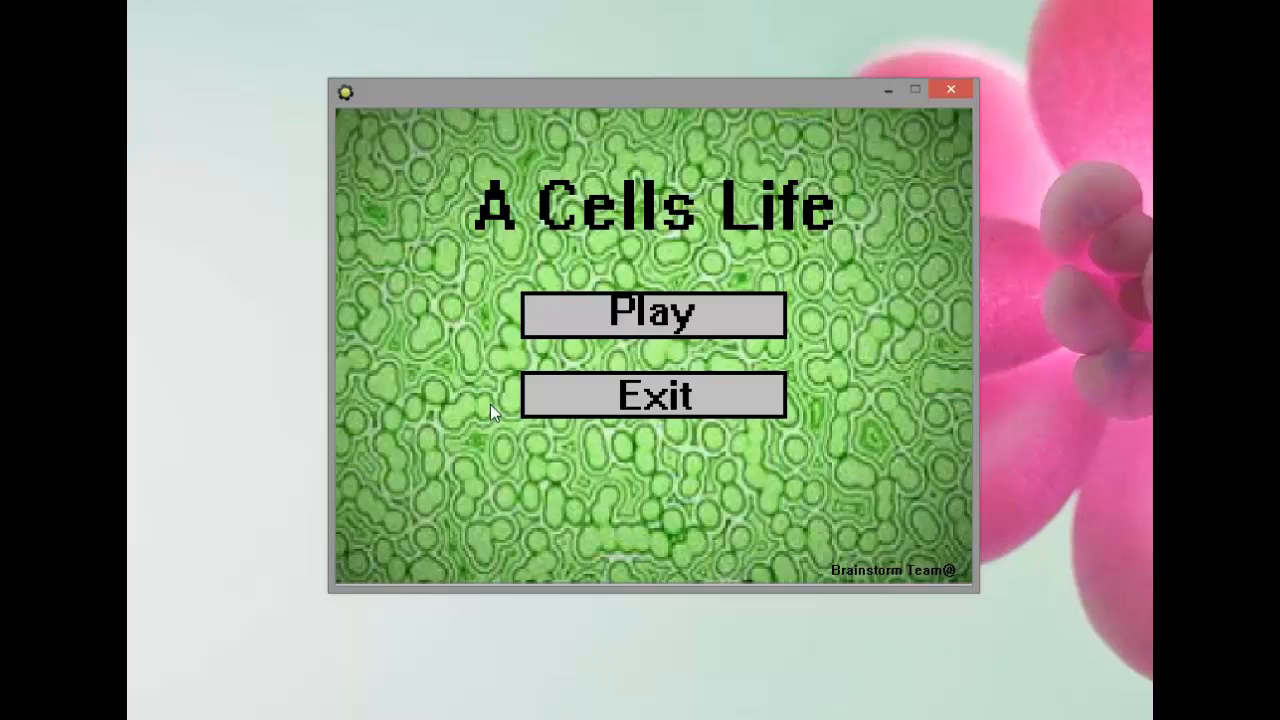
mouse_move(668, 258)
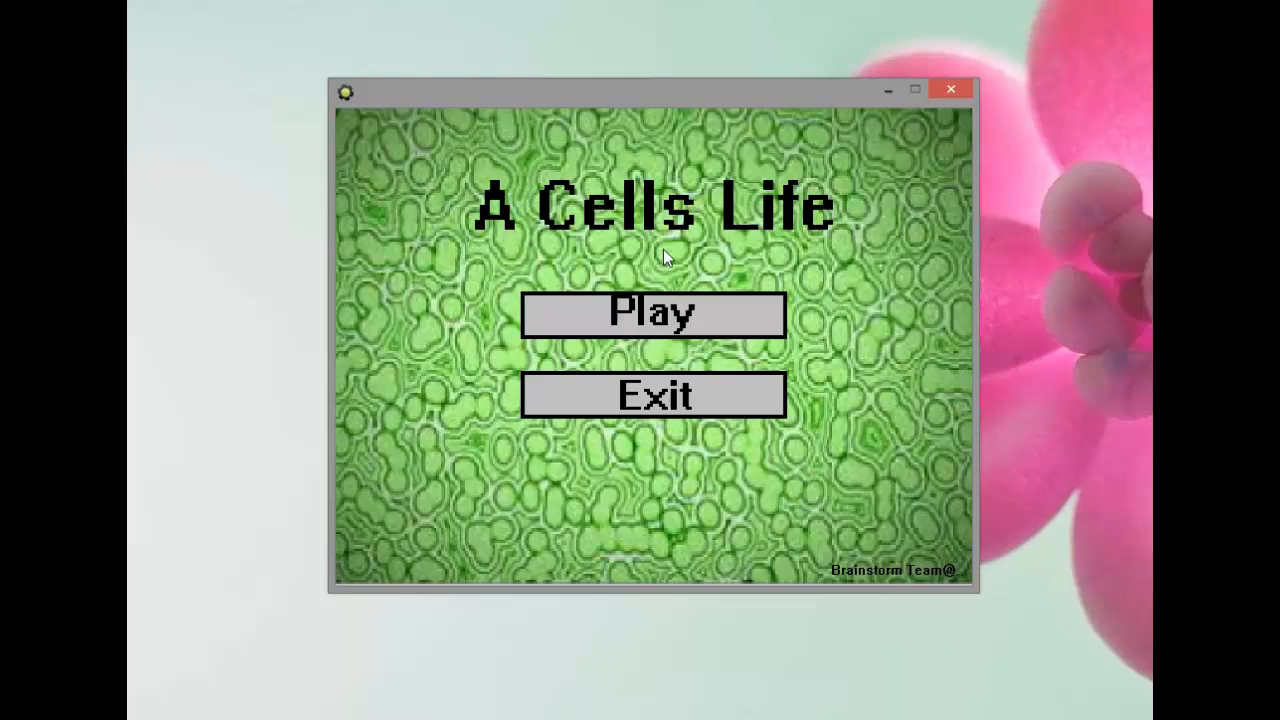
mouse_move(732, 476)
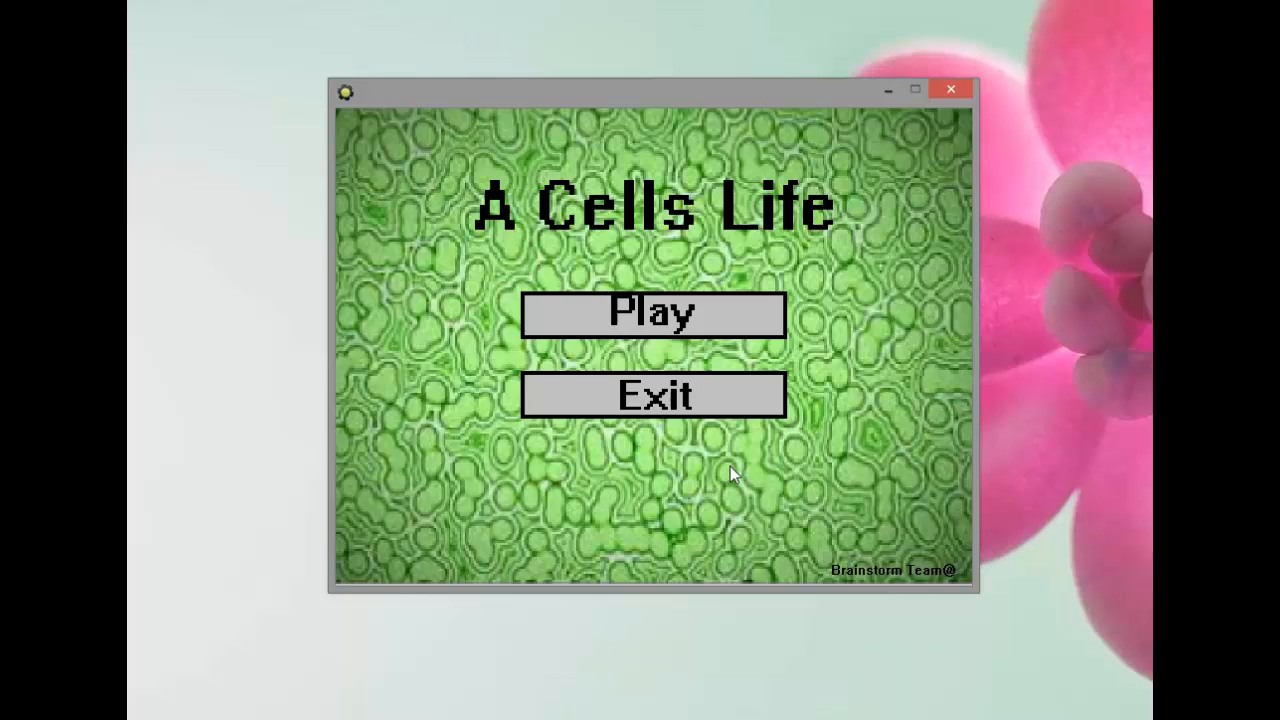
mouse_move(828, 452)
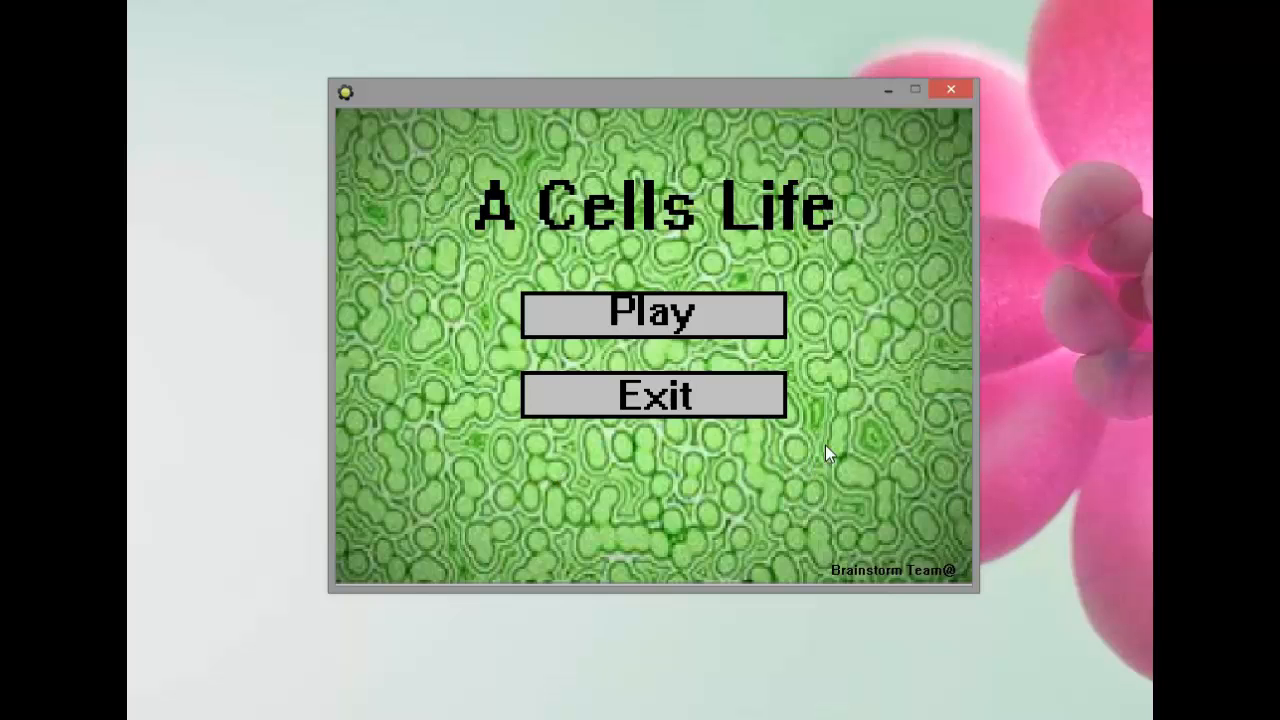
mouse_move(650, 350)
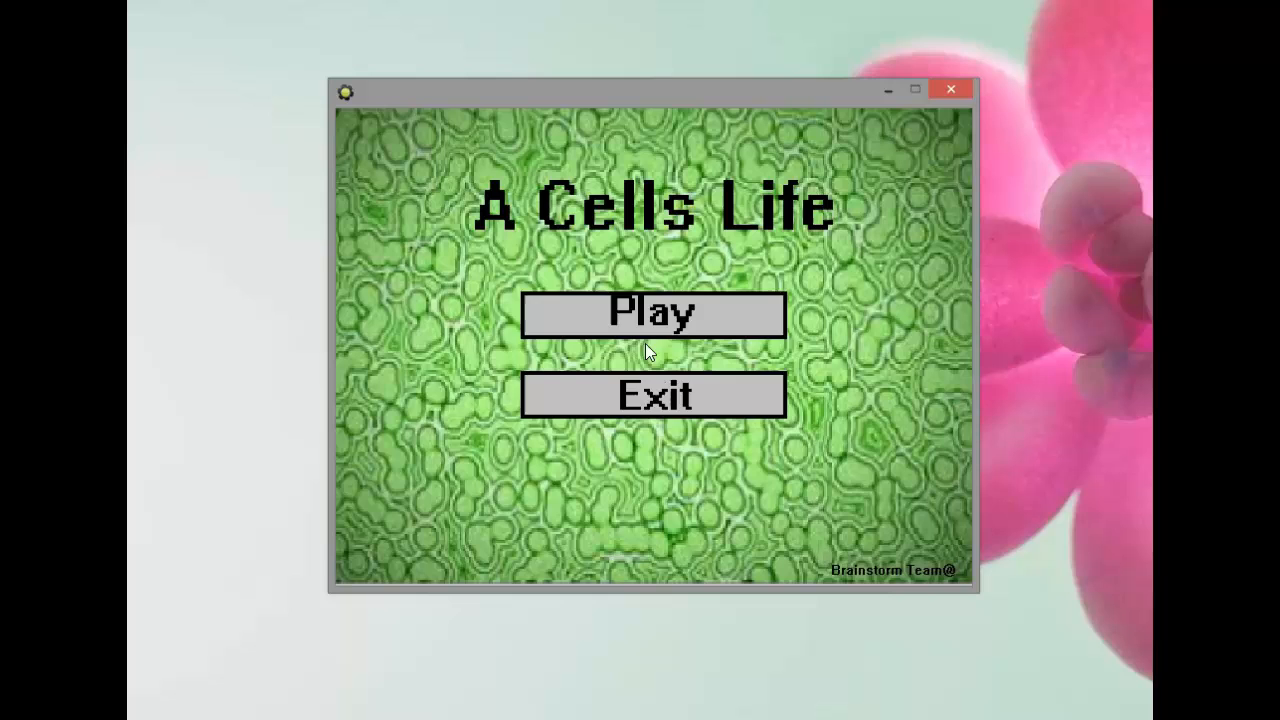
mouse_move(640, 450)
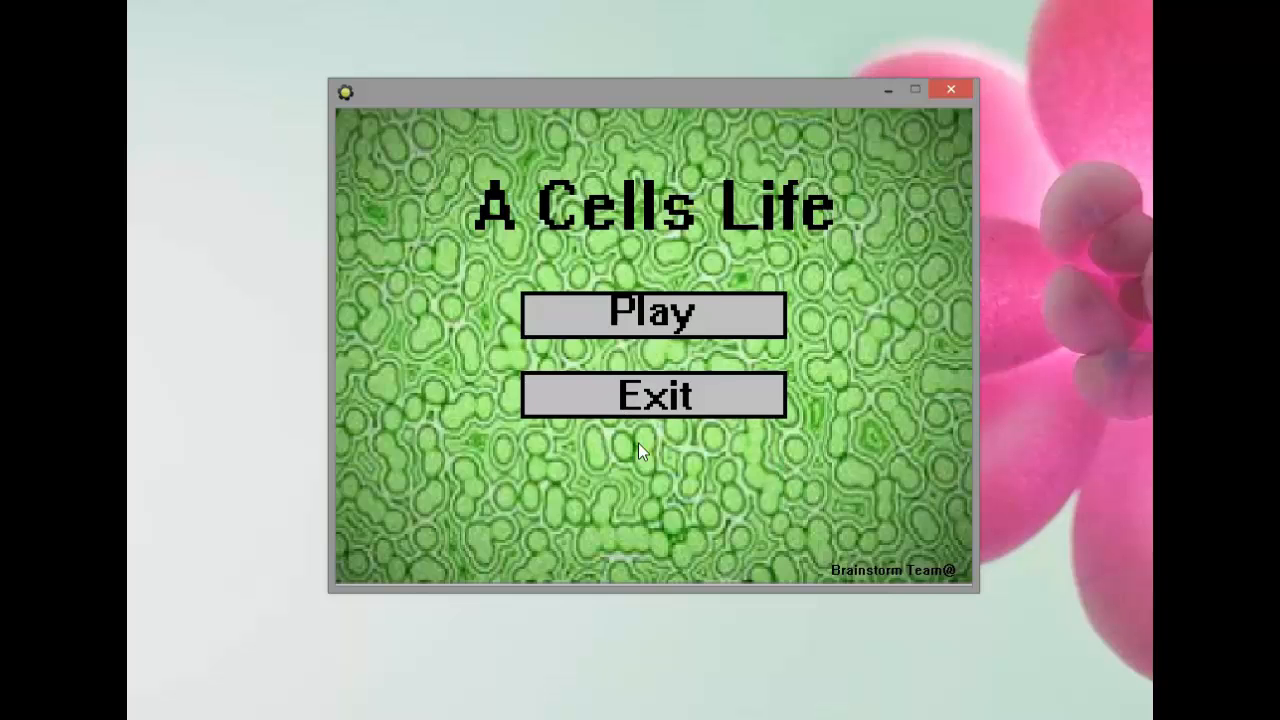
mouse_move(730, 330)
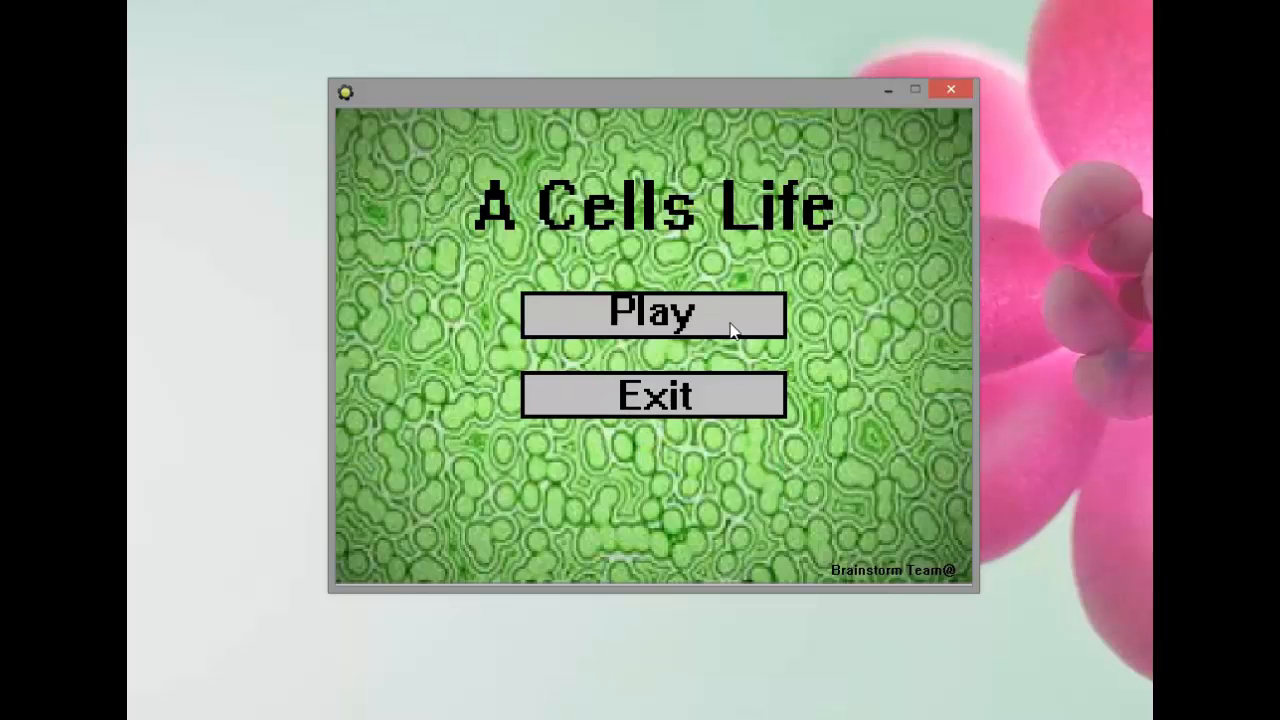
mouse_move(196, 186)
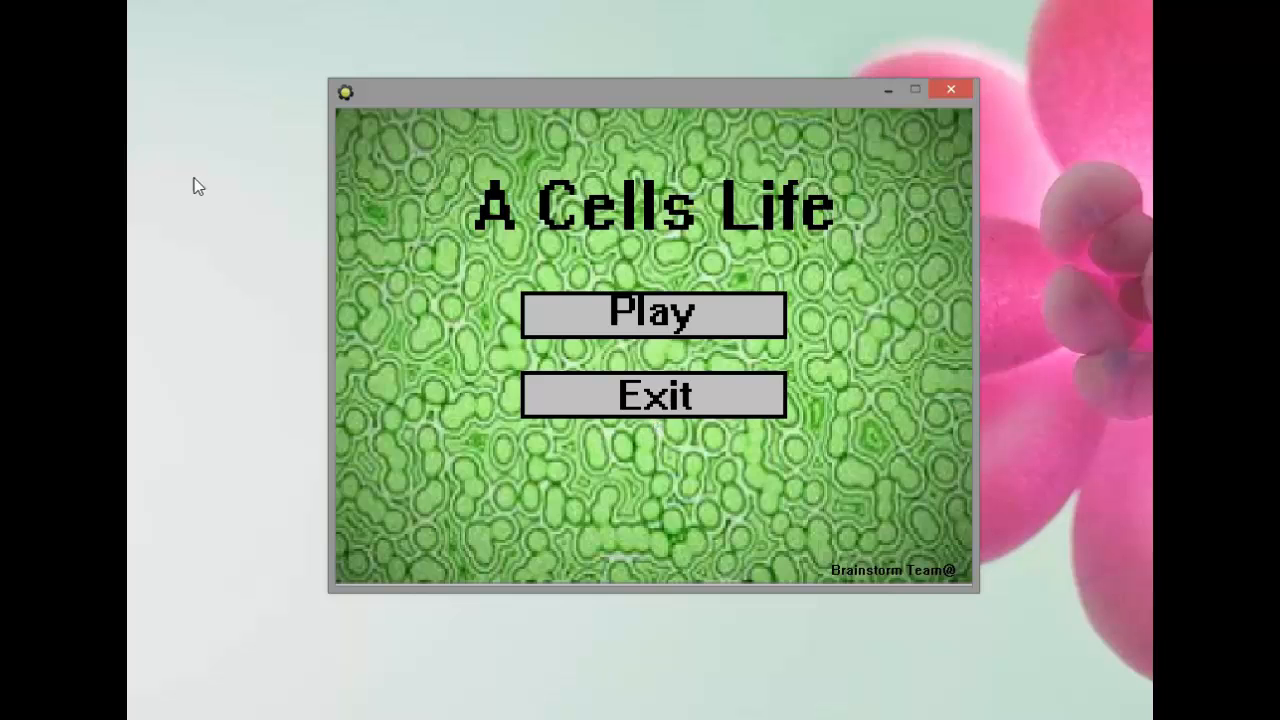
mouse_move(378, 190)
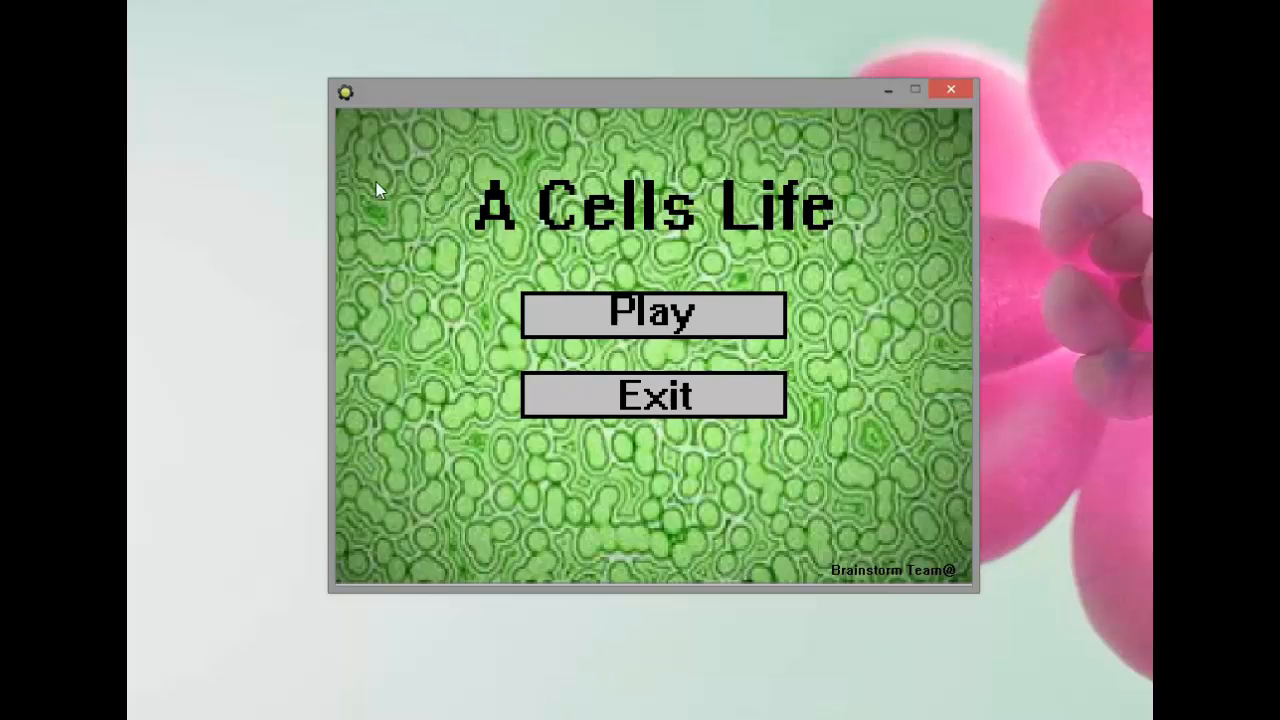
mouse_move(428, 272)
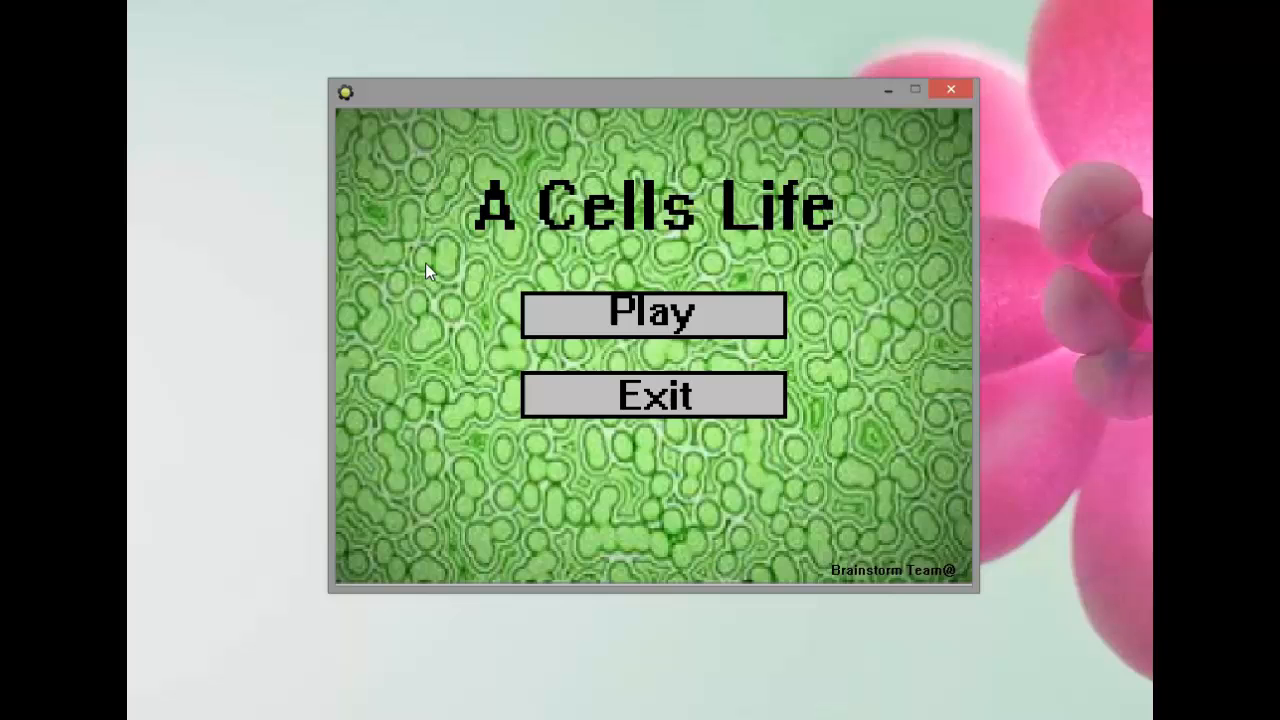
mouse_move(830, 350)
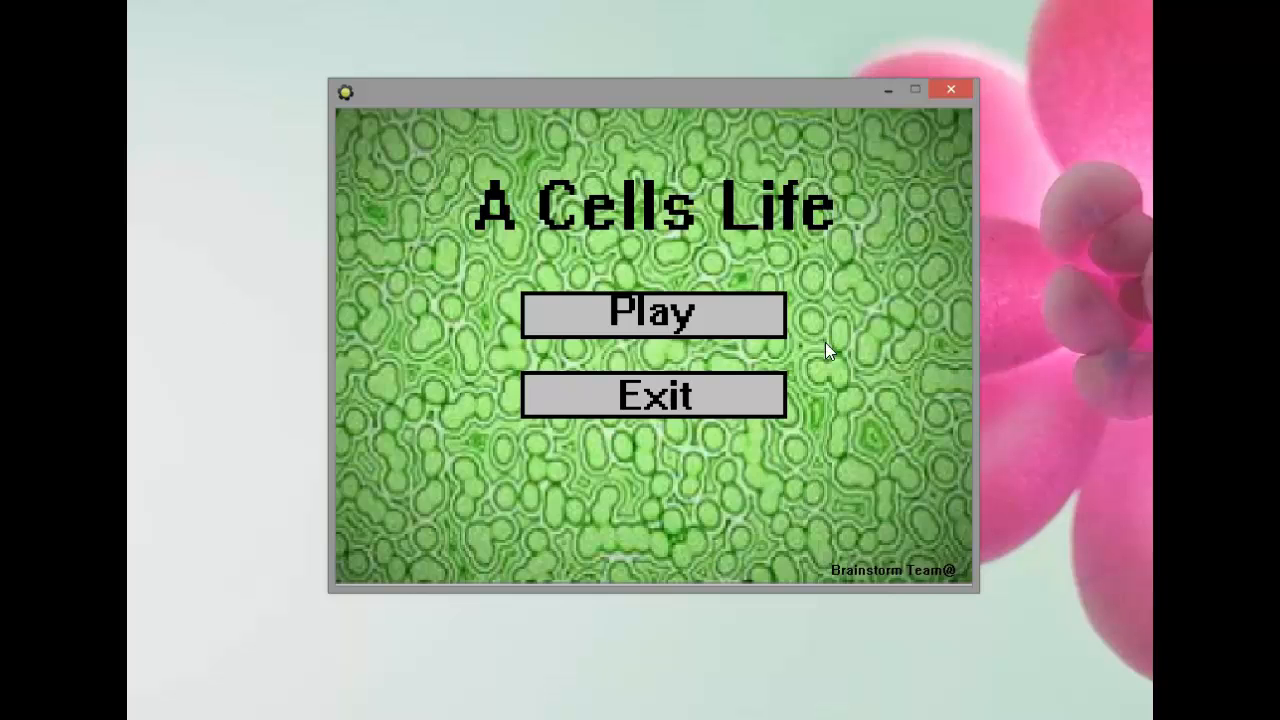
mouse_move(652, 392)
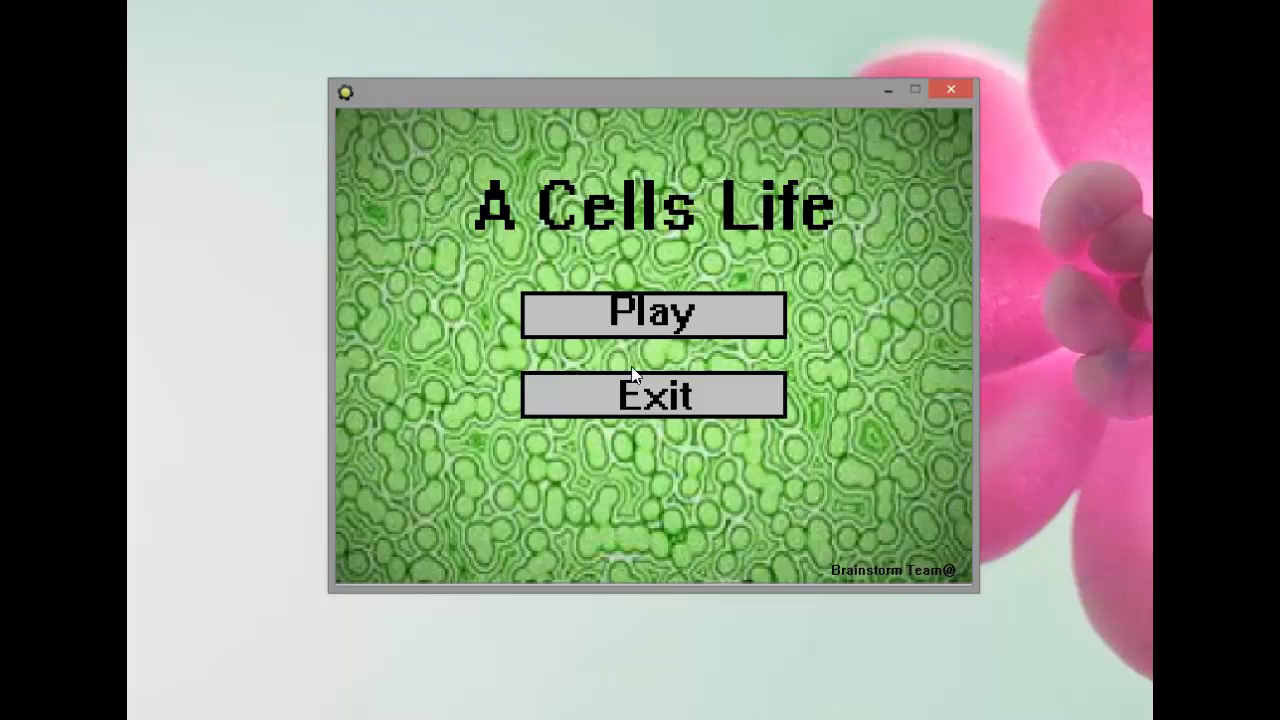
mouse_move(652, 312)
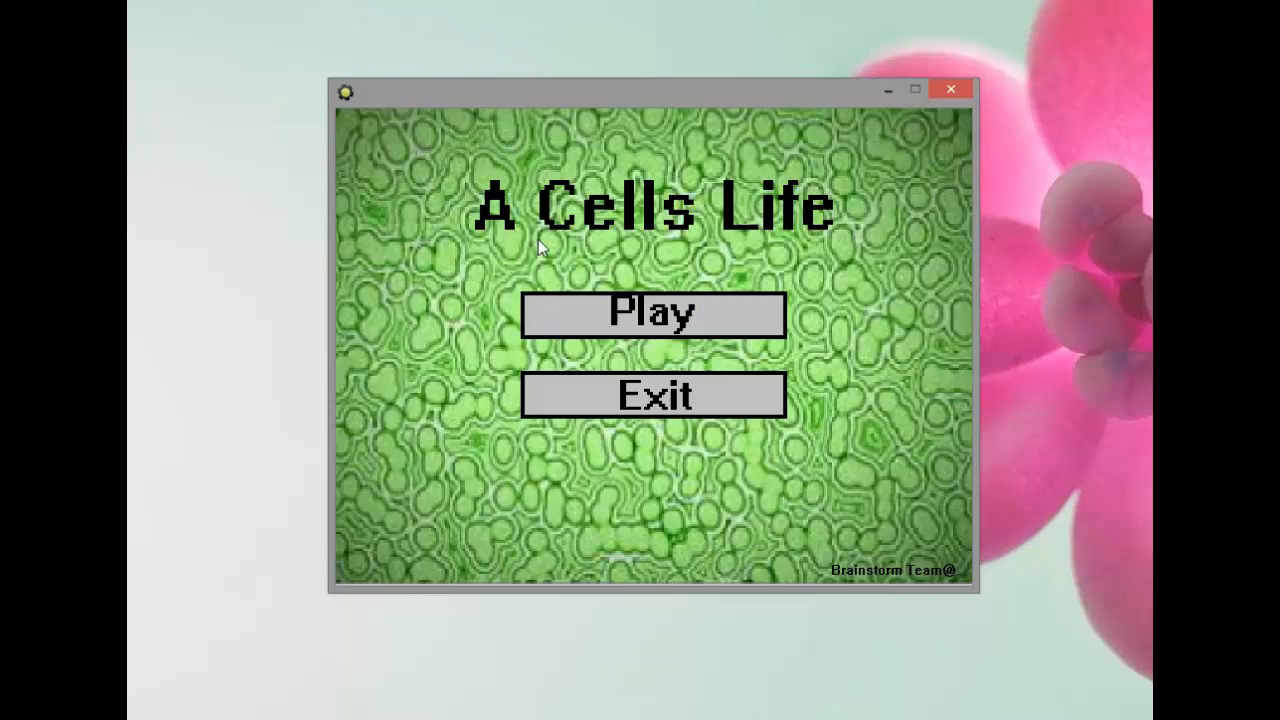
mouse_move(790, 284)
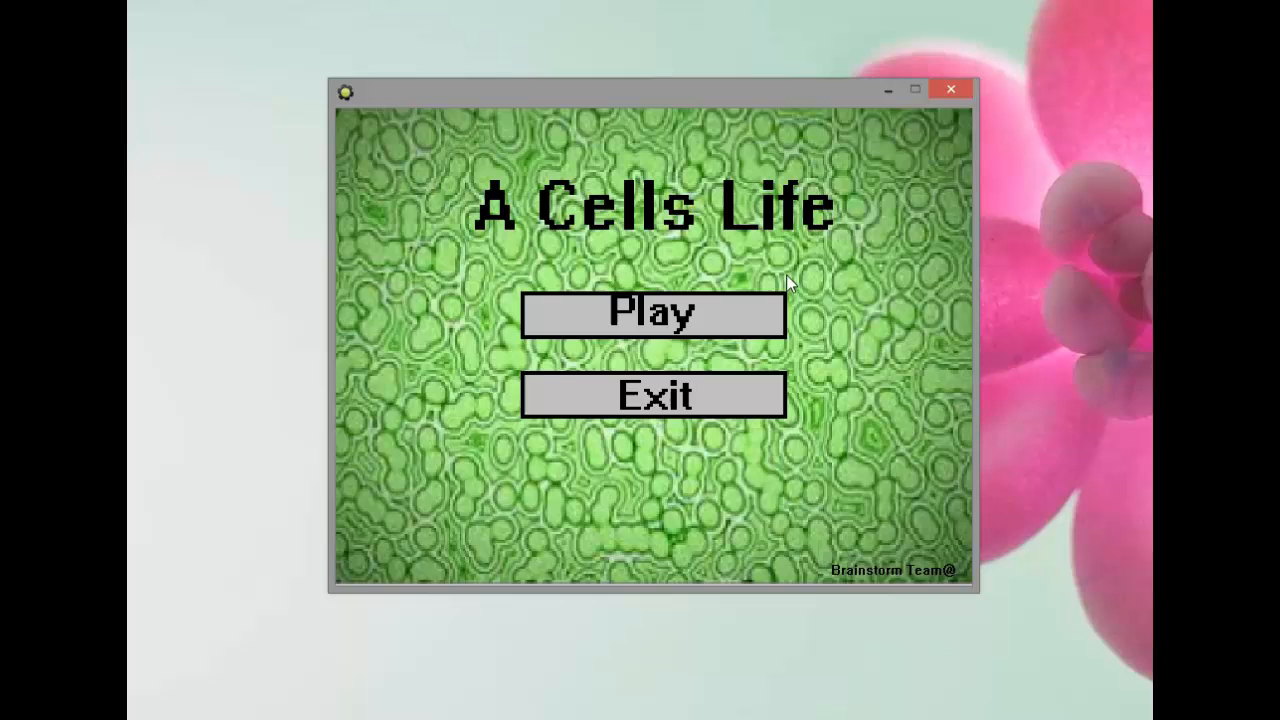
mouse_move(670, 352)
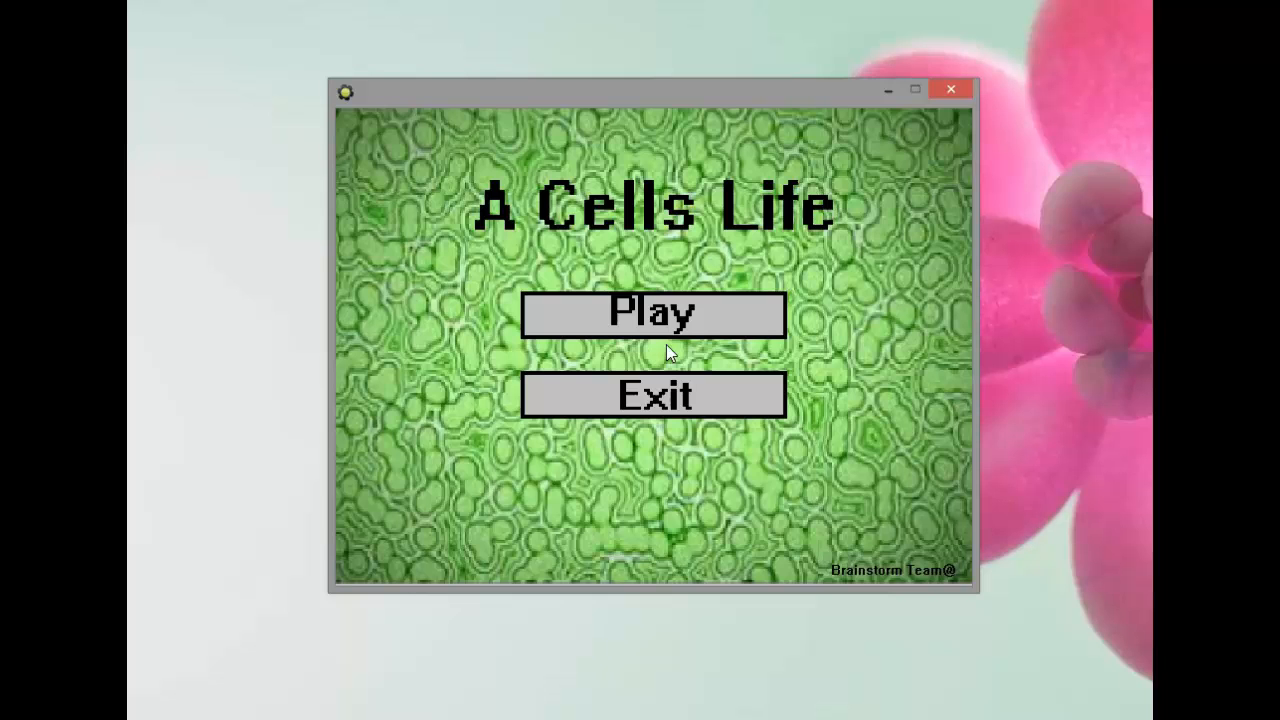
mouse_move(790, 356)
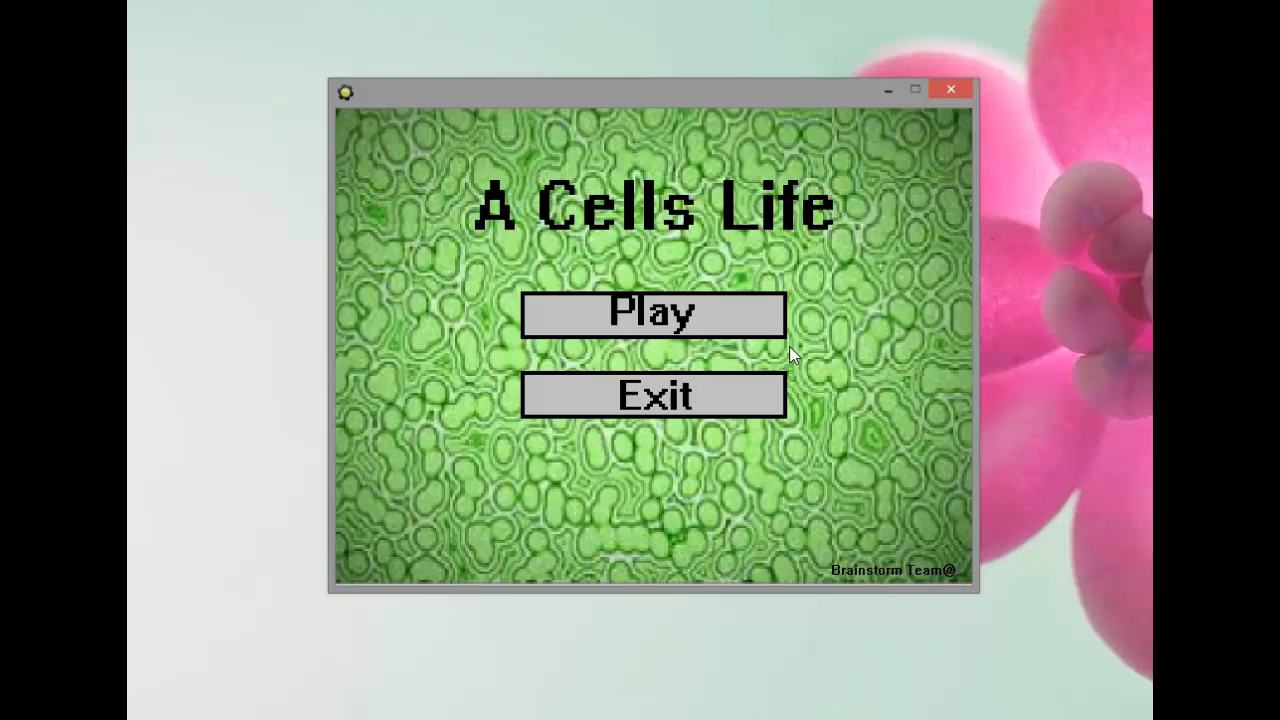
mouse_move(676, 270)
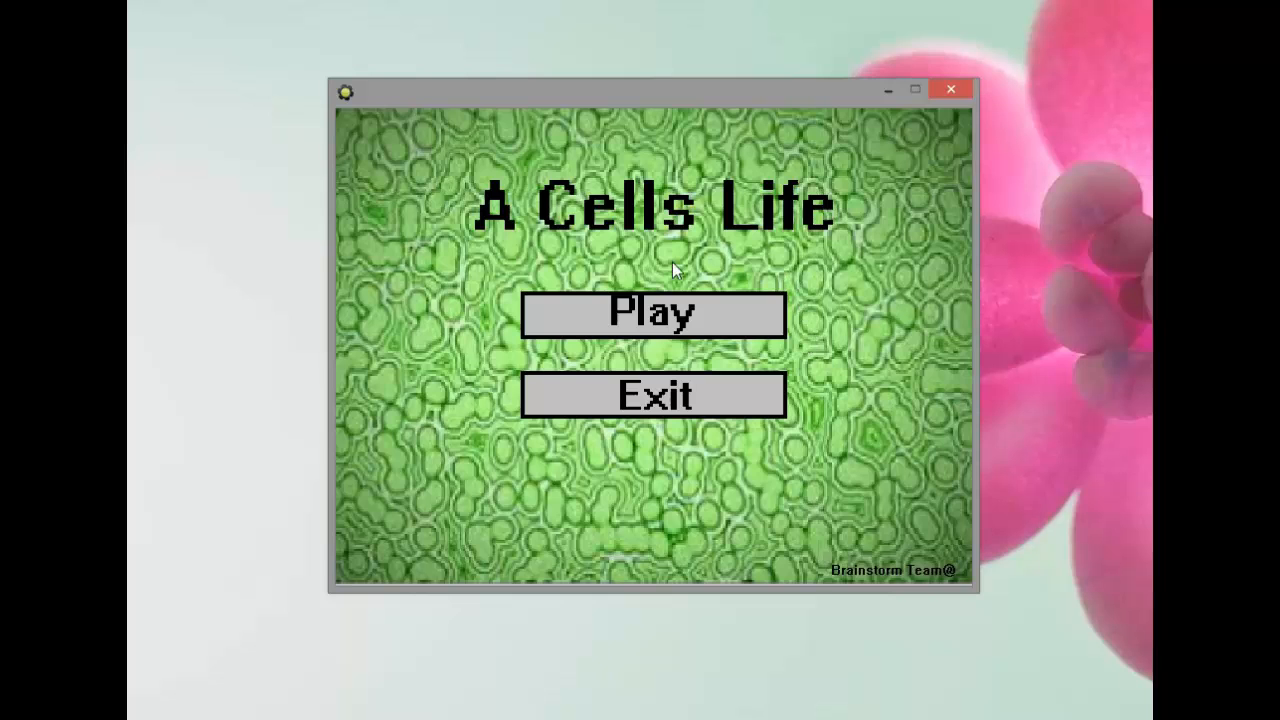
mouse_move(572, 358)
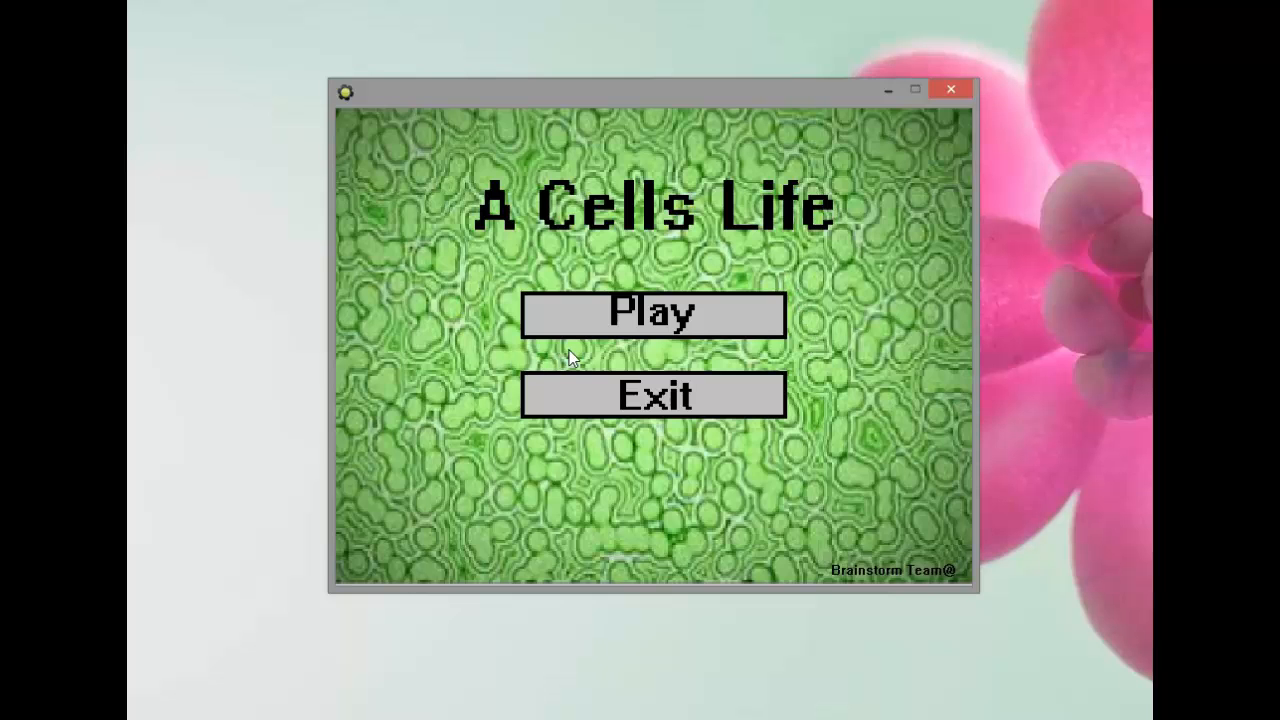
mouse_move(612, 356)
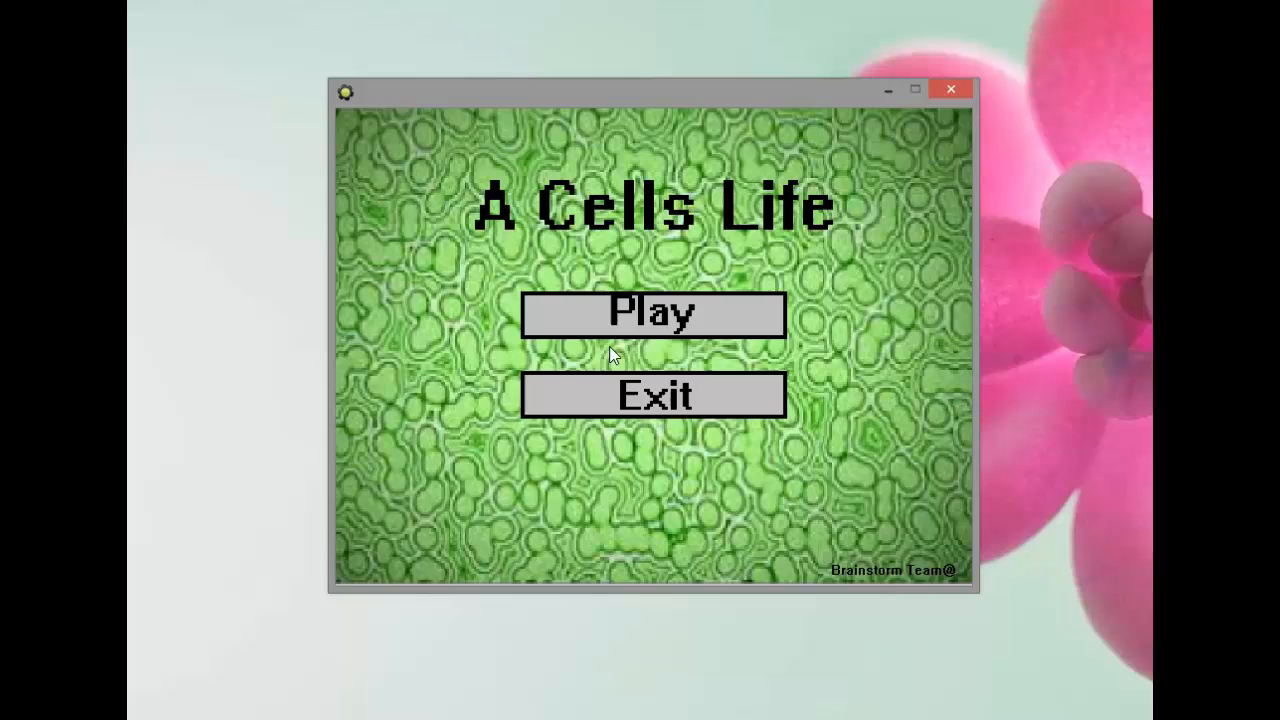
mouse_move(630, 356)
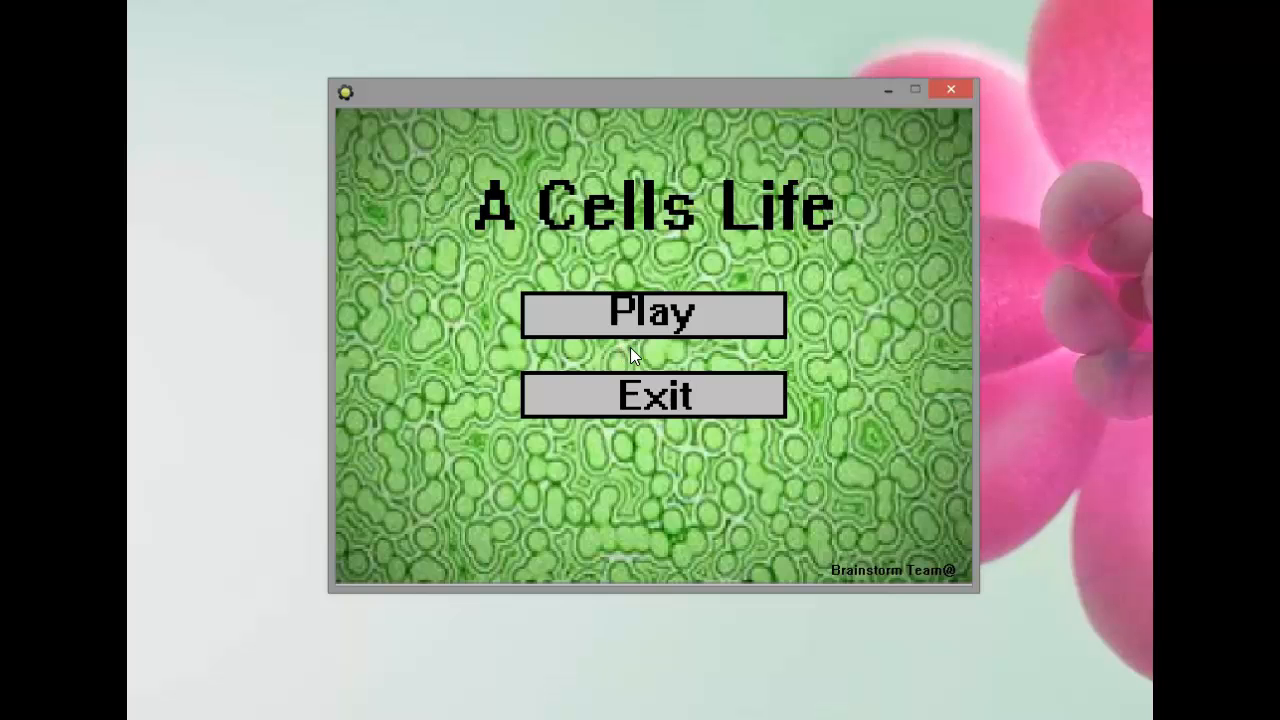
mouse_move(640, 352)
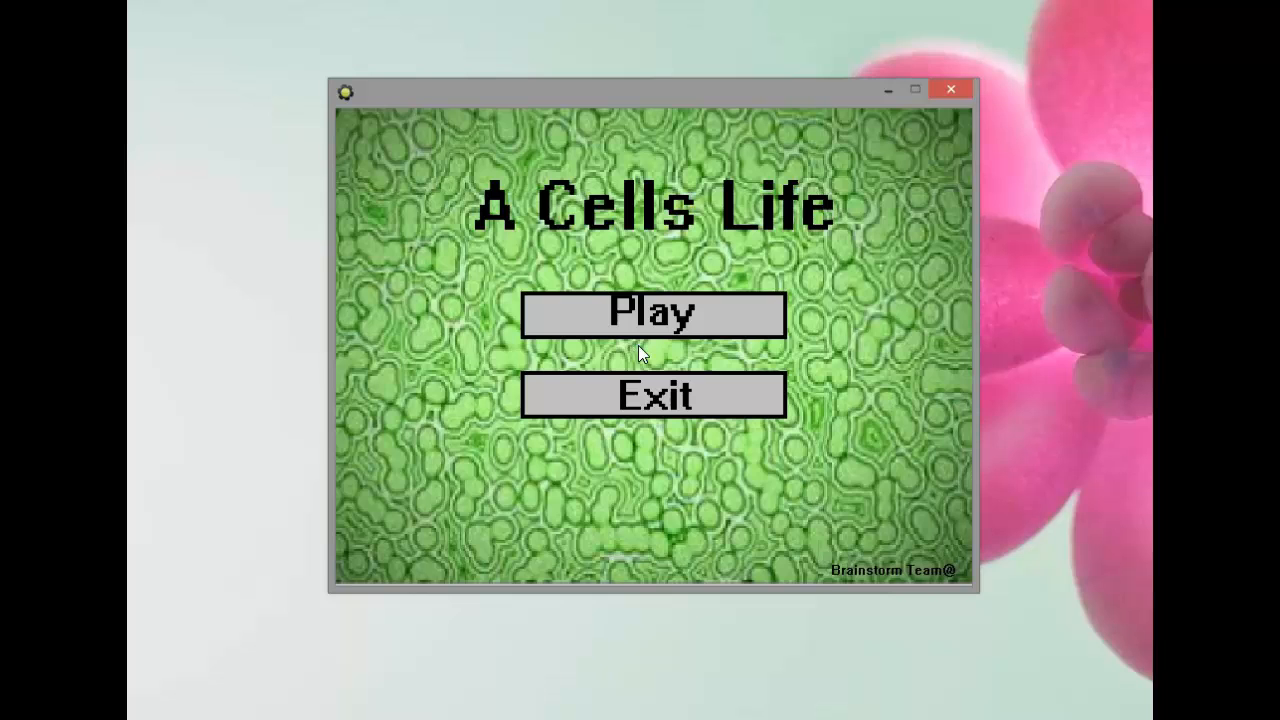
mouse_move(578, 362)
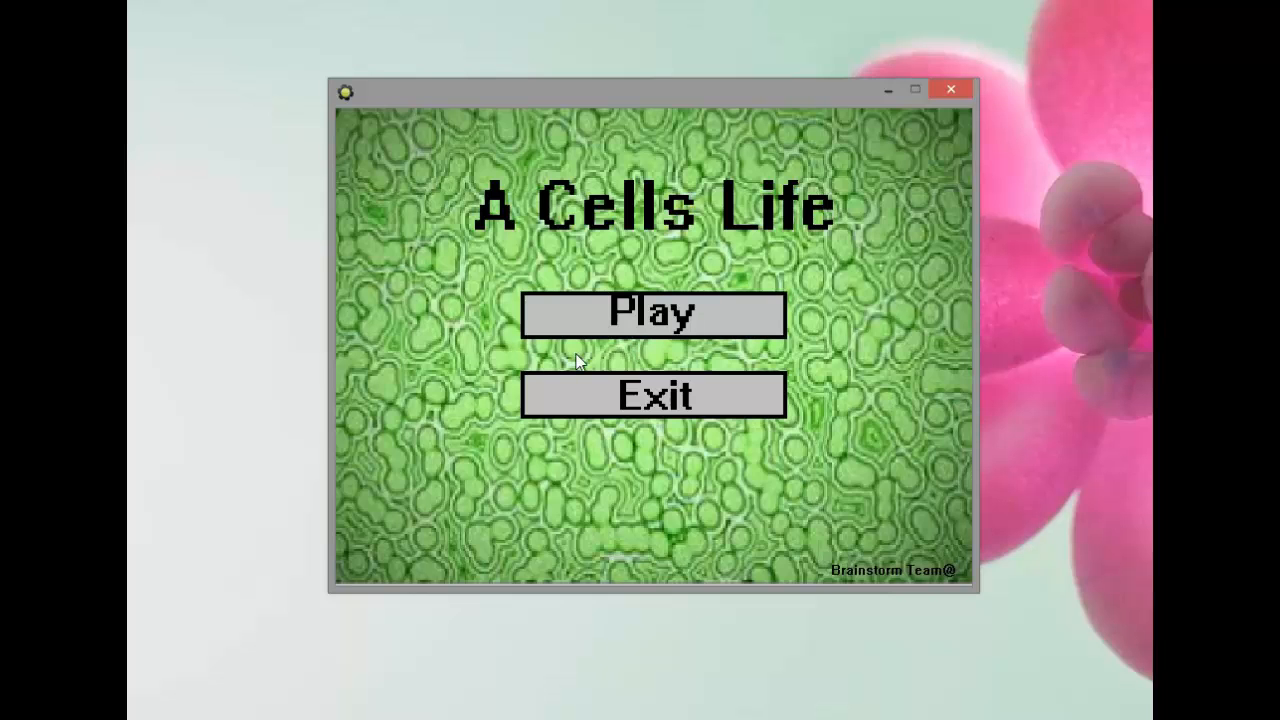
mouse_move(528, 356)
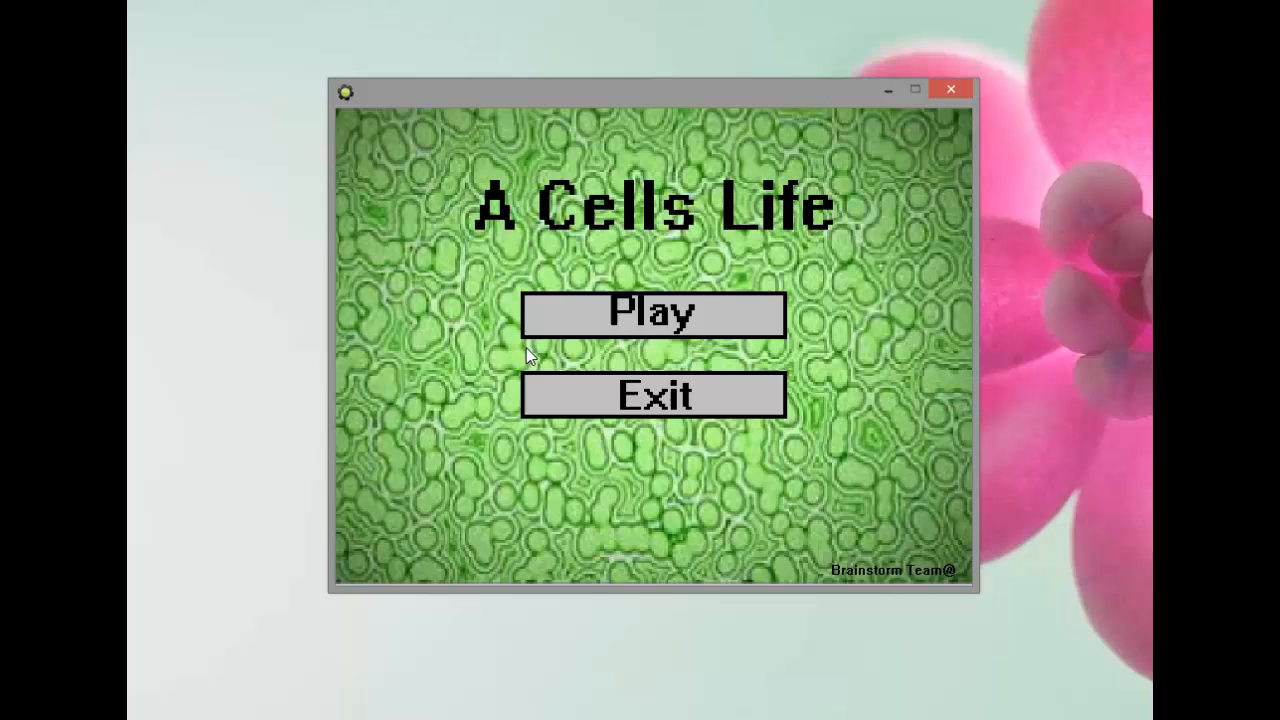